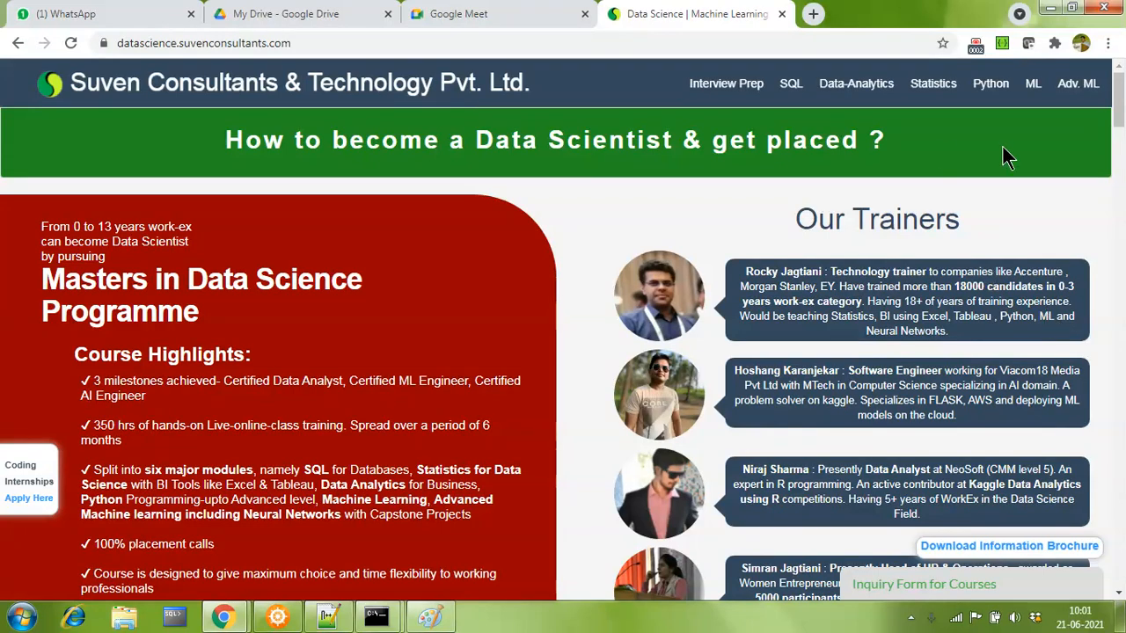
mouse_move(943, 148)
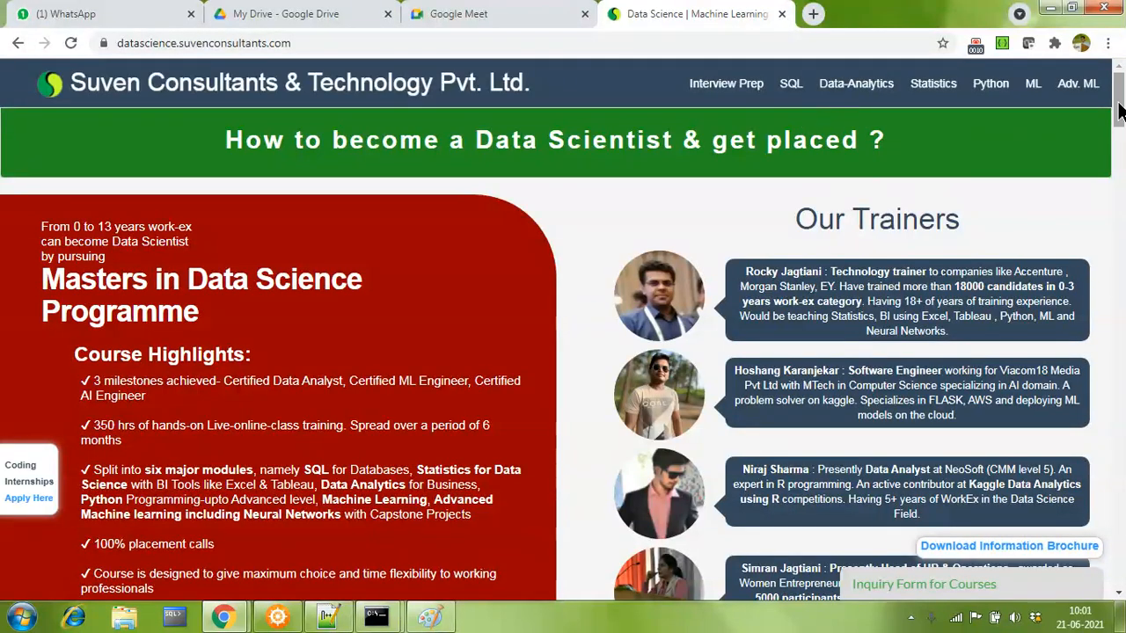
- Read down the data science page to the Resources item and highlight 'Pandas Certification'
scroll("down", 3)
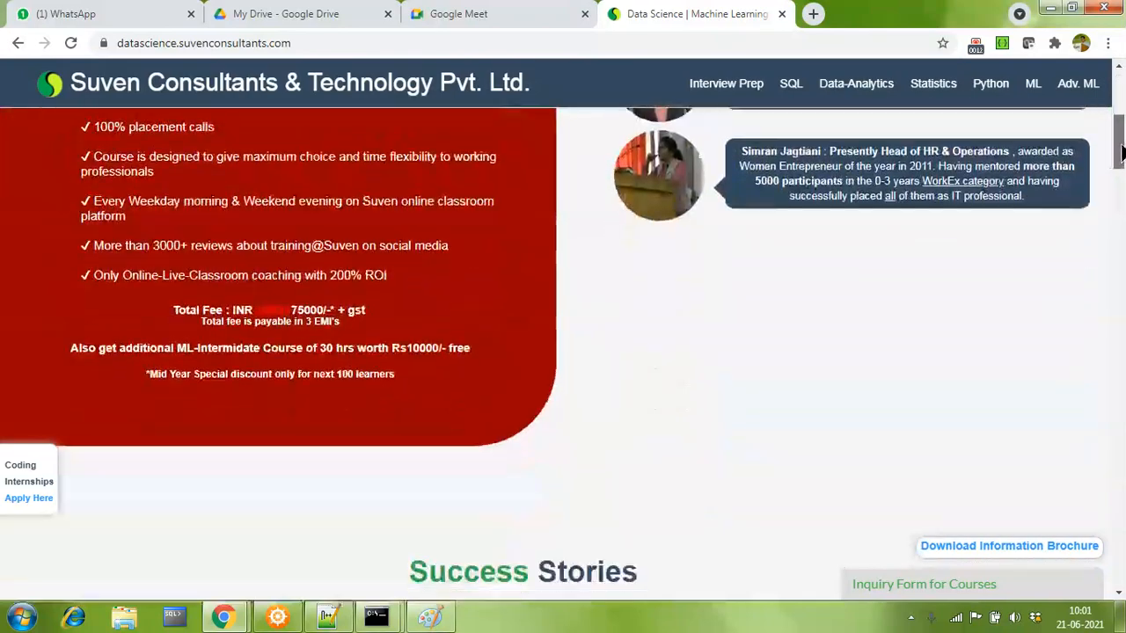
scroll("down", 3)
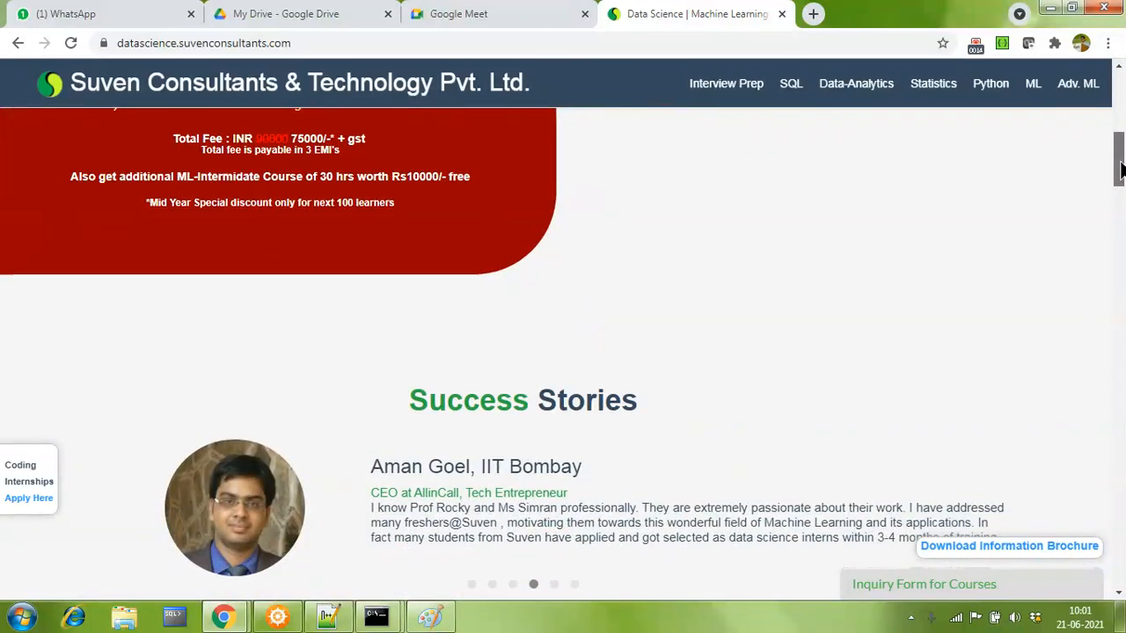
scroll("up", 3)
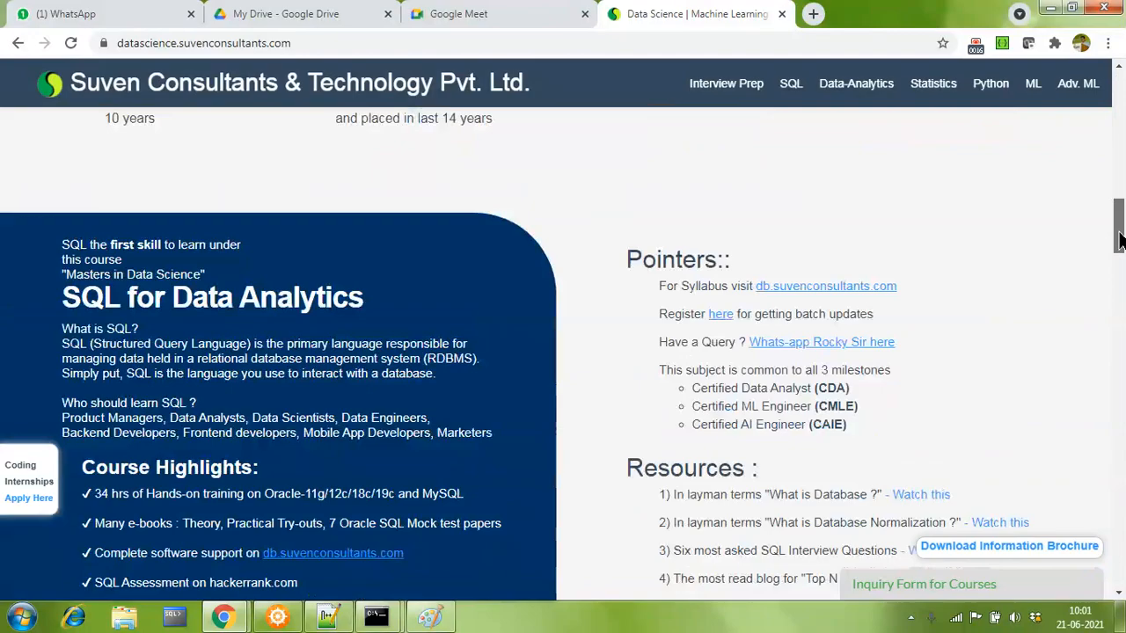
scroll("down", 3)
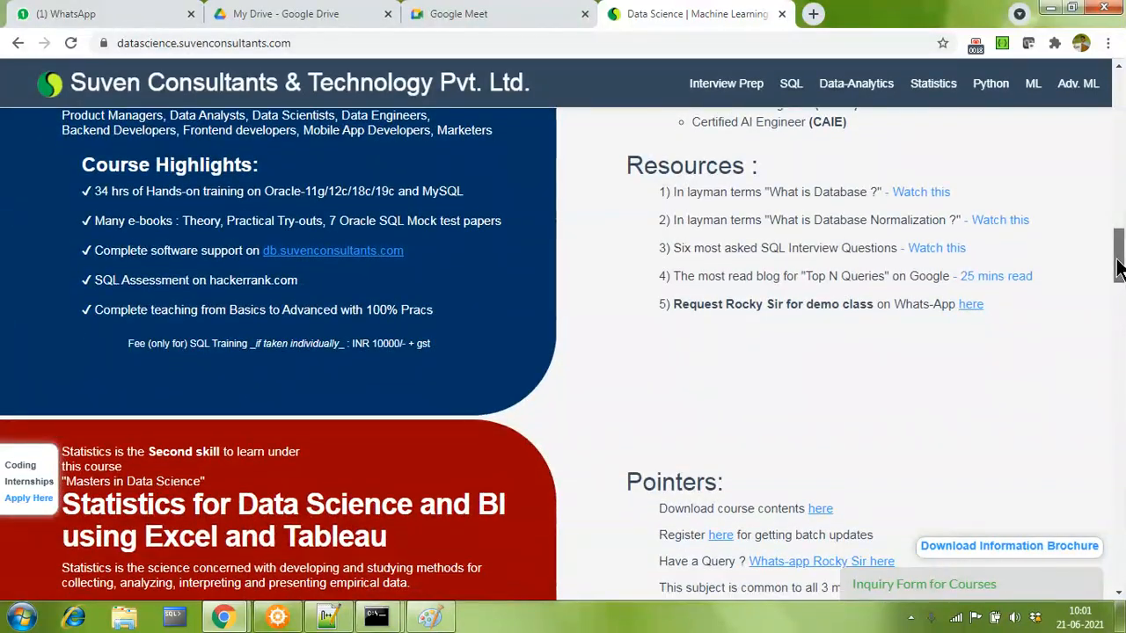
scroll("down", 3)
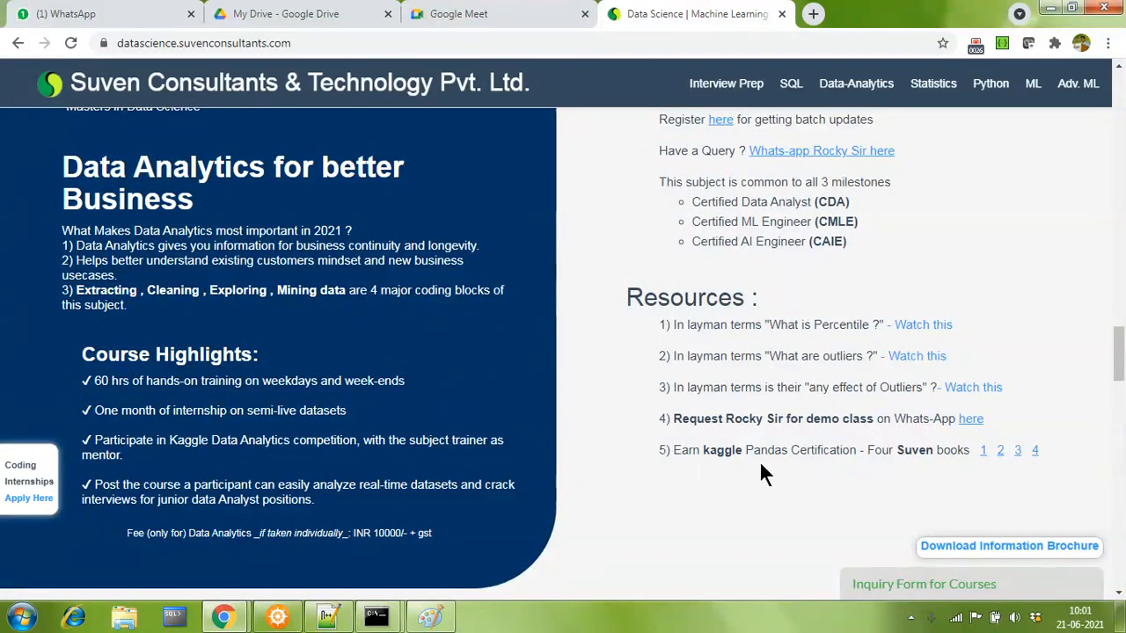
double_click(765, 451)
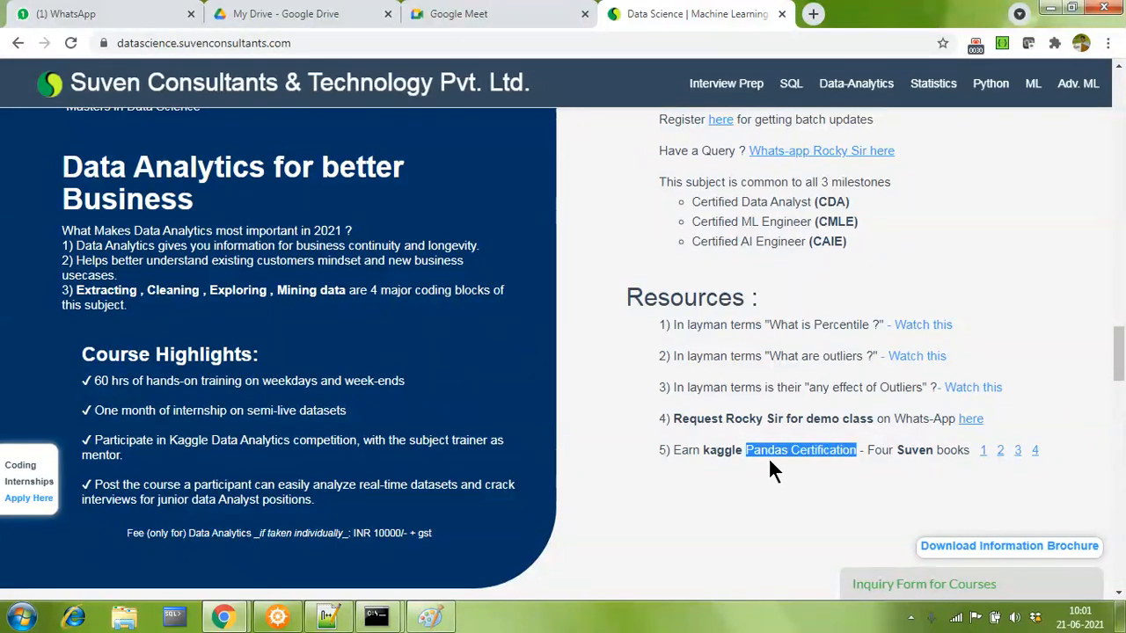
mouse_move(836, 472)
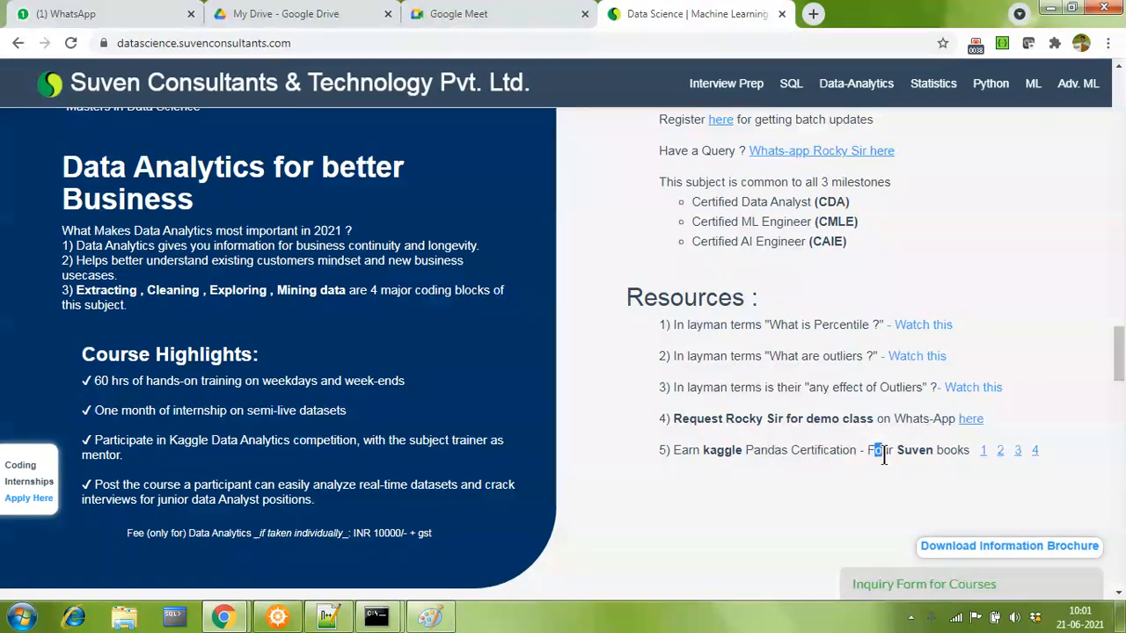
left_click_drag(876, 450, 959, 450)
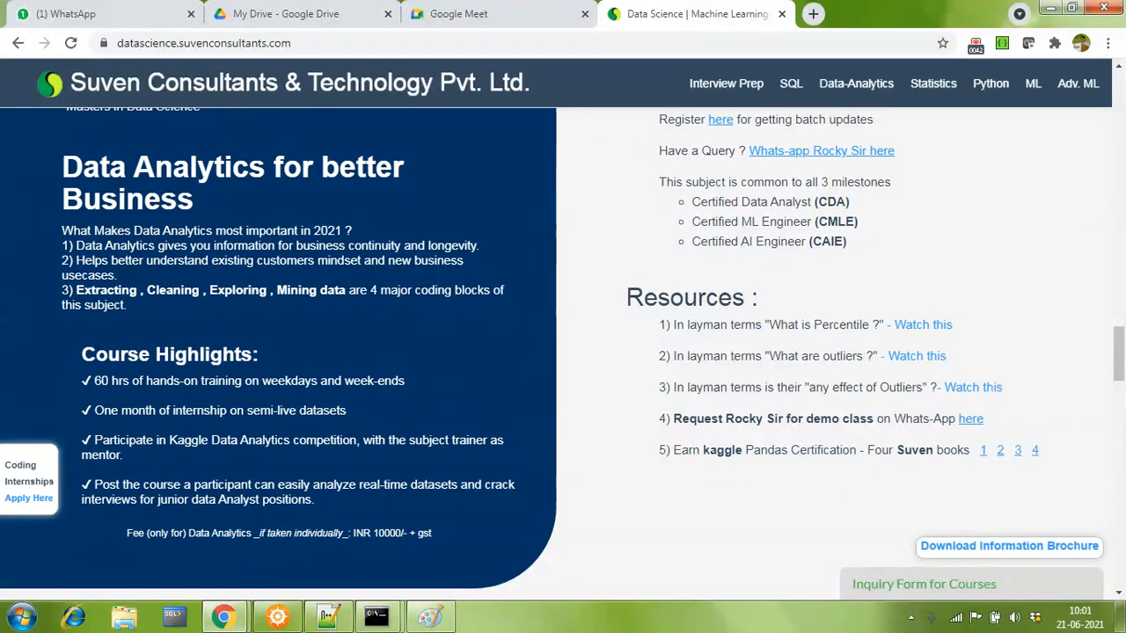
mouse_move(1041, 457)
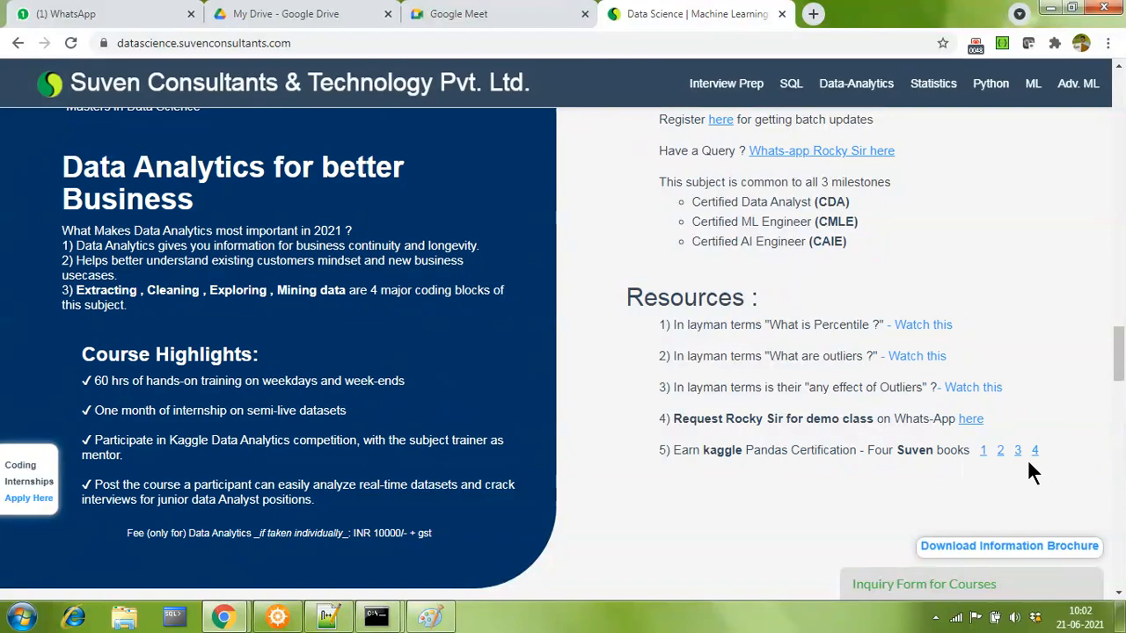
mouse_move(1119, 361)
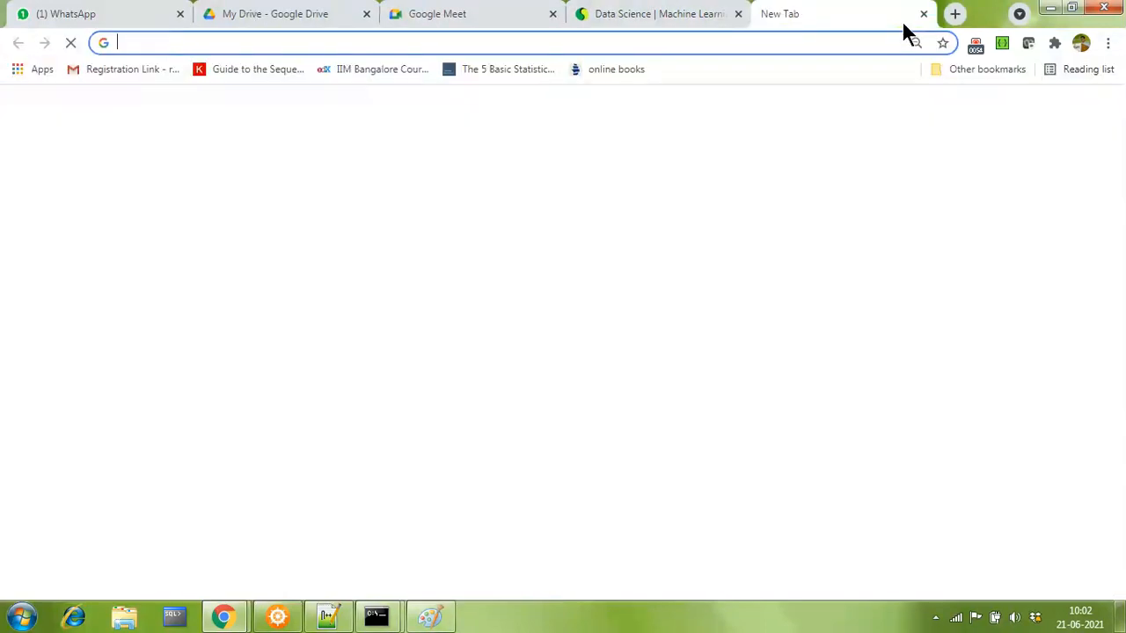
- Go to kaggle.com and look over the homepage's animated notebook demo
type("kaggle.com")
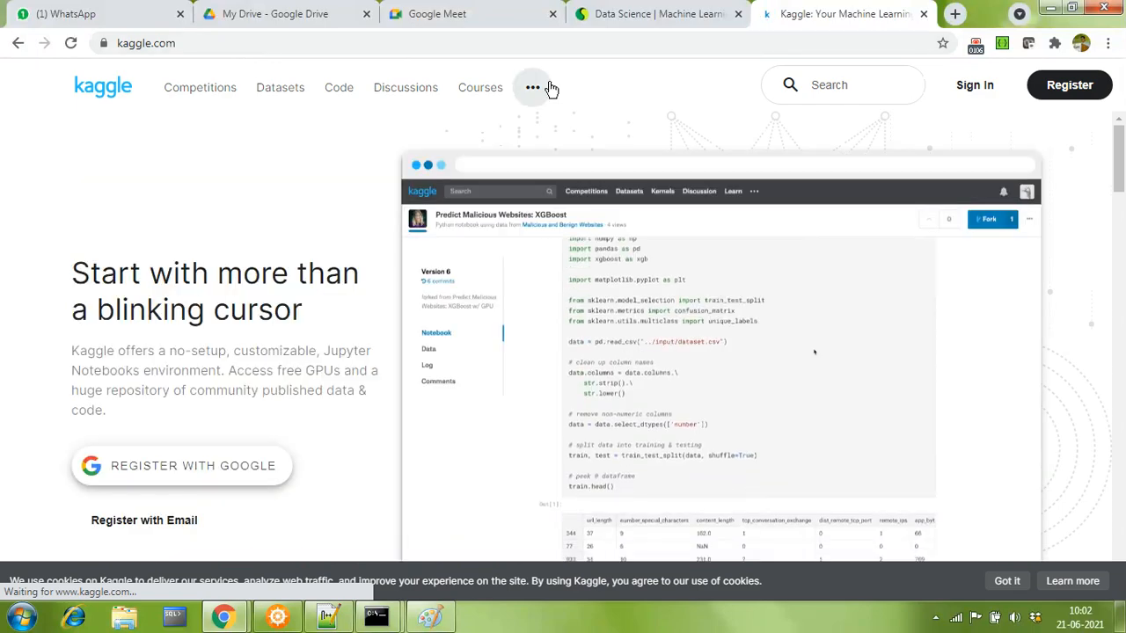
scroll("down", 3)
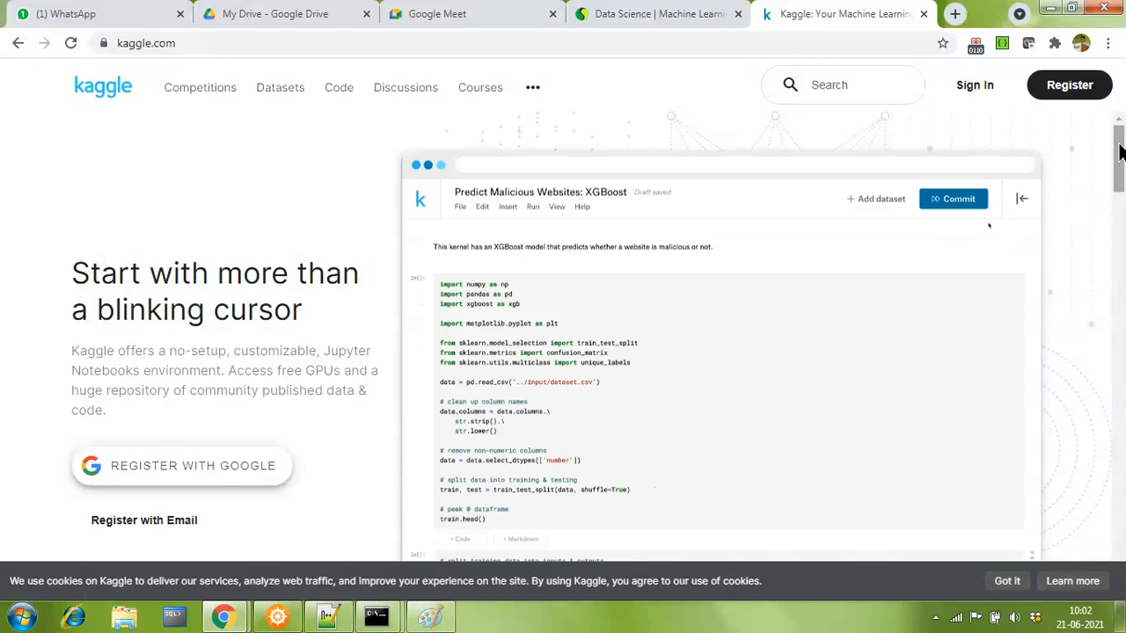
scroll("down", 3)
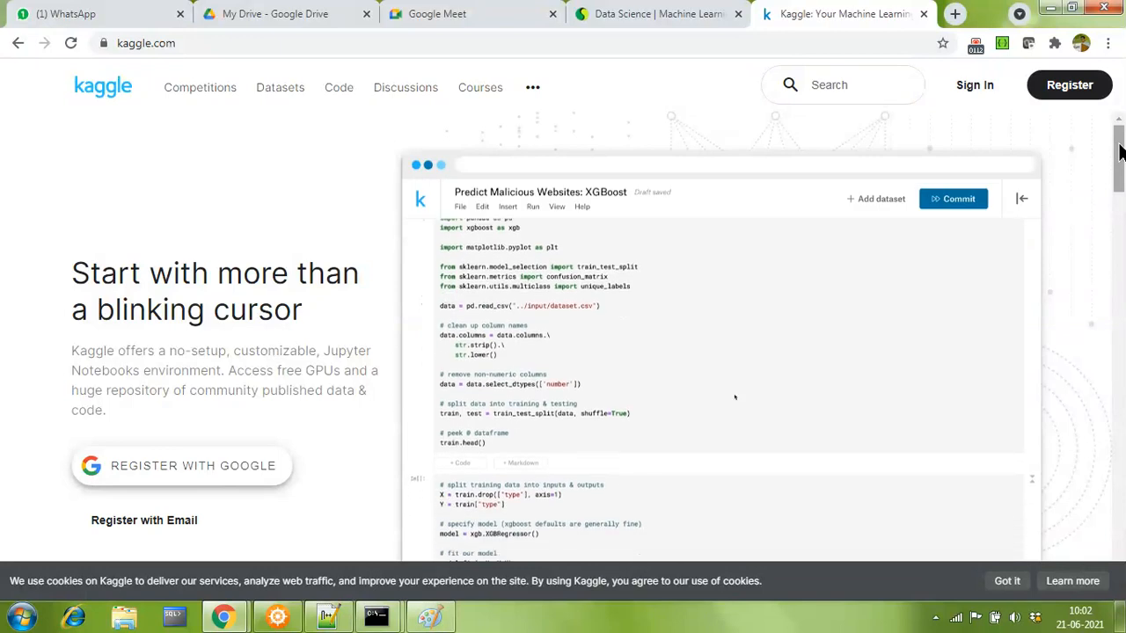
scroll("down", 3)
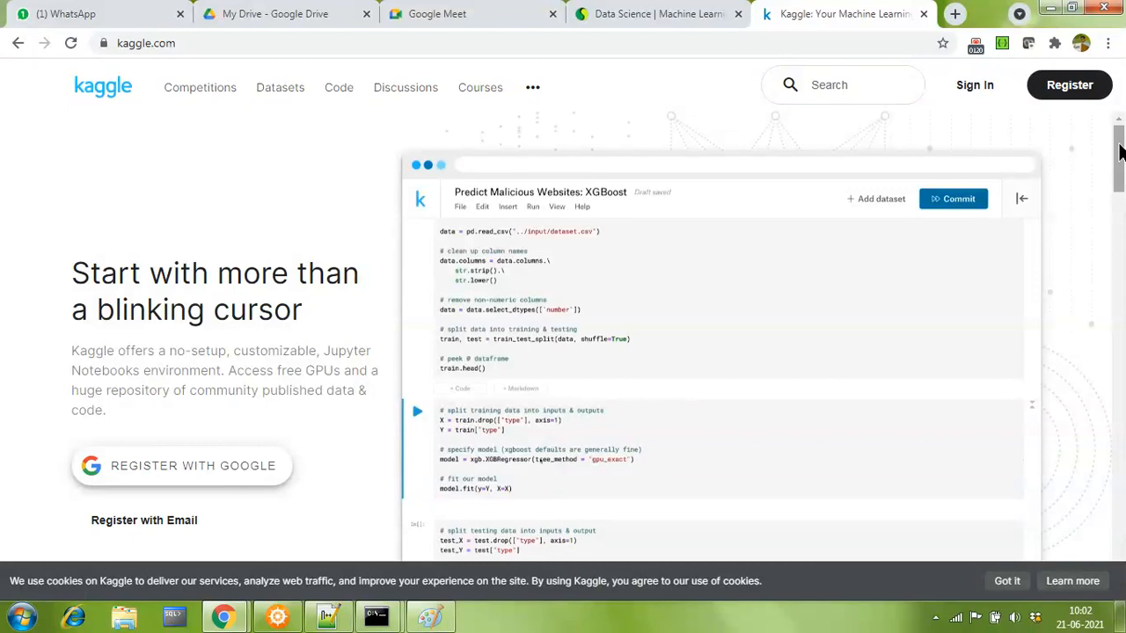
left_click(1020, 199)
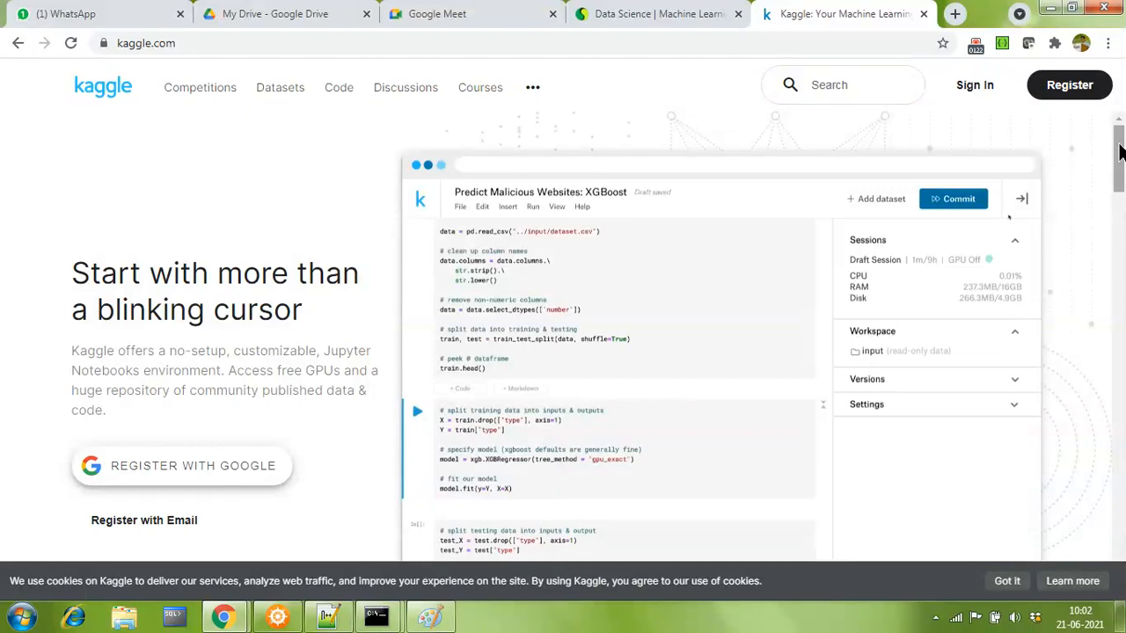
left_click(866, 403)
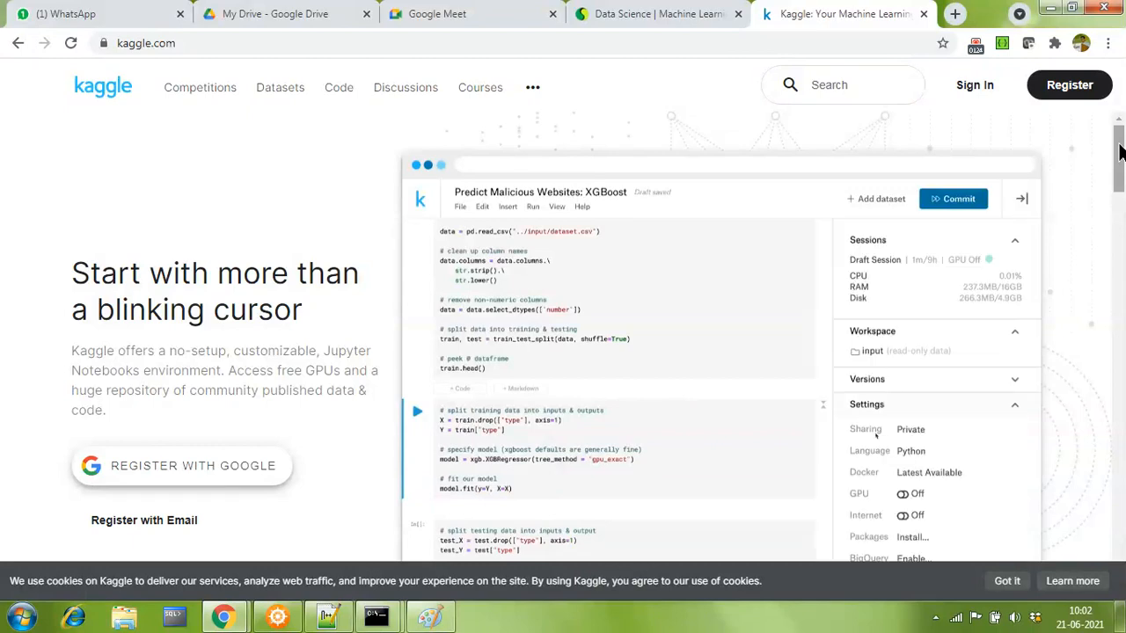
left_click(901, 493)
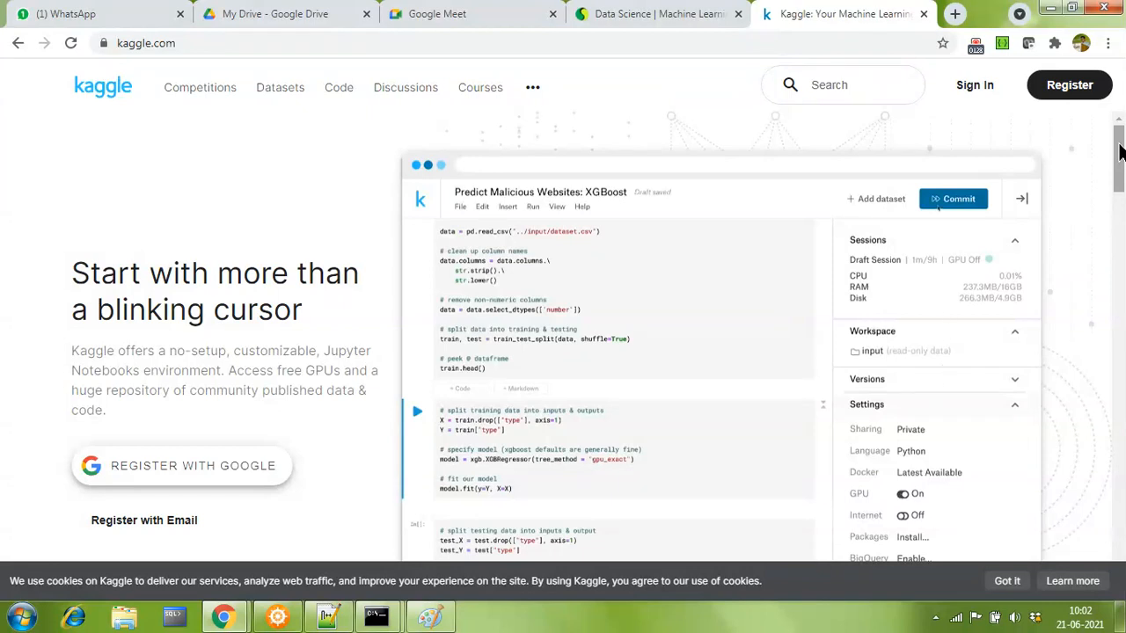
left_click(953, 197)
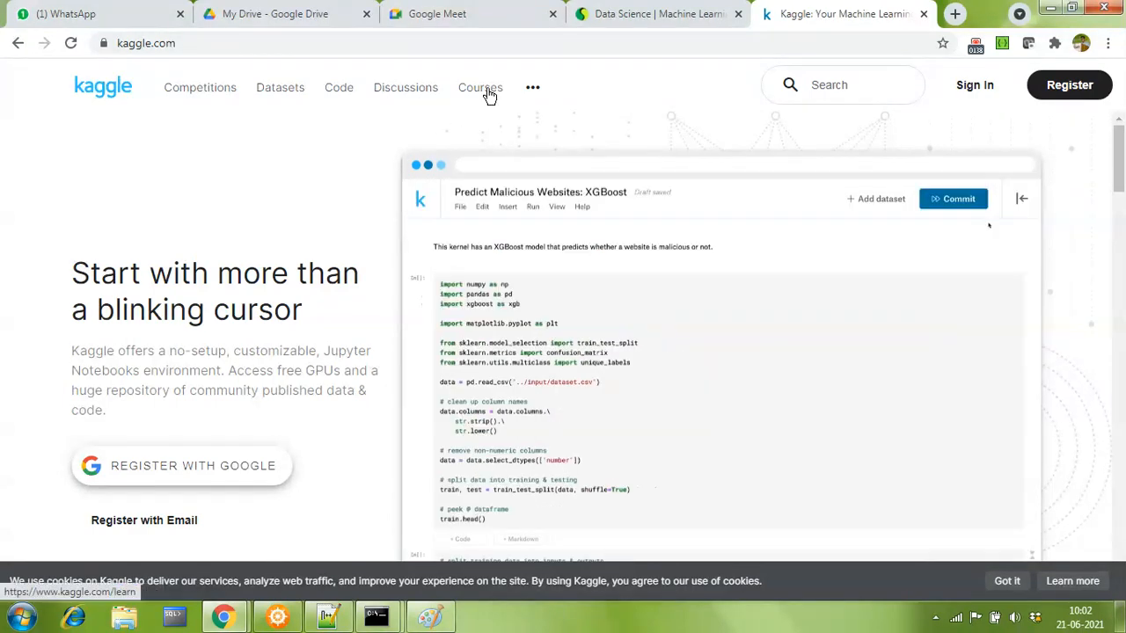
scroll("down", 3)
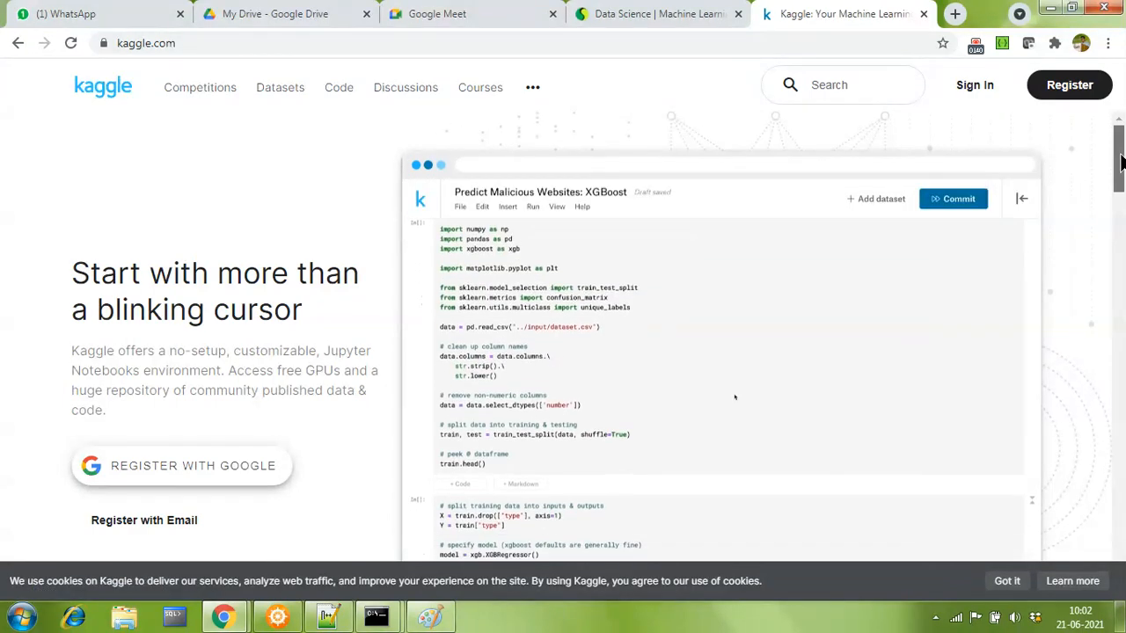
scroll("down", 3)
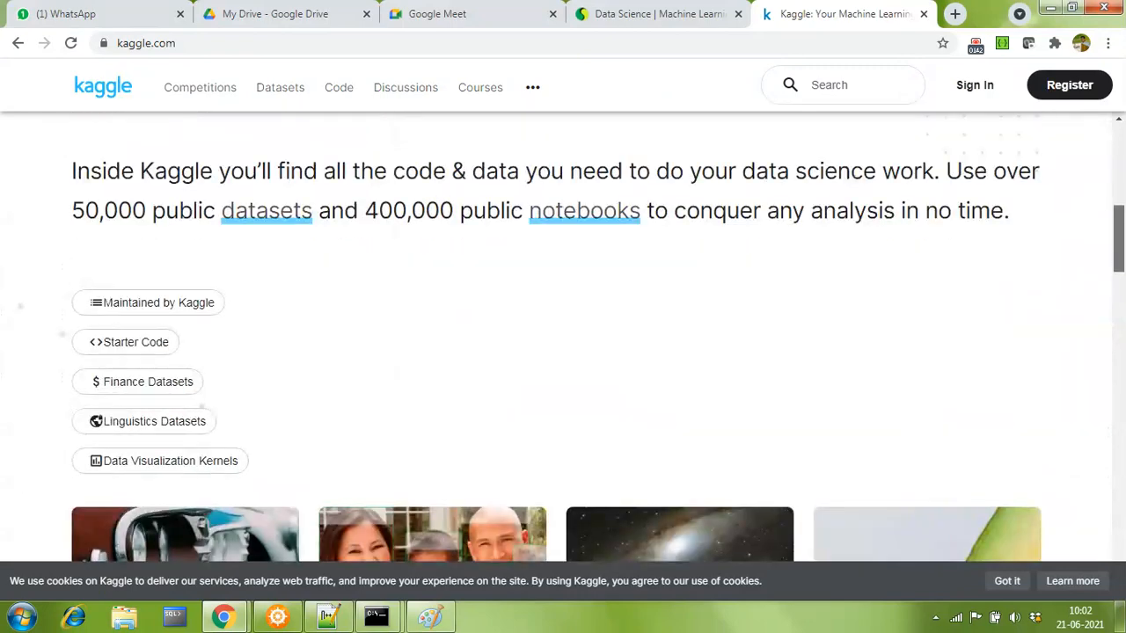
scroll("up", 3)
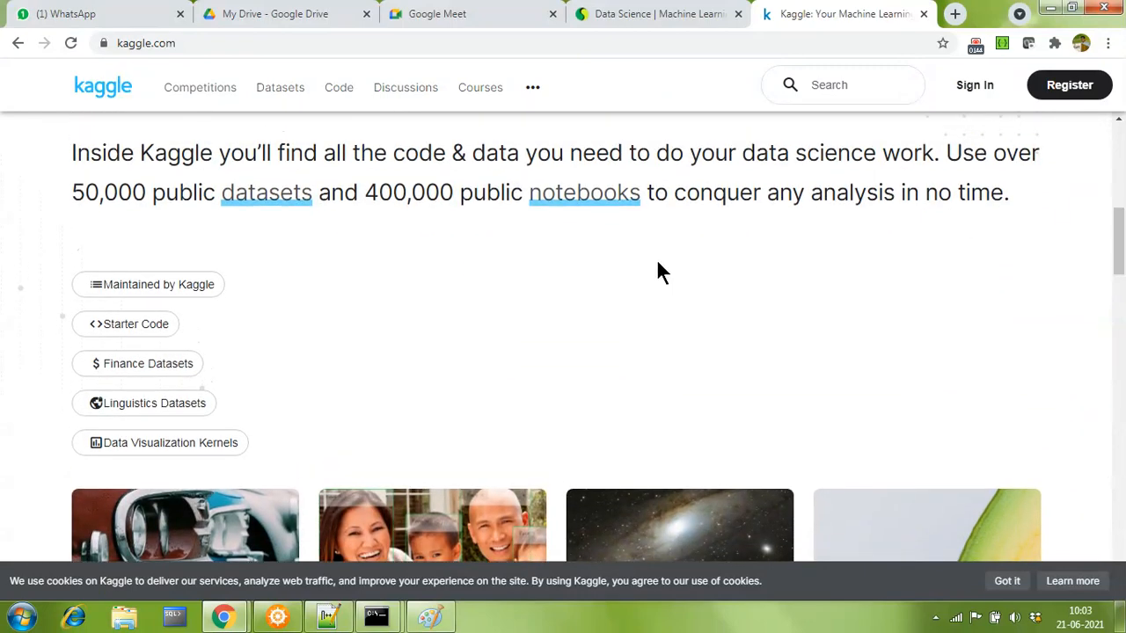
mouse_move(467, 172)
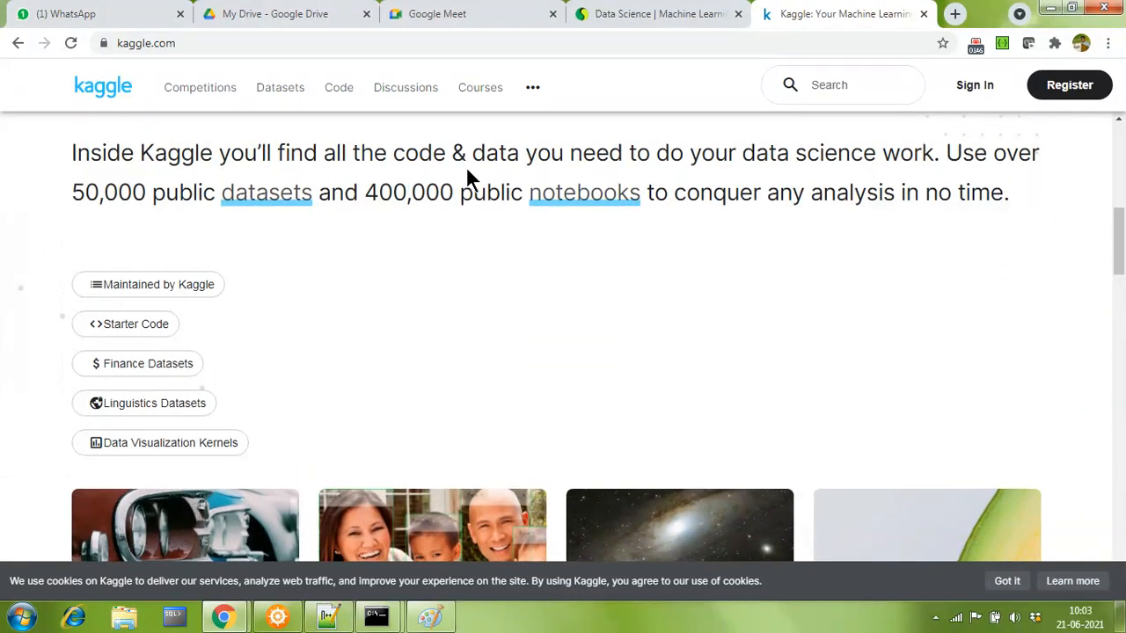
mouse_move(871, 167)
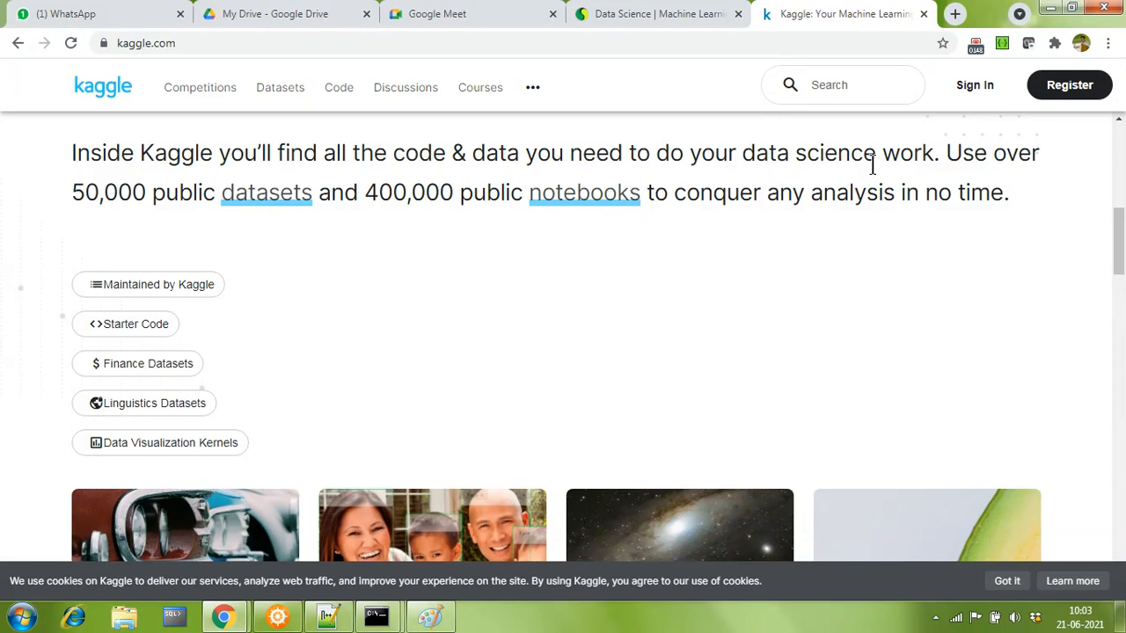
mouse_move(162, 201)
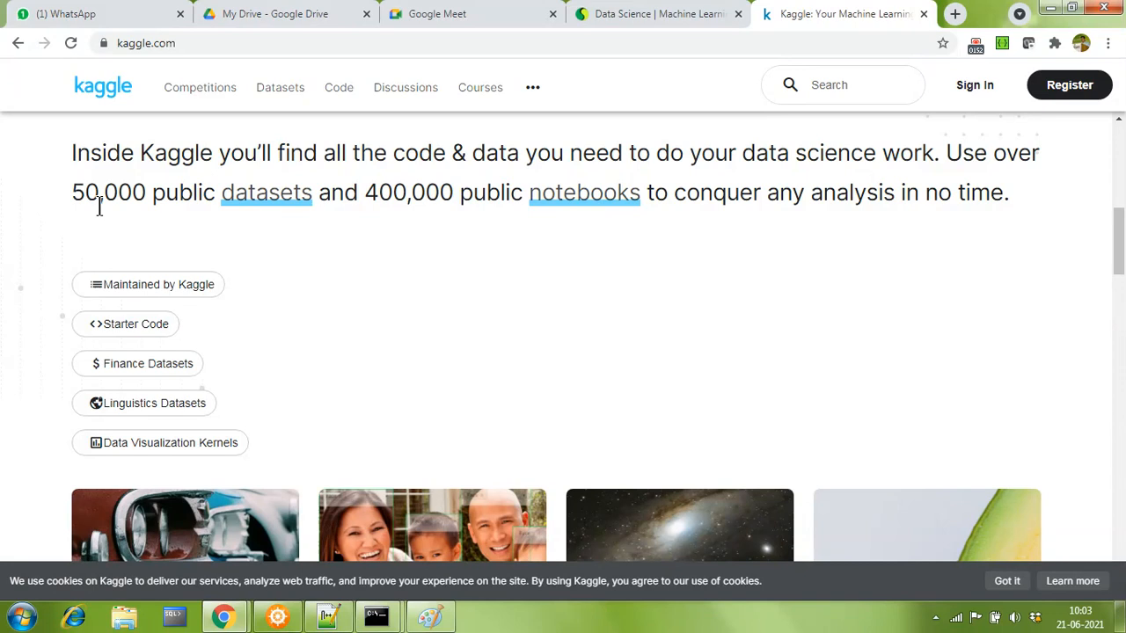
mouse_move(261, 220)
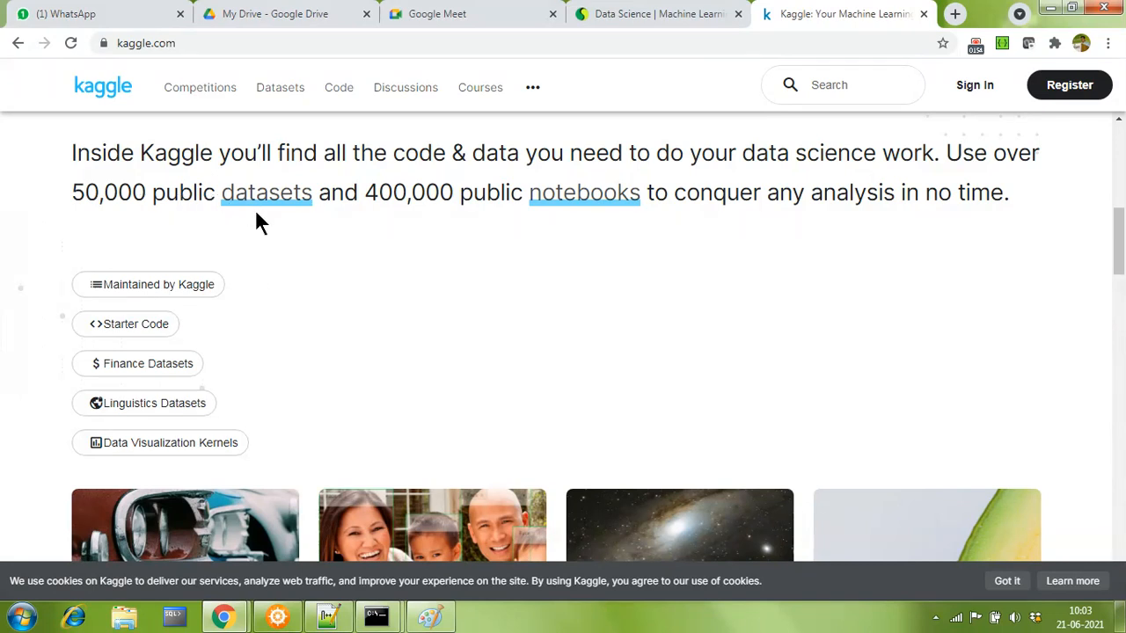
mouse_move(123, 220)
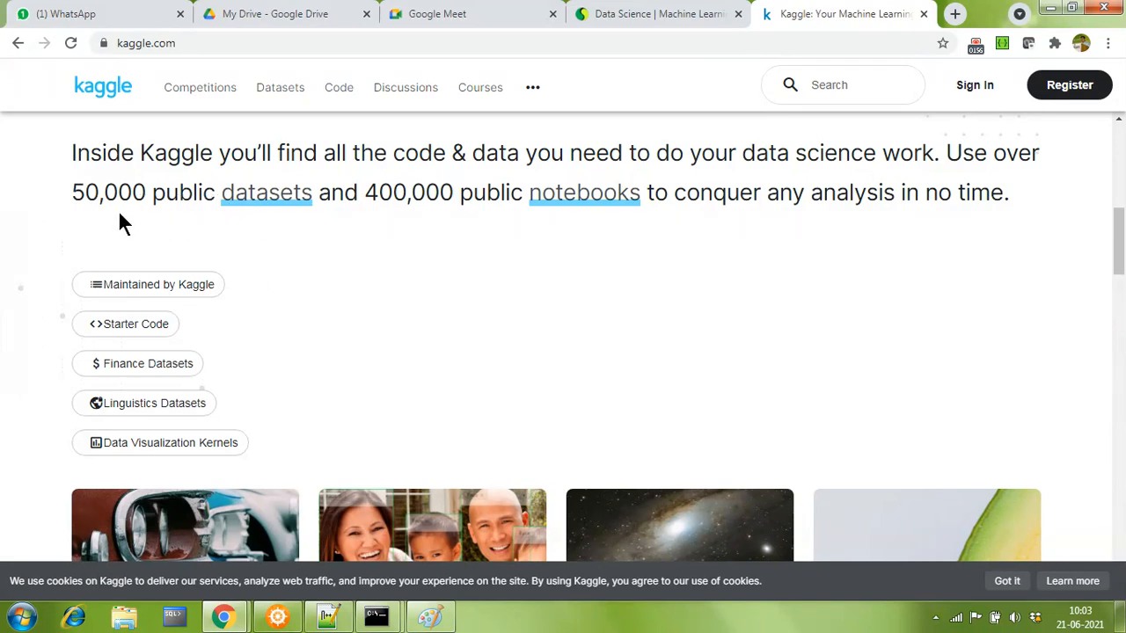
mouse_move(250, 229)
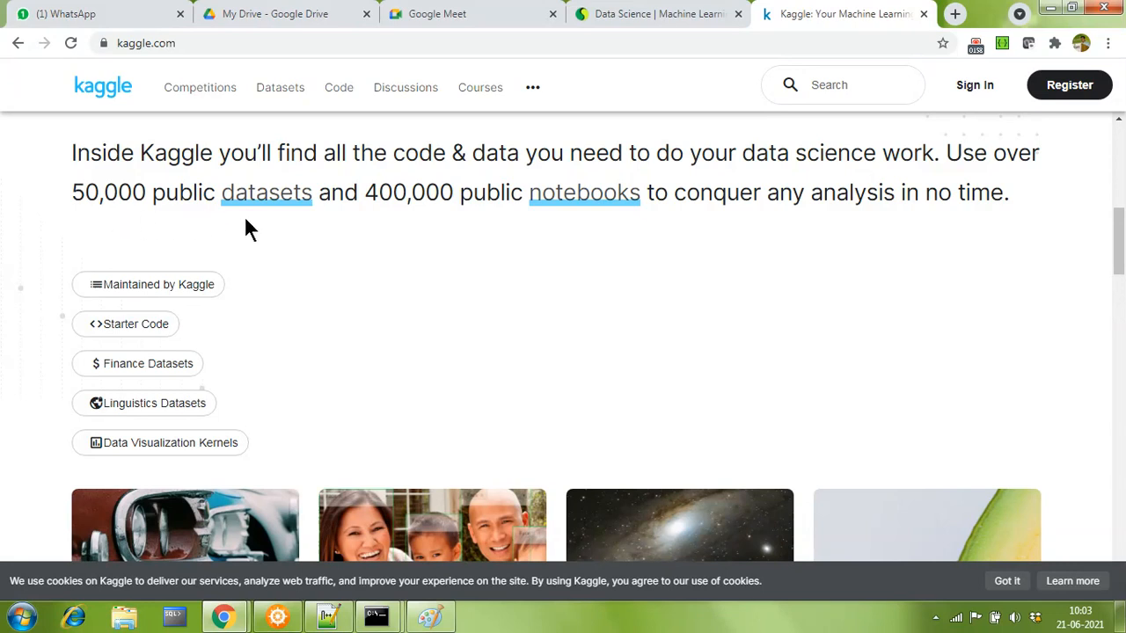
mouse_move(243, 226)
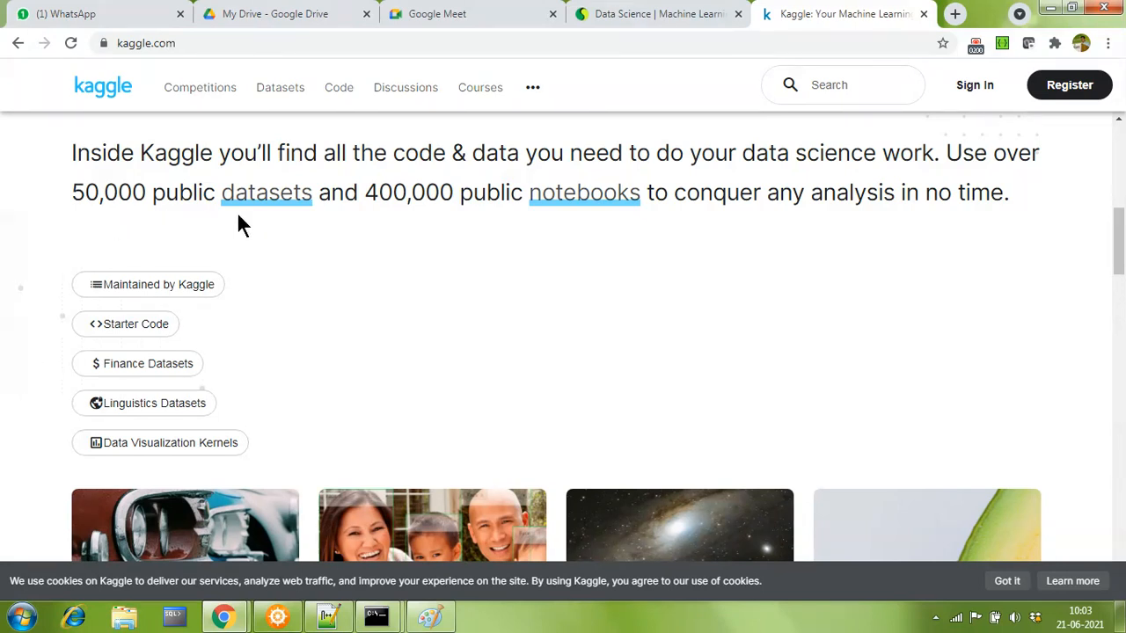
mouse_move(237, 222)
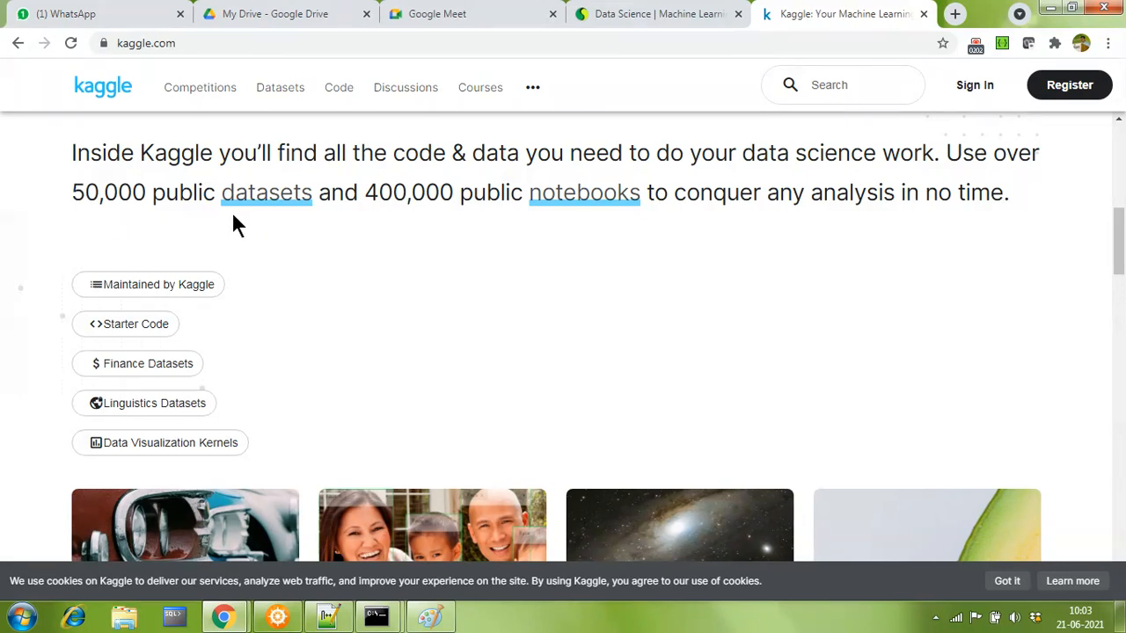
mouse_move(432, 208)
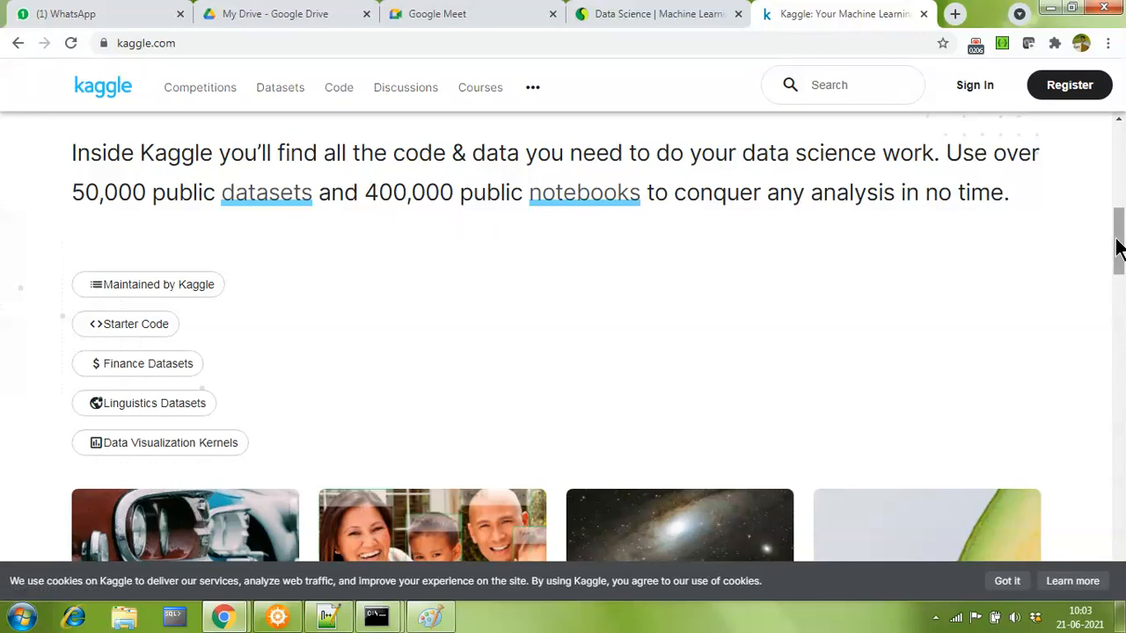
scroll("down", 3)
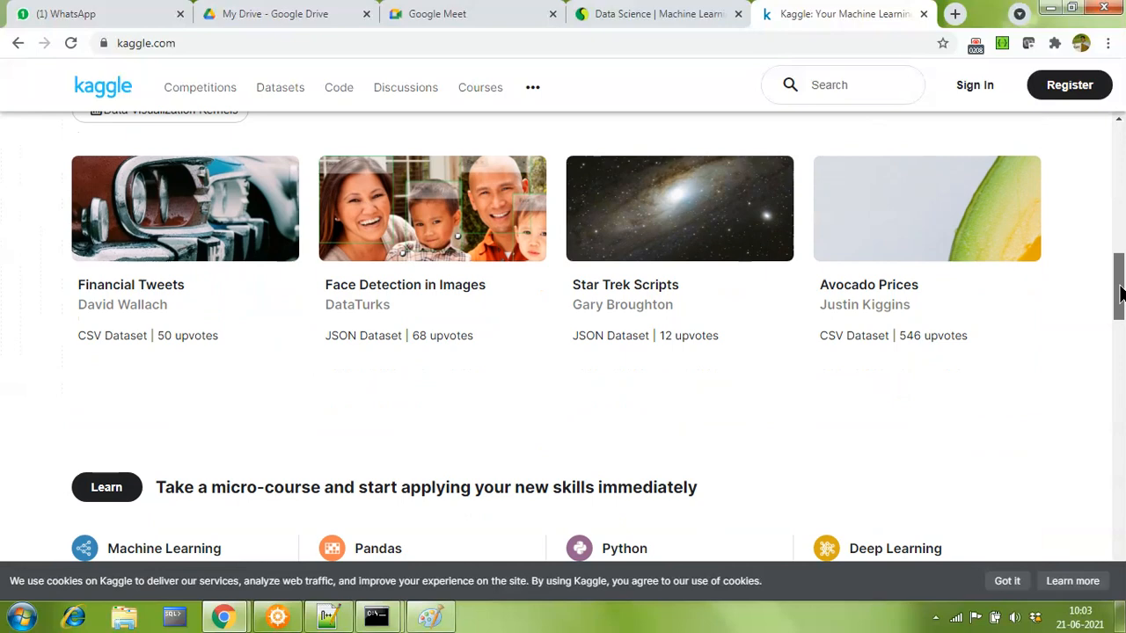
scroll("down", 3)
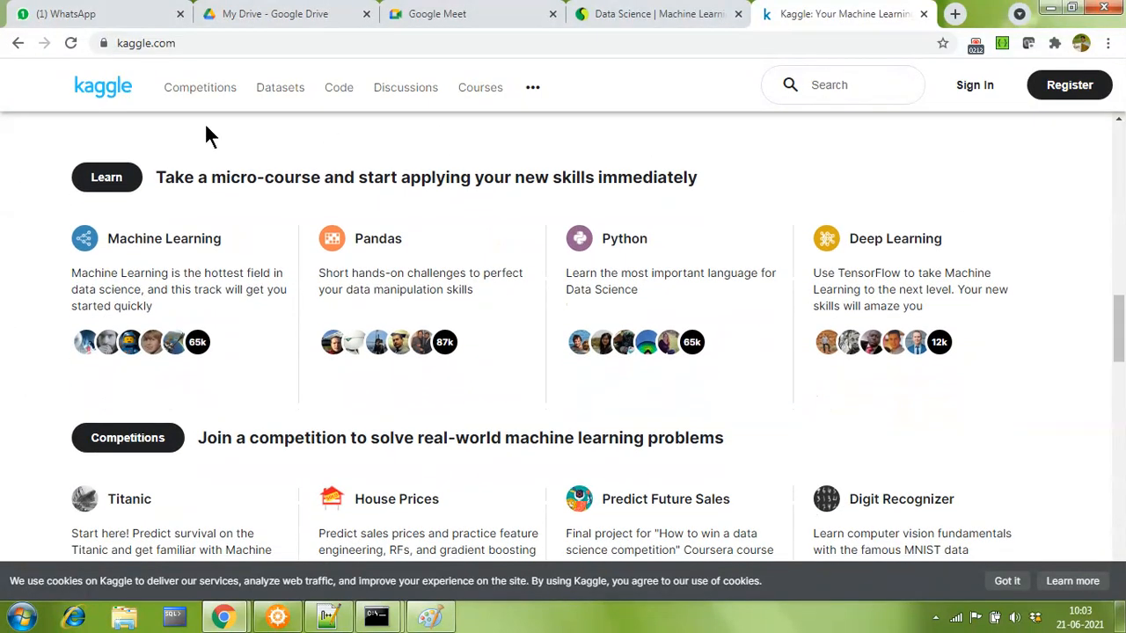
mouse_move(475, 185)
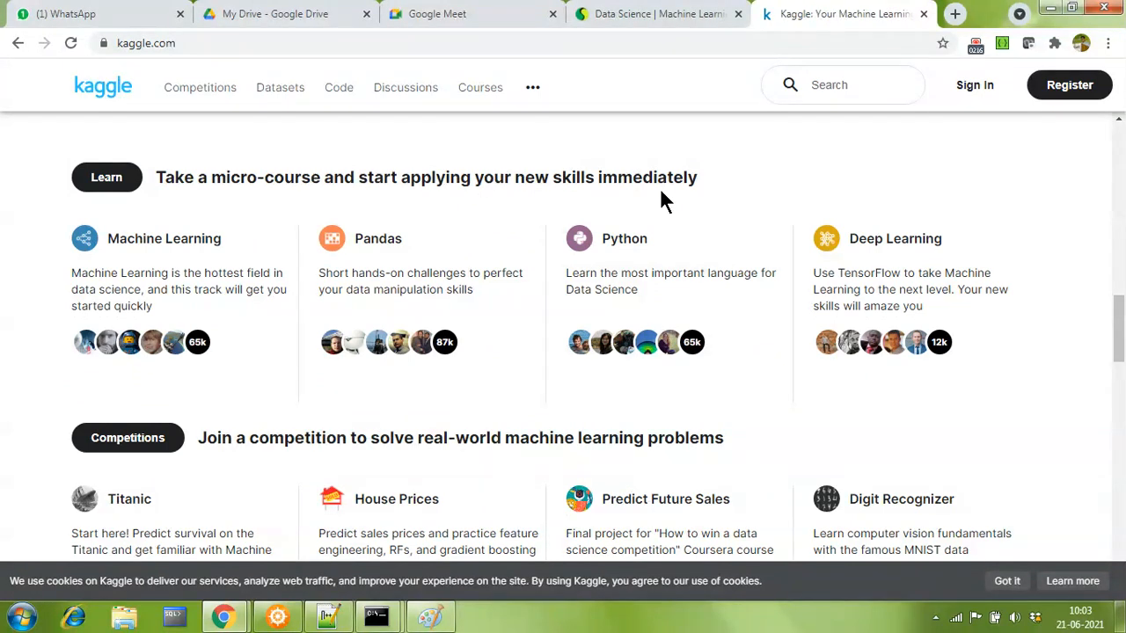
mouse_move(387, 316)
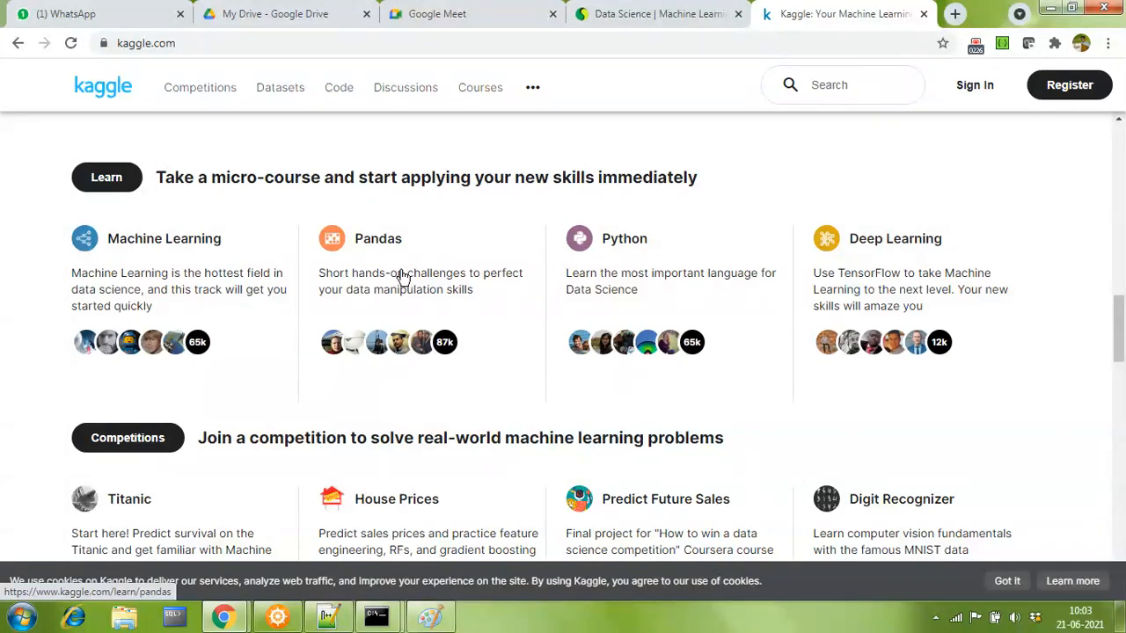
mouse_move(341, 253)
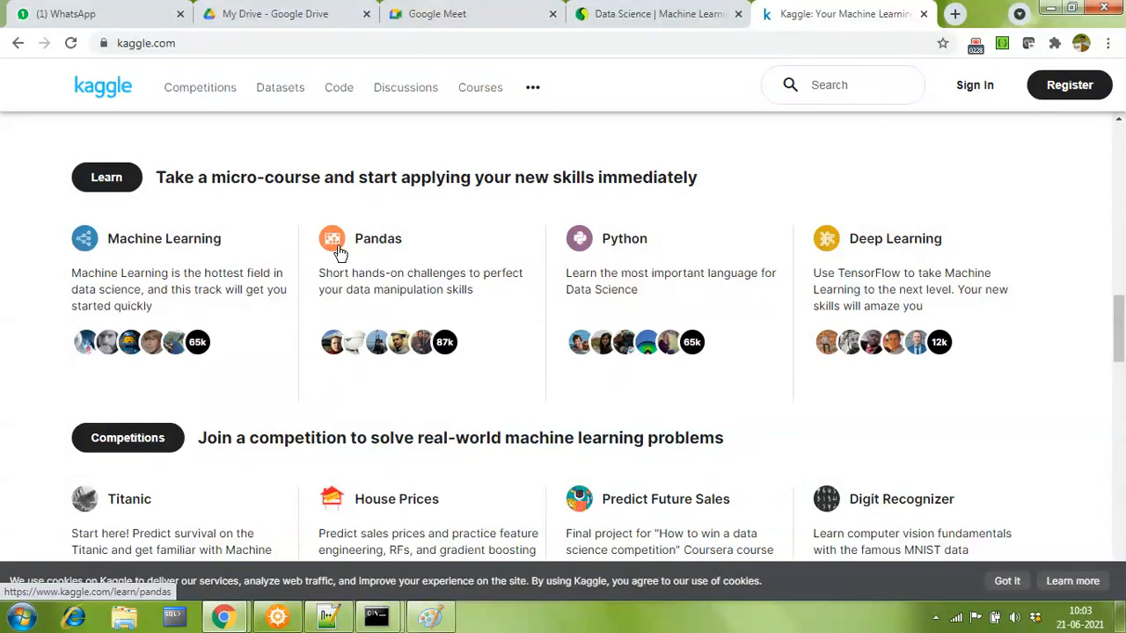
mouse_move(397, 271)
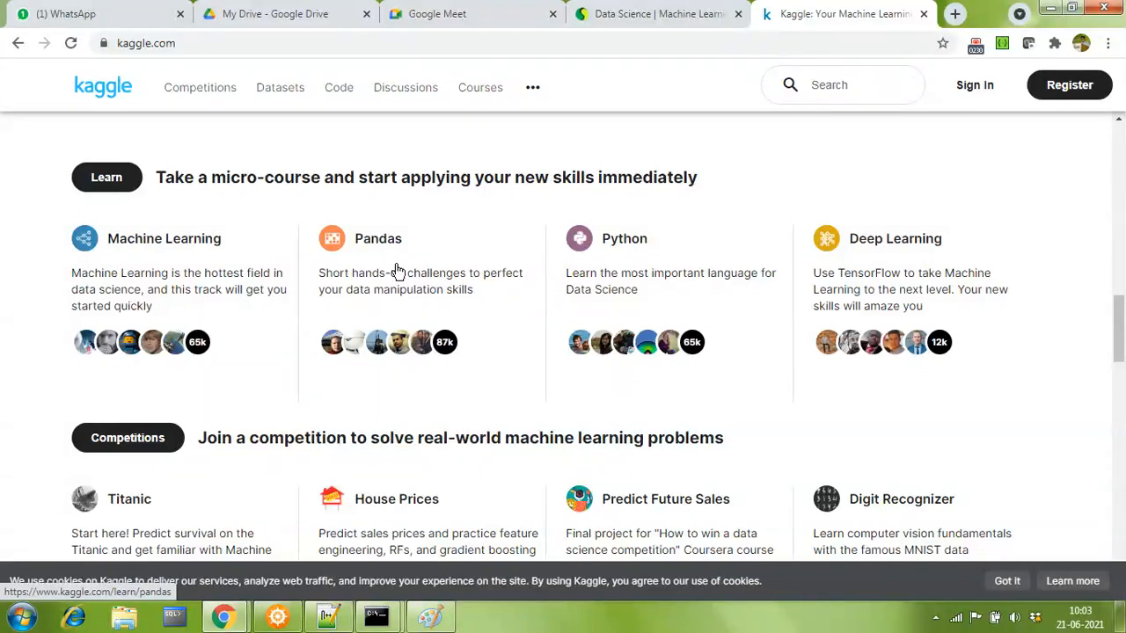
mouse_move(401, 285)
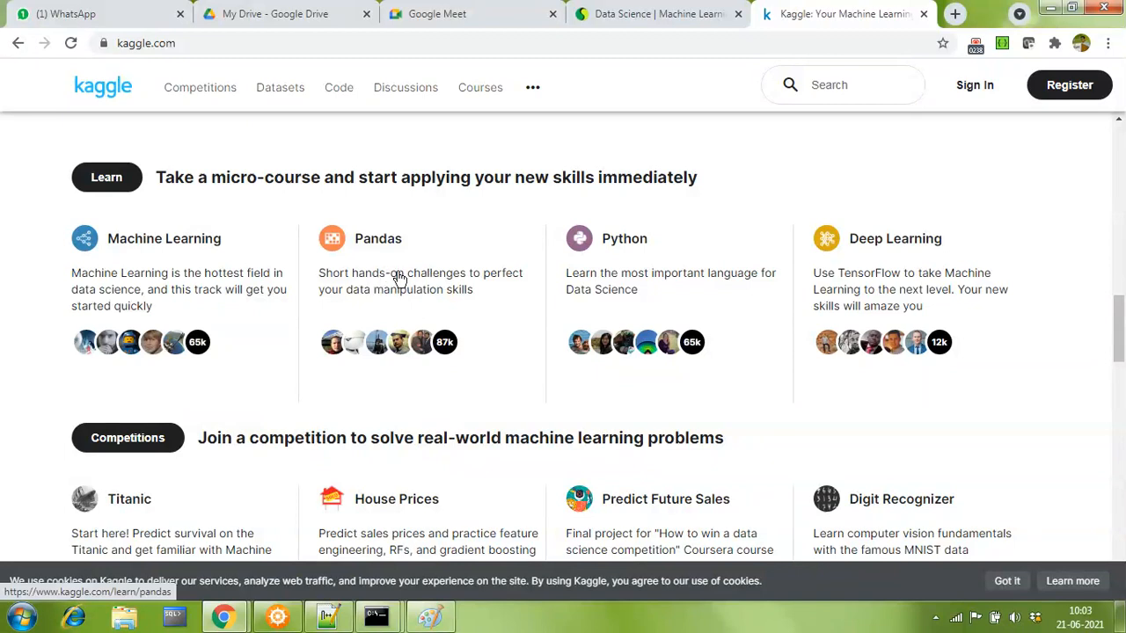
mouse_move(403, 262)
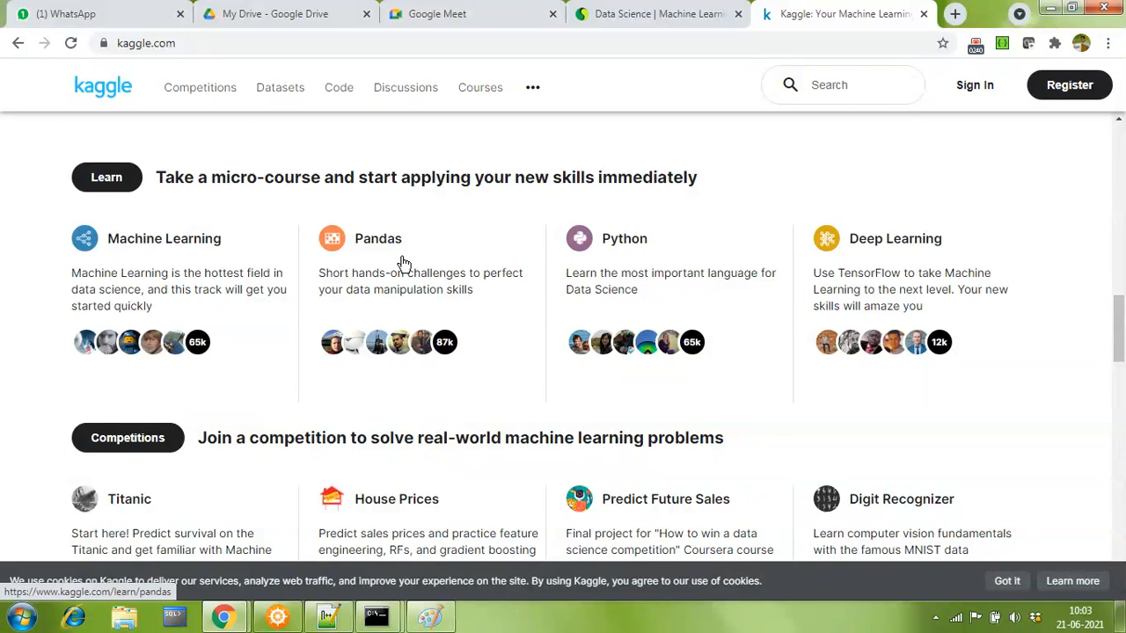
mouse_move(373, 243)
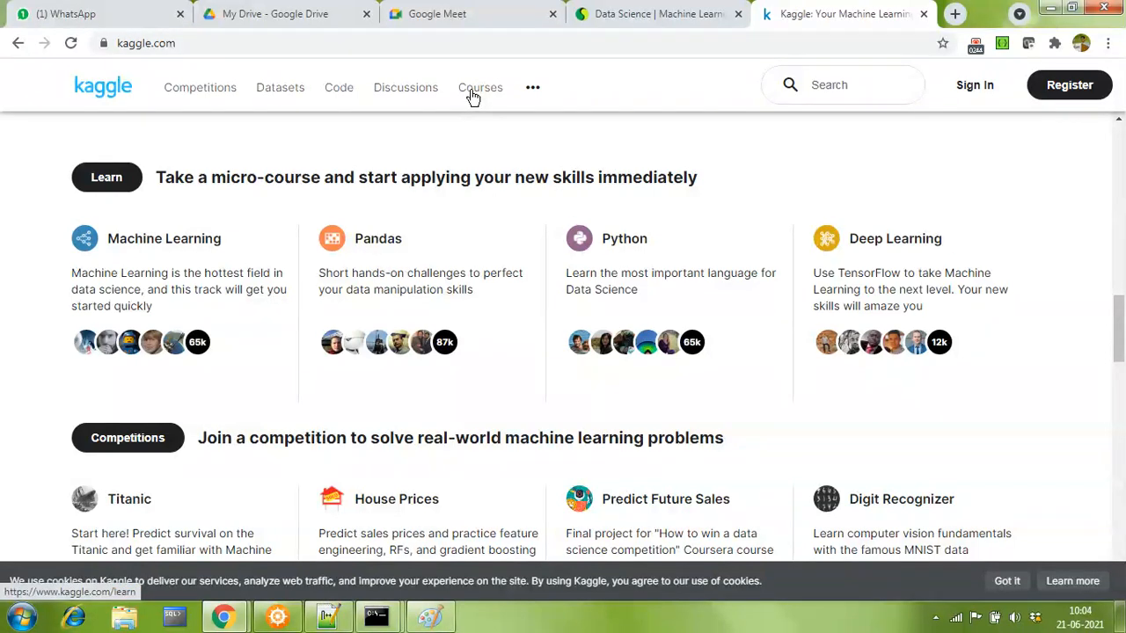
- Show the Kaggle Courses catalogue and browse down the list to the Pandas course
left_click(481, 88)
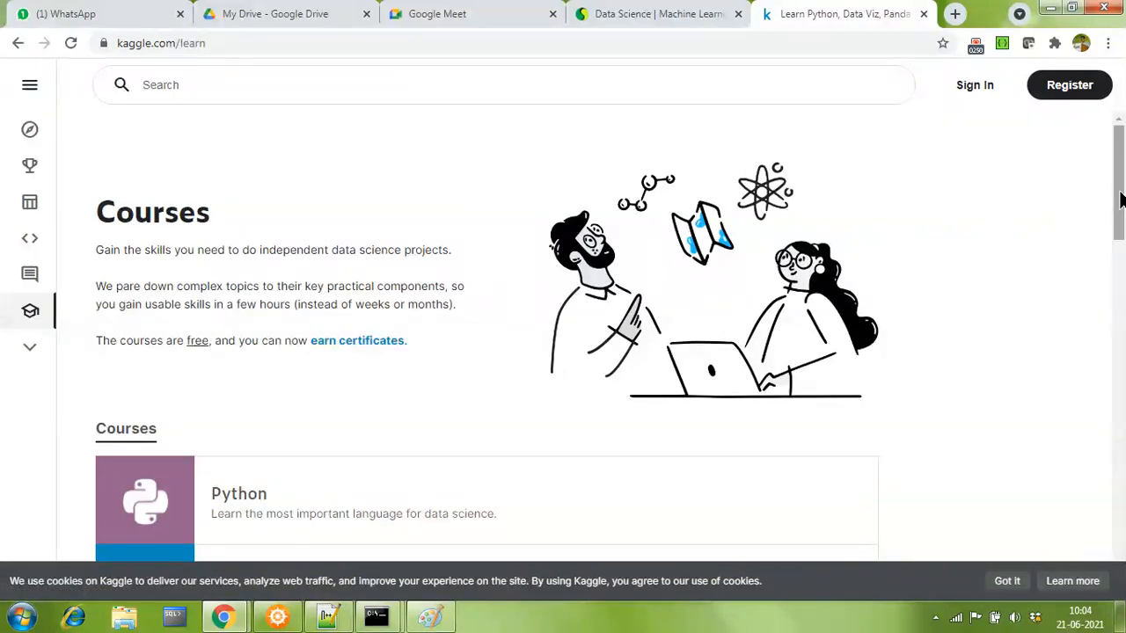
scroll("down", 3)
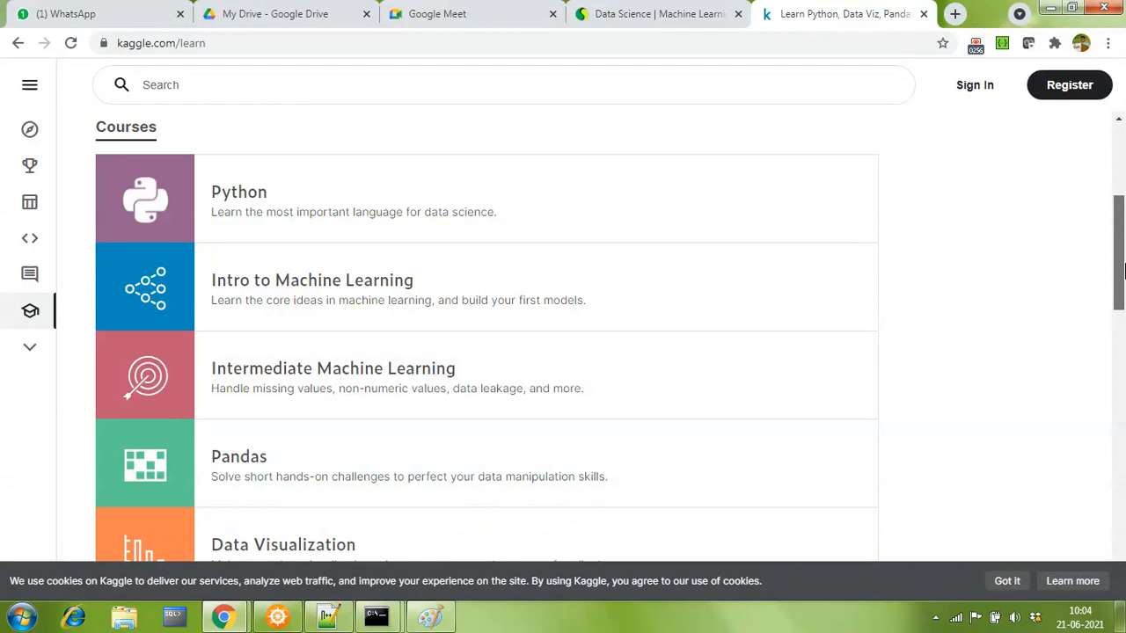
mouse_move(330, 290)
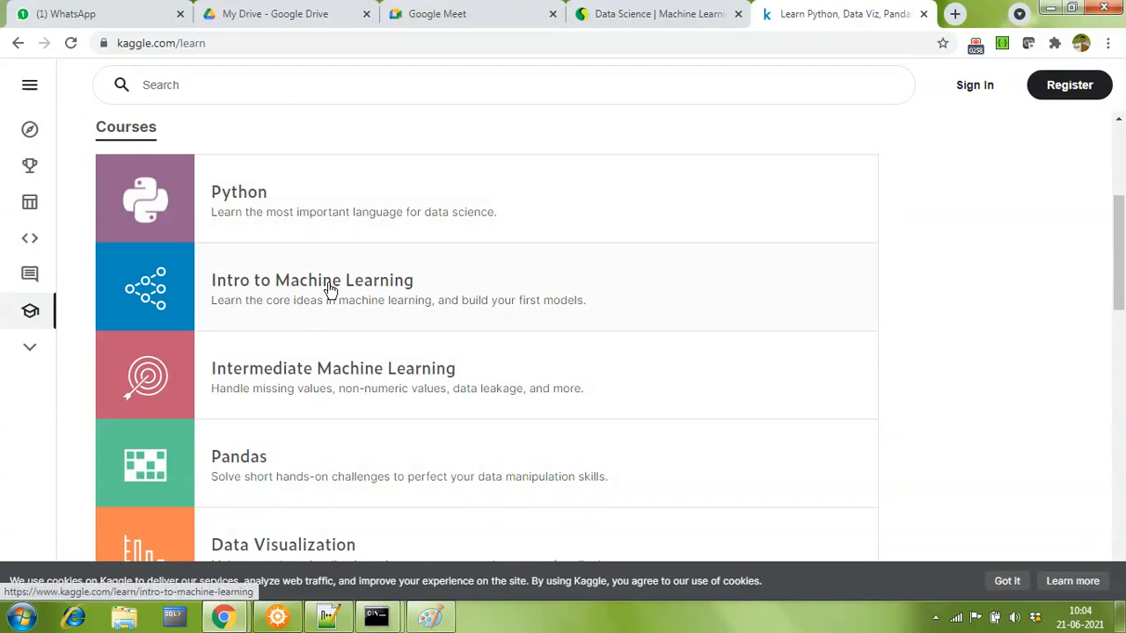
scroll("down", 3)
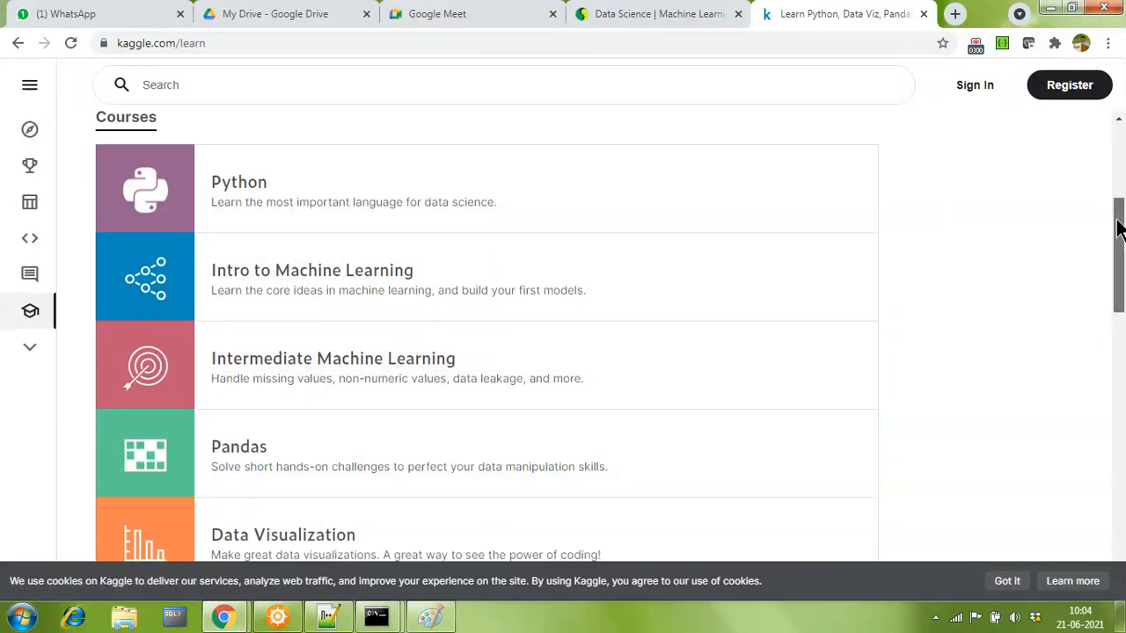
scroll("down", 3)
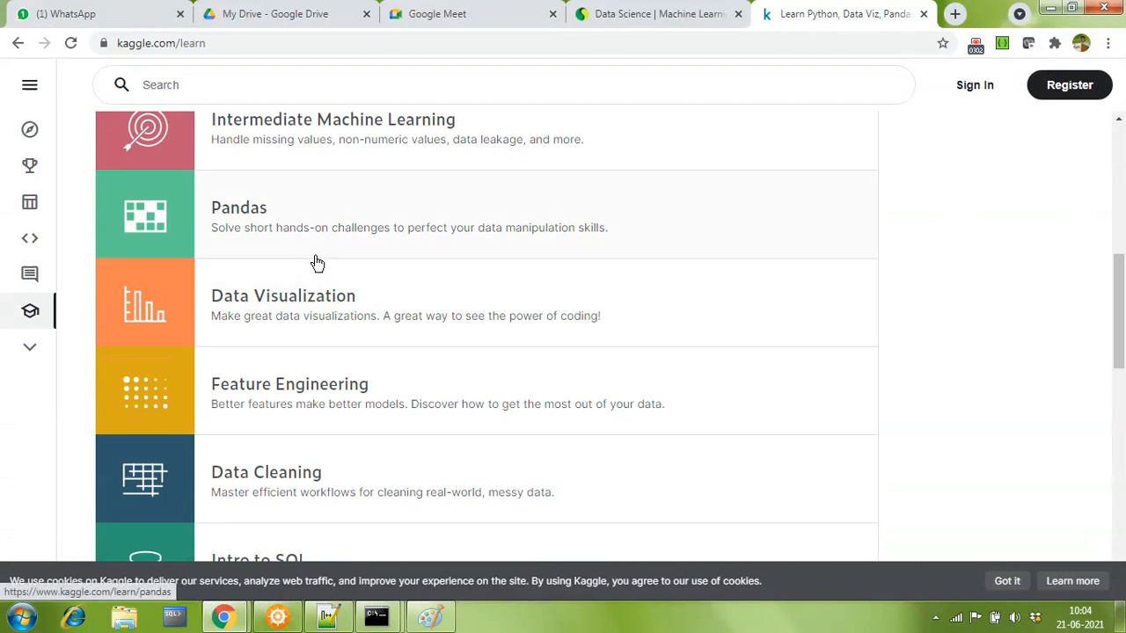
mouse_move(234, 257)
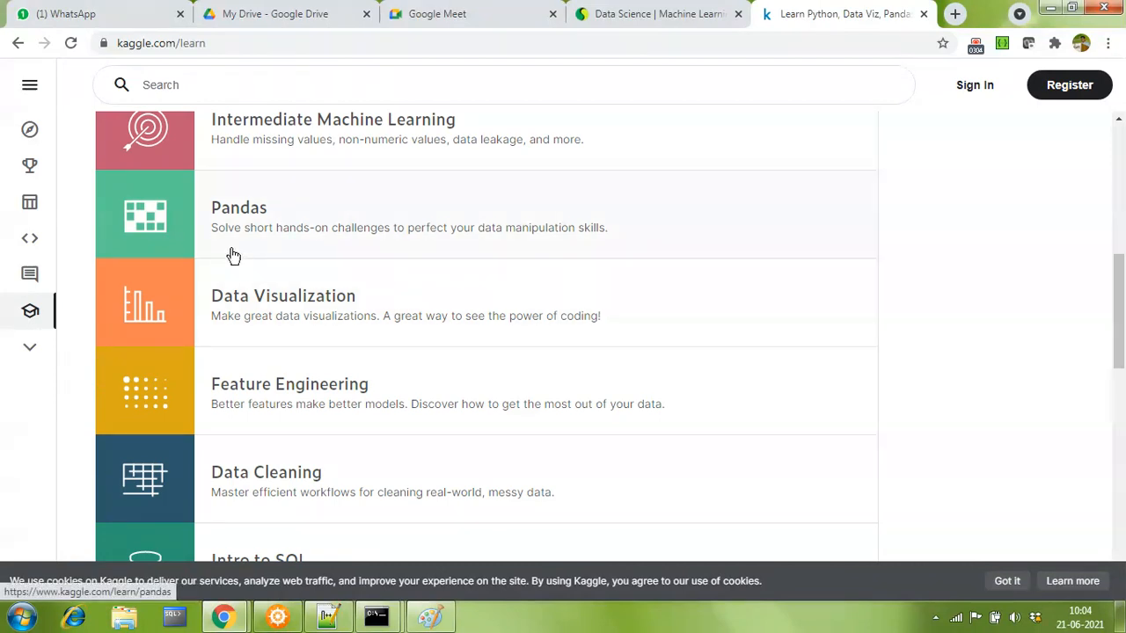
mouse_move(278, 218)
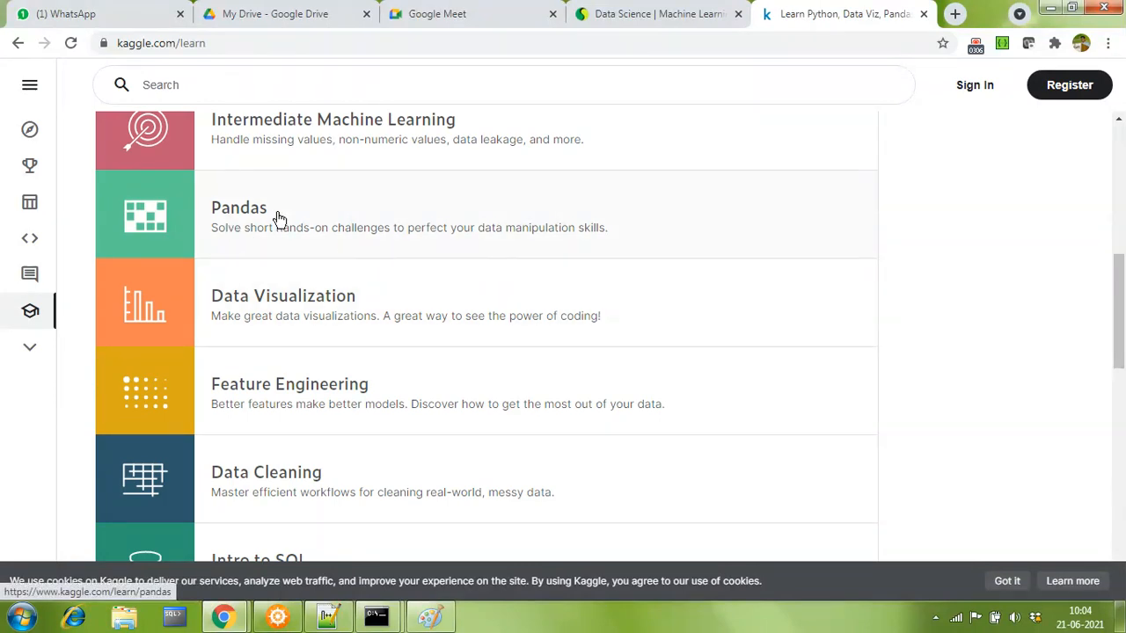
mouse_move(493, 216)
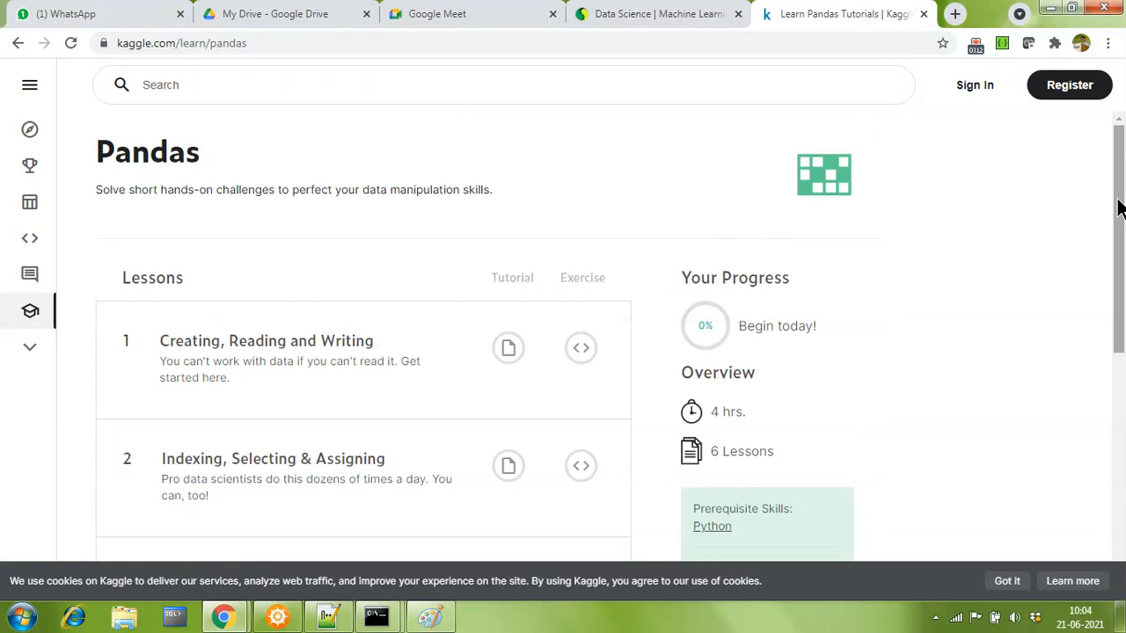
- Review the Pandas course's six lessons from Creating, Reading and Writing to Renaming and Combining
scroll("down", 3)
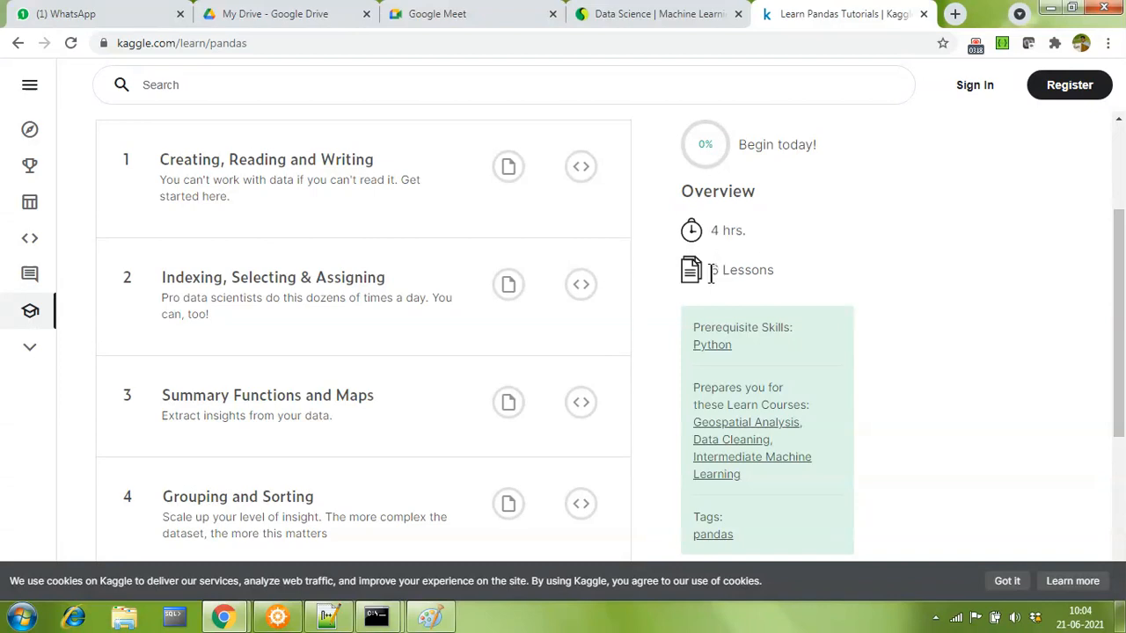
mouse_move(1000, 236)
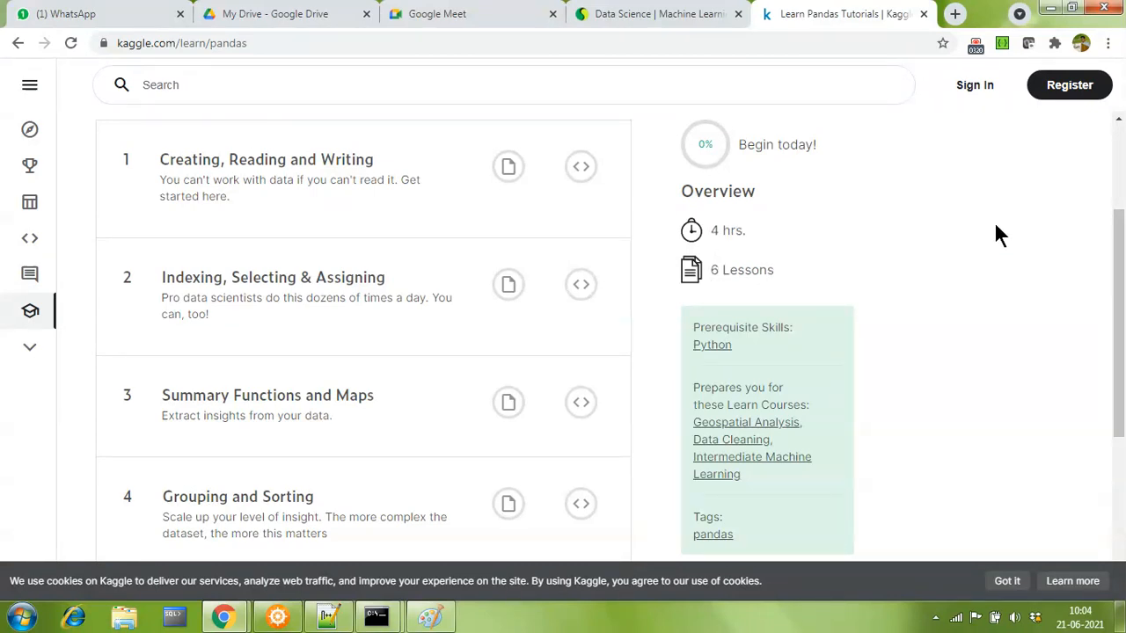
scroll("down", 3)
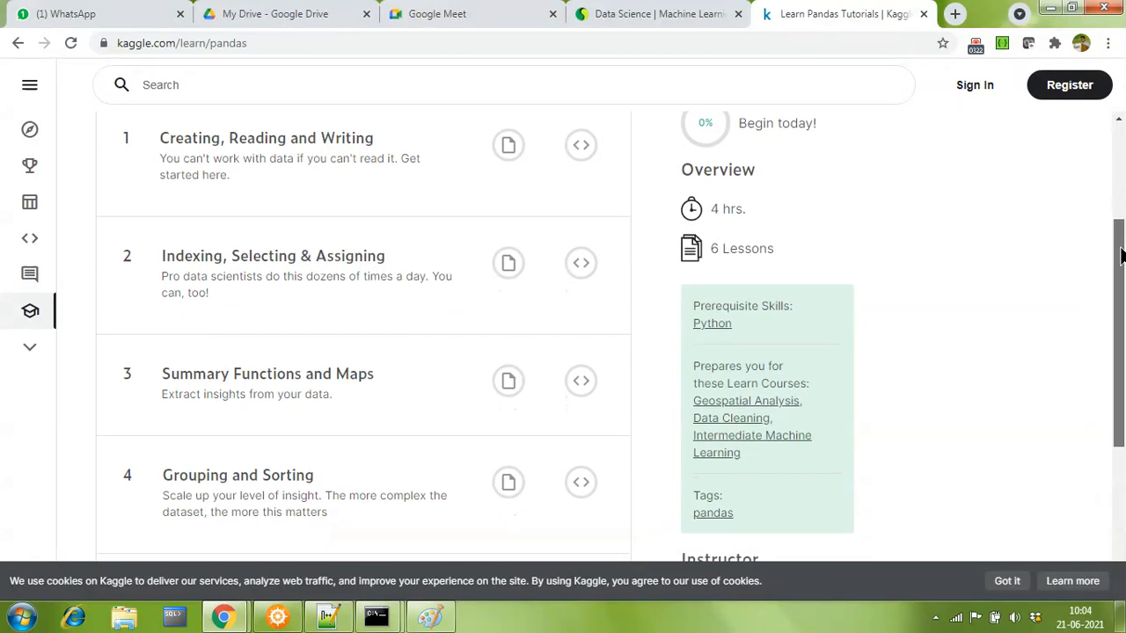
scroll("down", 3)
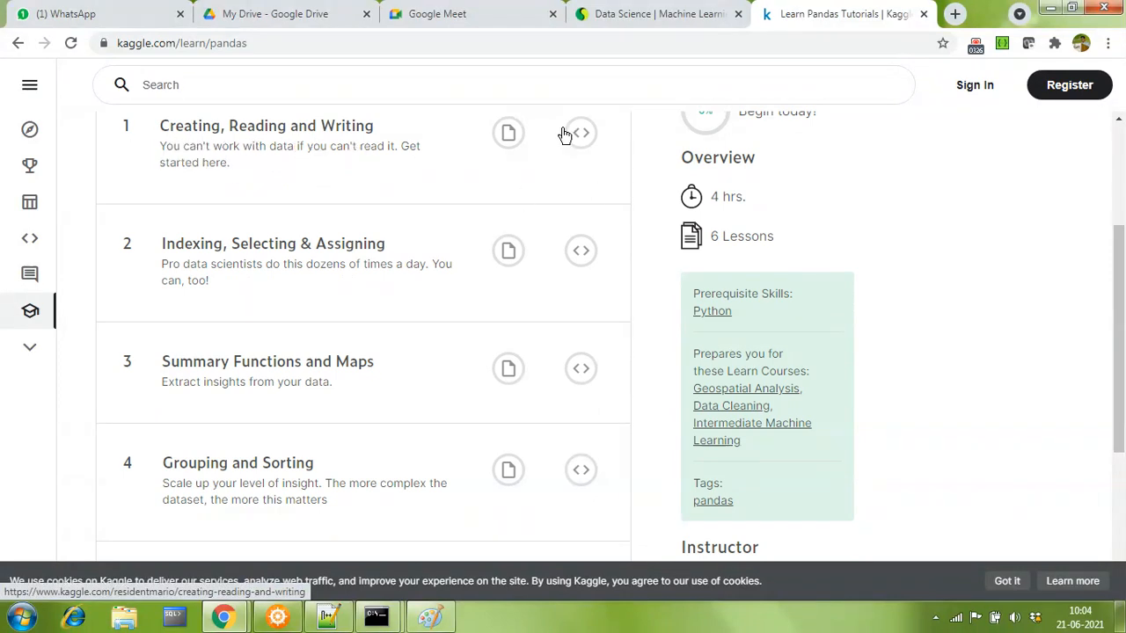
scroll("down", 3)
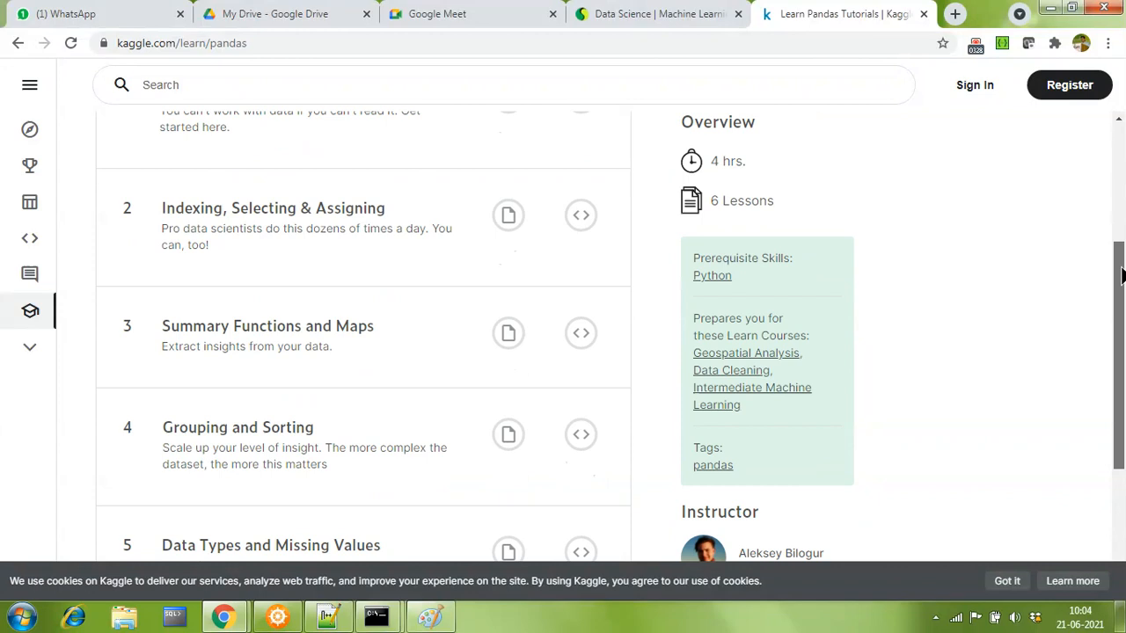
scroll("down", 3)
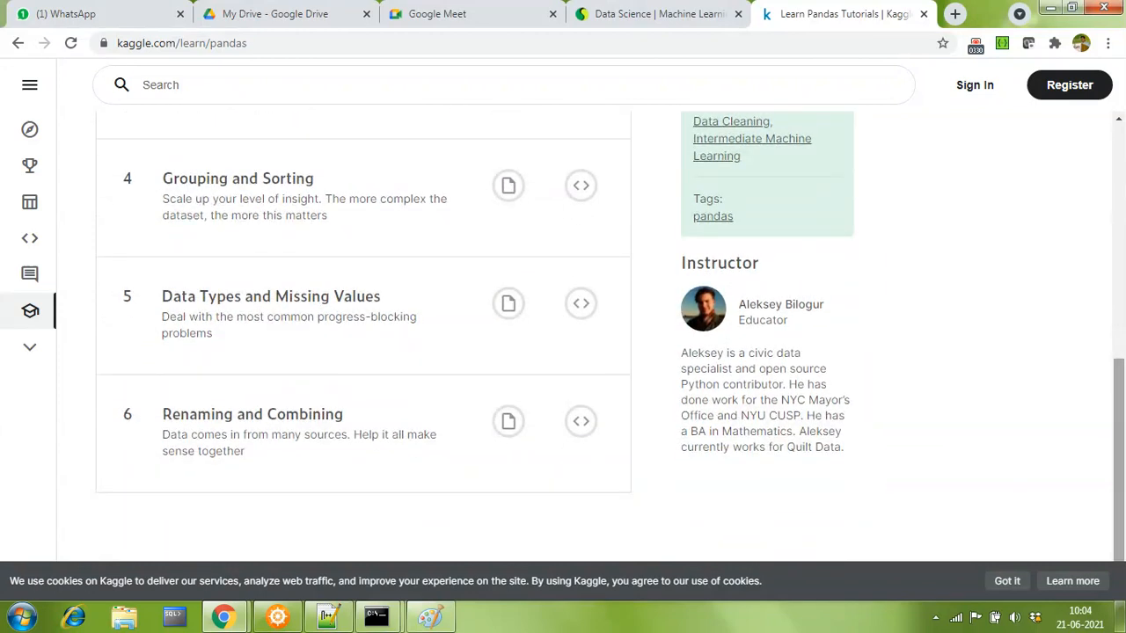
mouse_move(261, 415)
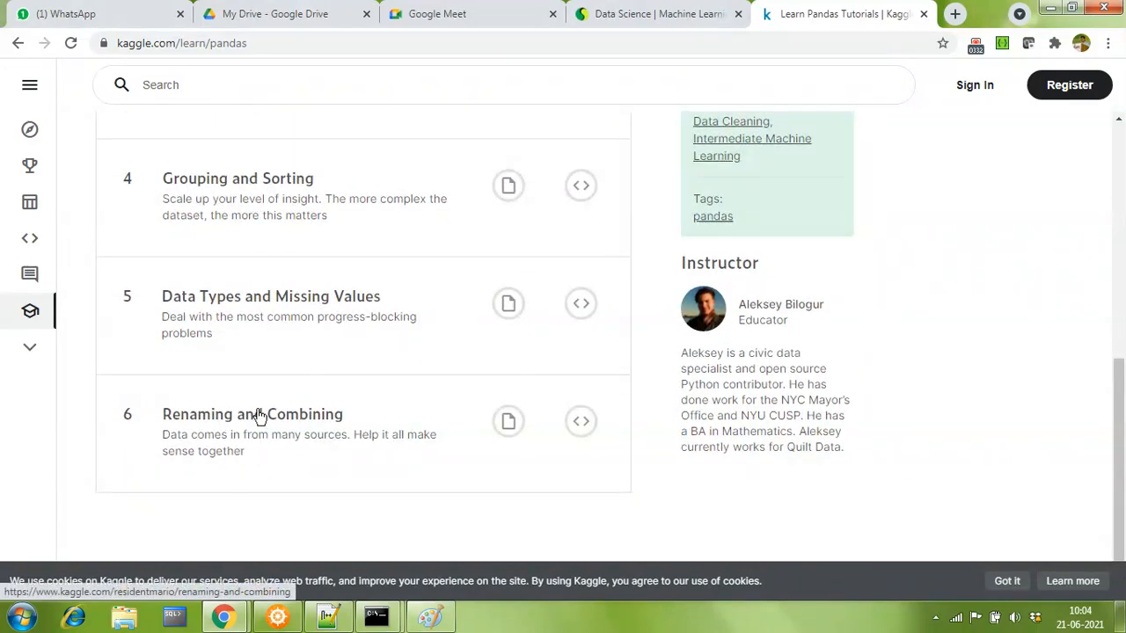
mouse_move(311, 454)
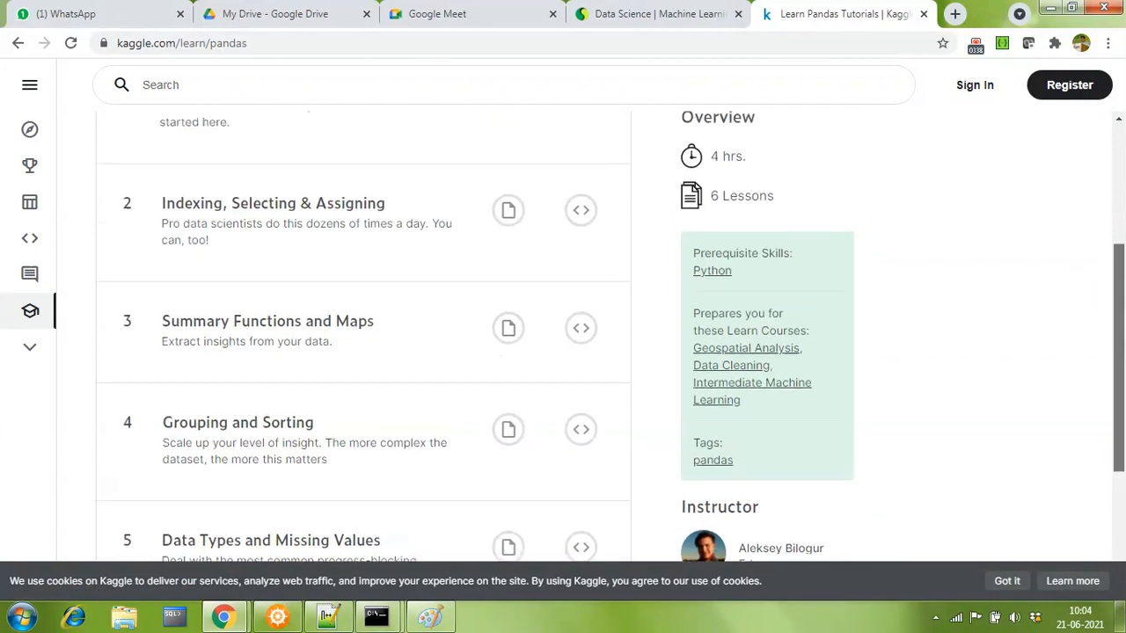
scroll("up", 3)
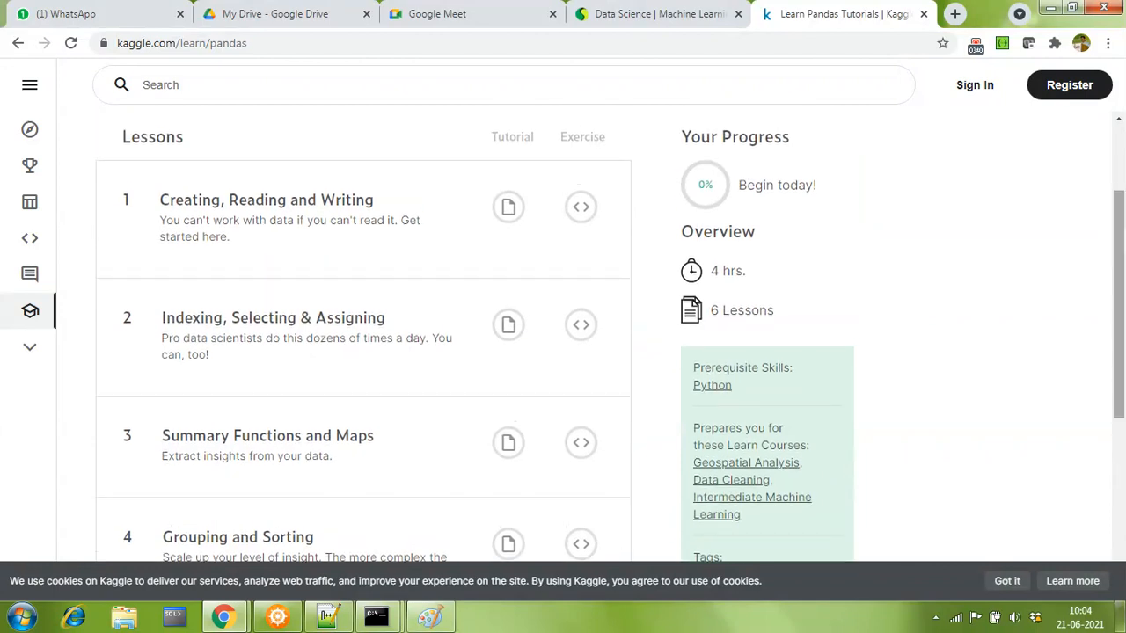
mouse_move(500, 183)
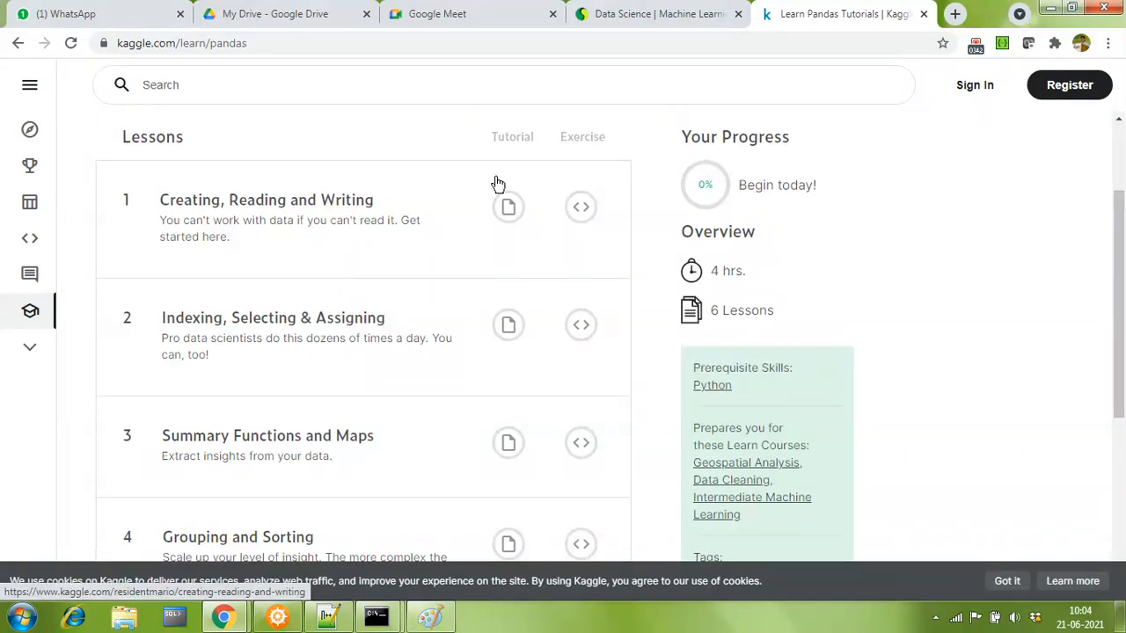
mouse_move(514, 227)
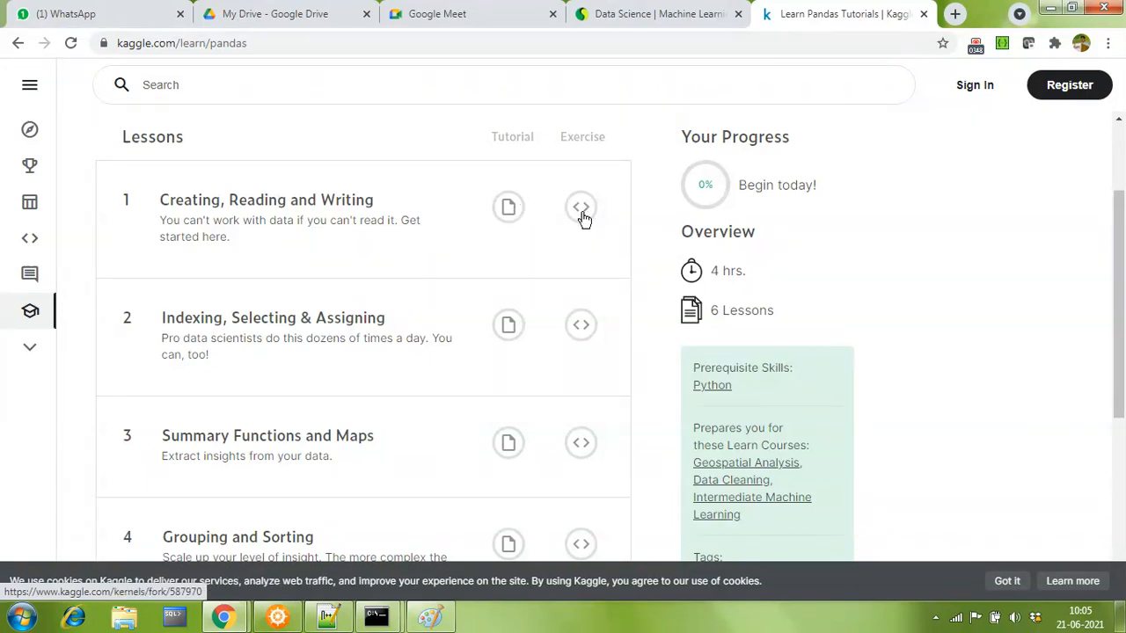
mouse_move(508, 205)
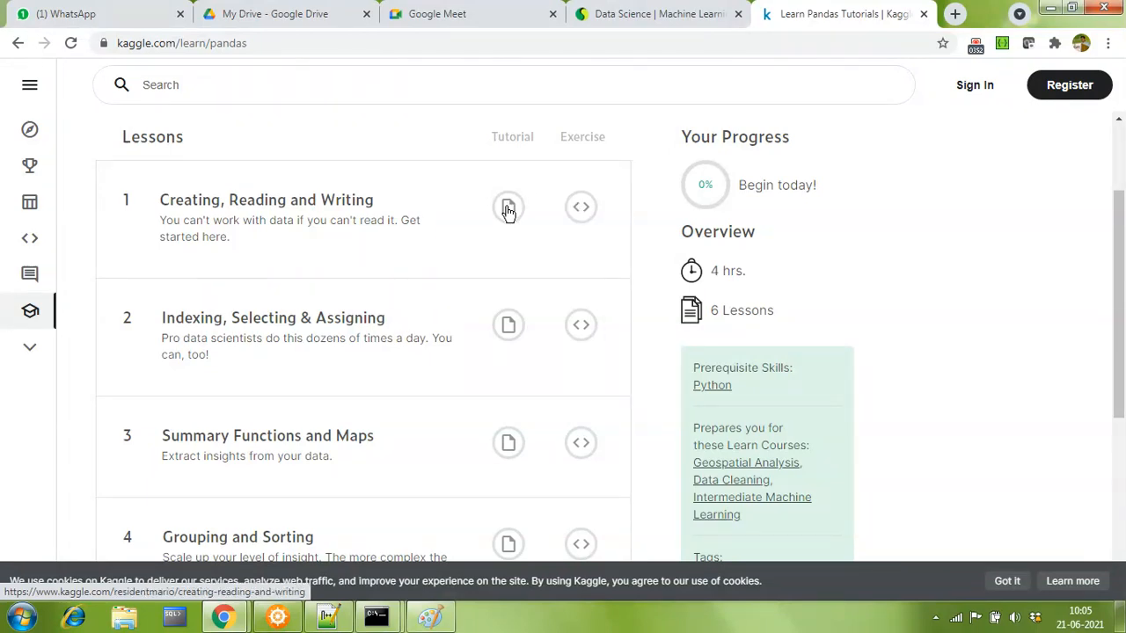
mouse_move(623, 195)
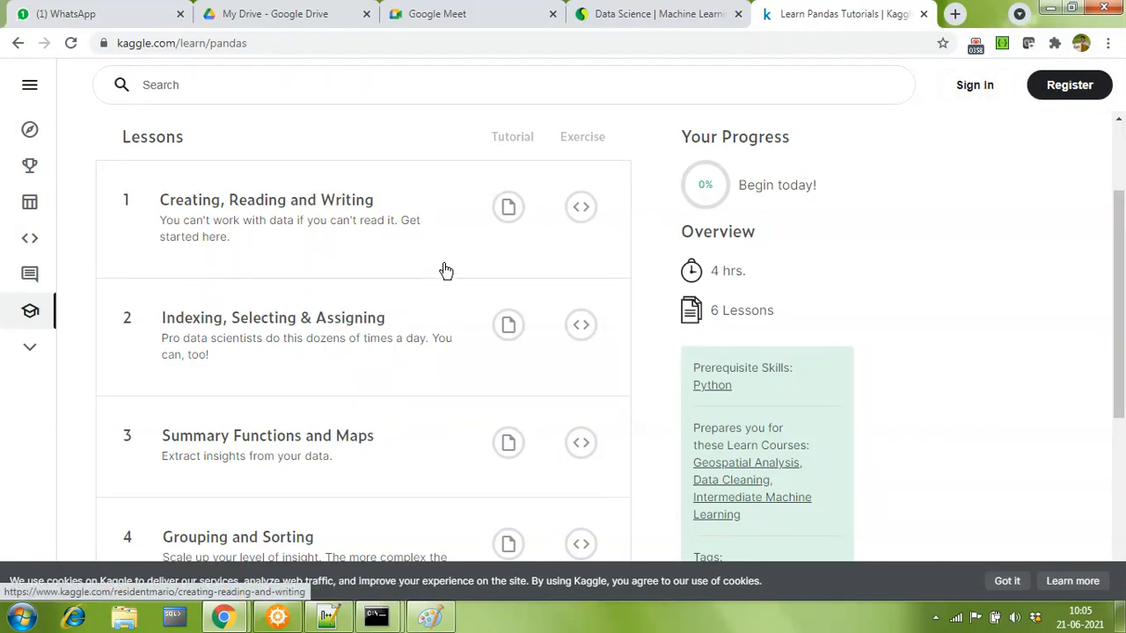
mouse_move(507, 218)
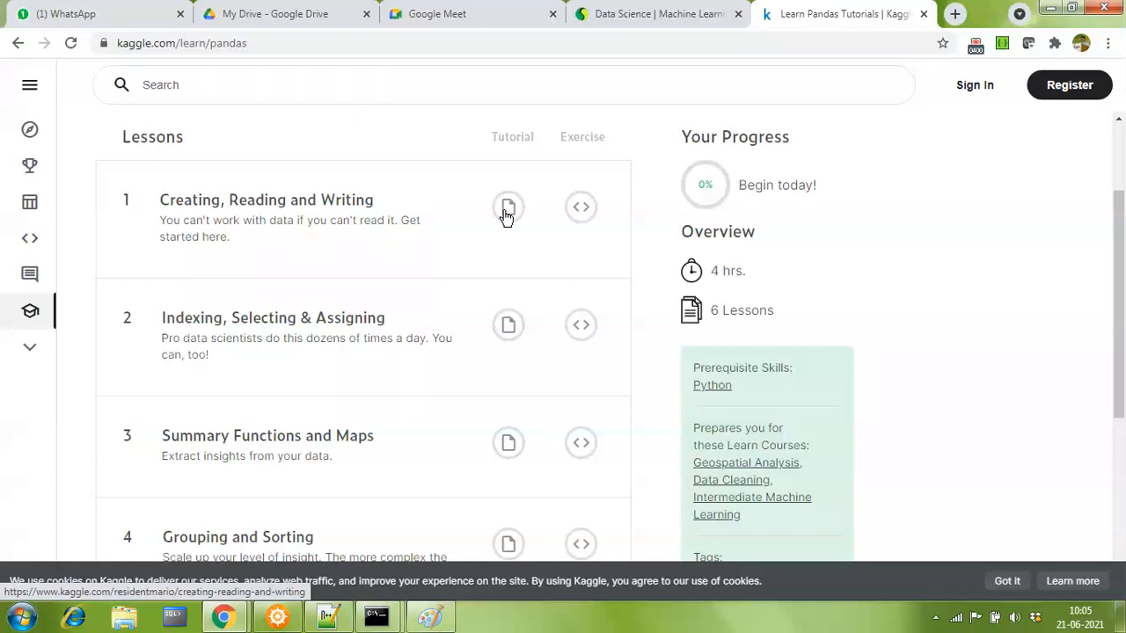
- Read through the lesson 1 Creating, Reading and Writing tutorial's DataFrame examples and return to its Introduction
left_click(506, 208)
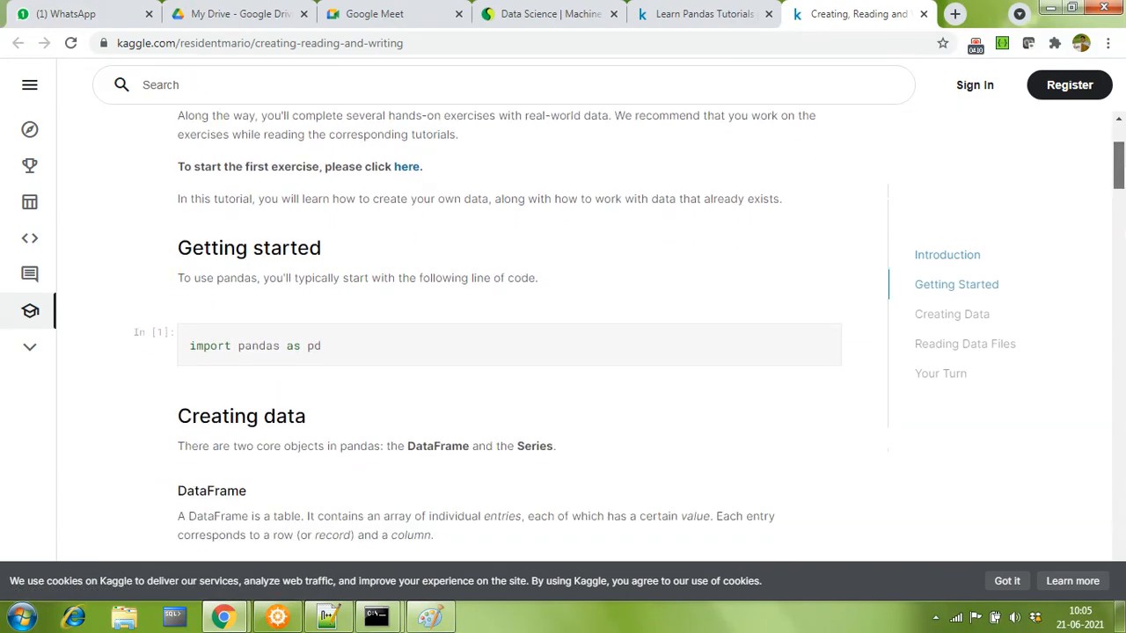
scroll("down", 3)
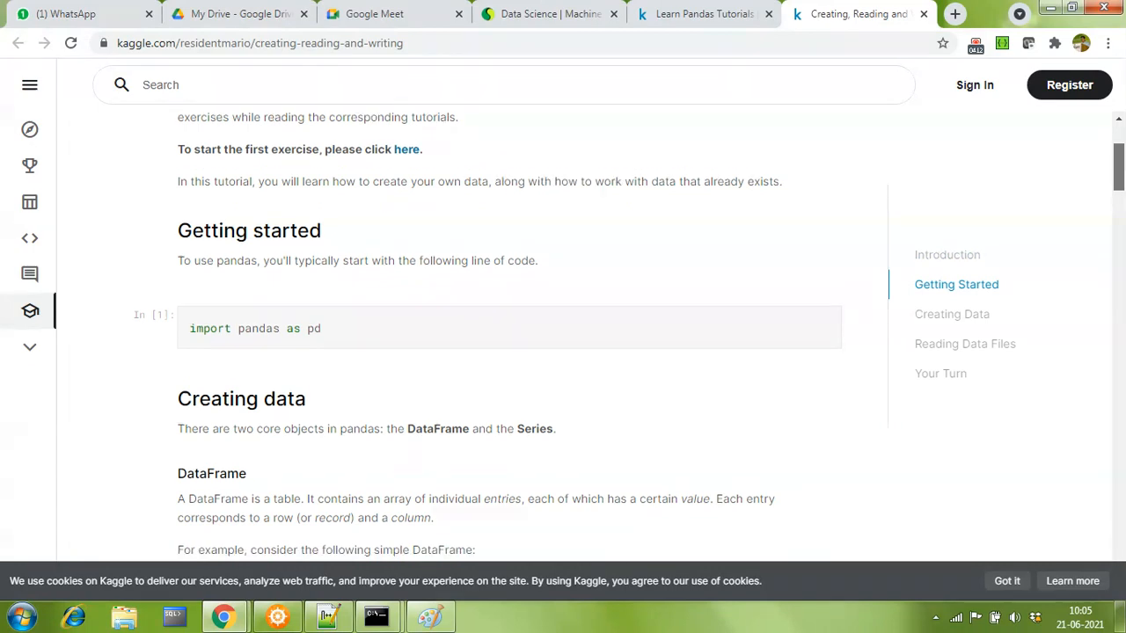
scroll("down", 3)
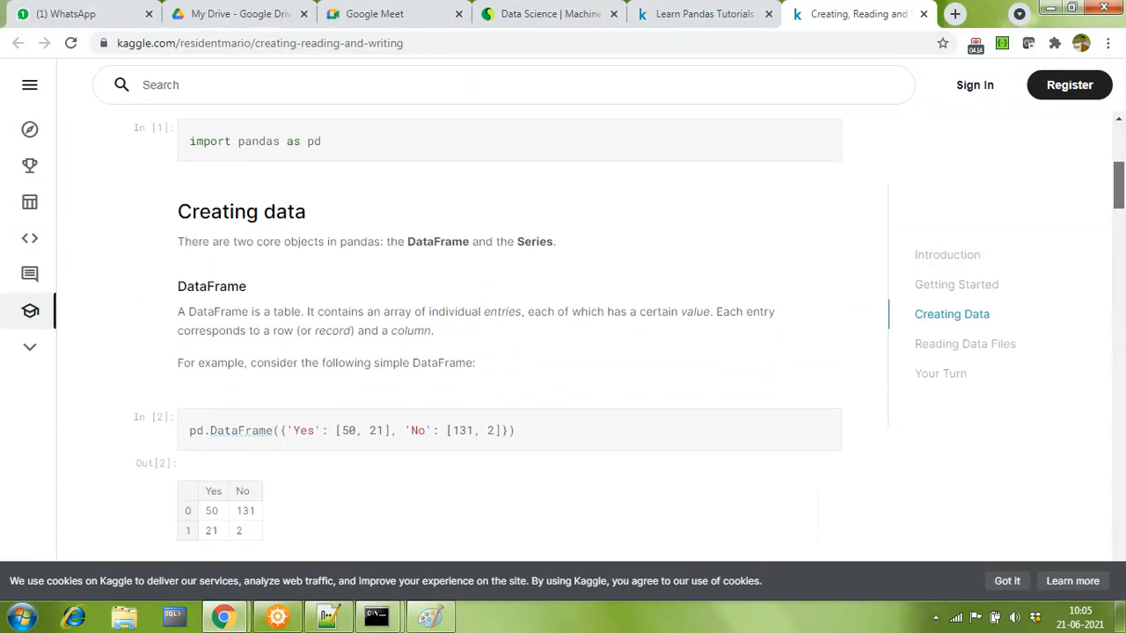
scroll("down", 3)
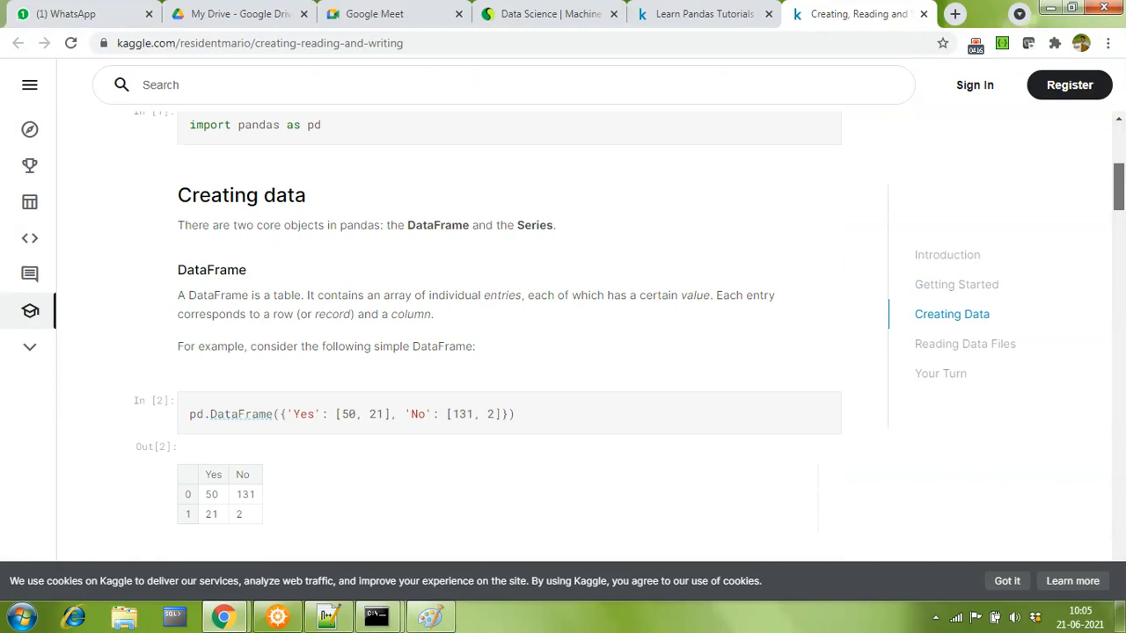
scroll("down", 3)
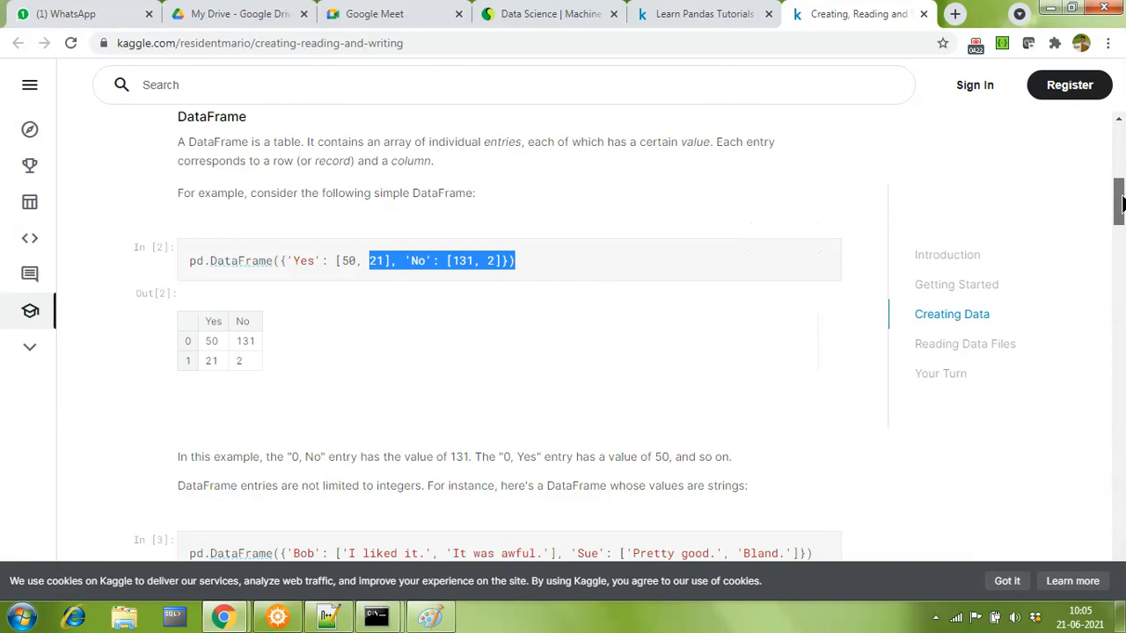
scroll("down", 3)
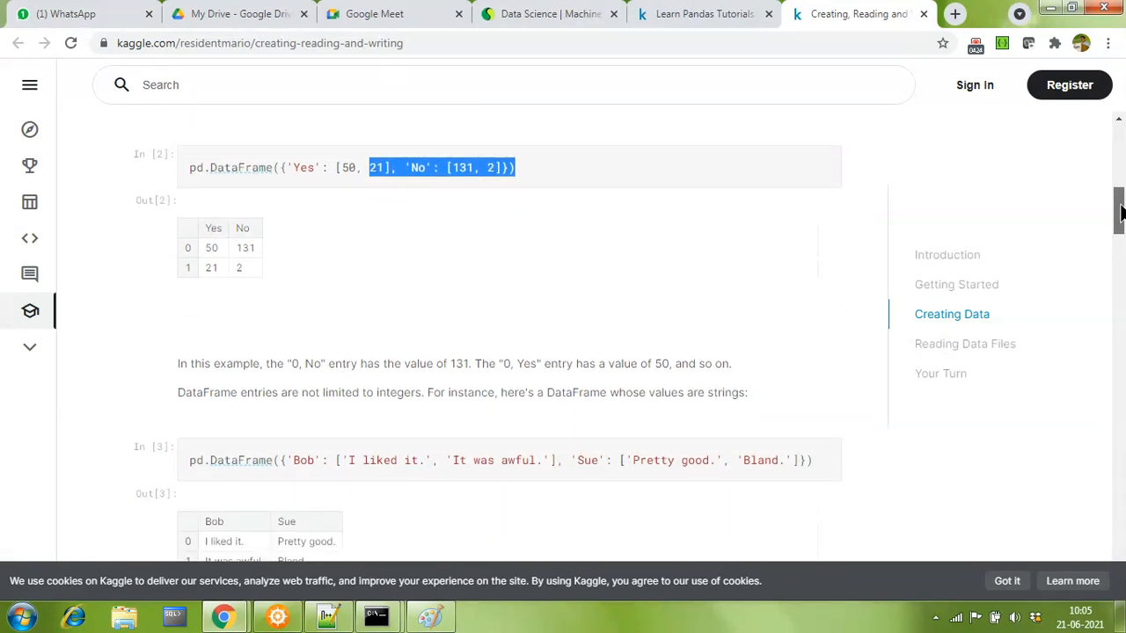
scroll("down", 3)
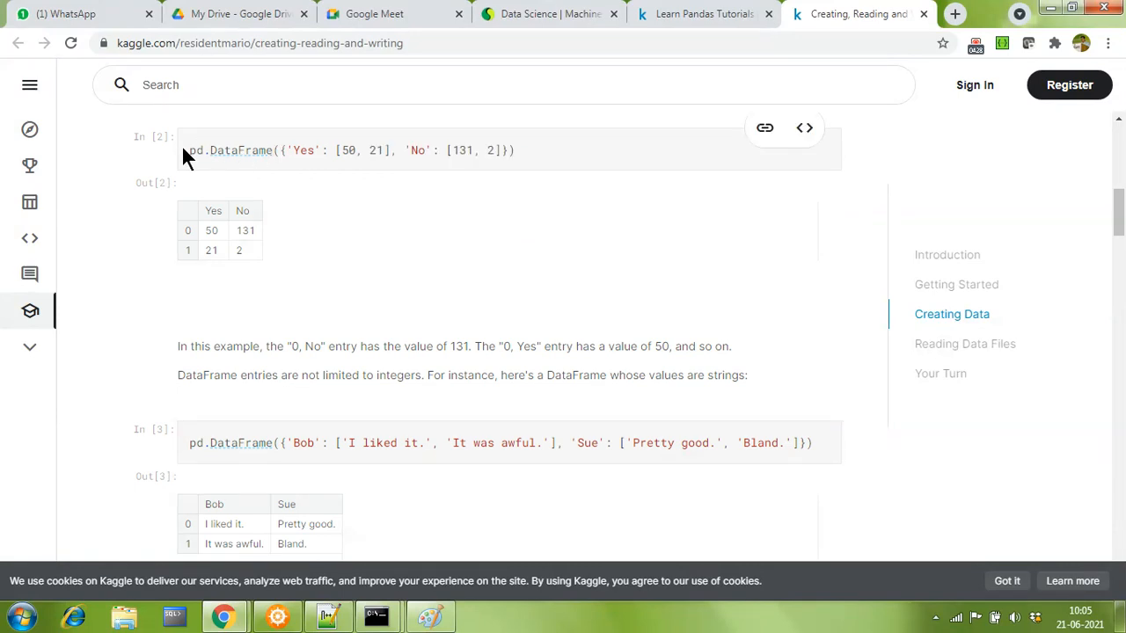
mouse_move(525, 204)
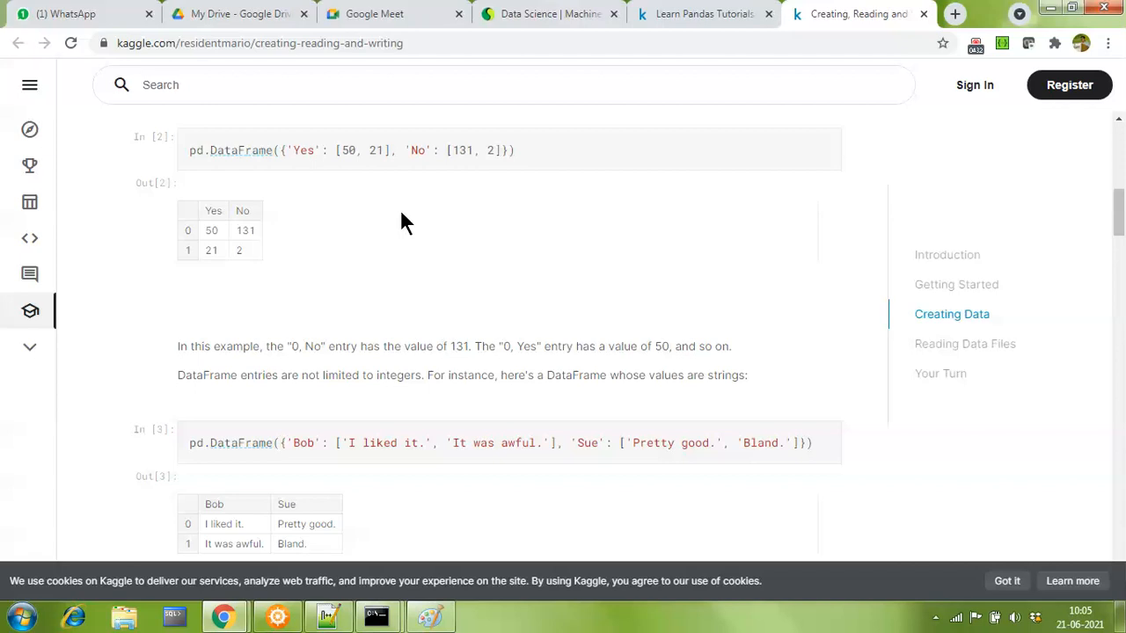
mouse_move(431, 229)
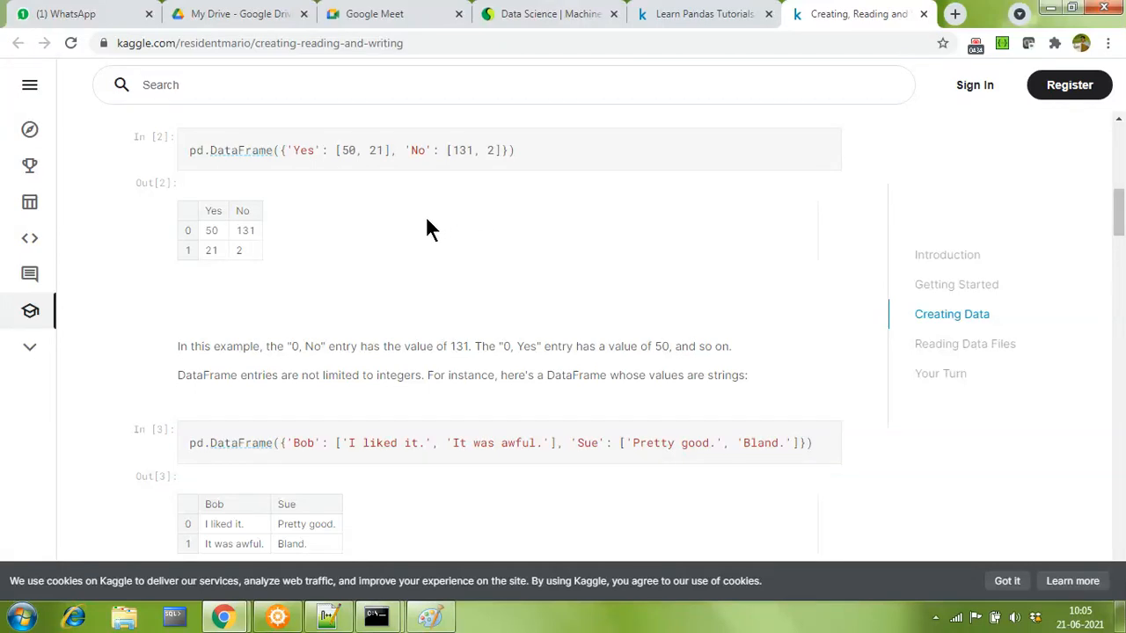
mouse_move(1119, 180)
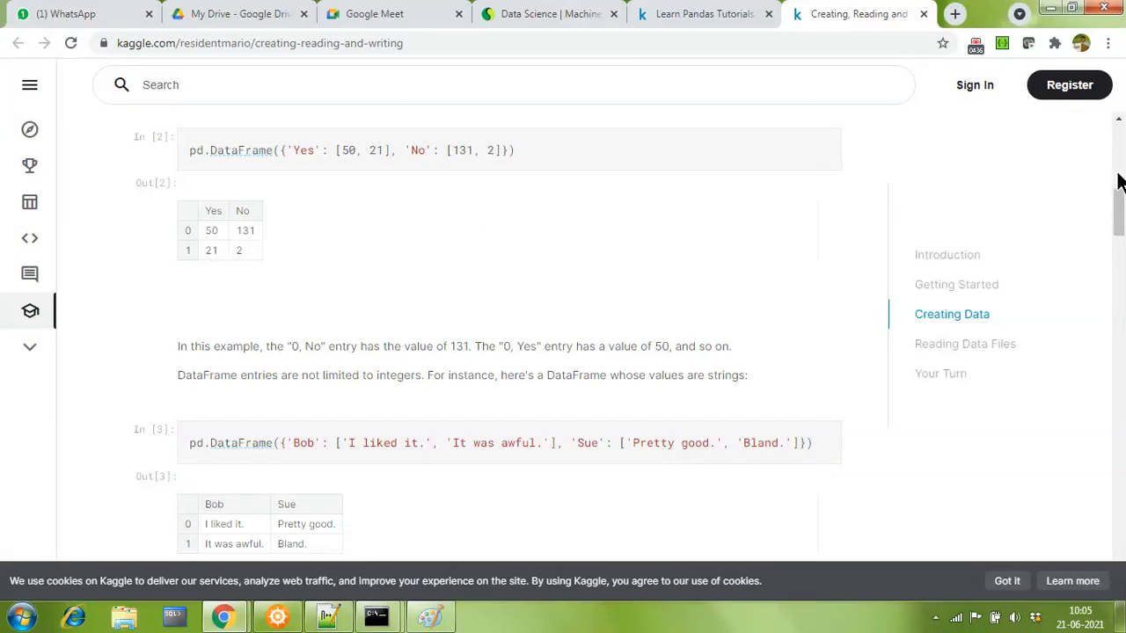
scroll("up", 3)
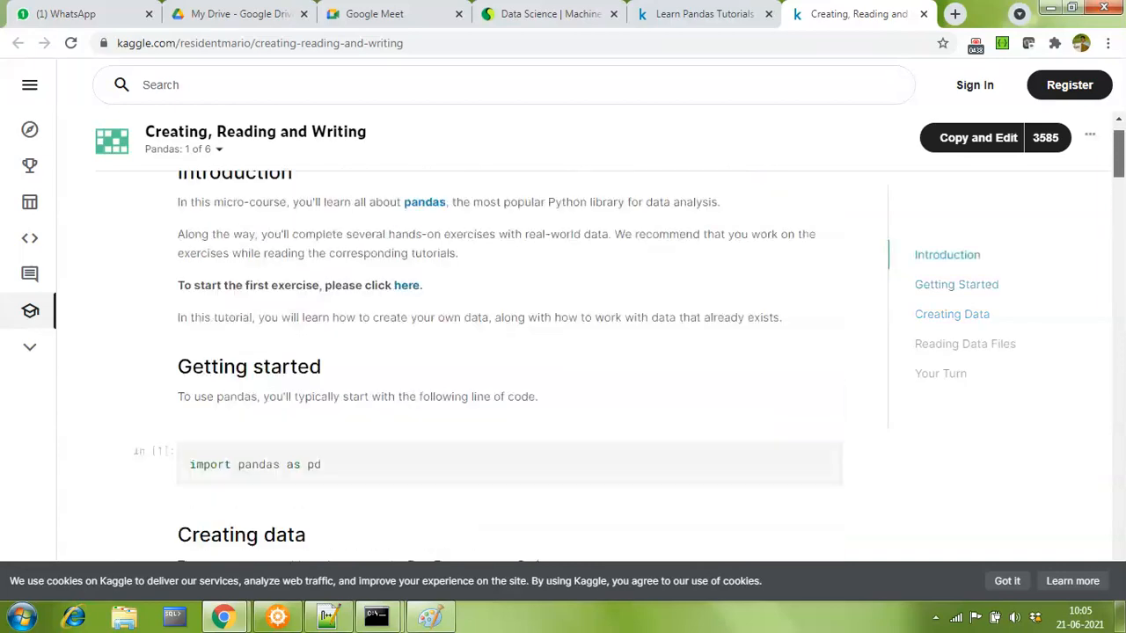
scroll("down", 3)
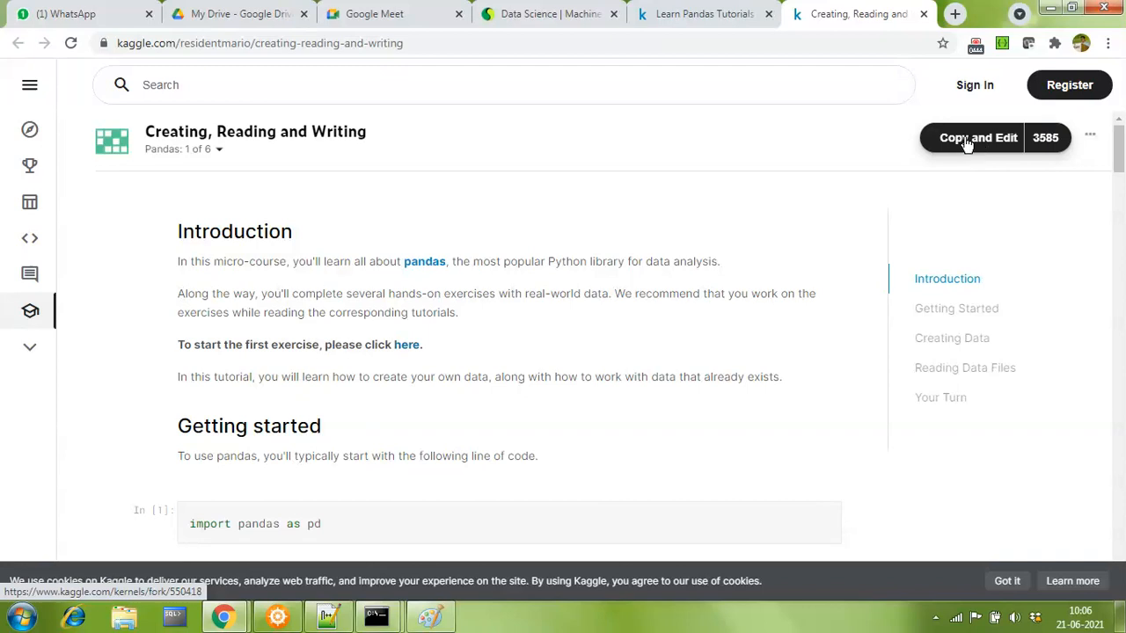
- Make an editable draft notebook copy of the tutorial with Copy and Edit
left_click(978, 138)
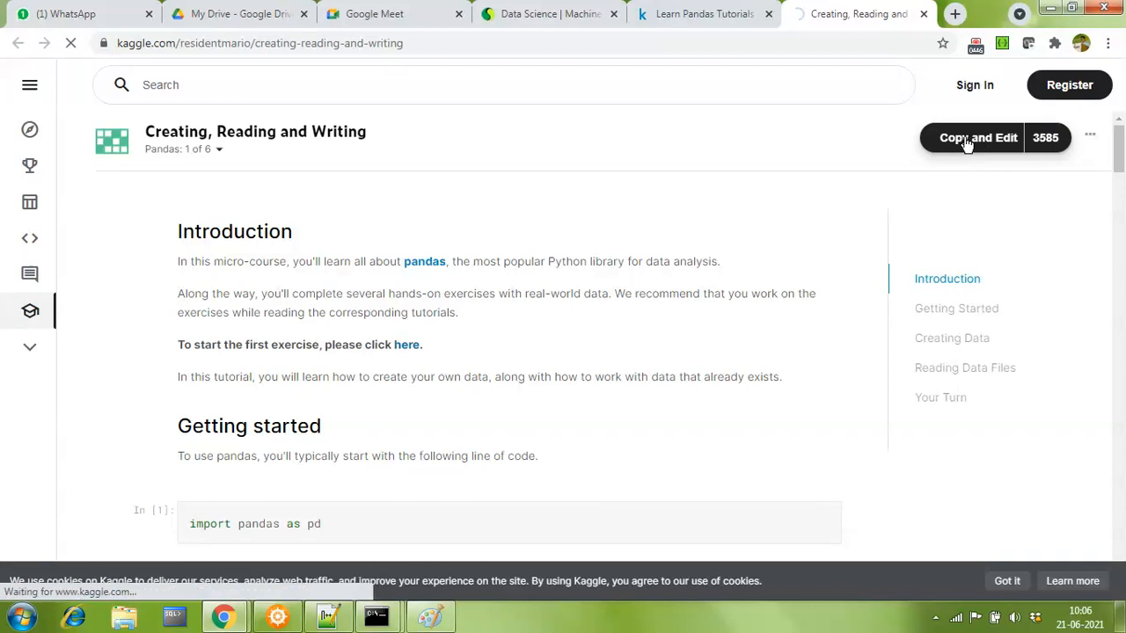
left_click(978, 137)
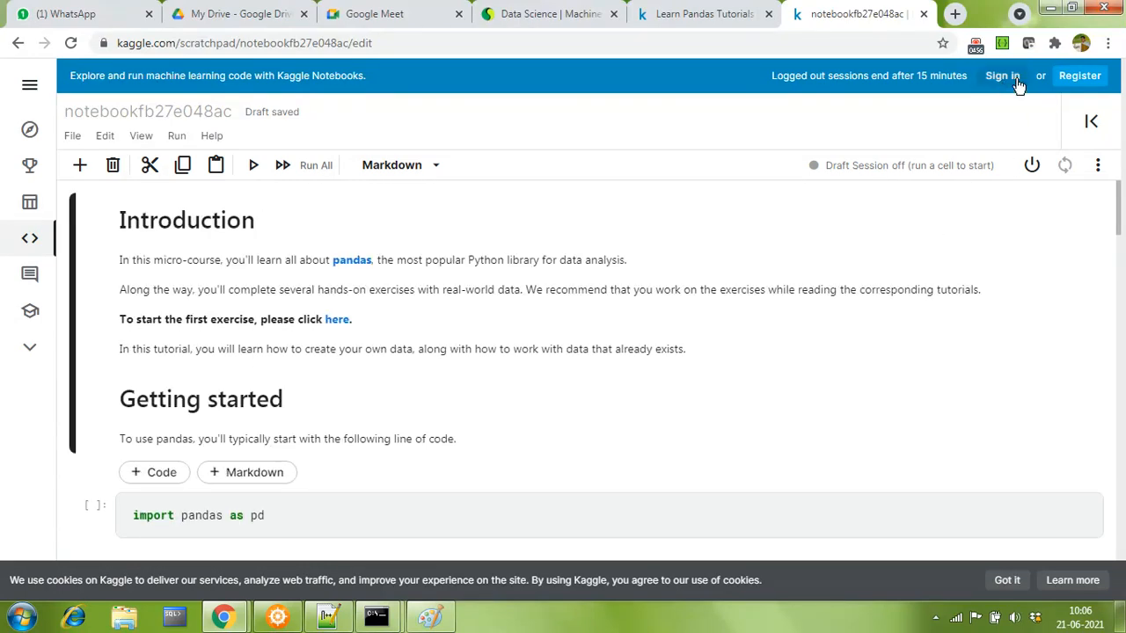
mouse_move(1077, 114)
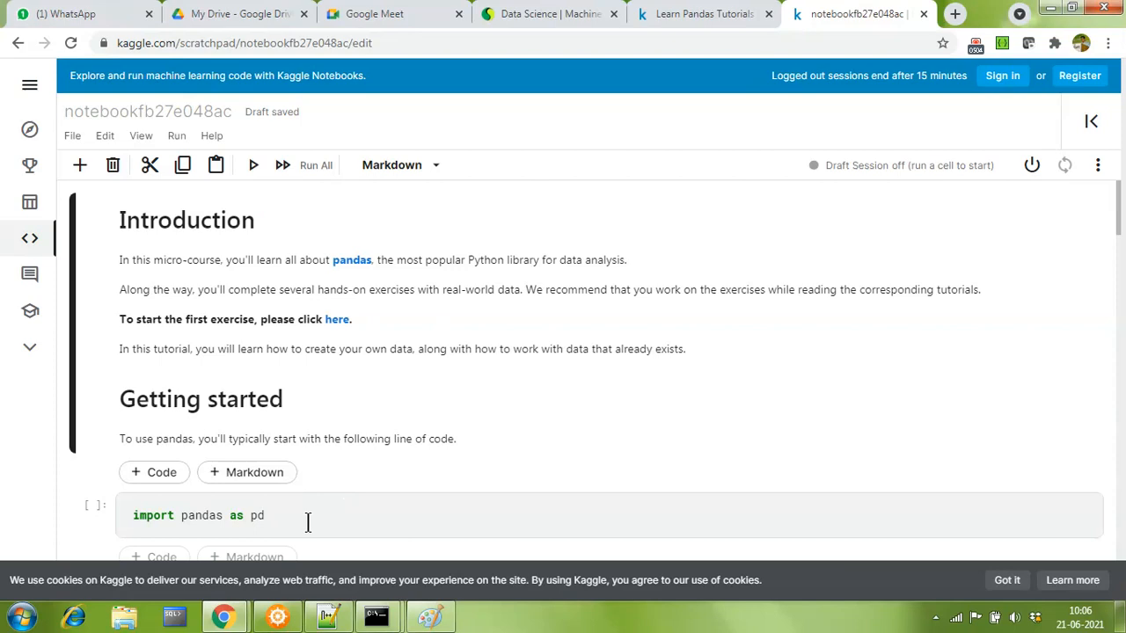
mouse_move(159, 114)
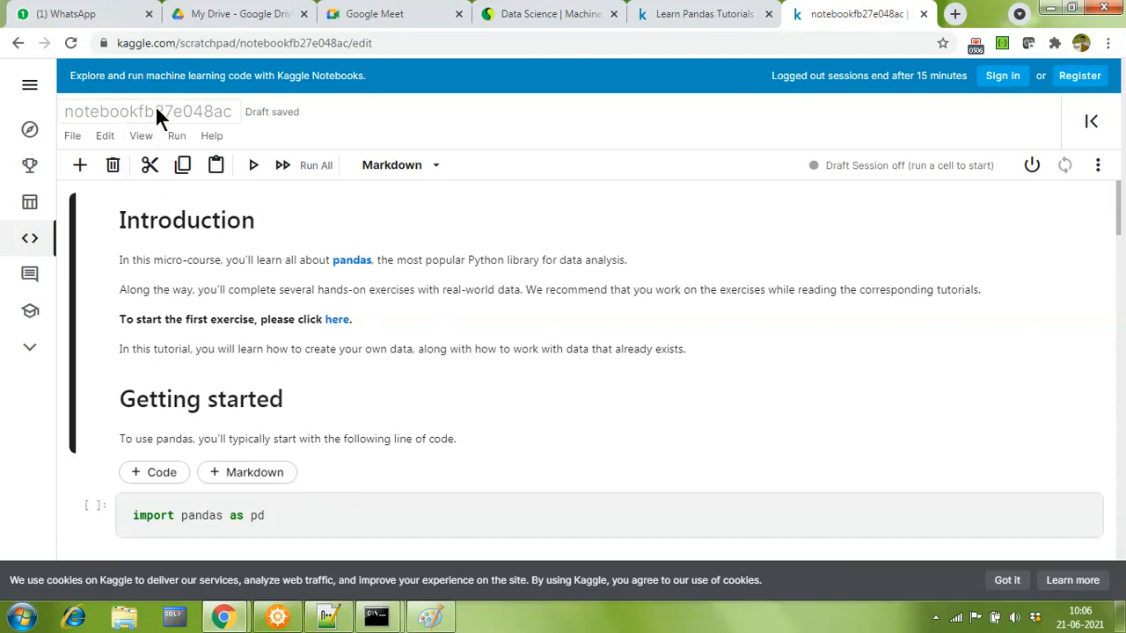
mouse_move(185, 123)
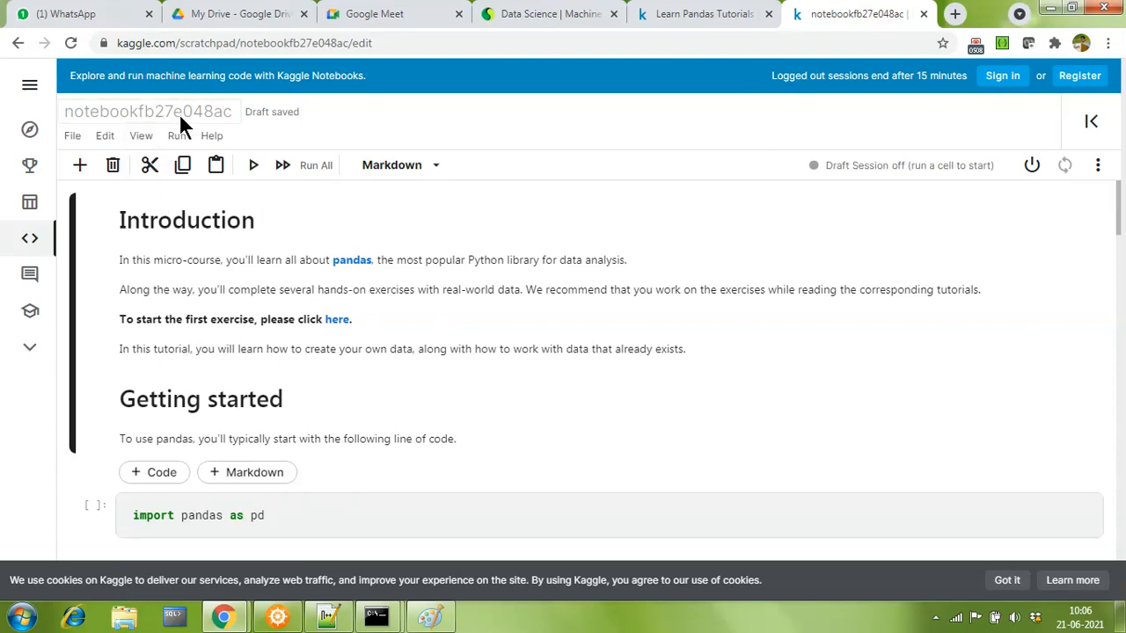
mouse_move(197, 130)
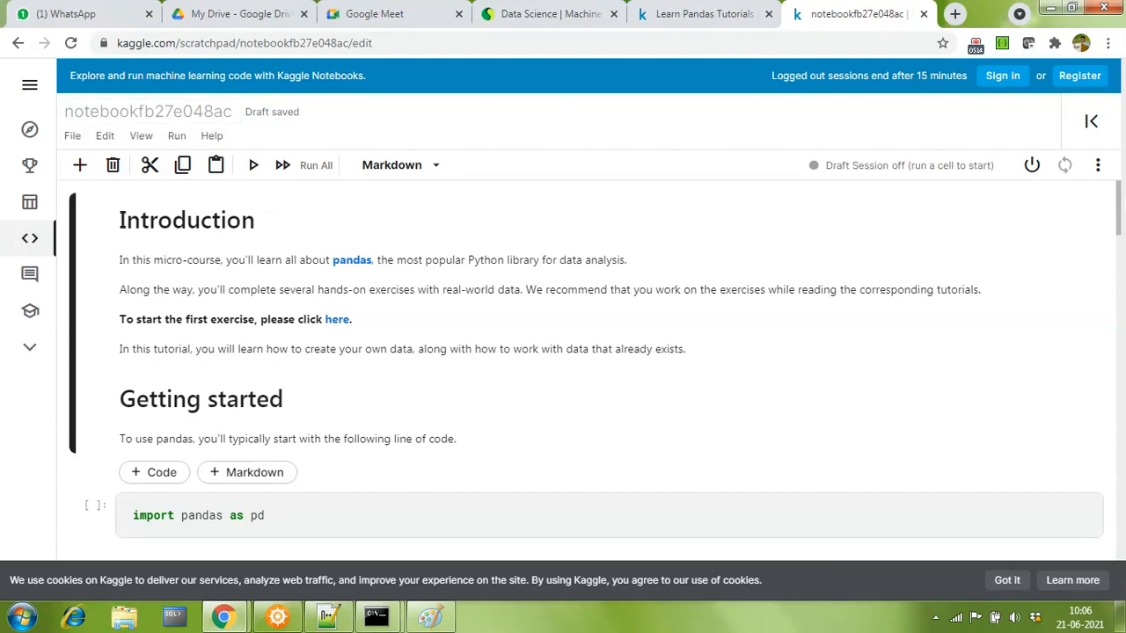
- Start the draft session by running the import pandas as pd cell
scroll("down", 3)
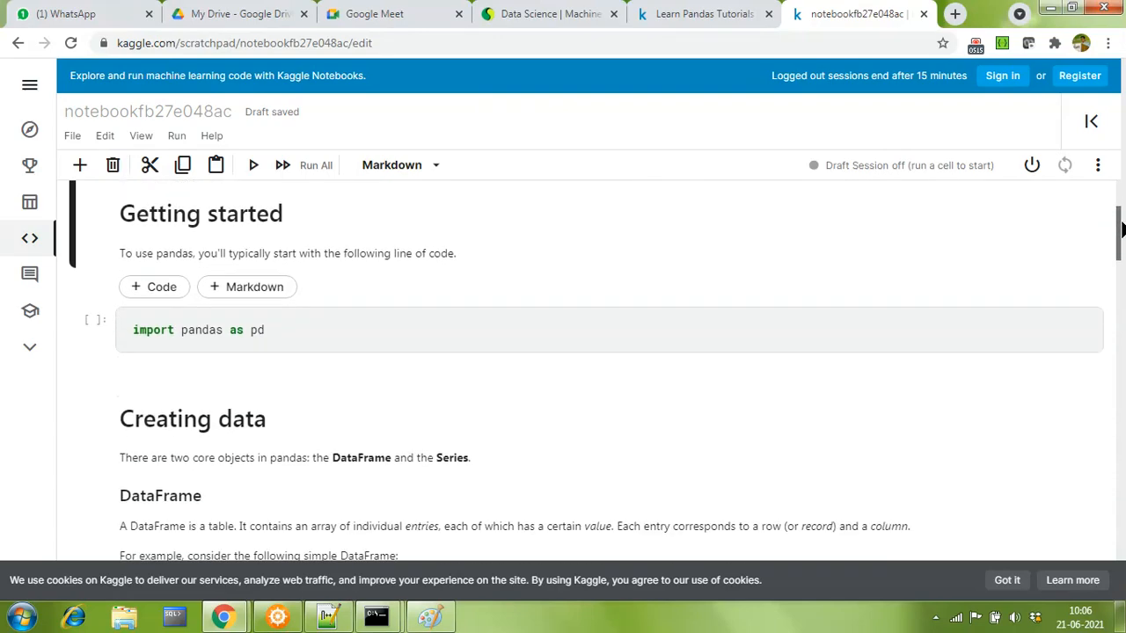
scroll("down", 3)
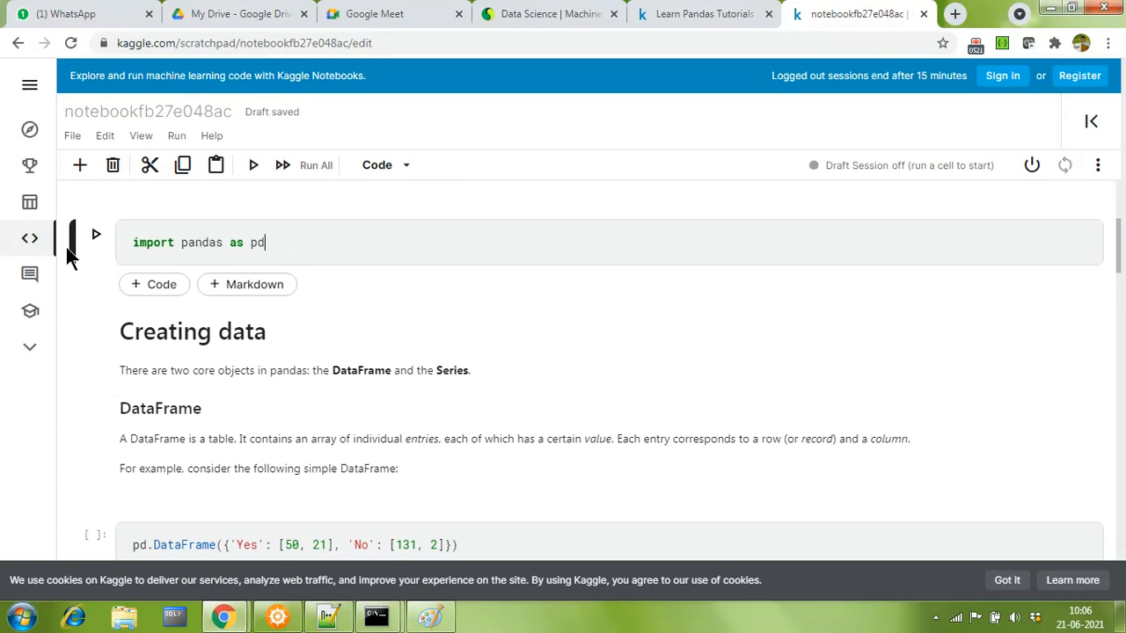
left_click(95, 232)
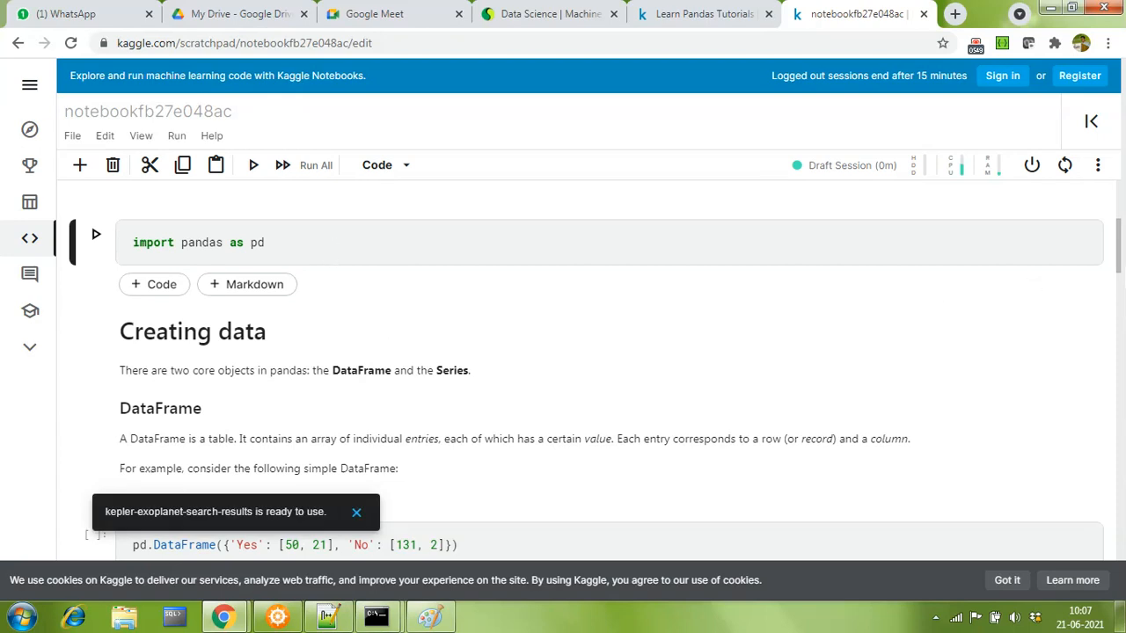
scroll("down", 3)
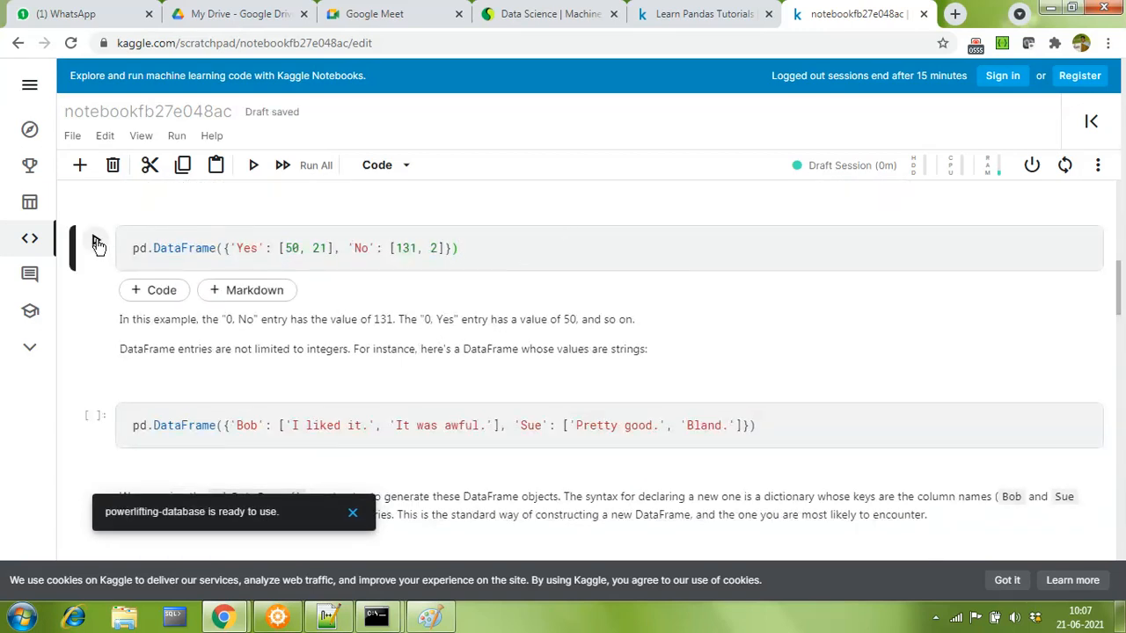
- Run the Yes/No pd.DataFrame example, then edit its column keys with a '1' and re-run it
left_click(95, 248)
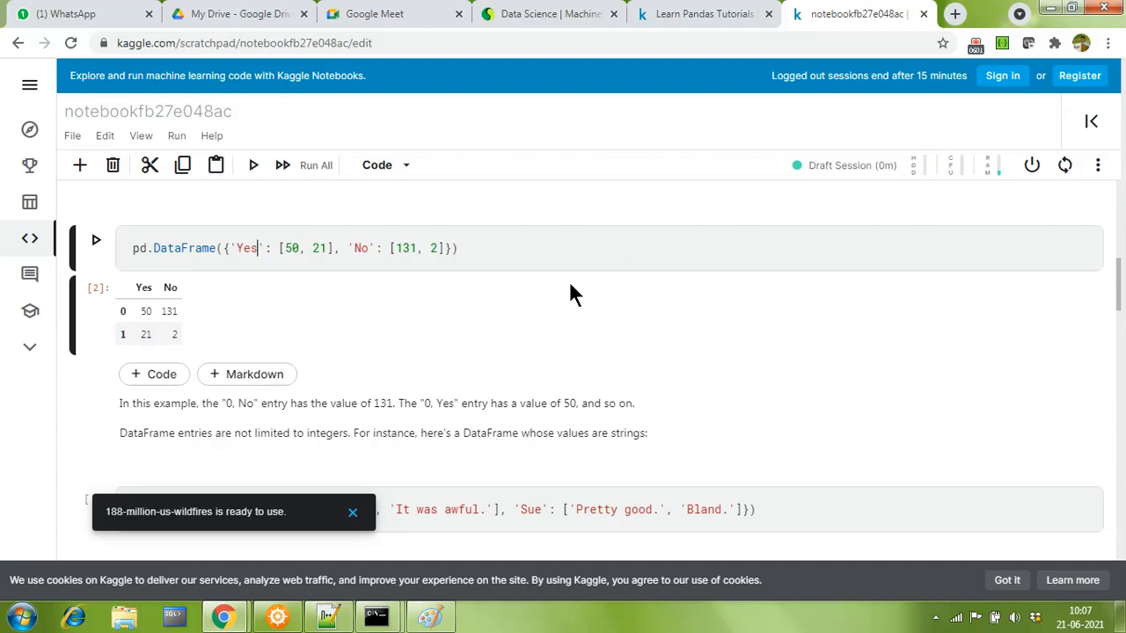
type("1")
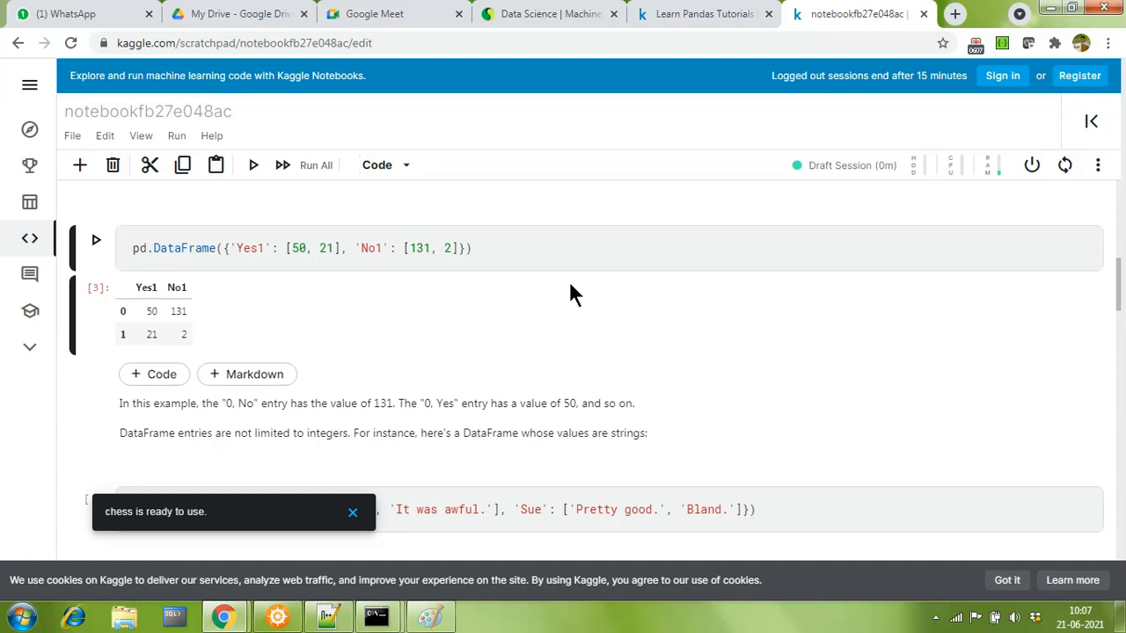
mouse_move(151, 298)
type("Yes")
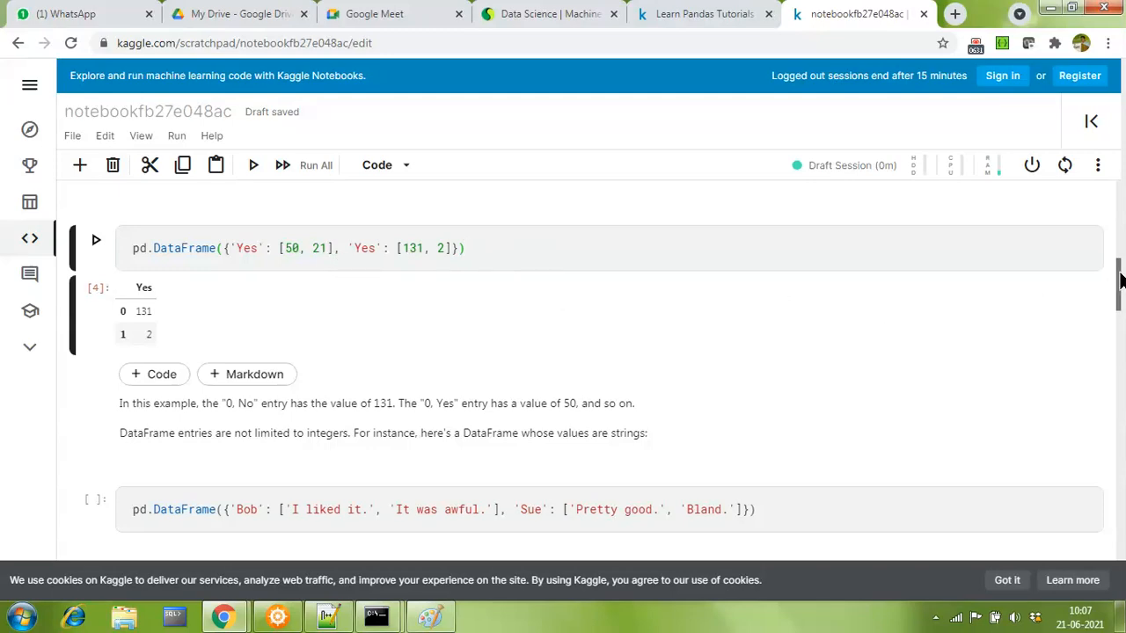
scroll("down", 3)
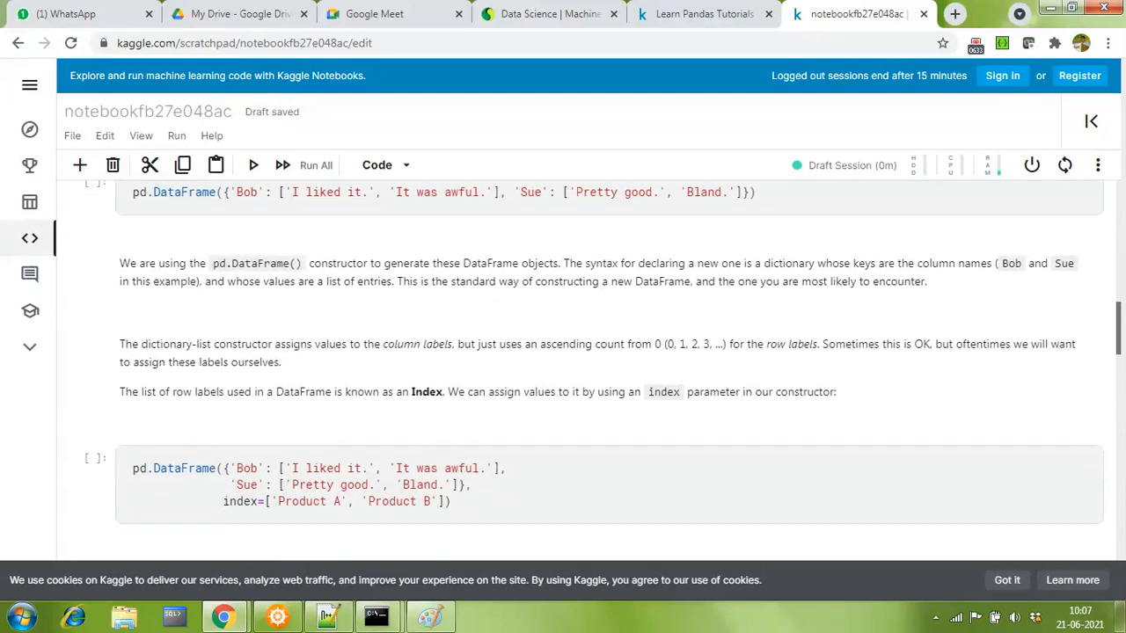
scroll("down", 3)
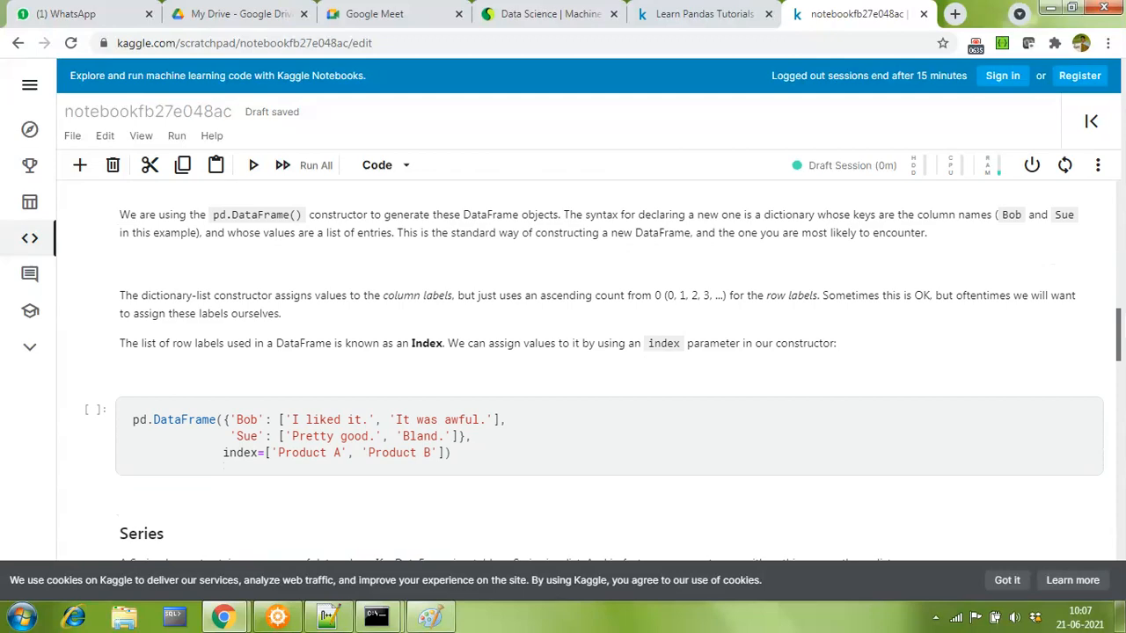
scroll("down", 3)
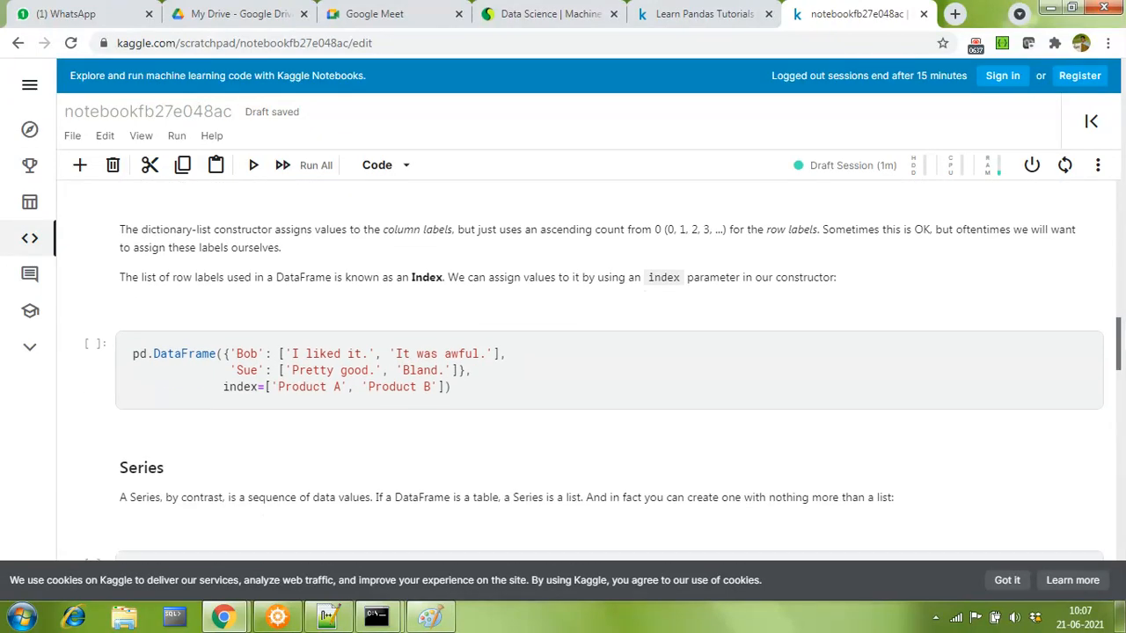
scroll("down", 3)
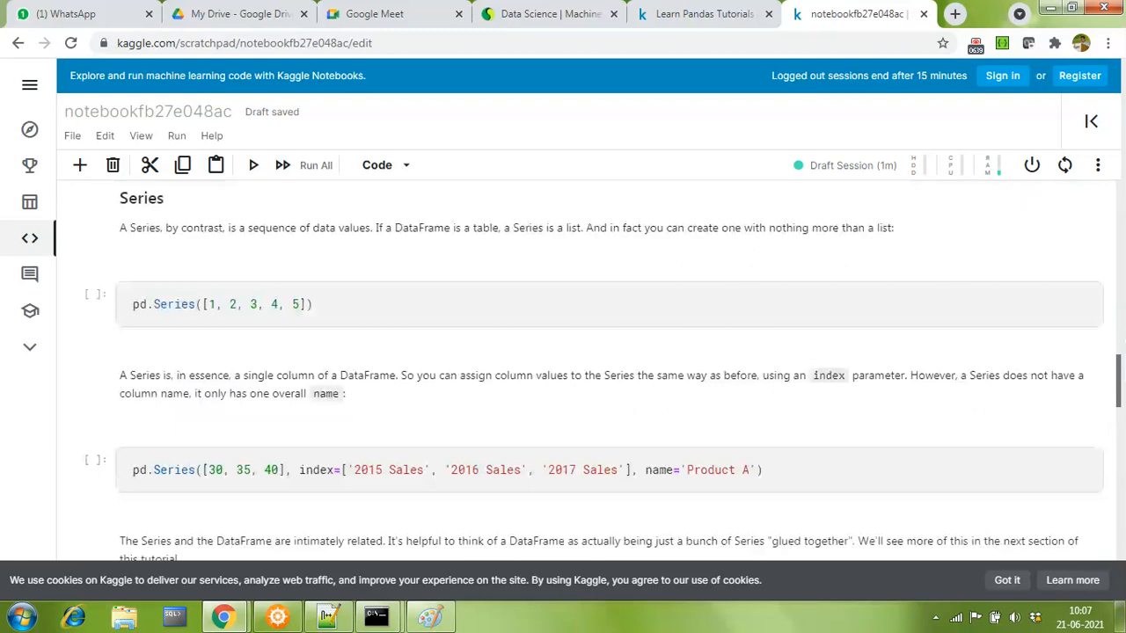
scroll("down", 3)
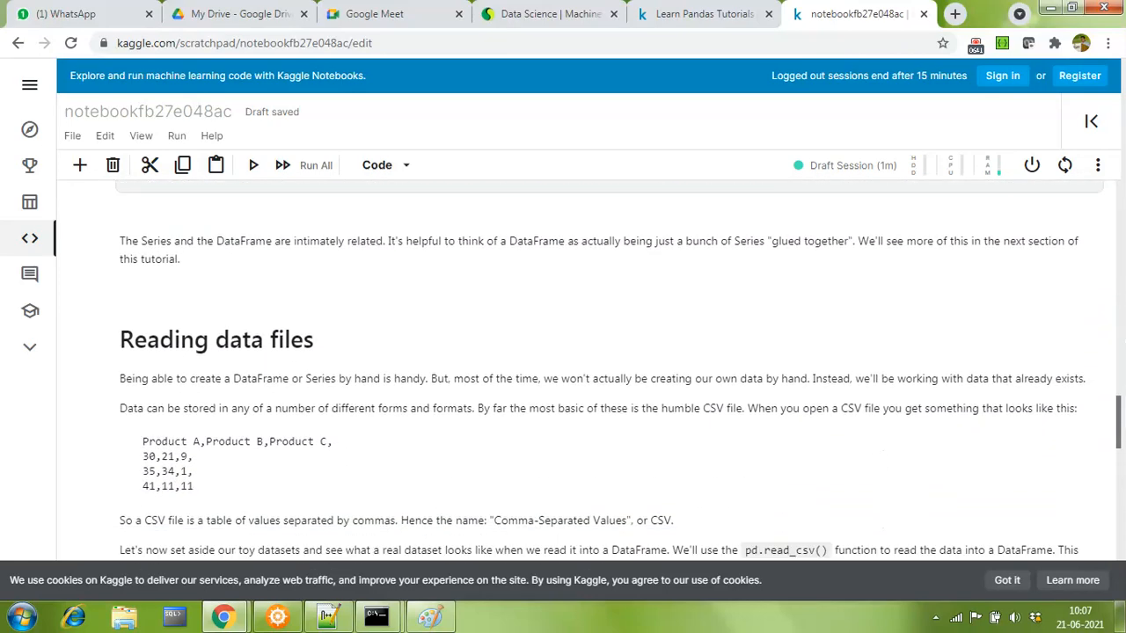
scroll("down", 3)
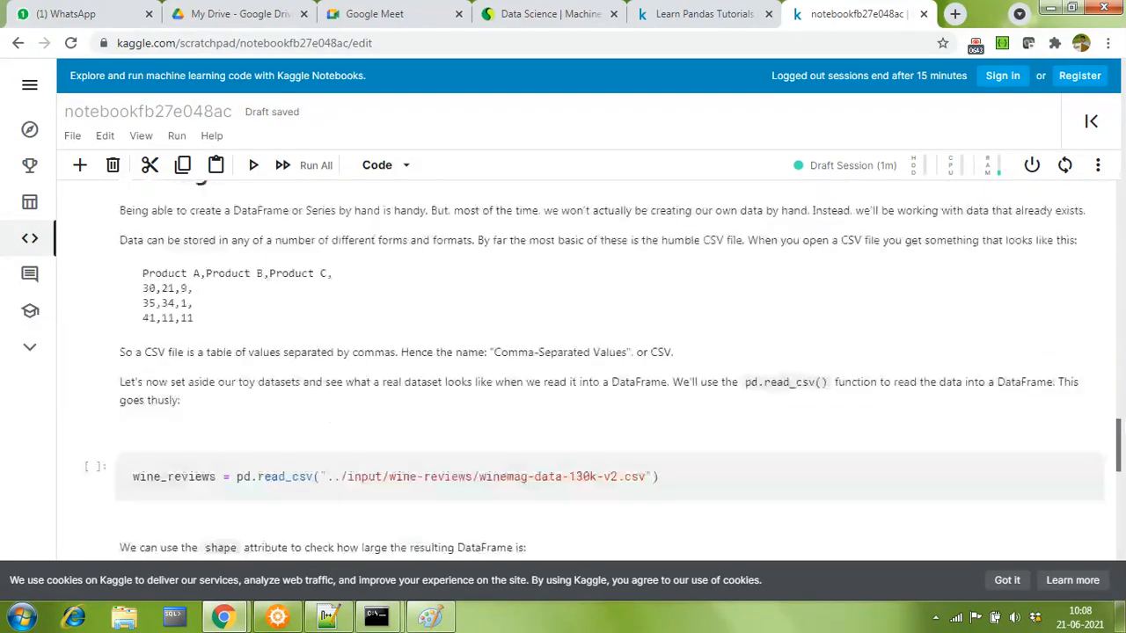
scroll("down", 3)
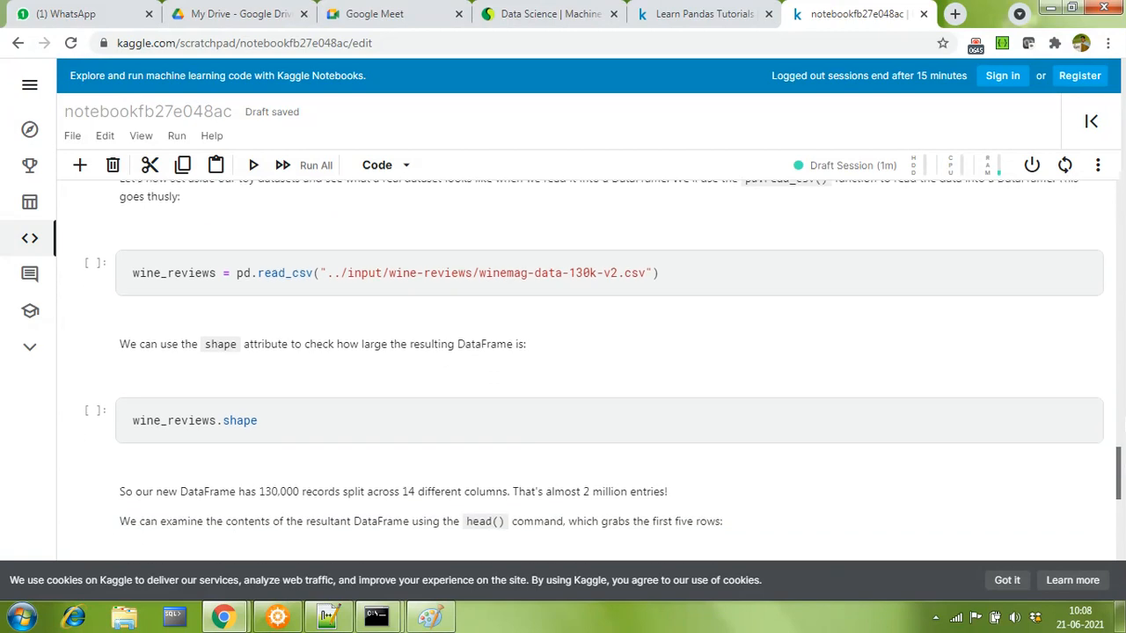
scroll("up", 3)
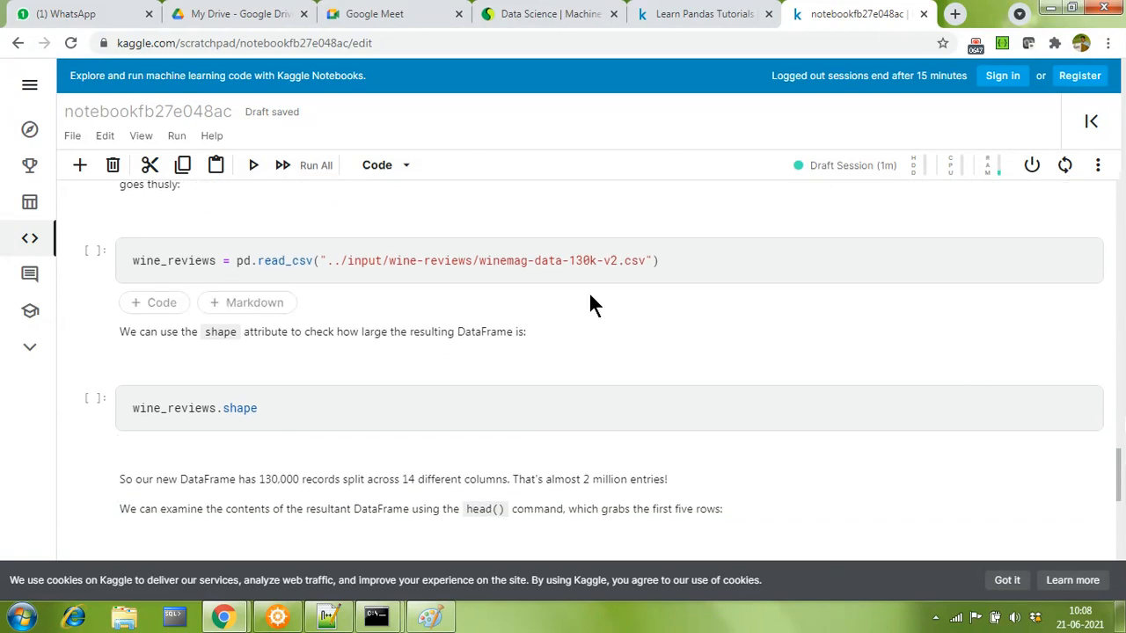
mouse_move(431, 306)
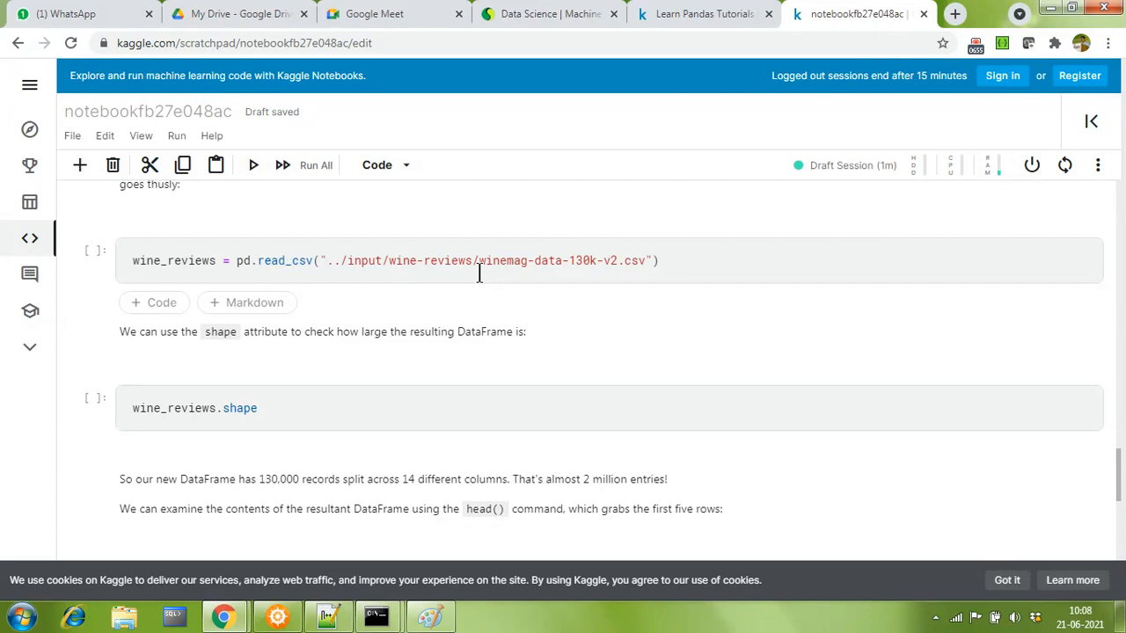
mouse_move(508, 267)
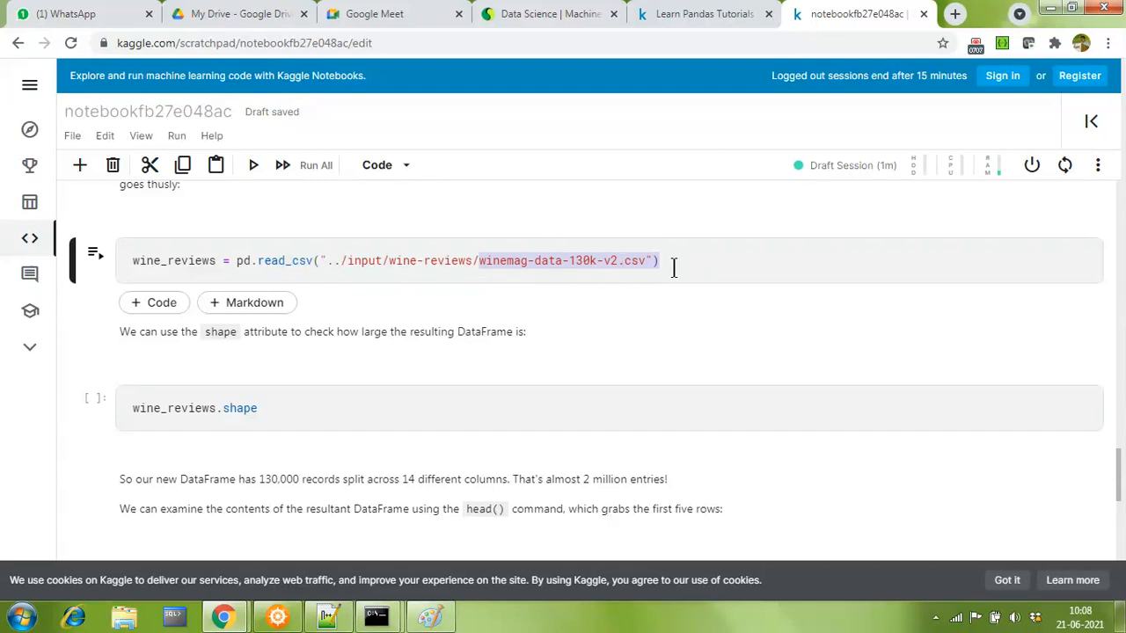
mouse_move(855, 282)
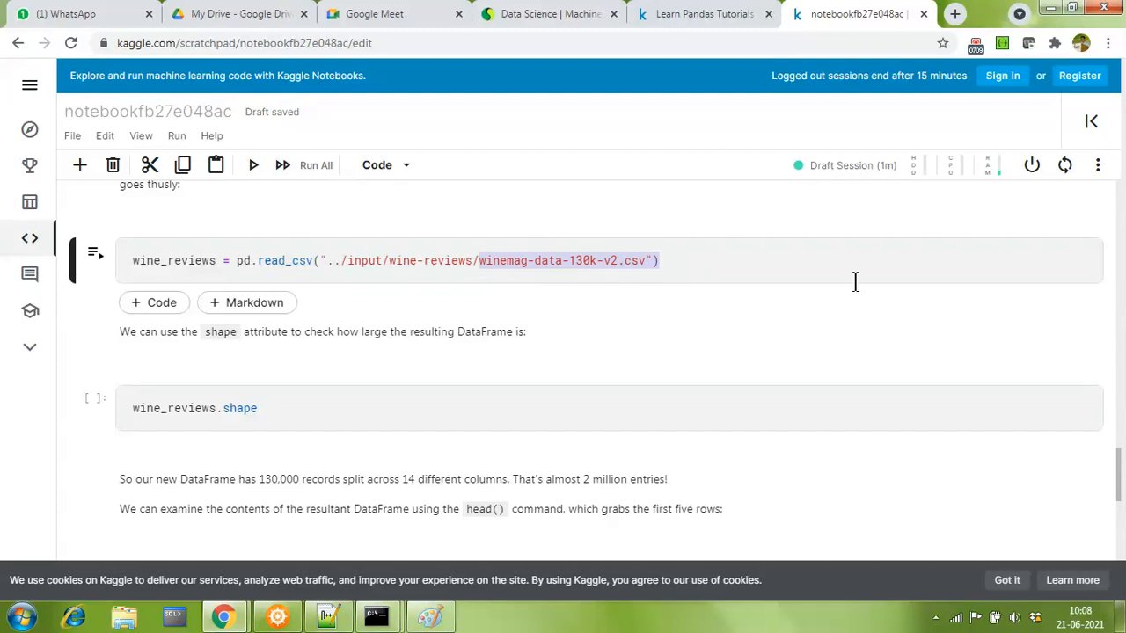
scroll("down", 3)
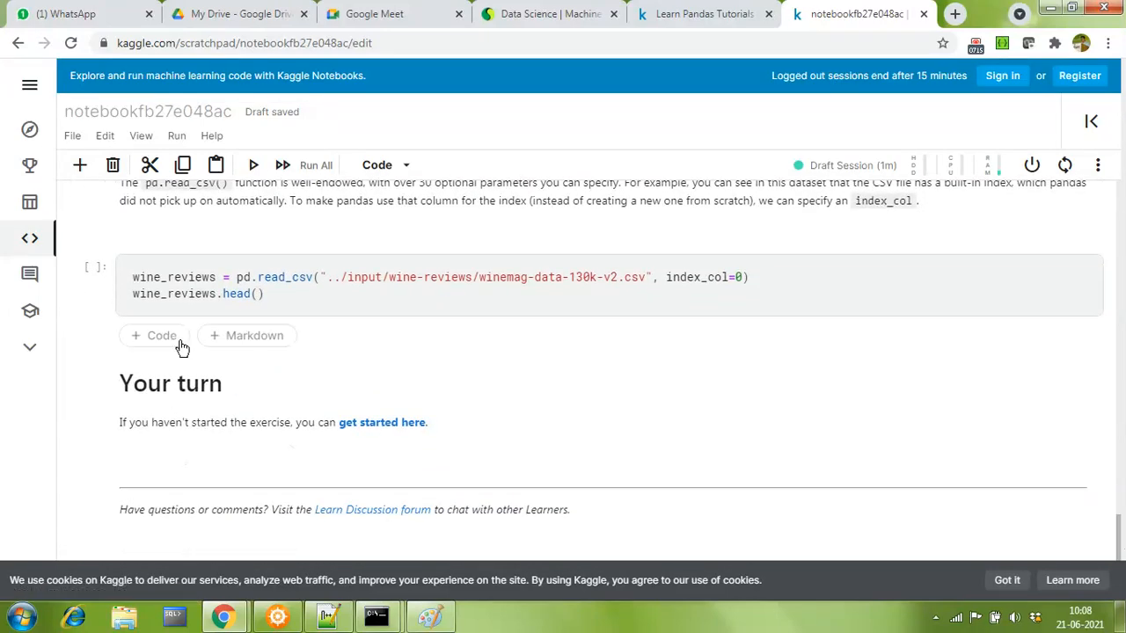
mouse_move(257, 330)
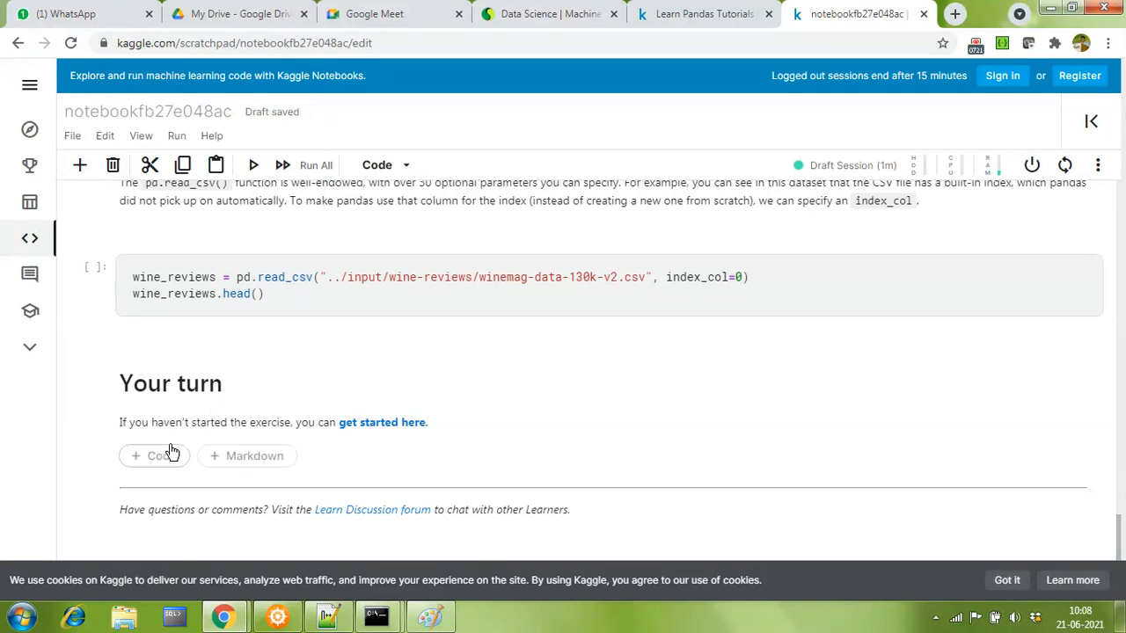
mouse_move(278, 436)
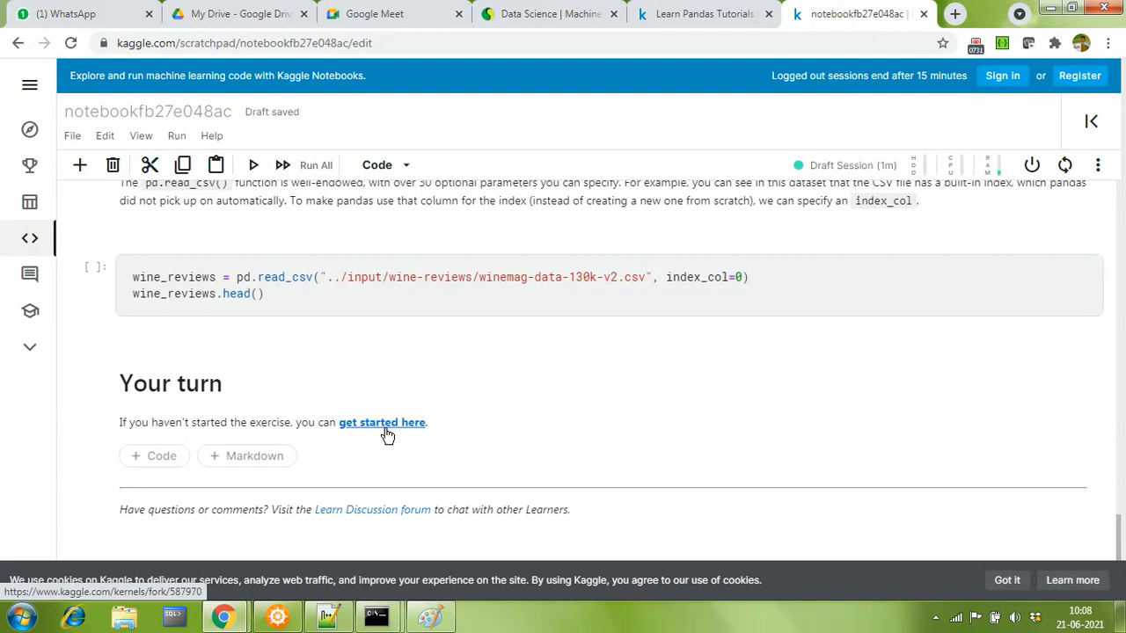
- Launch the lesson's exercise notebook via 'get started here' and run its setup cell to print Setup complete
left_click(381, 422)
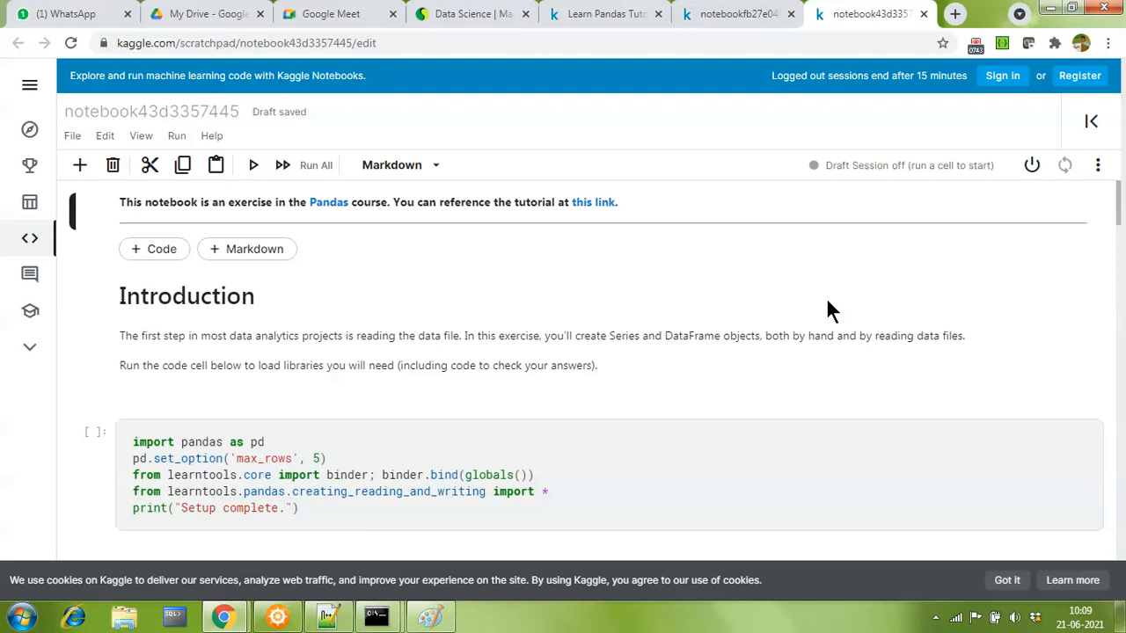
scroll("down", 3)
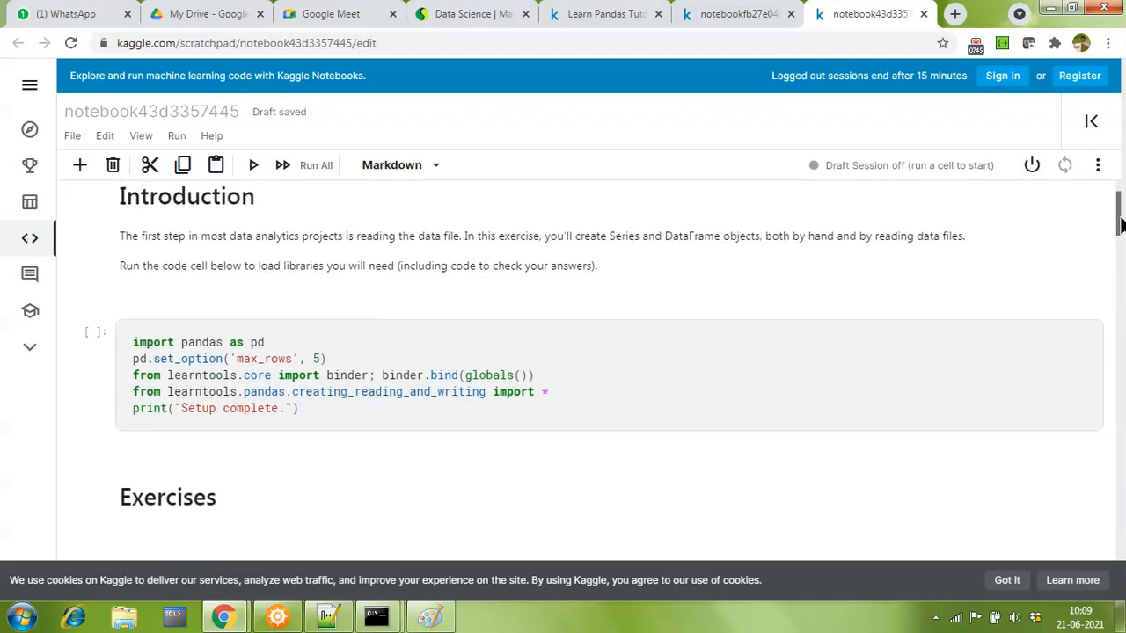
scroll("down", 3)
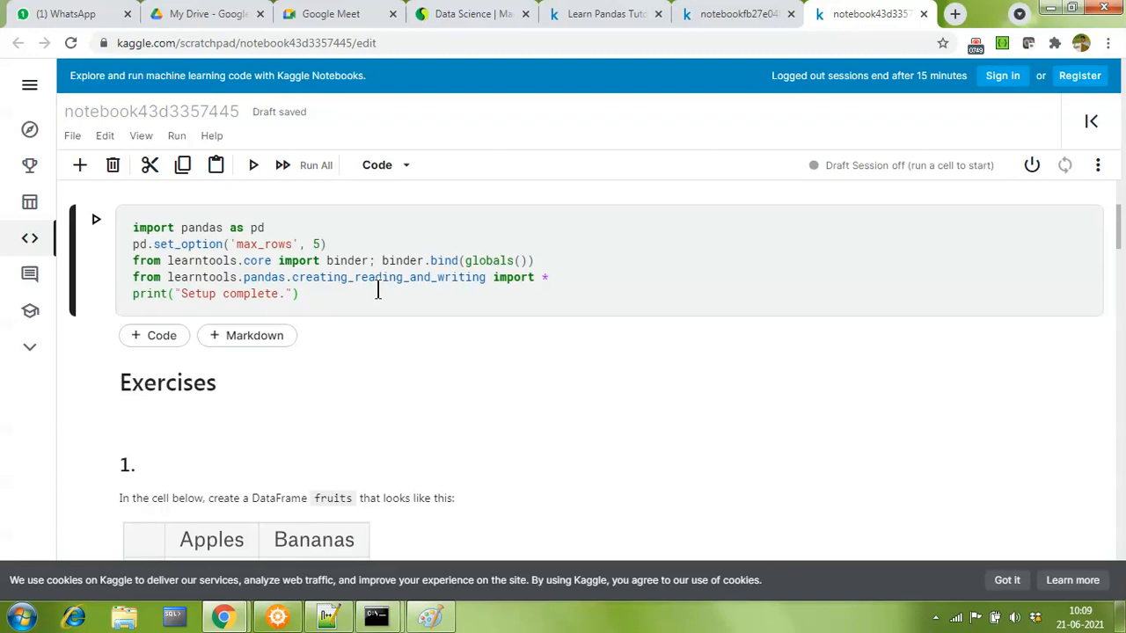
mouse_move(976, 49)
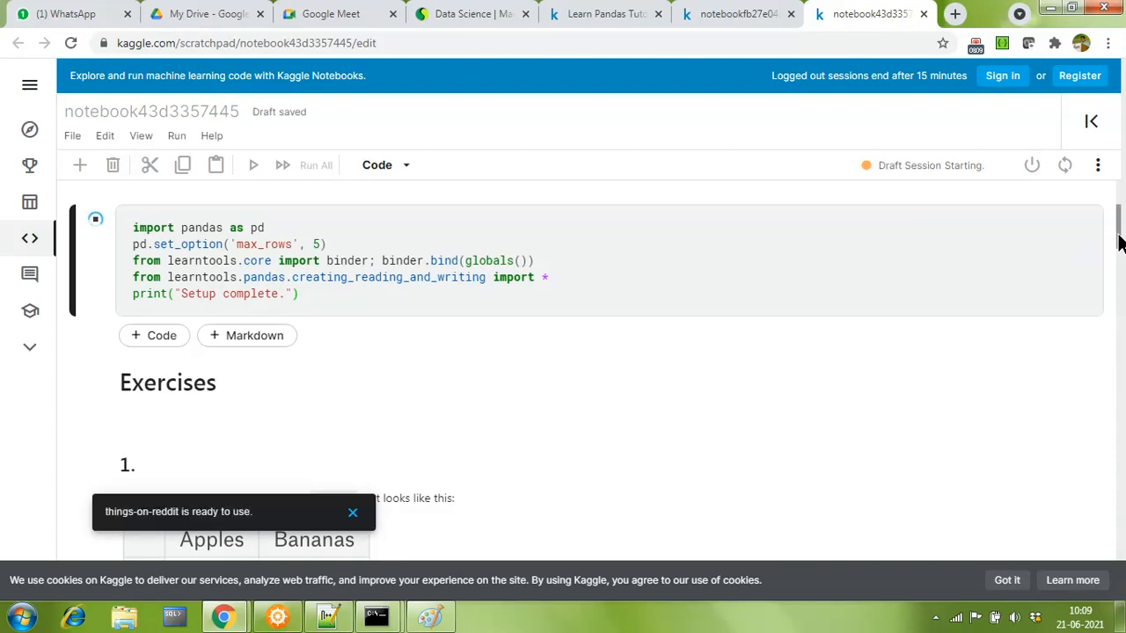
scroll("down", 3)
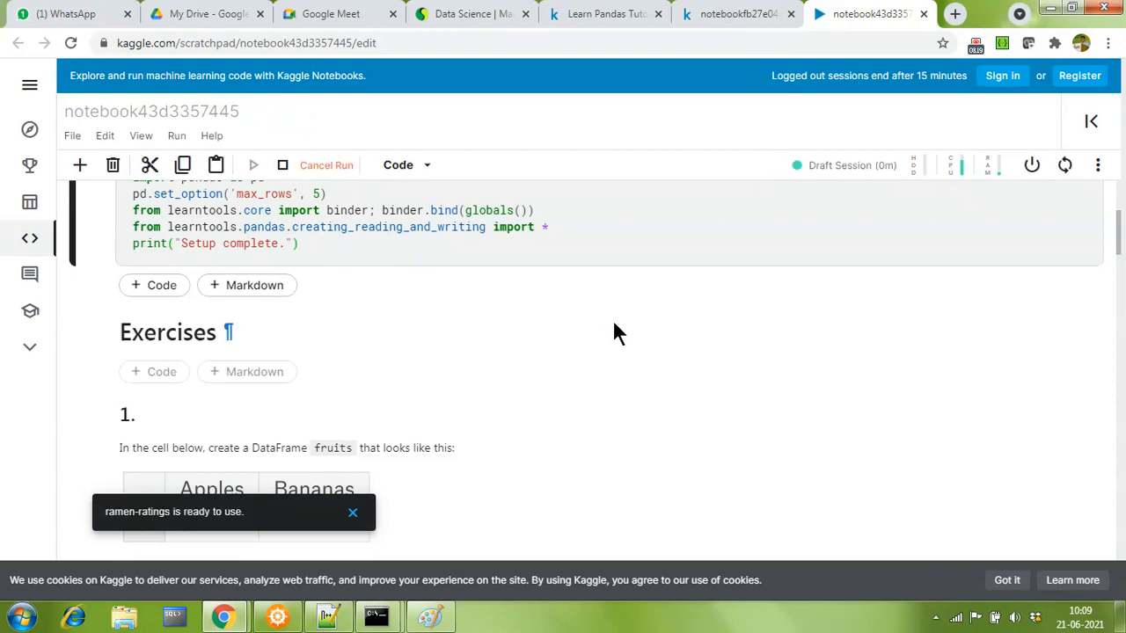
left_click(253, 165)
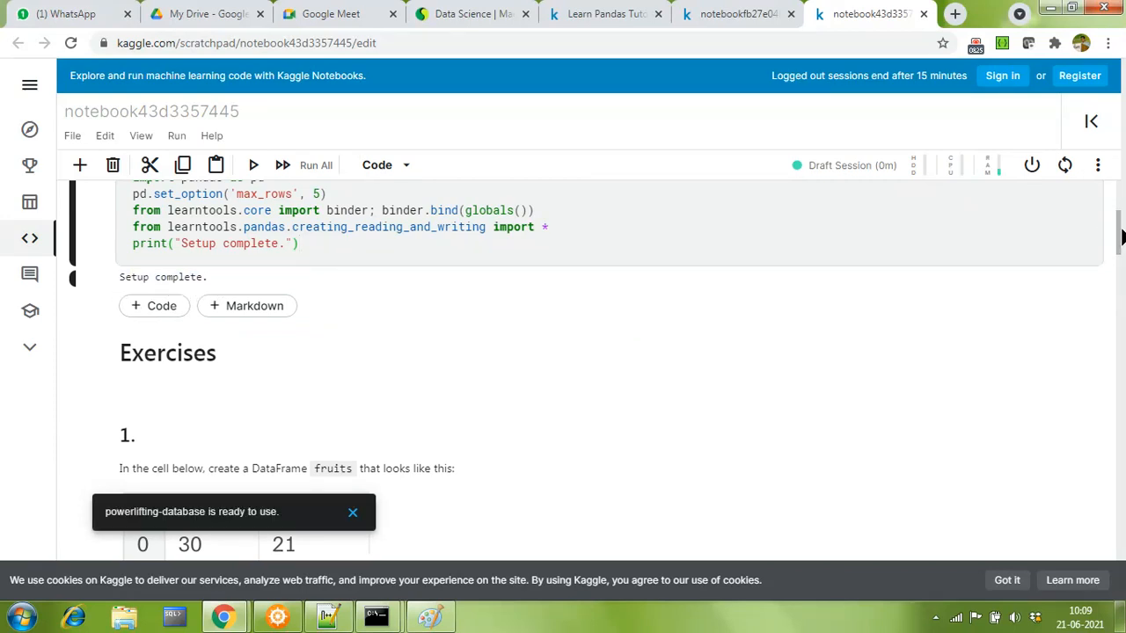
scroll("down", 3)
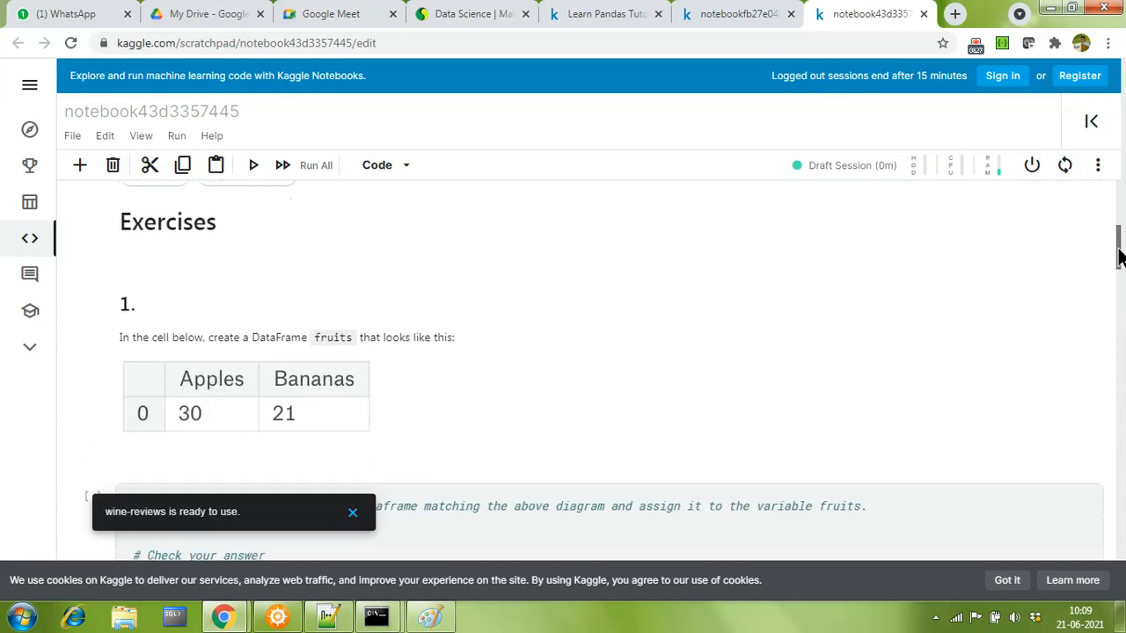
scroll("down", 3)
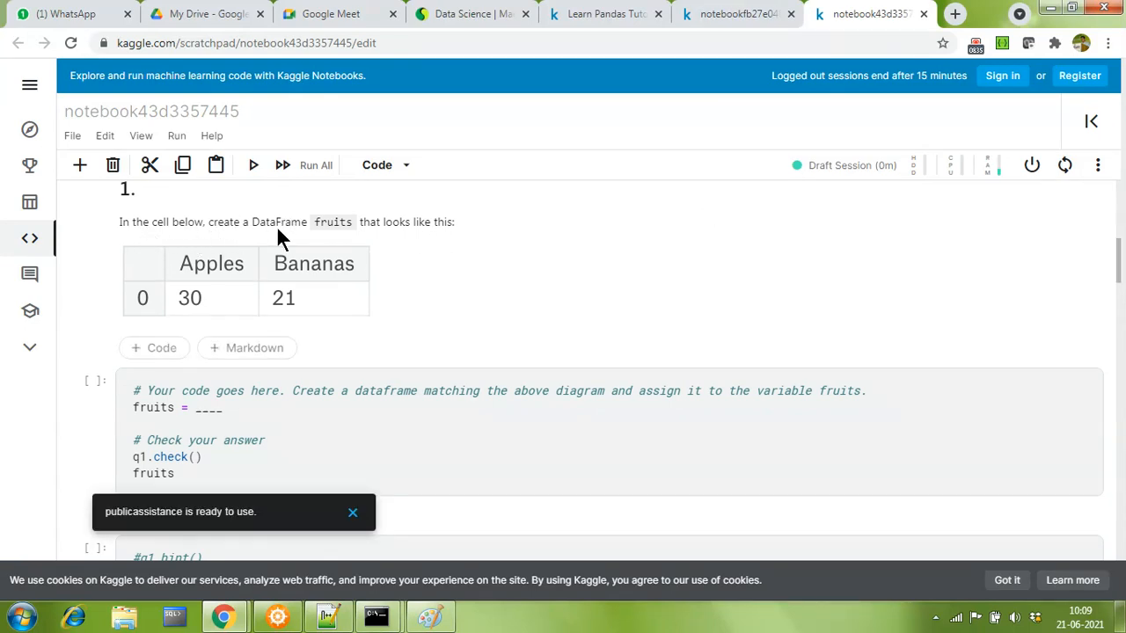
mouse_move(449, 233)
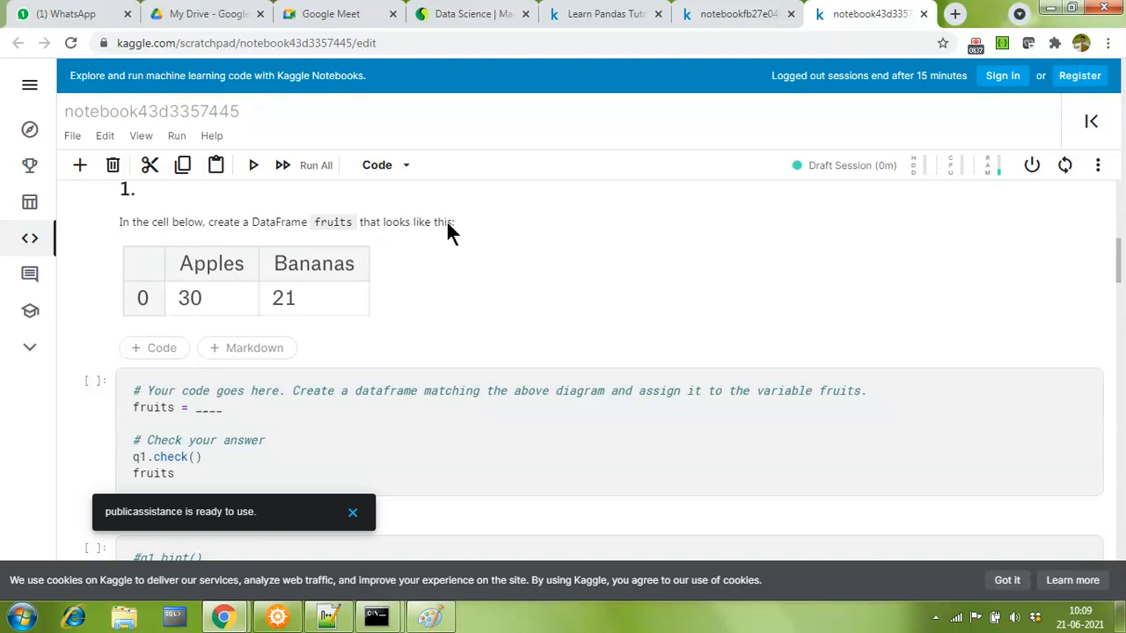
mouse_move(1046, 282)
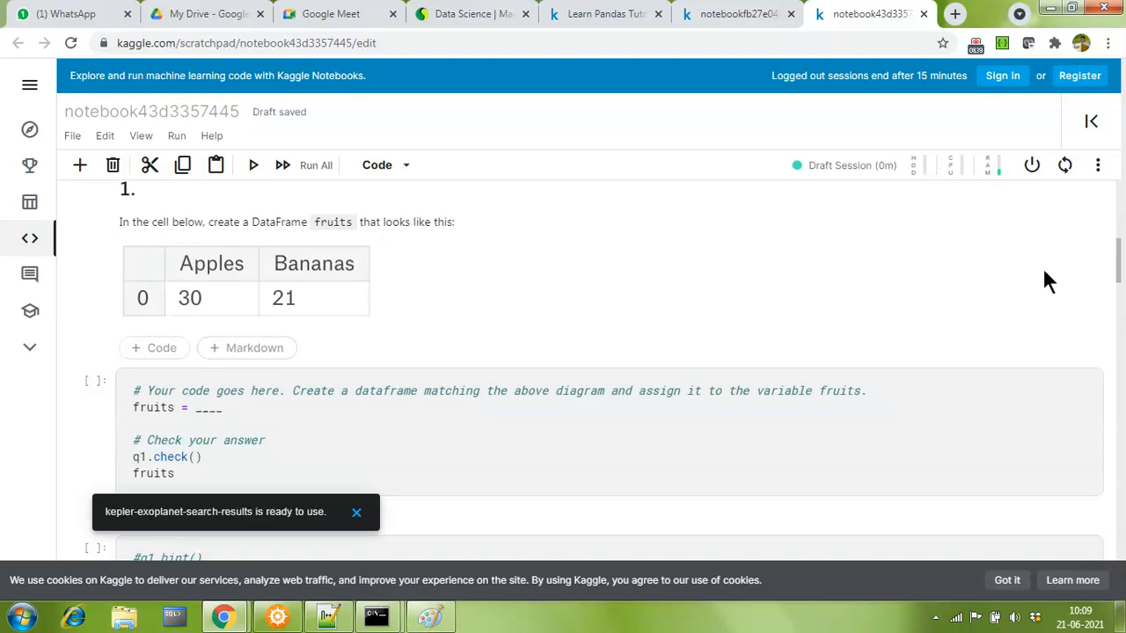
scroll("down", 3)
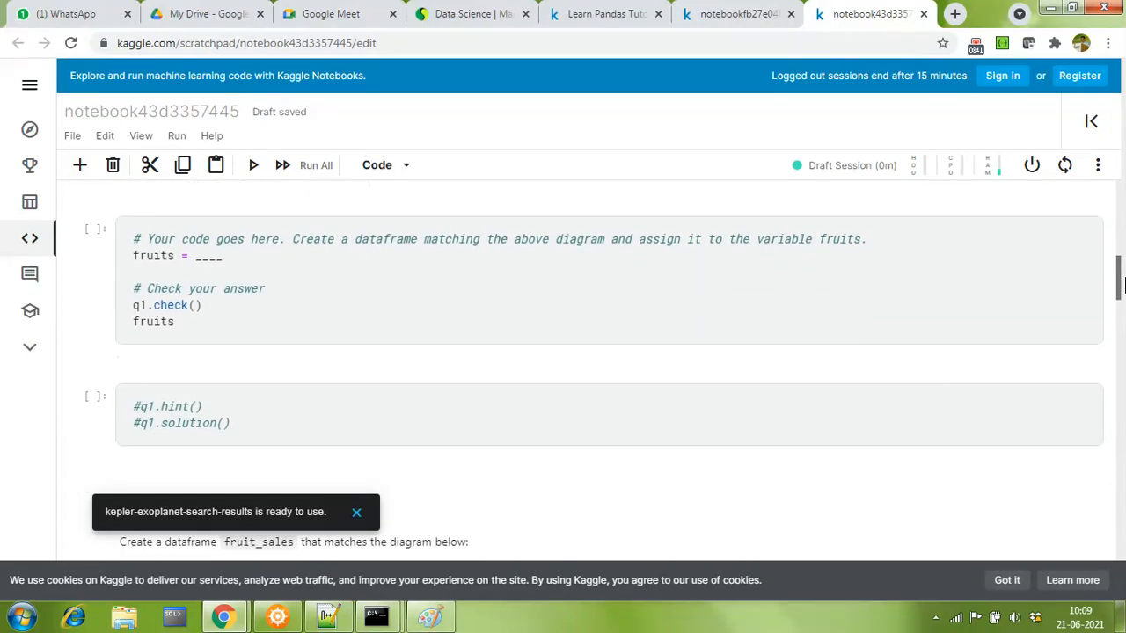
left_click(314, 247)
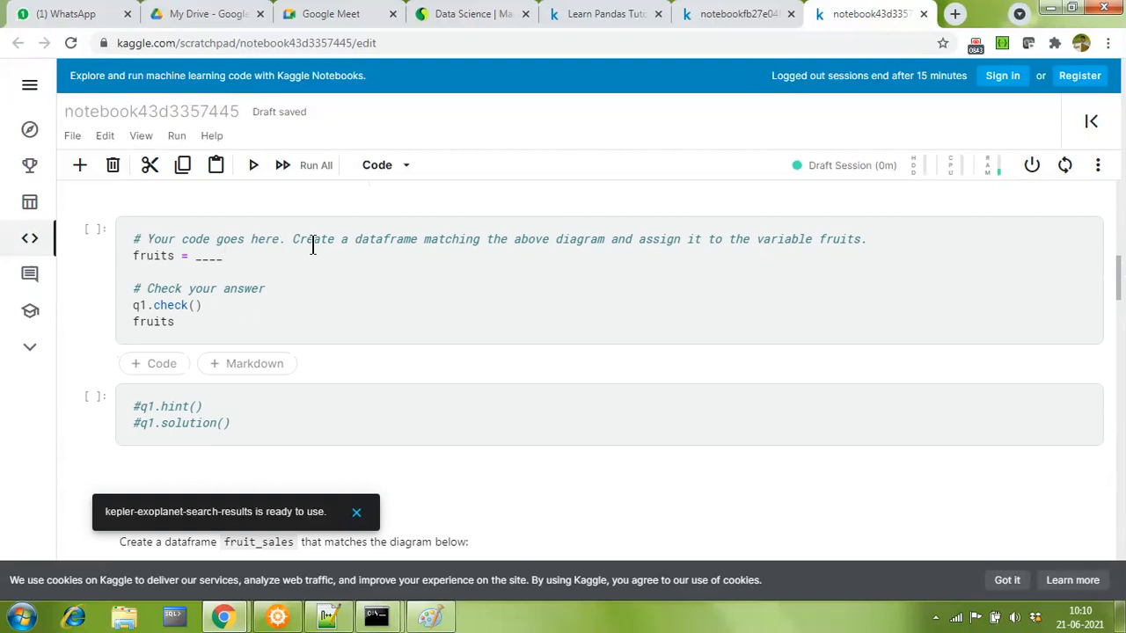
left_click_drag(292, 239, 394, 240)
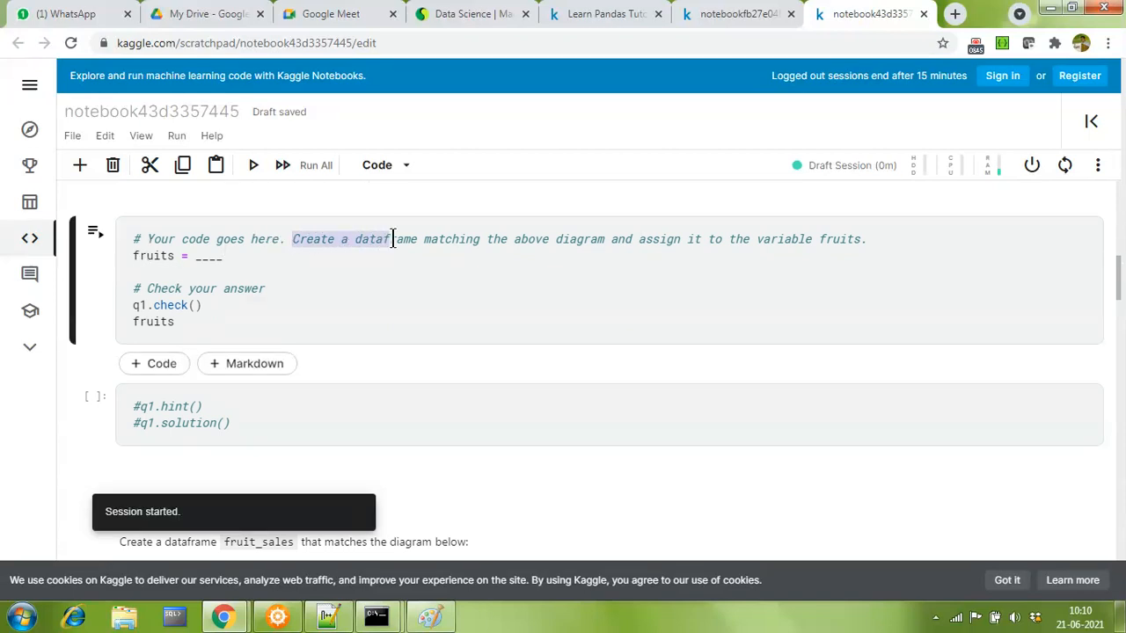
left_click_drag(390, 239, 583, 239)
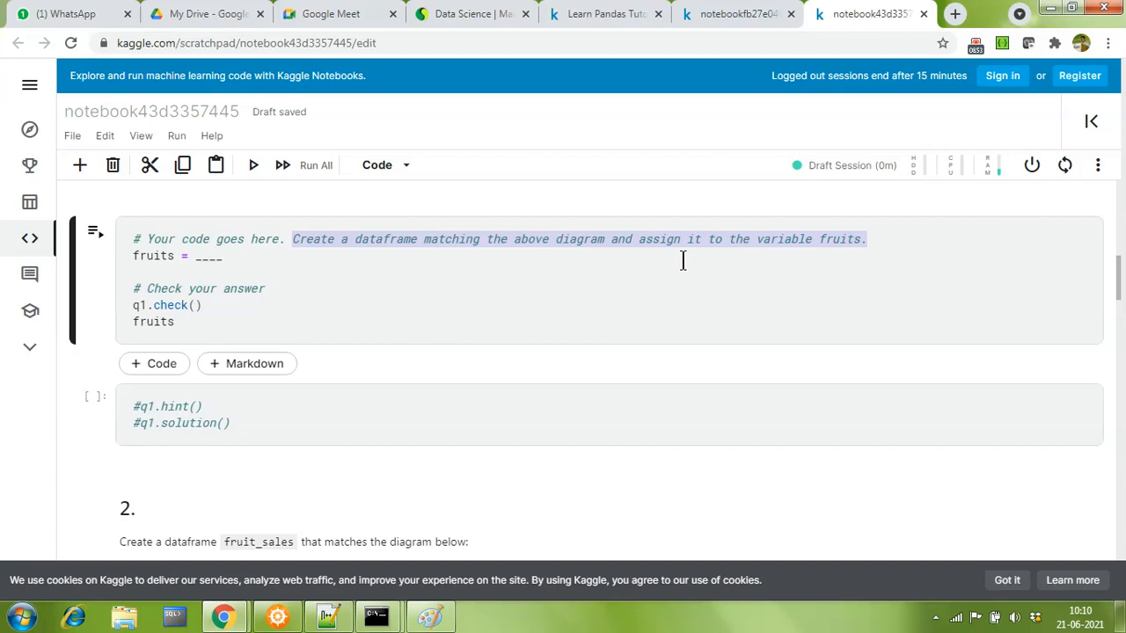
mouse_move(651, 257)
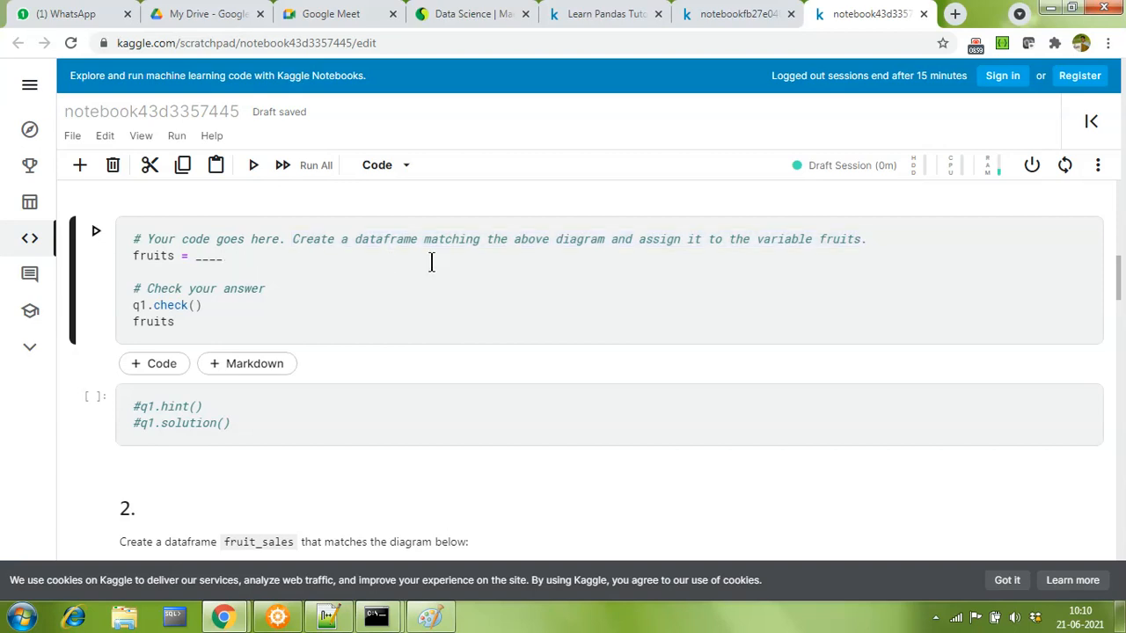
- Answer question 1 with fruits = pd.DataFrame([30,21], columns=['Apples','Bananas'])
type("pd")
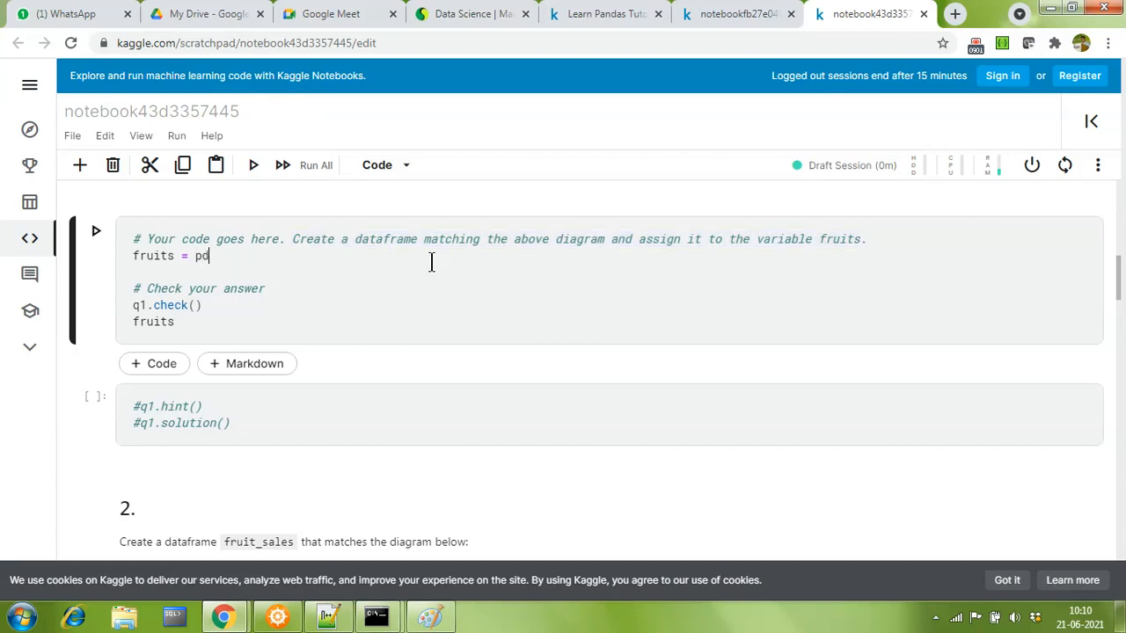
type(".")
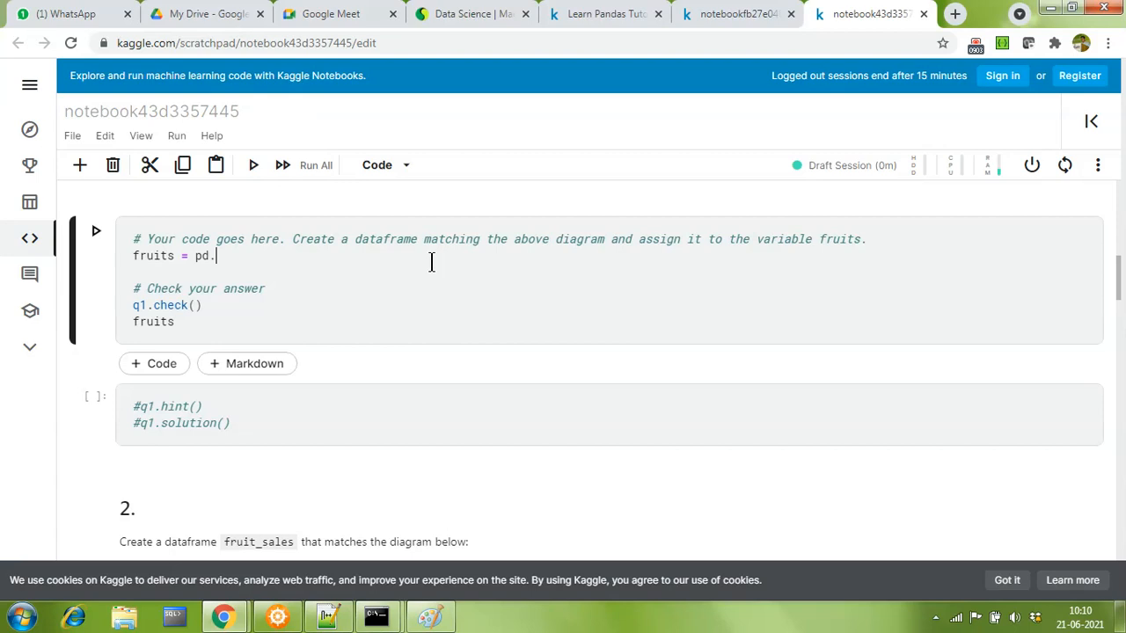
type("D")
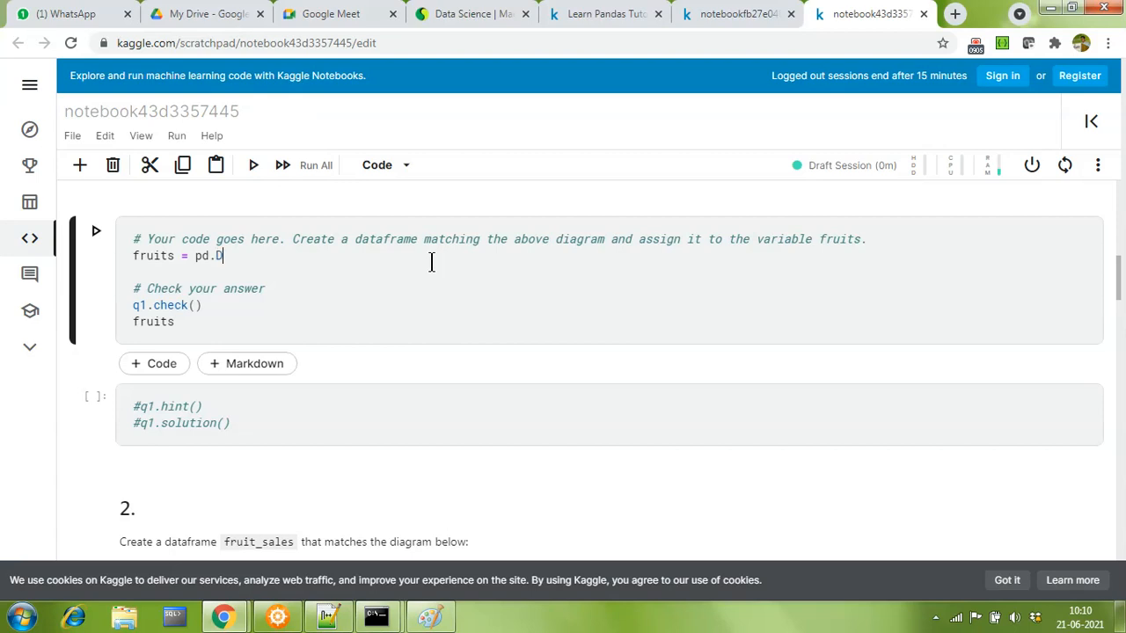
type("ataFrame")
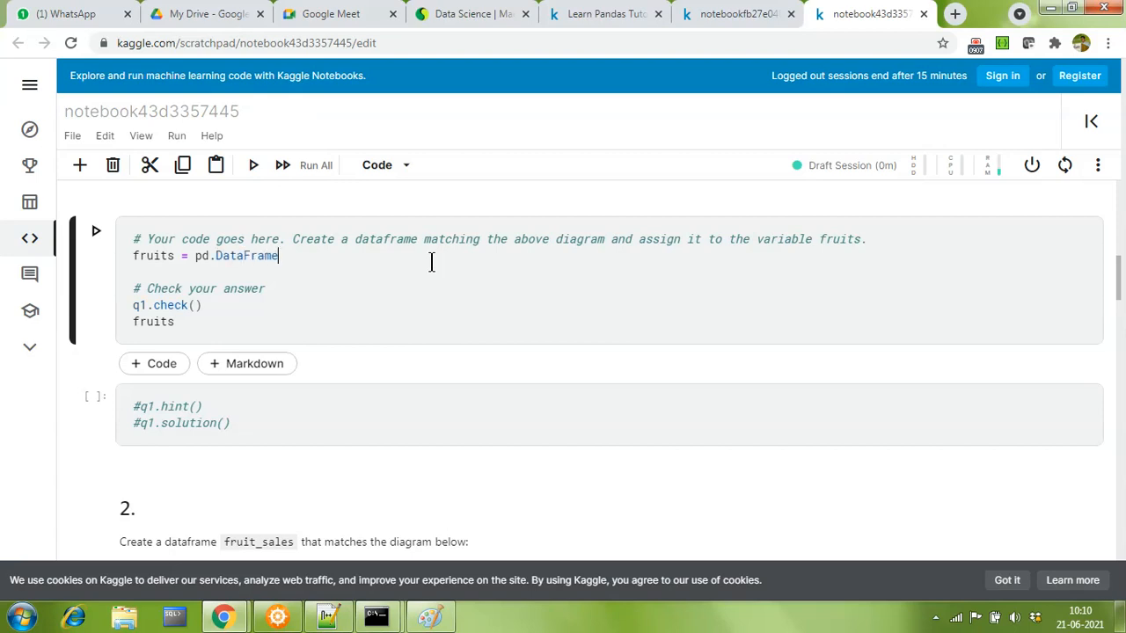
type("()")
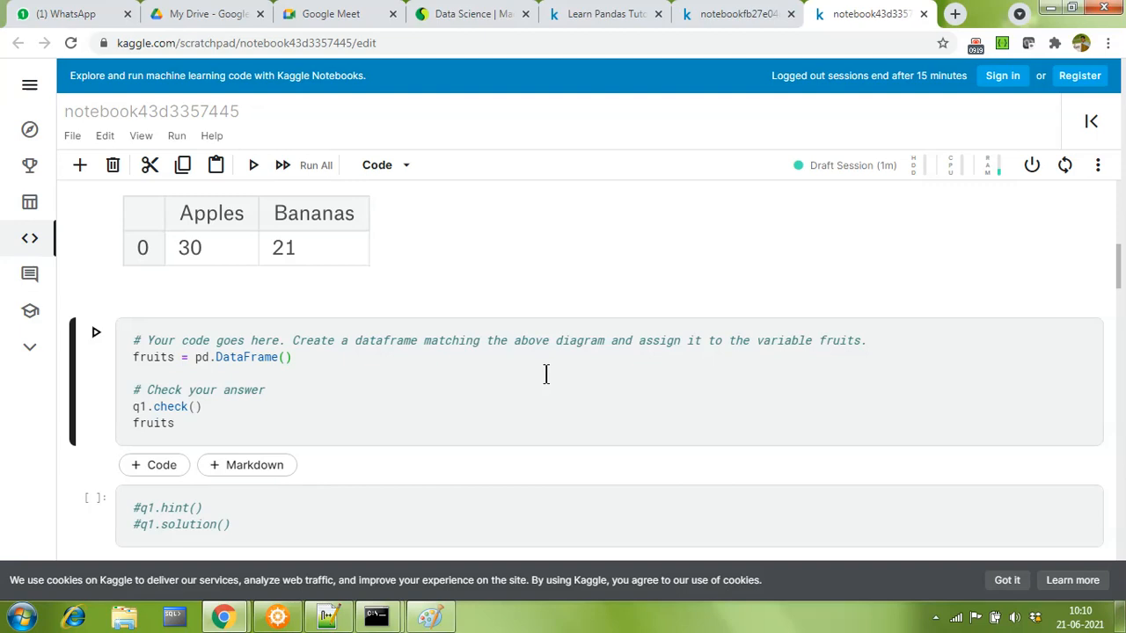
type("[")
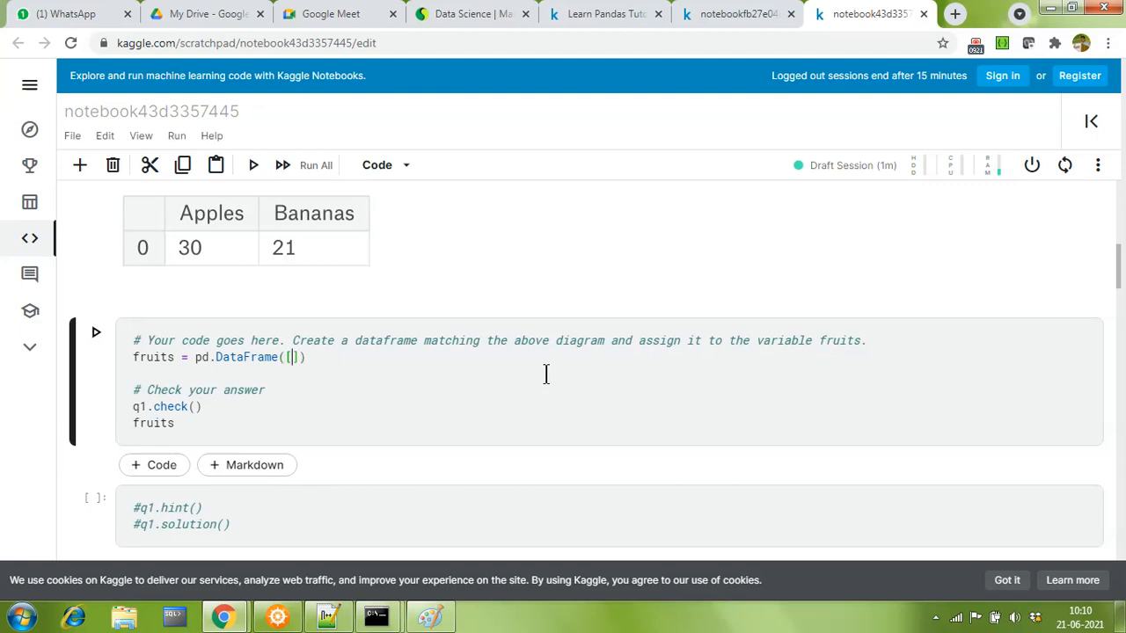
type("30,21")
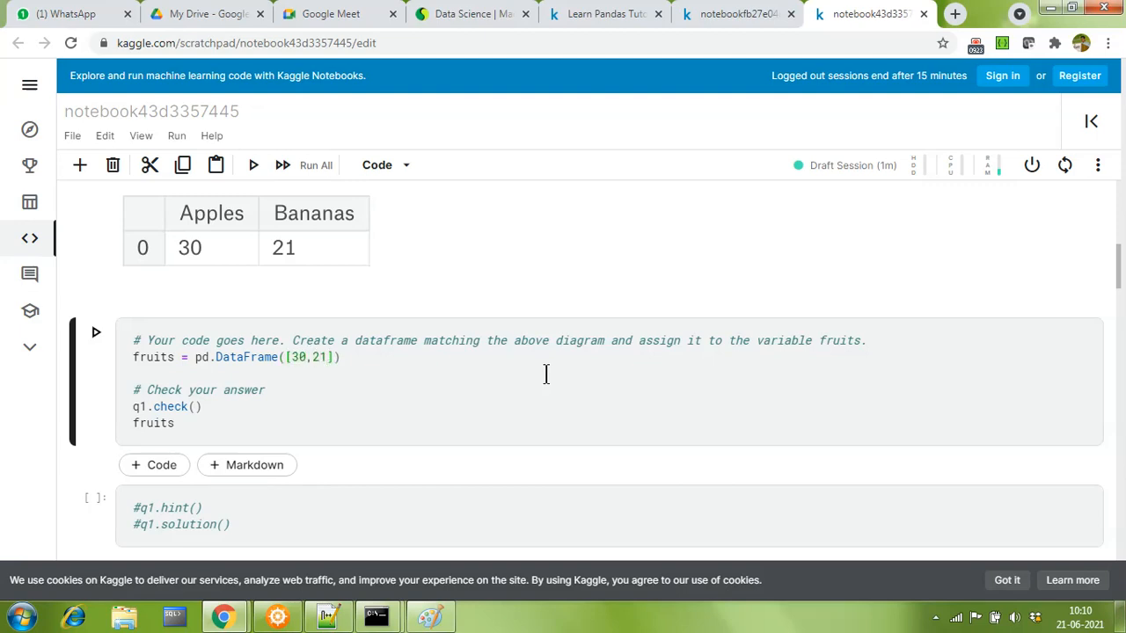
type(", column")
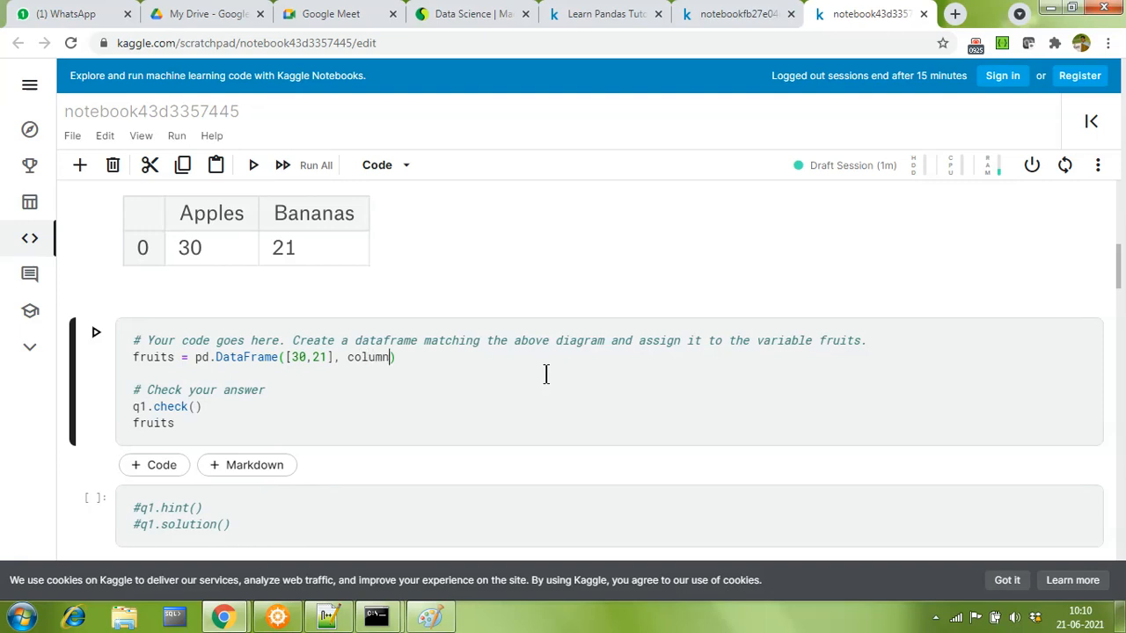
type("s=")
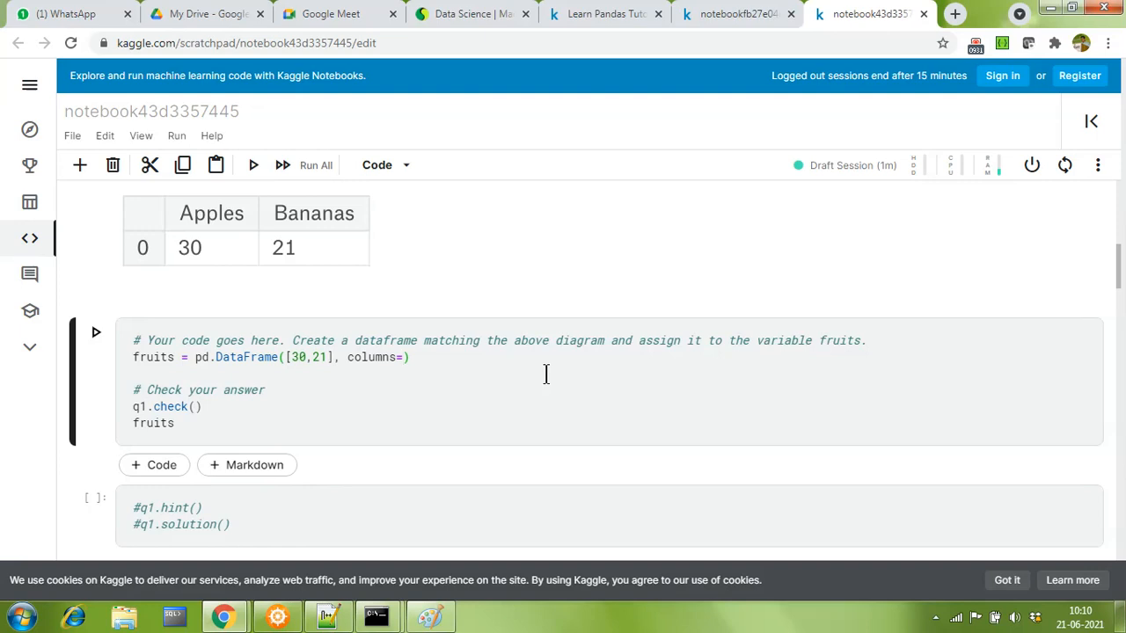
type("[")
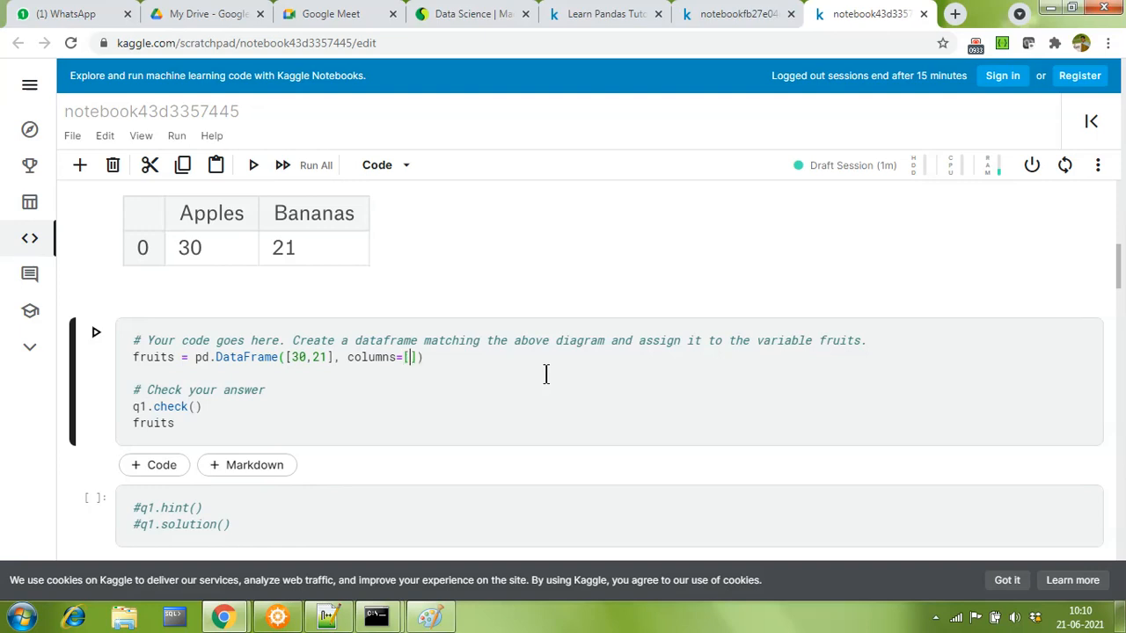
type("\"App\"")
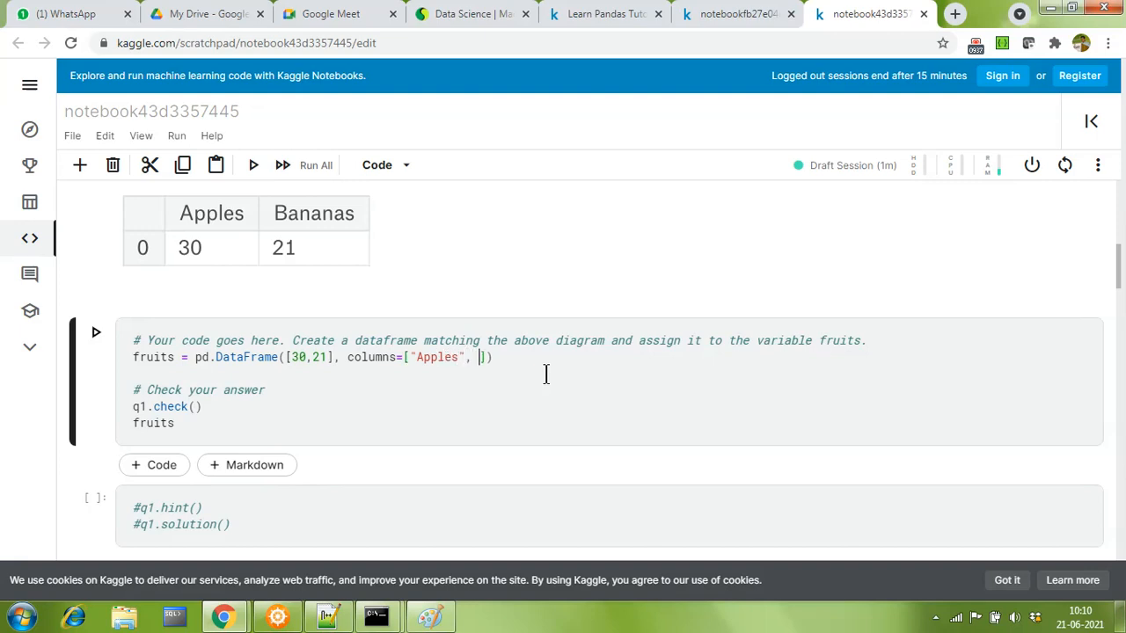
type("Ba\"")
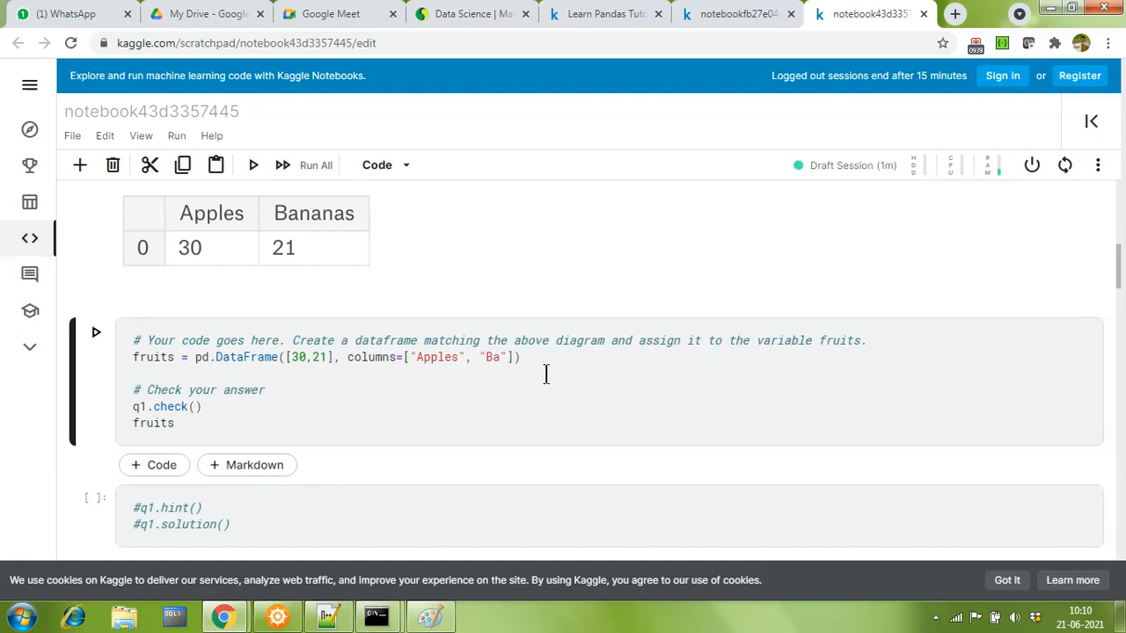
type("nanas")
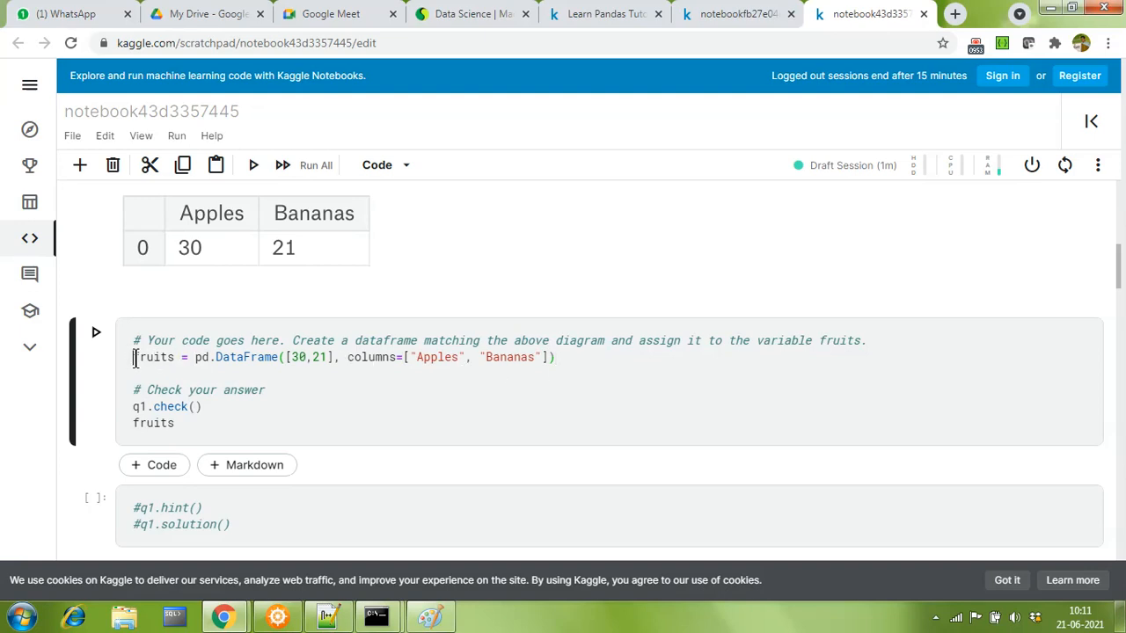
- Run the fruits cell with its q1 check, which raises a ValueError traceback
double_click(155, 357)
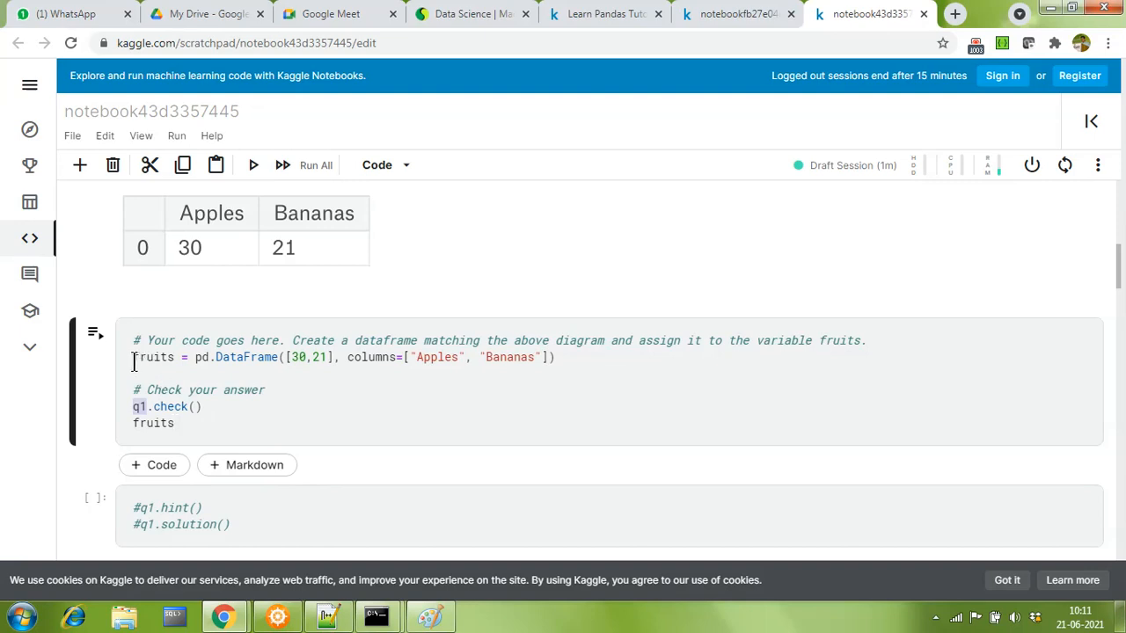
left_click(556, 358)
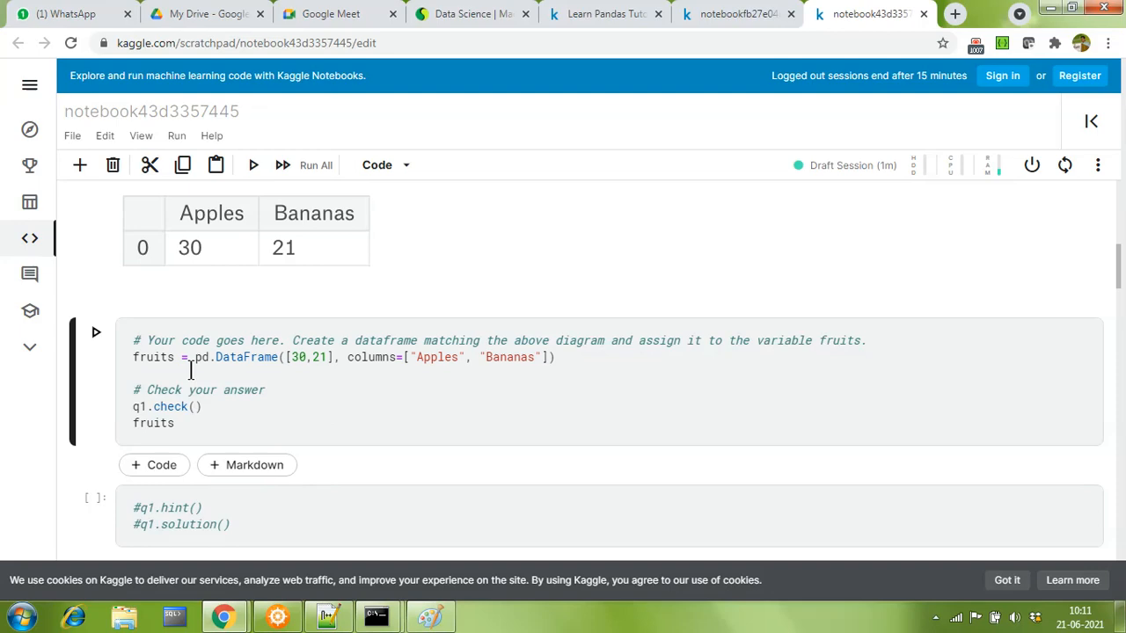
left_click(254, 166)
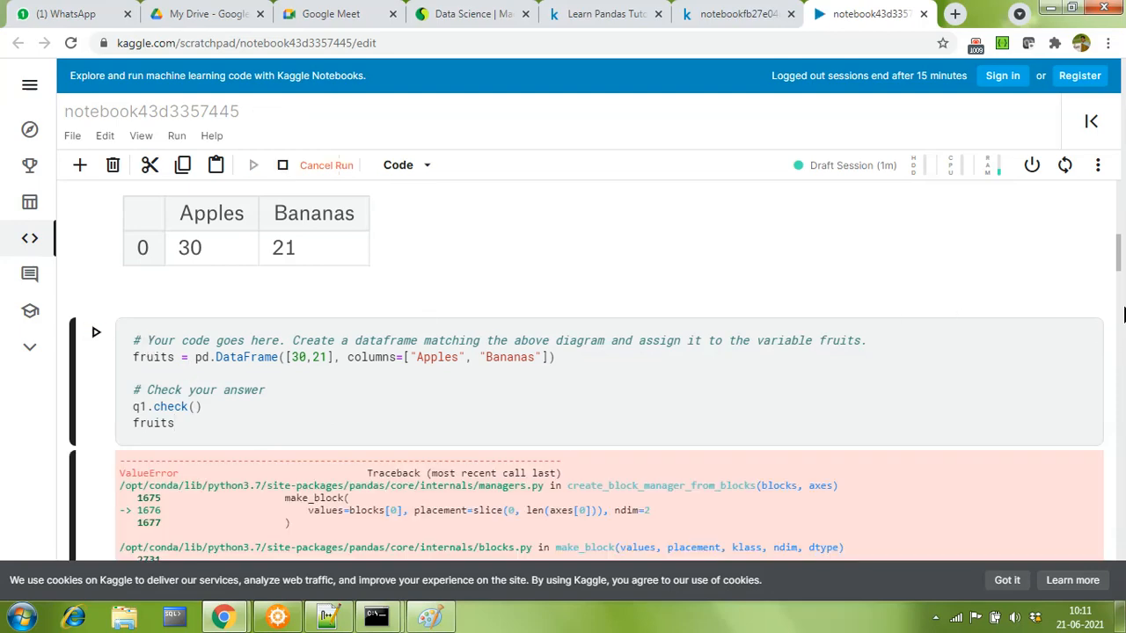
scroll("down", 3)
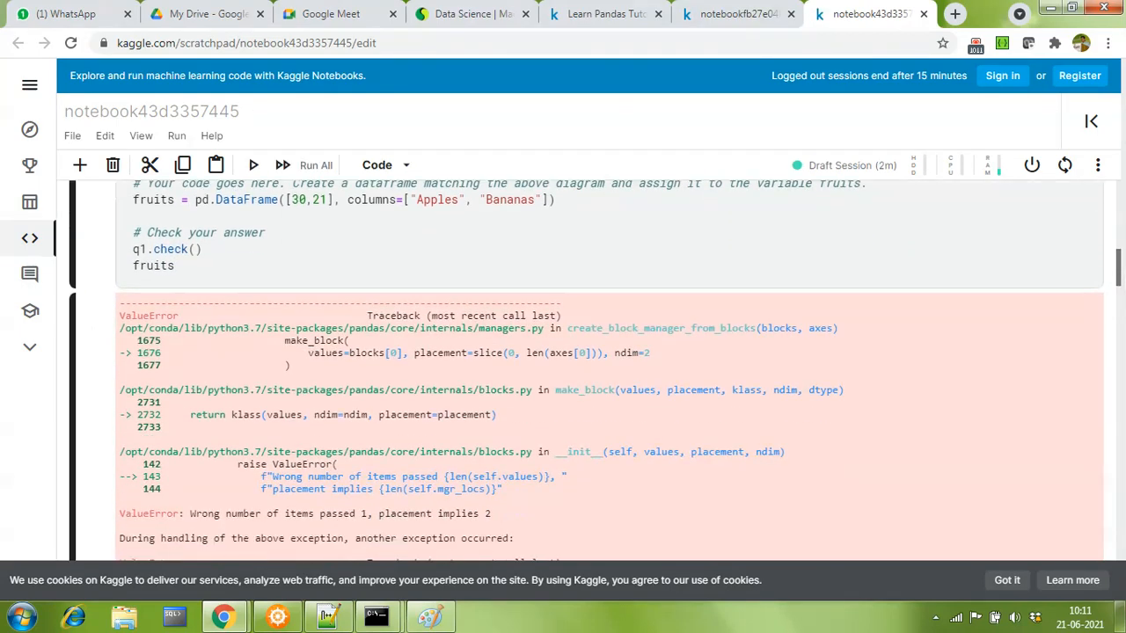
scroll("down", 3)
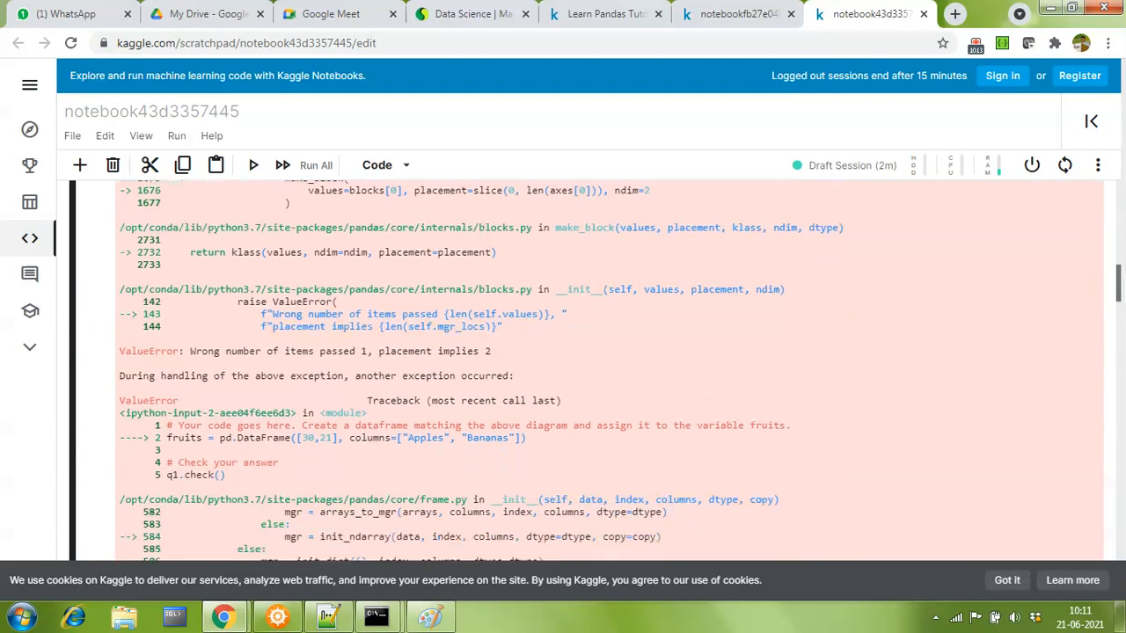
scroll("down", 3)
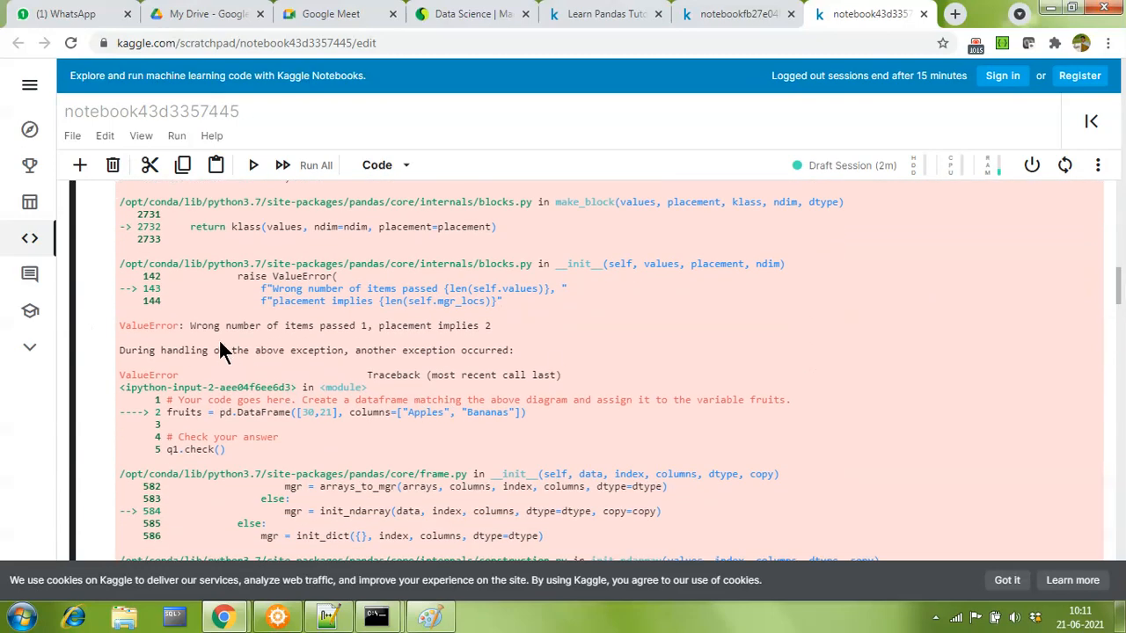
mouse_move(366, 341)
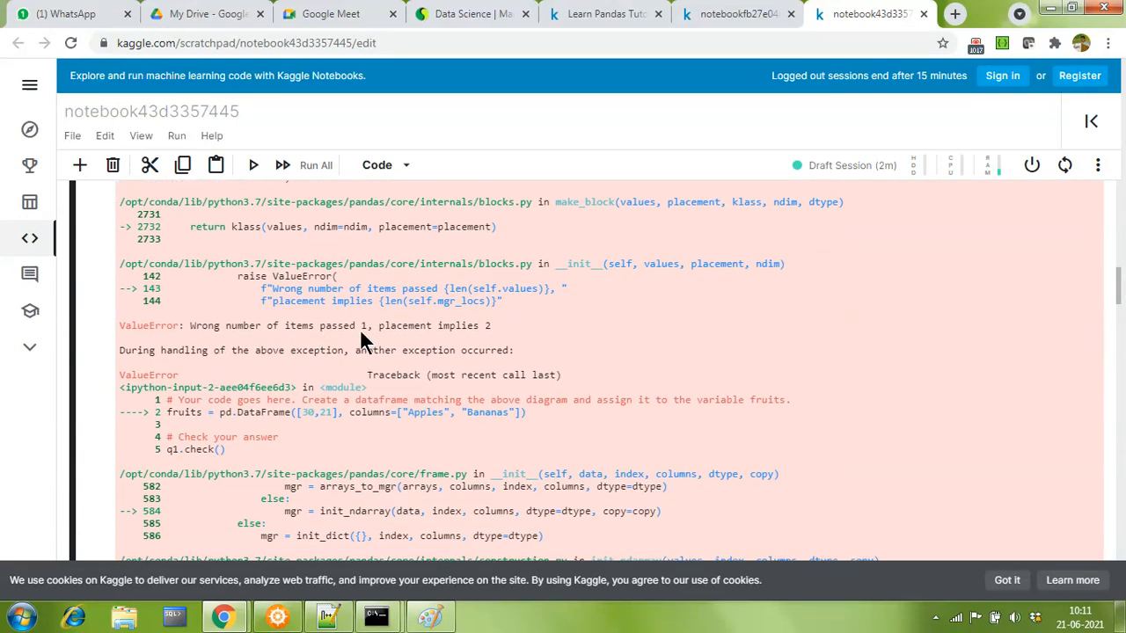
mouse_move(911, 354)
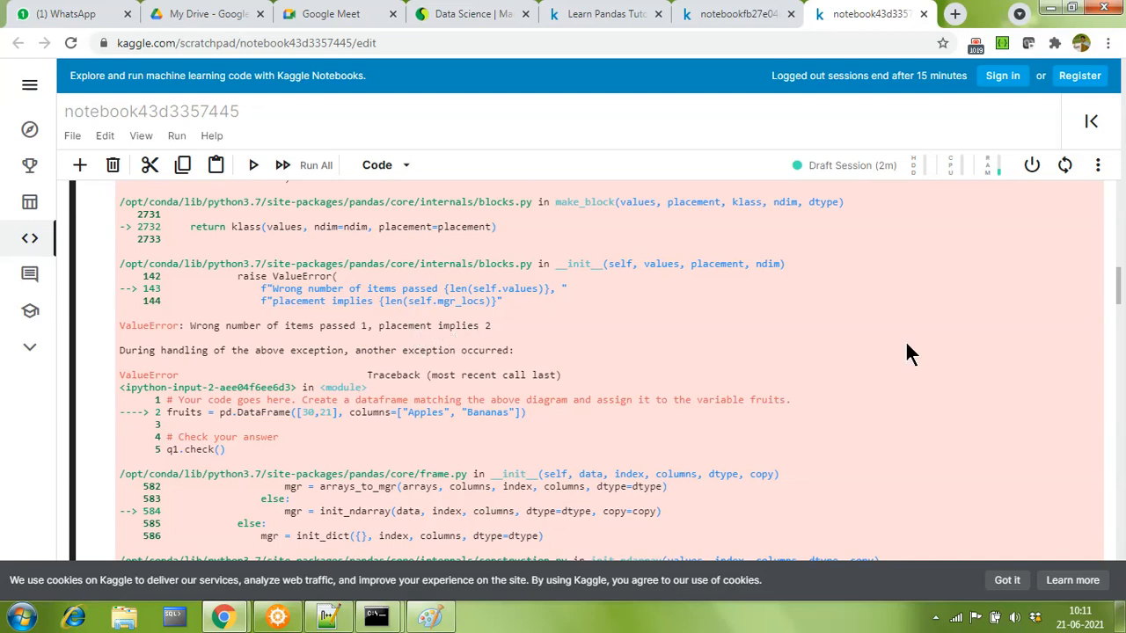
scroll("down", 3)
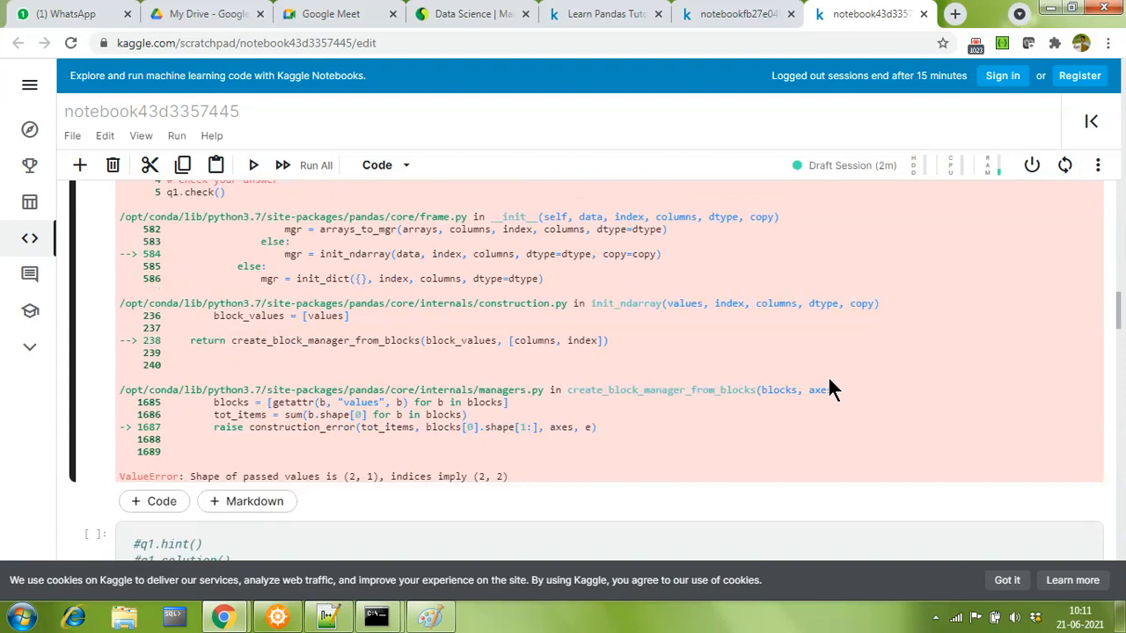
mouse_move(391, 486)
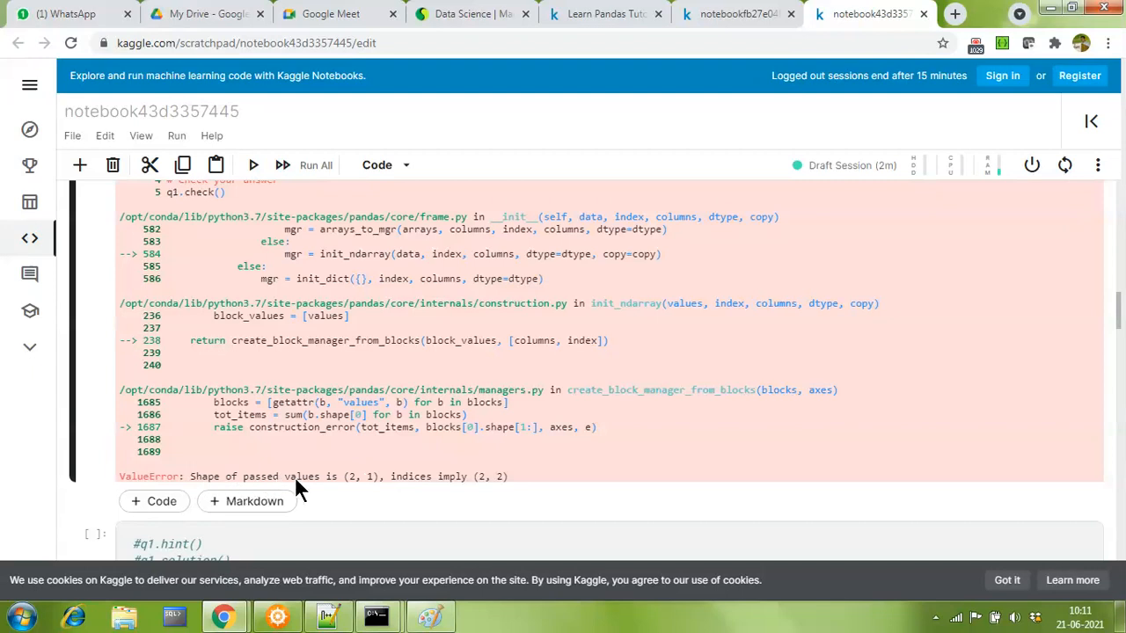
mouse_move(367, 491)
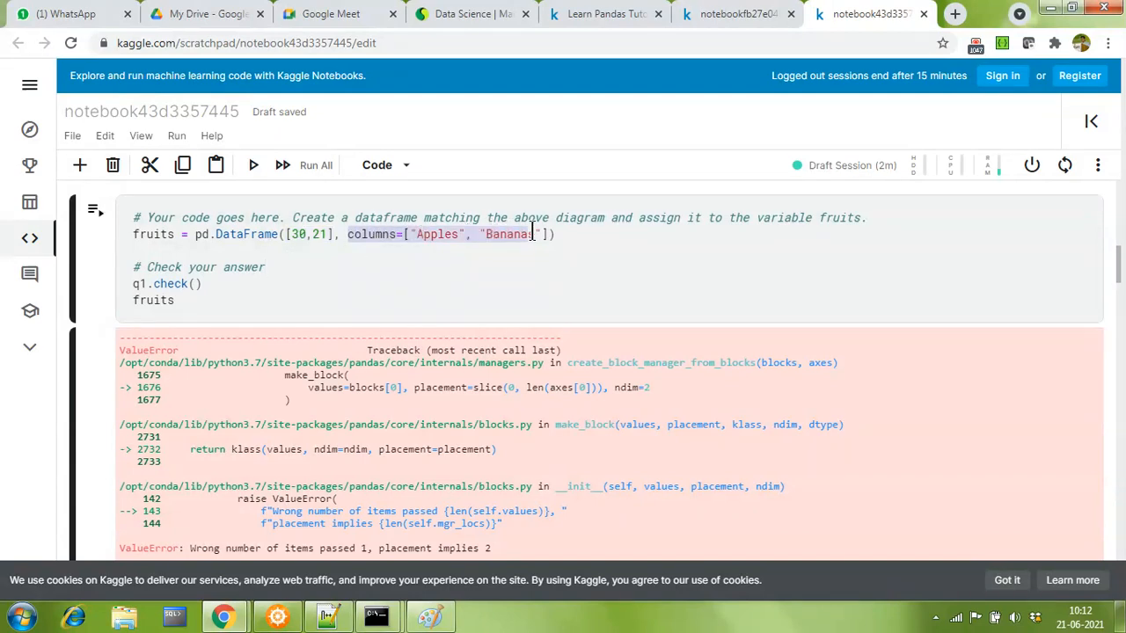
type("s")
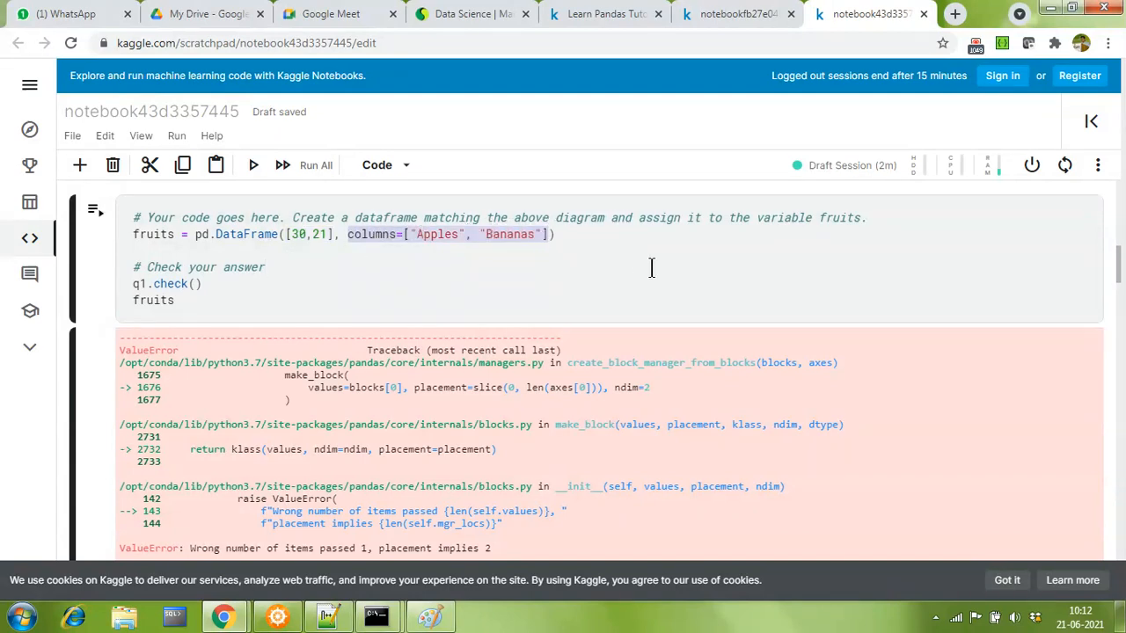
mouse_move(563, 267)
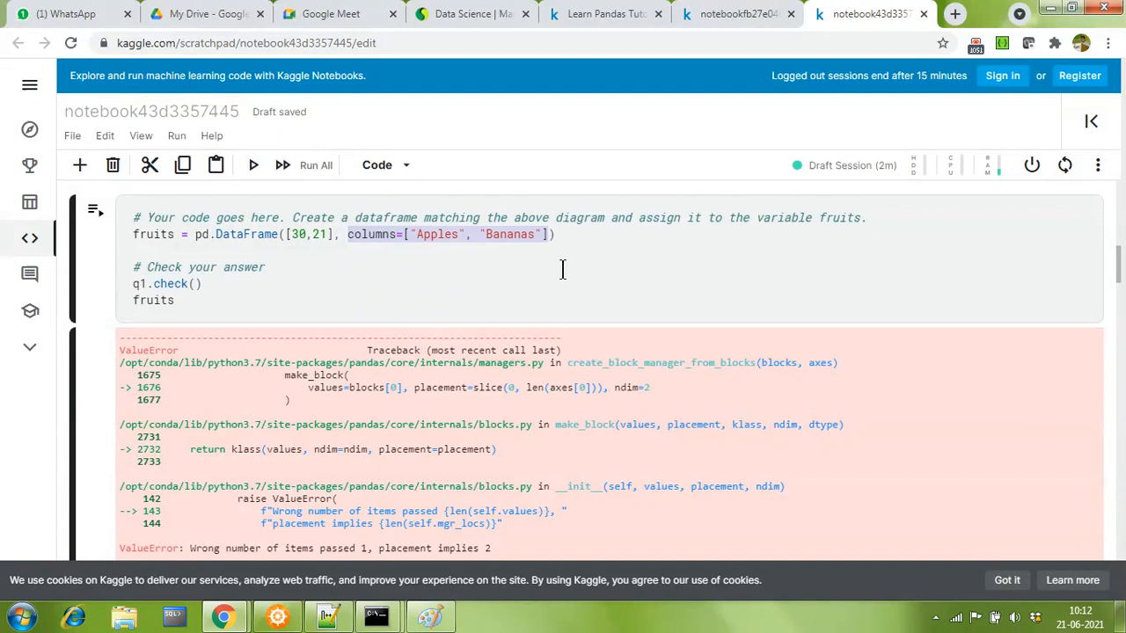
mouse_move(489, 255)
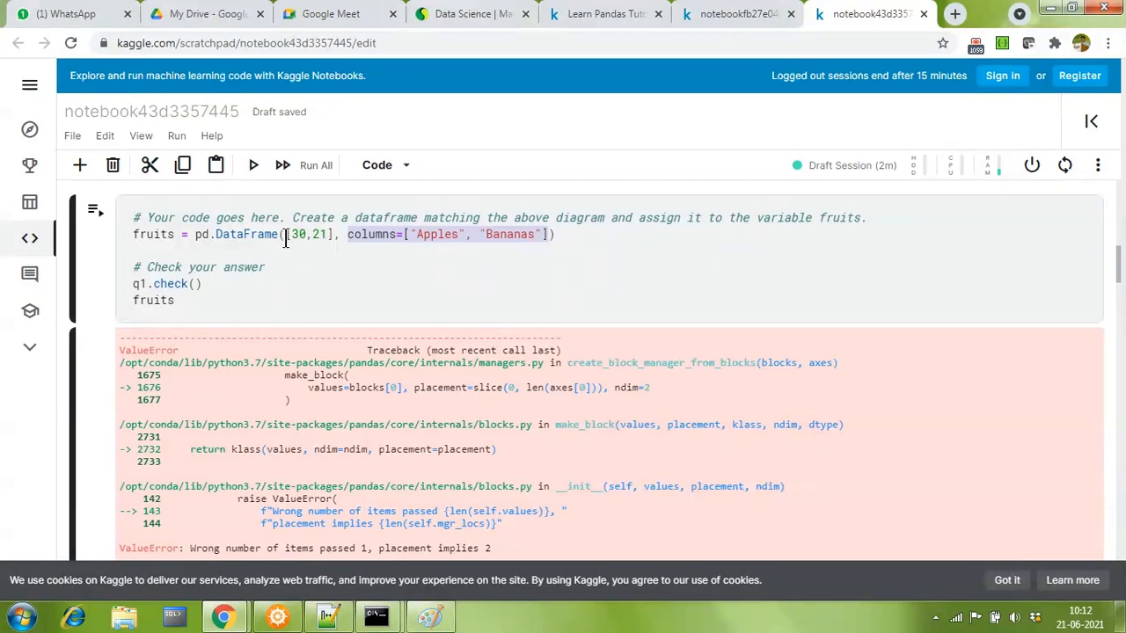
mouse_move(453, 287)
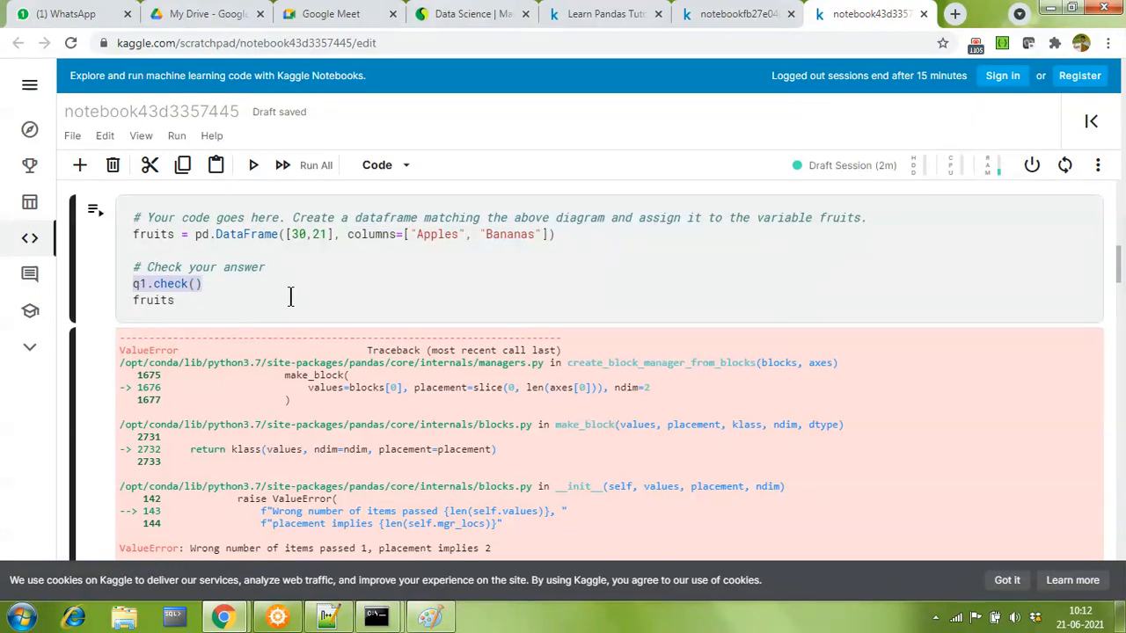
mouse_move(296, 364)
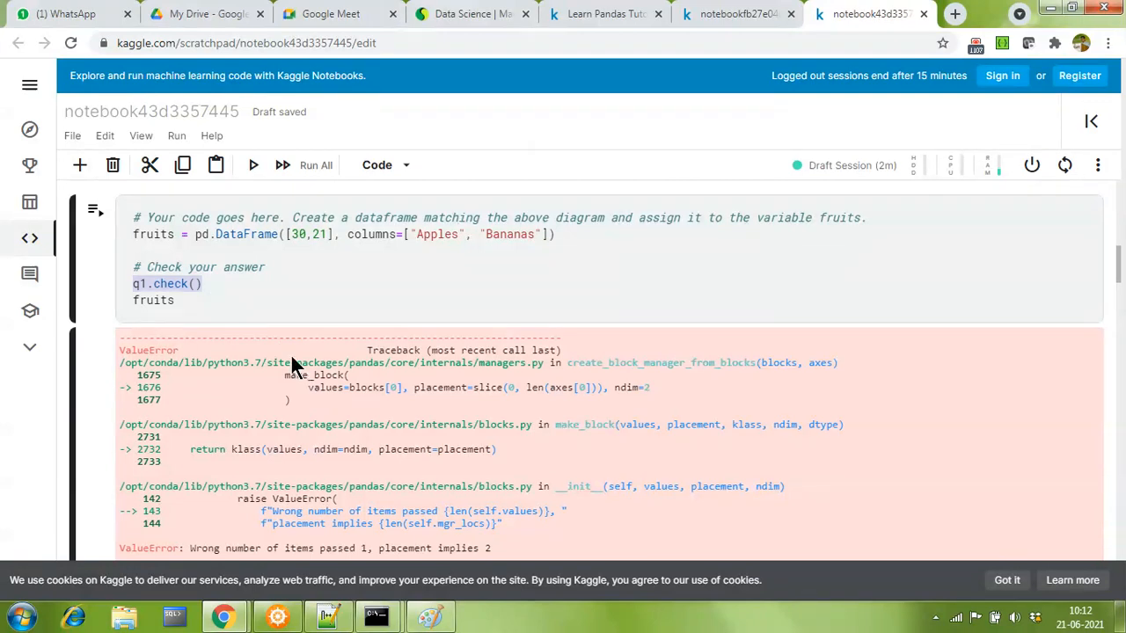
mouse_move(298, 368)
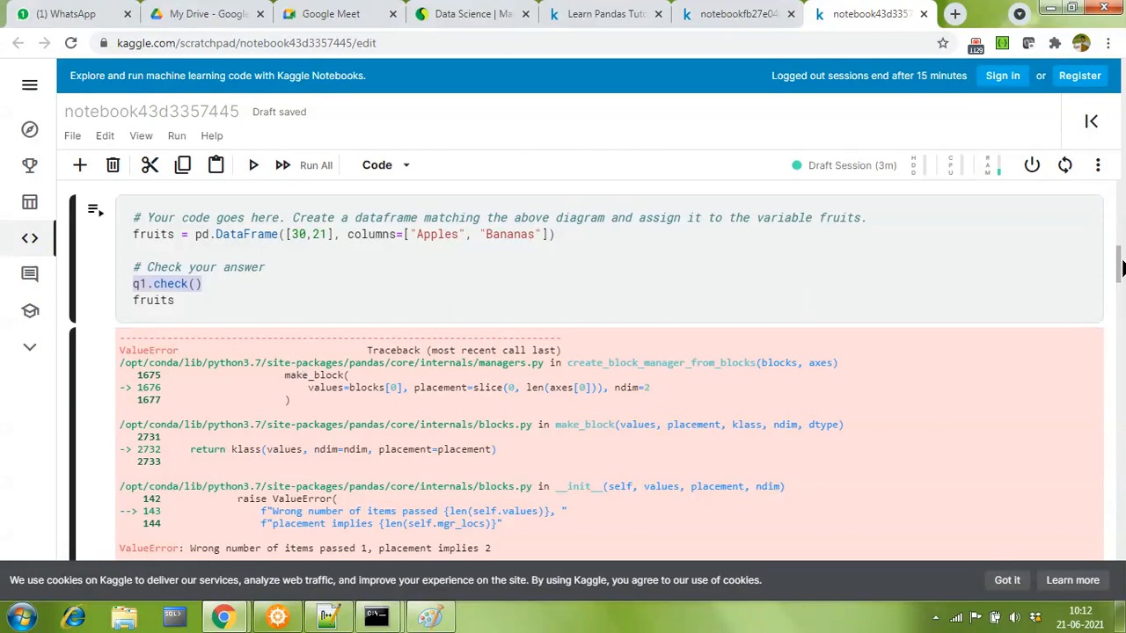
scroll("down", 3)
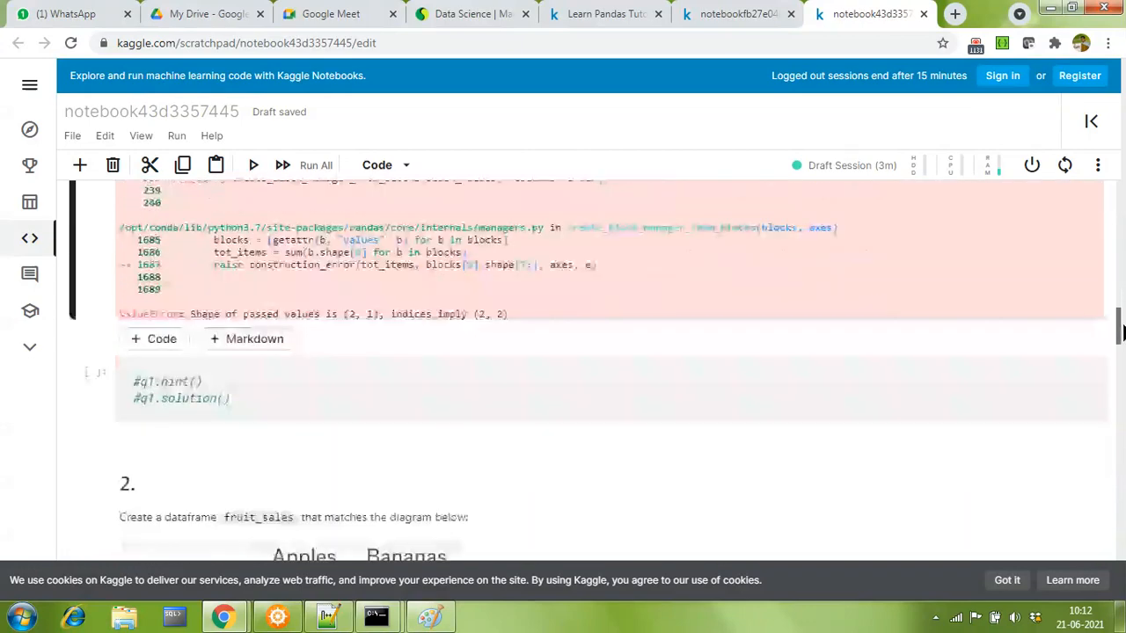
- Leave the notebook and bring up the Suven Consultants Data Analytics course section
scroll("down", 3)
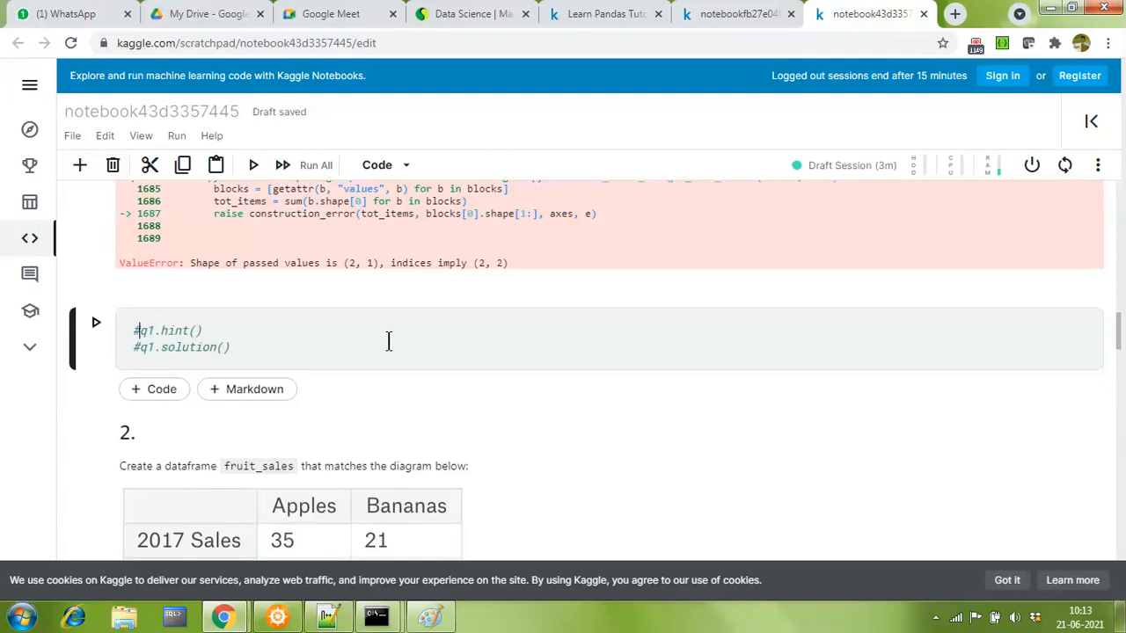
left_click(471, 14)
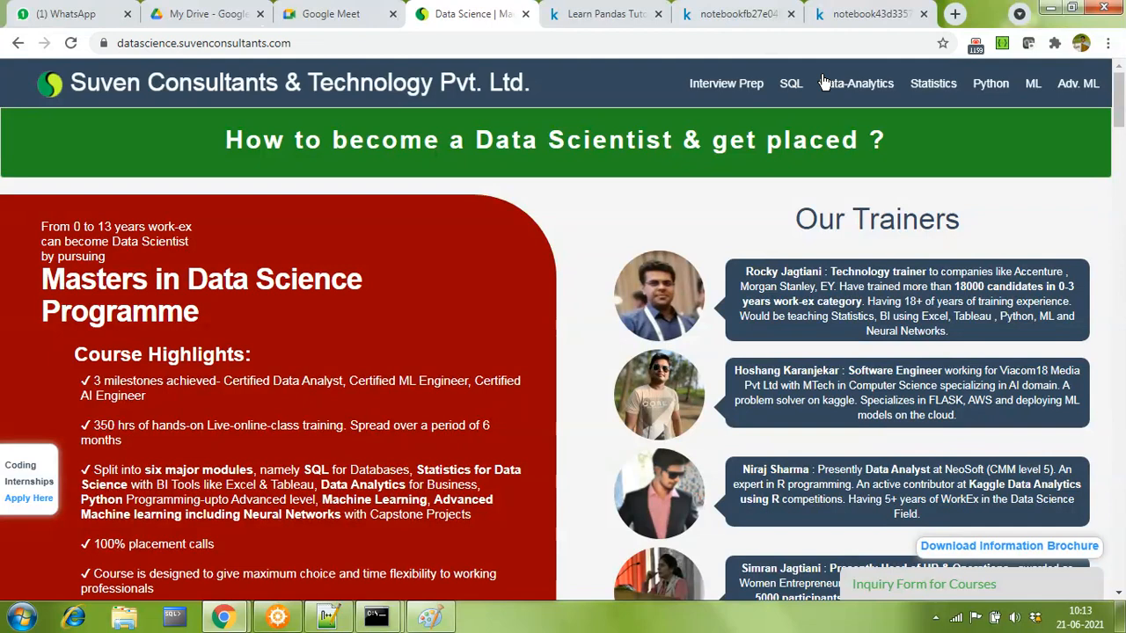
left_click(855, 83)
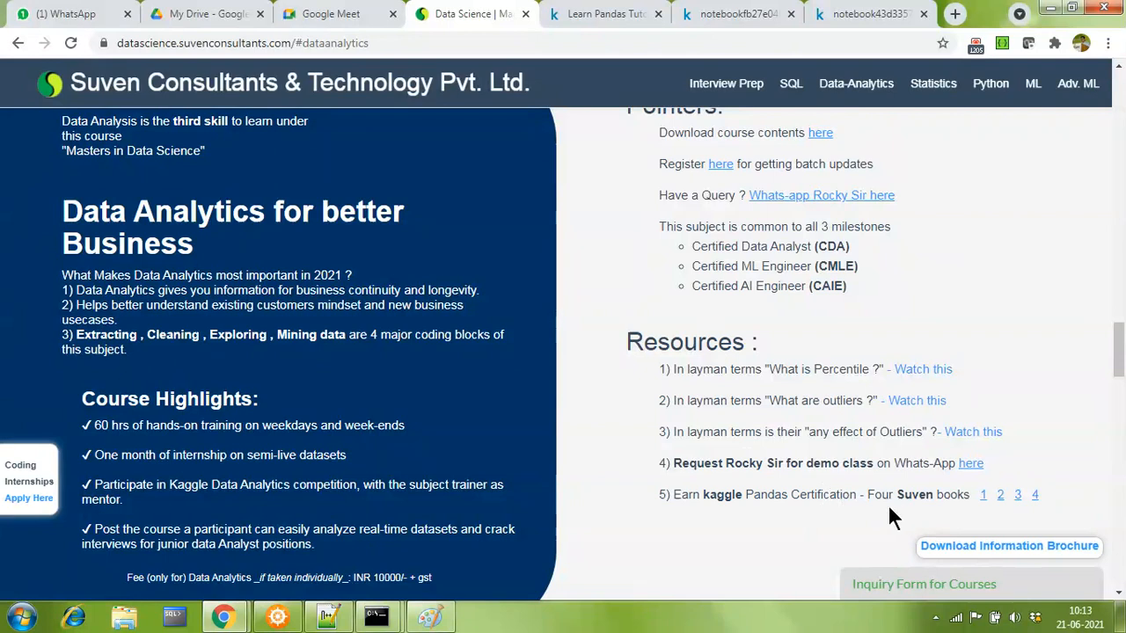
mouse_move(1059, 518)
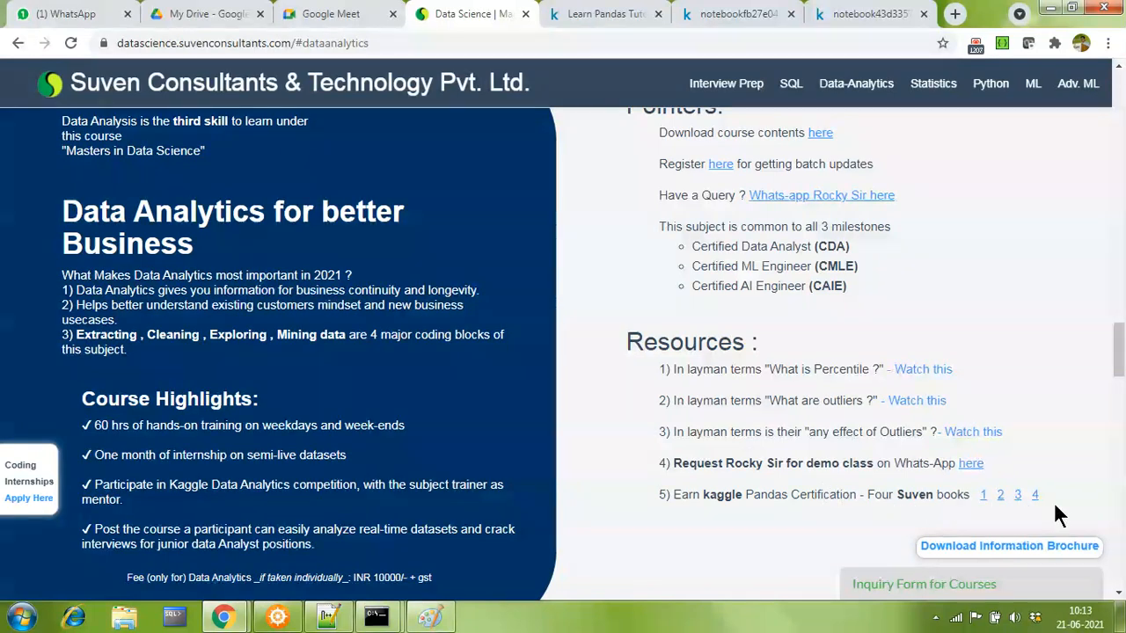
mouse_move(989, 514)
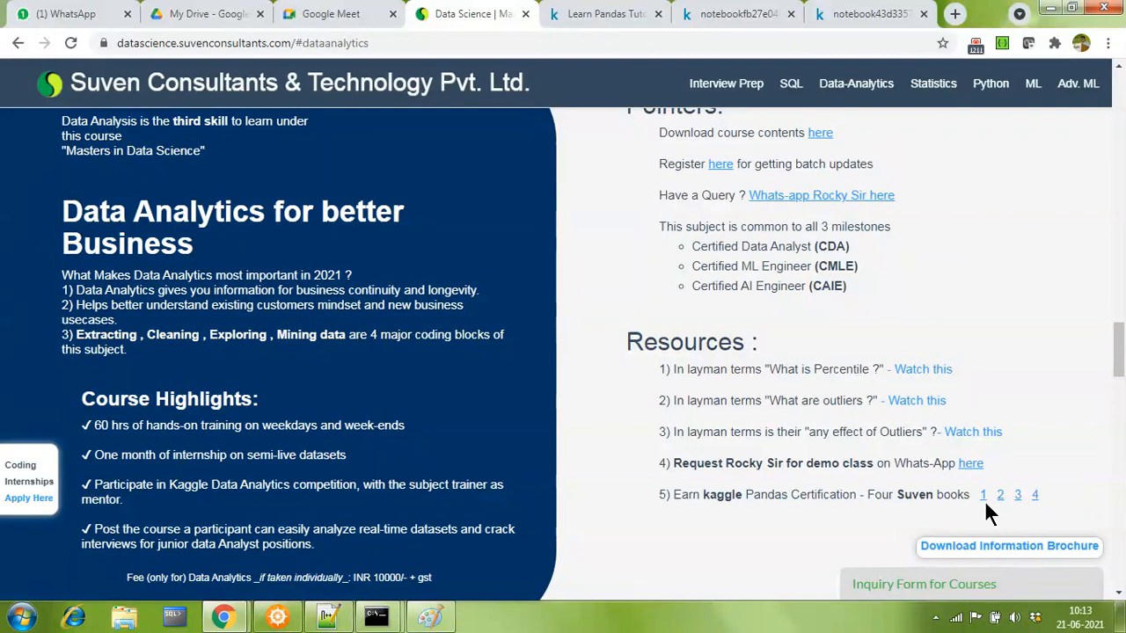
mouse_move(760, 38)
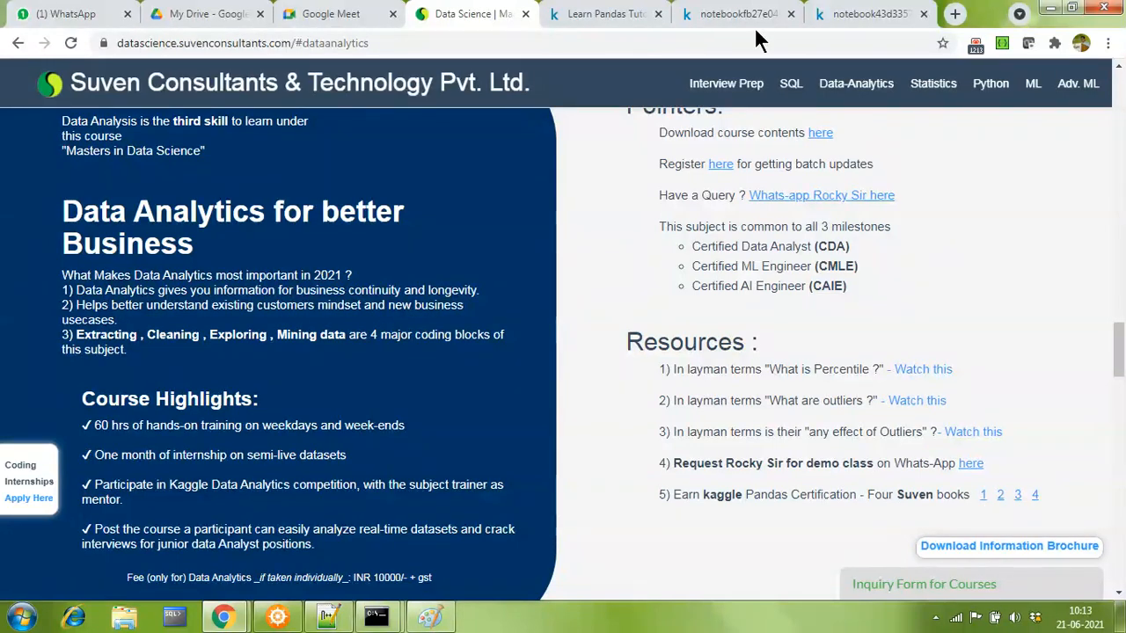
- Return to the notebook43d3357445 Kaggle exercise notebook tab
left_click(866, 14)
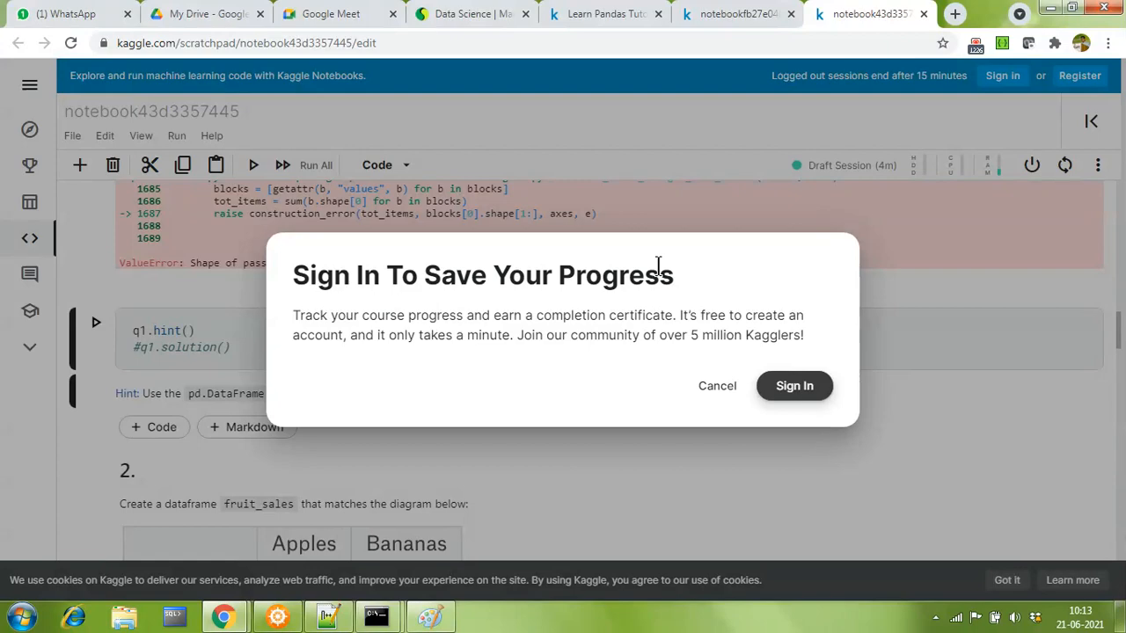
mouse_move(718, 388)
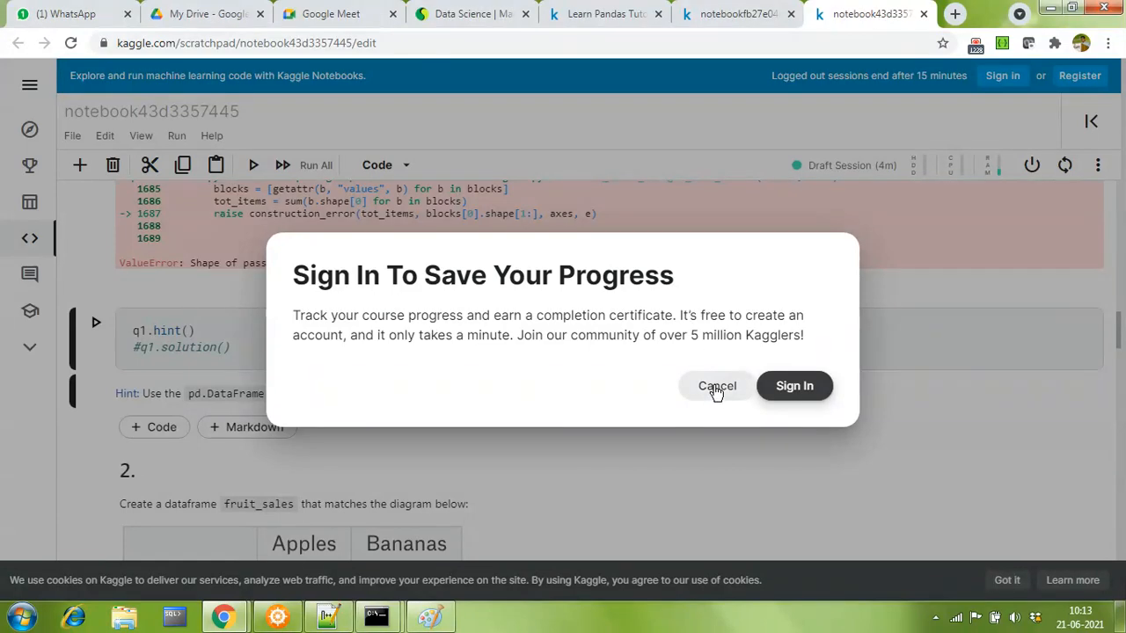
- Cancel the sign-in prompt and run q1.solution() instead of q1.hint()
left_click(718, 385)
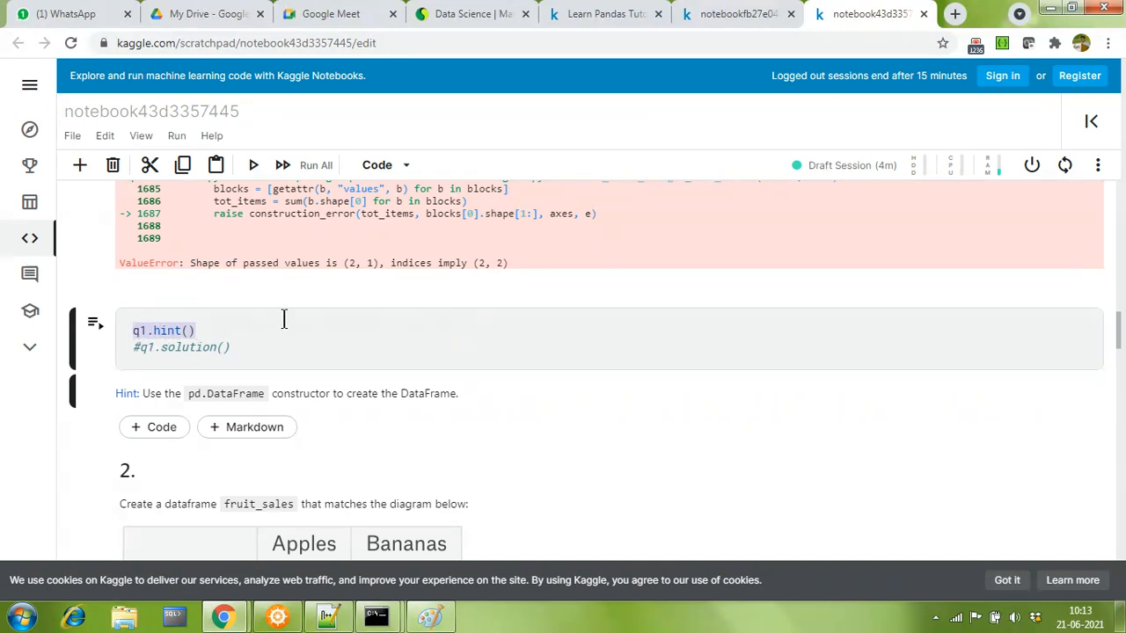
mouse_move(296, 336)
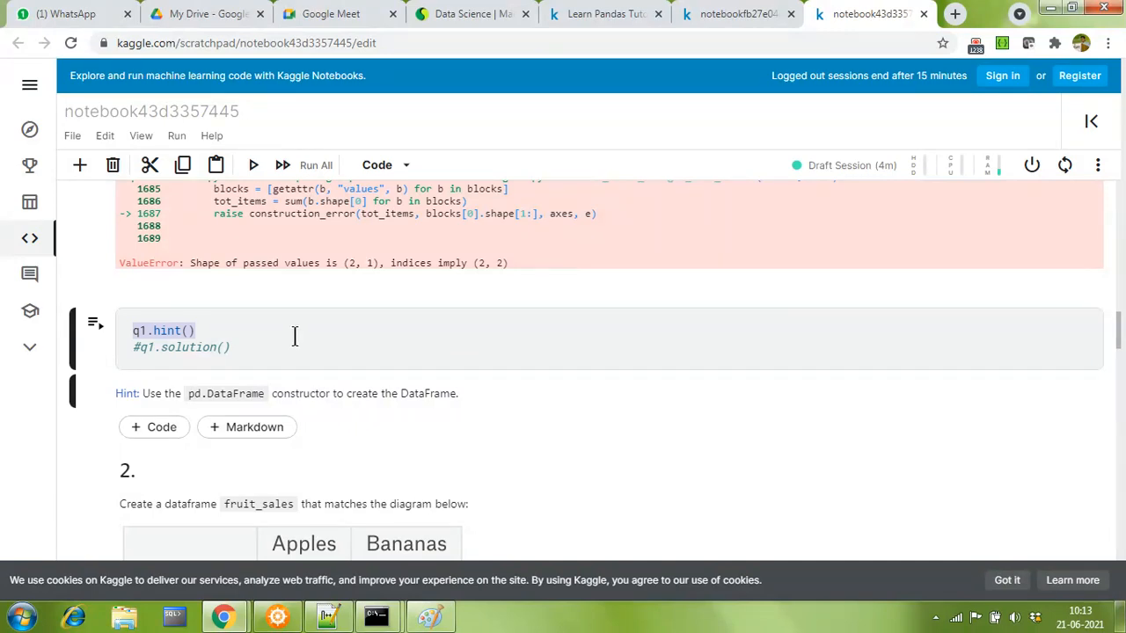
mouse_move(148, 409)
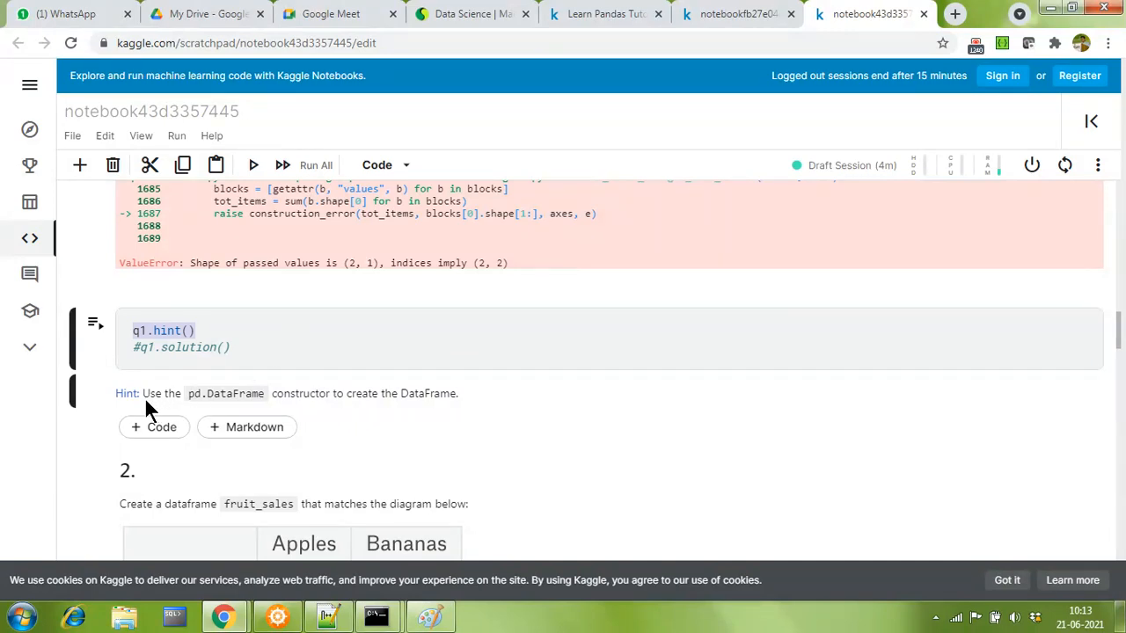
mouse_move(295, 408)
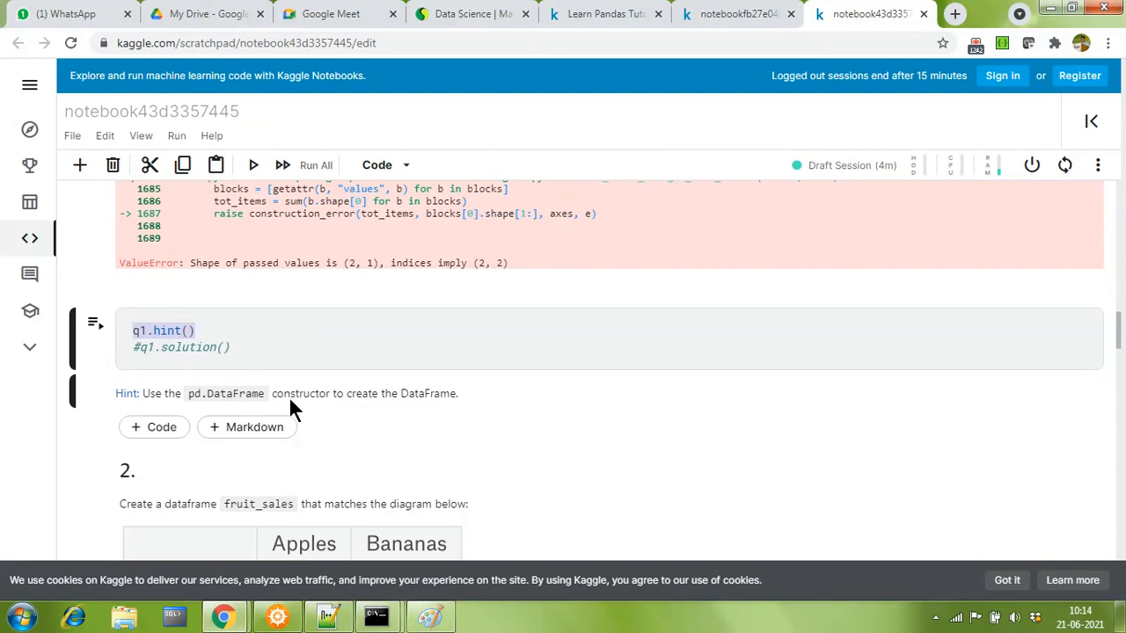
mouse_move(461, 403)
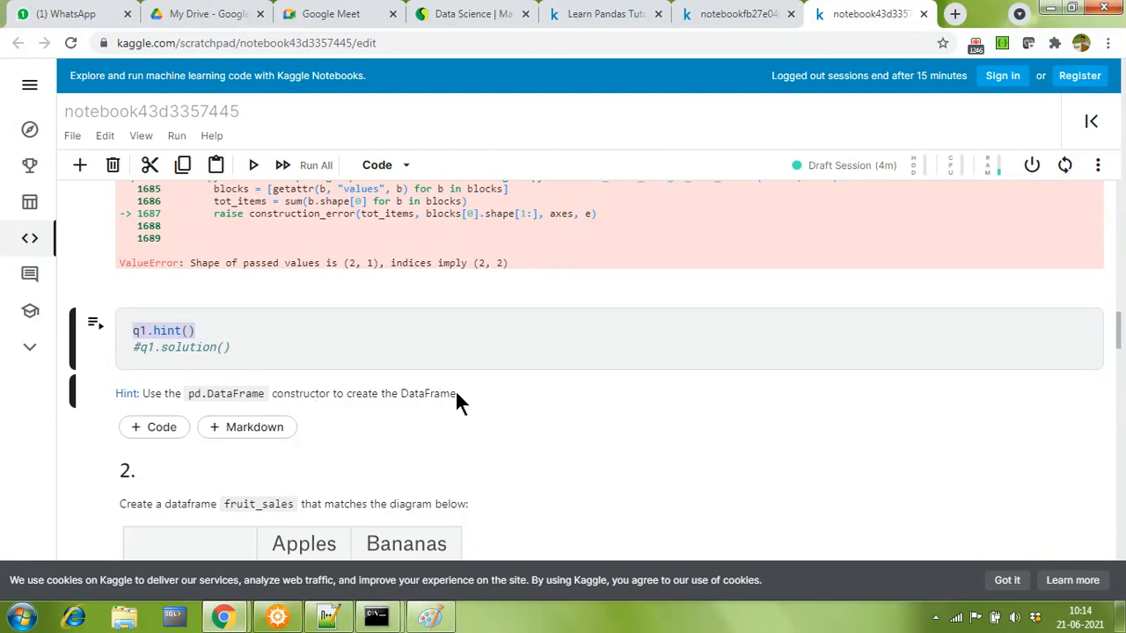
left_click(132, 331)
type("#")
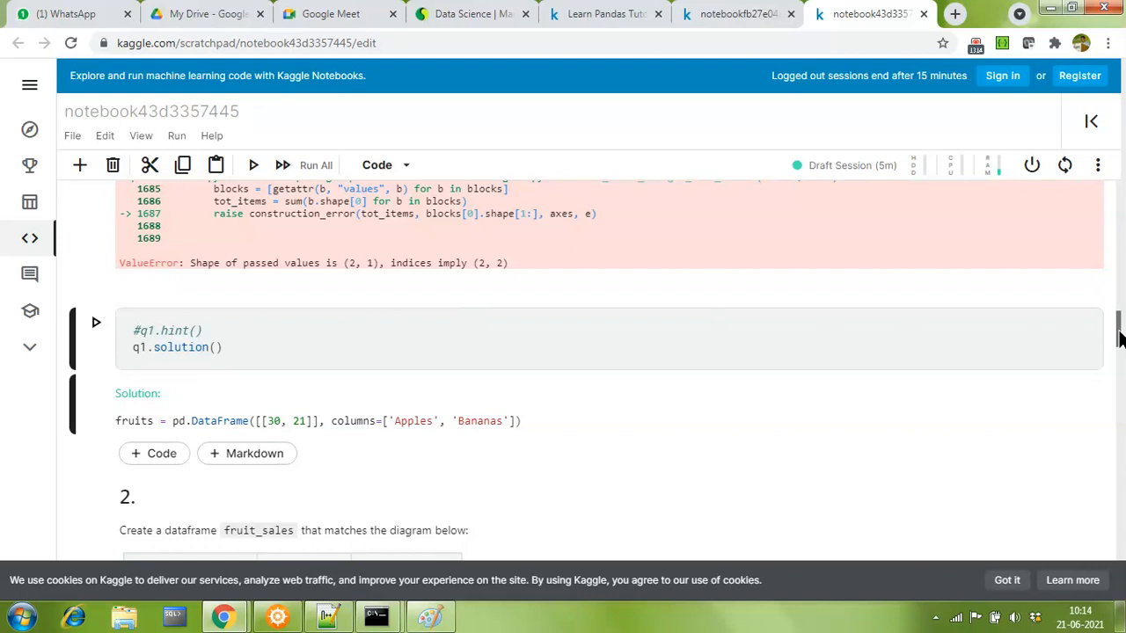
- Answer question 1 with fruits = pd.DataFrame([[30, 21]], columns=['Apples','Bananas']) and get Correct
scroll("down", 3)
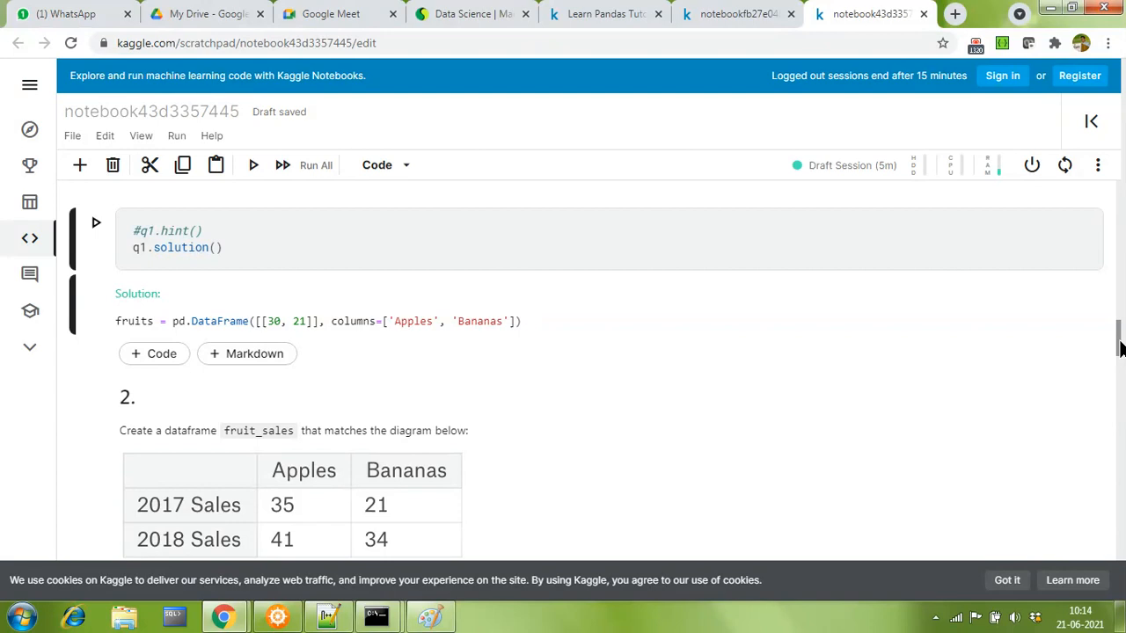
mouse_move(271, 333)
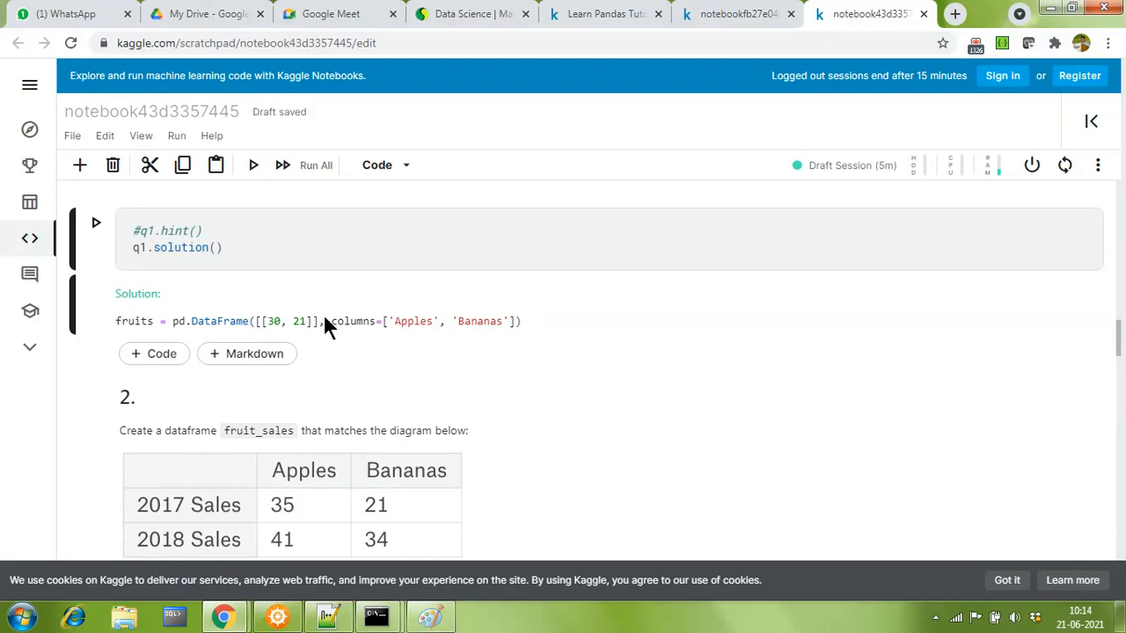
left_click(254, 166)
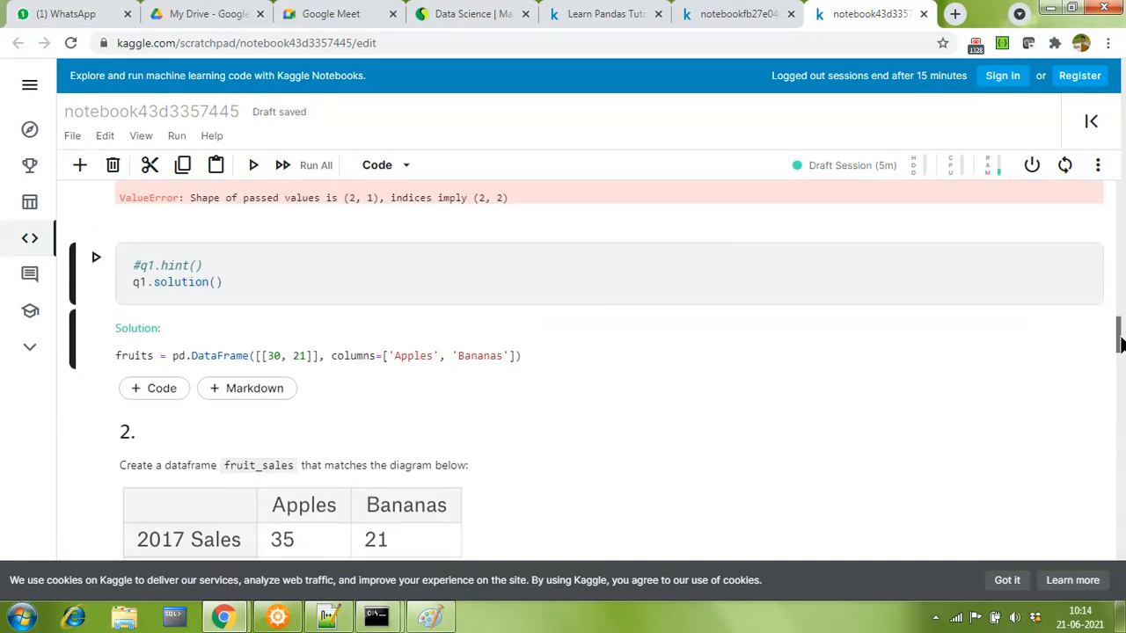
scroll("down", 3)
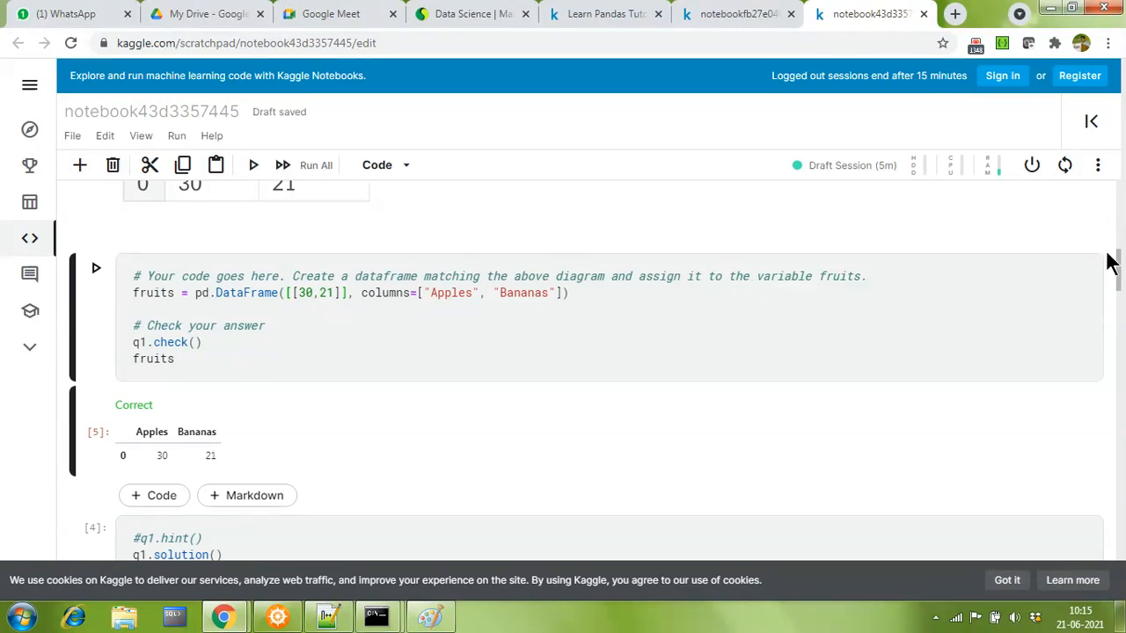
scroll("down", 3)
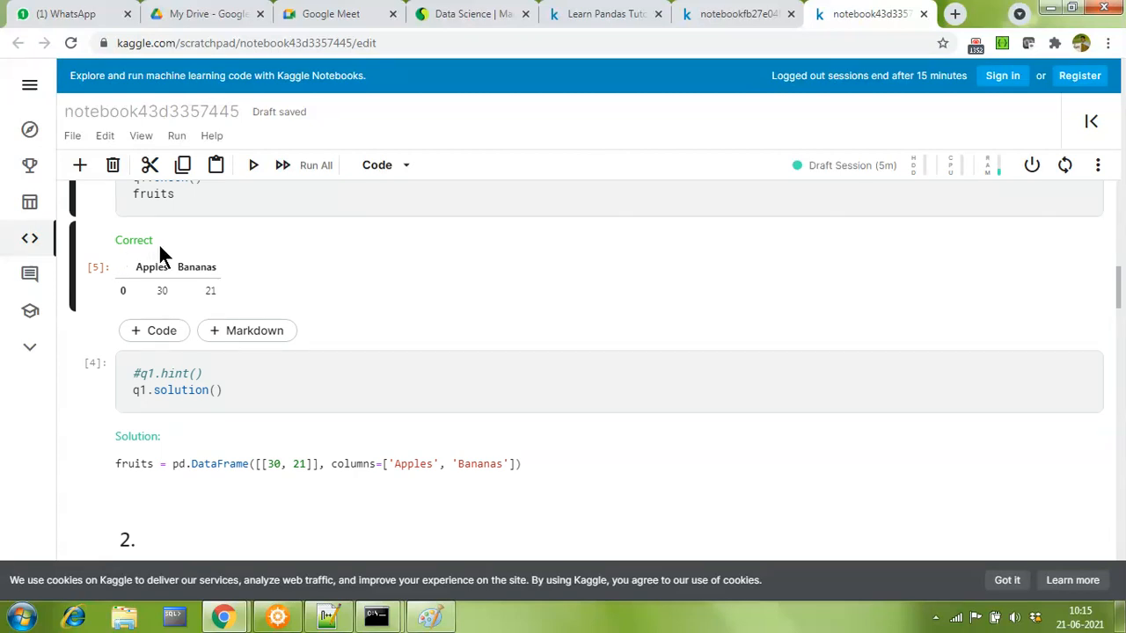
mouse_move(193, 285)
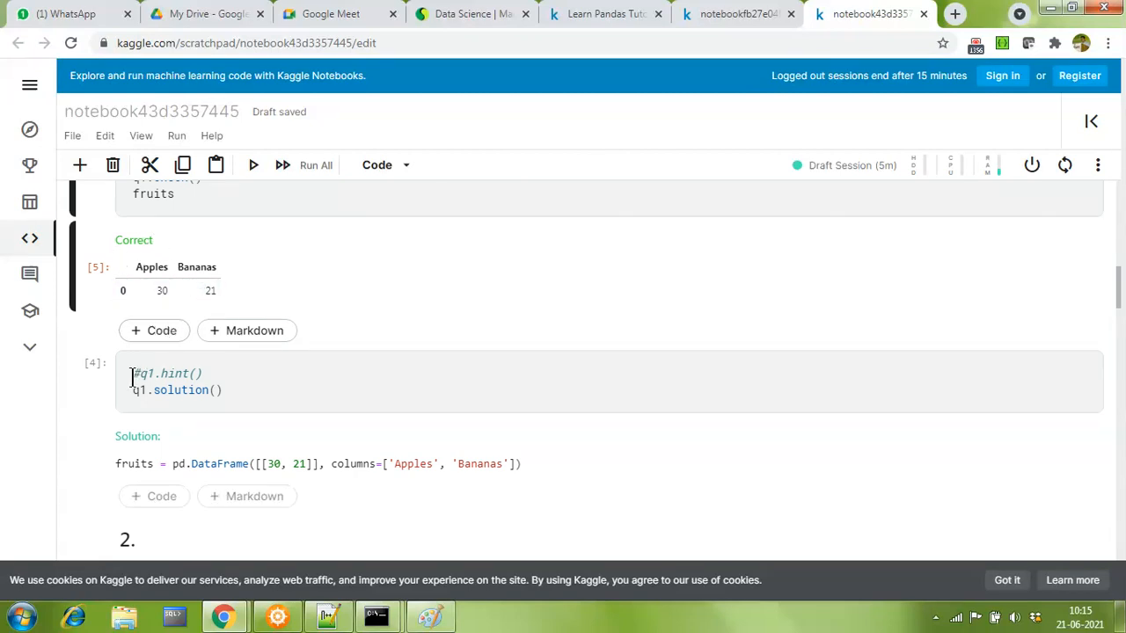
left_click(133, 391)
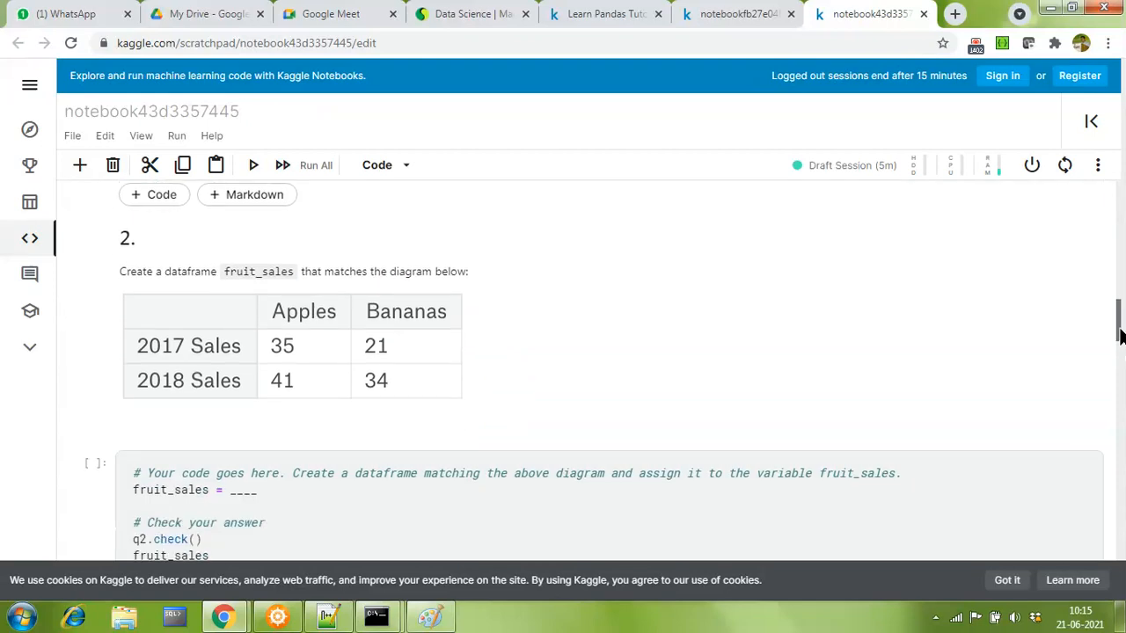
scroll("down", 3)
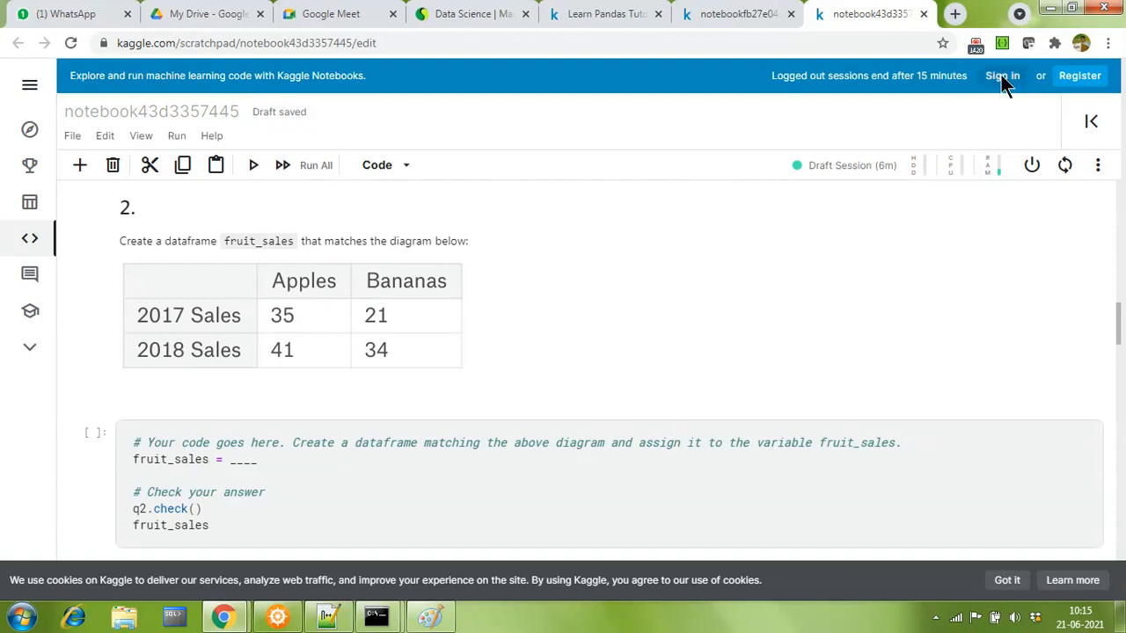
- Sign in to Kaggle with the Google account so the notebook reopens under the user
left_click(1003, 75)
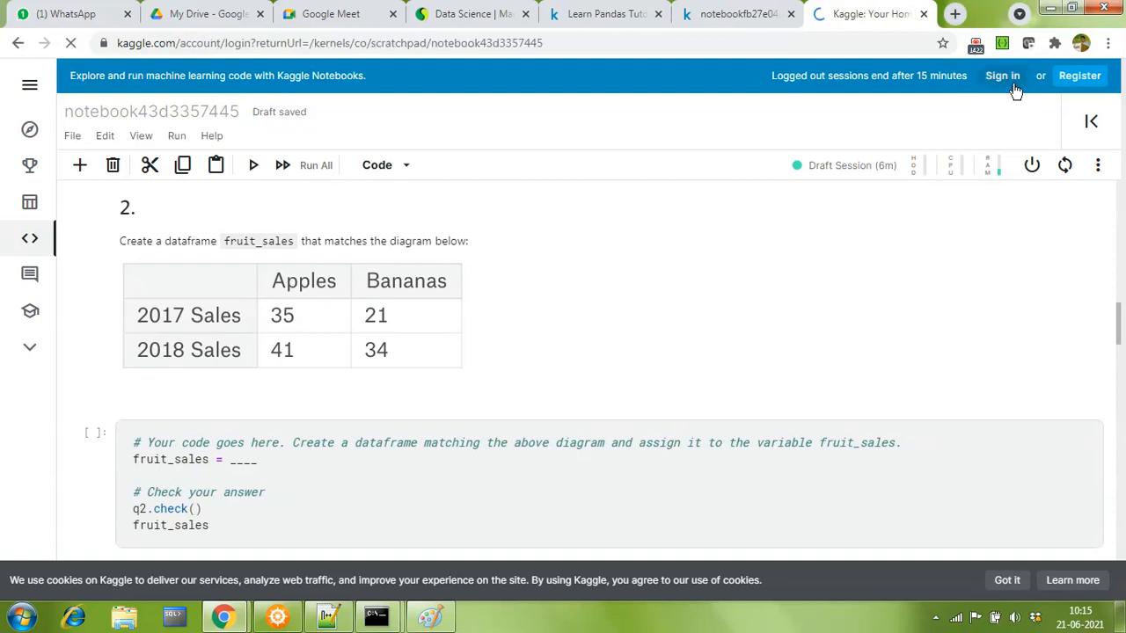
left_click(1003, 76)
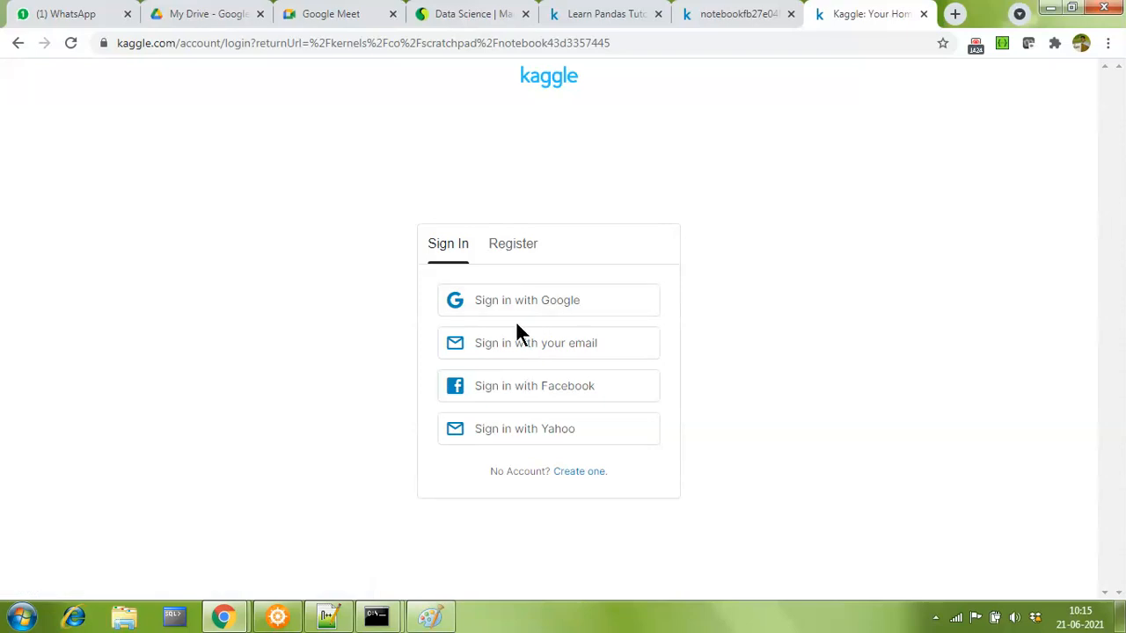
mouse_move(916, 269)
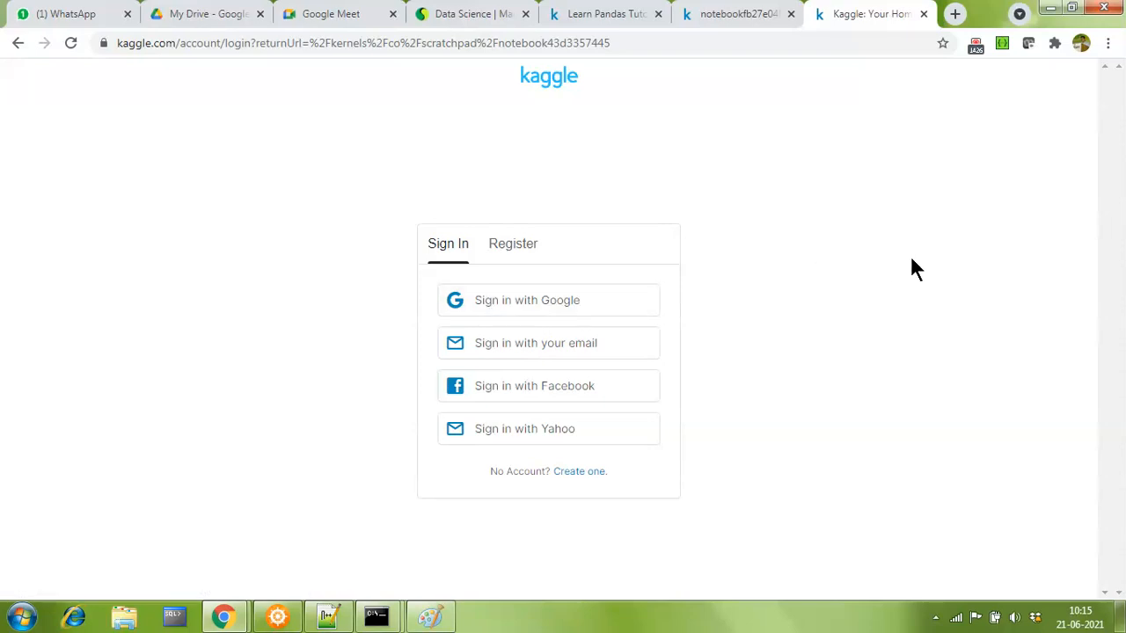
left_click(528, 299)
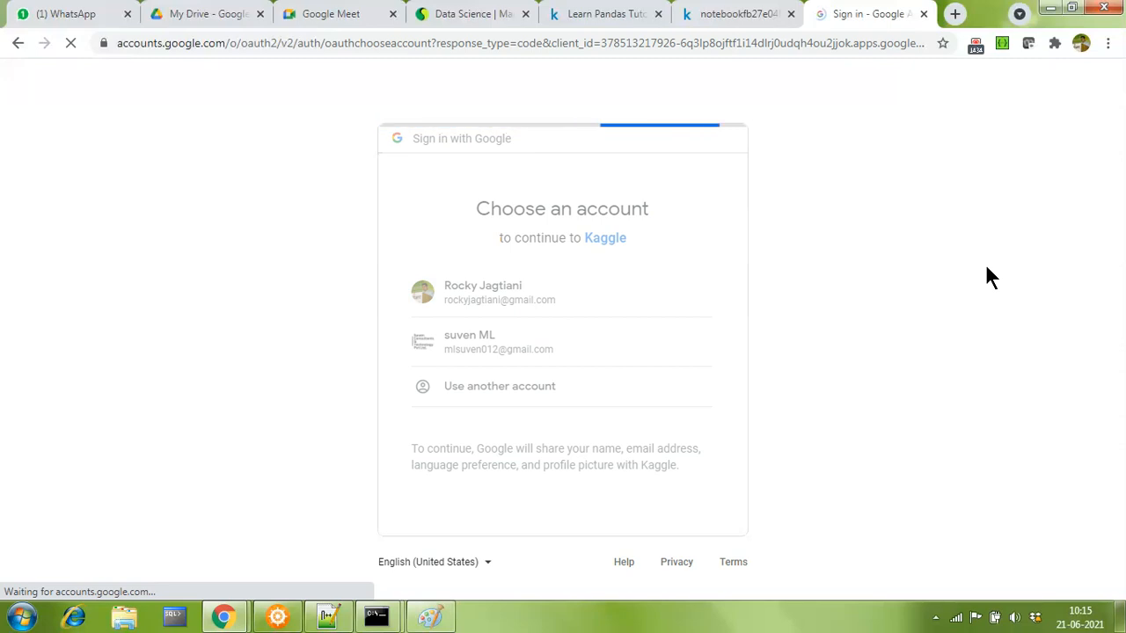
left_click(482, 292)
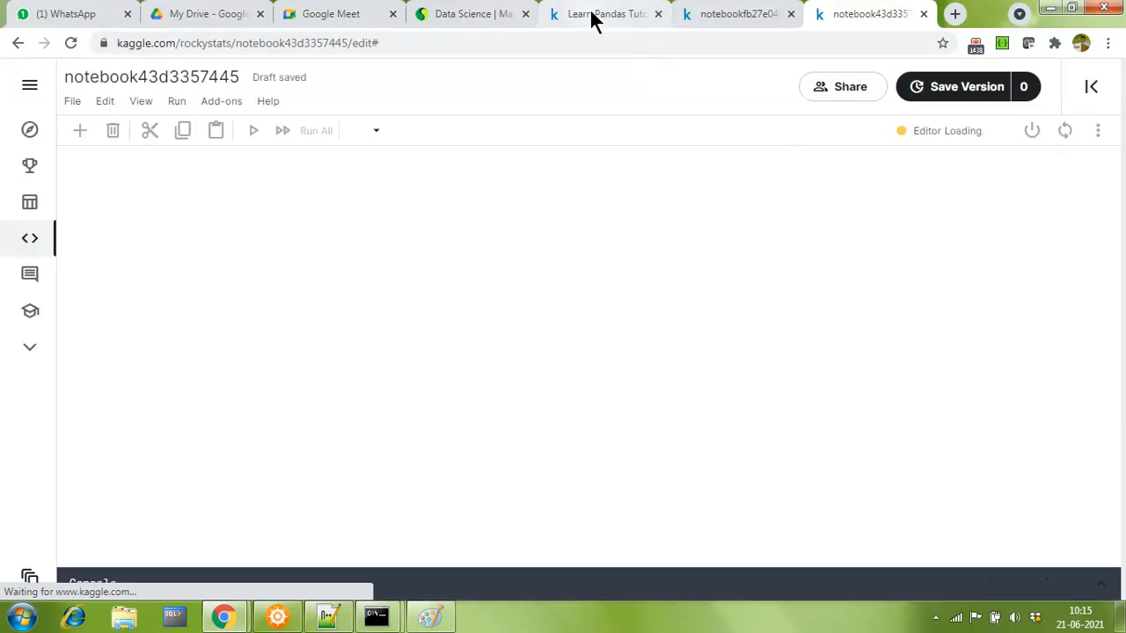
- Reload the Pandas course page and confirm all six lessons are ticked with Well done
left_click(606, 14)
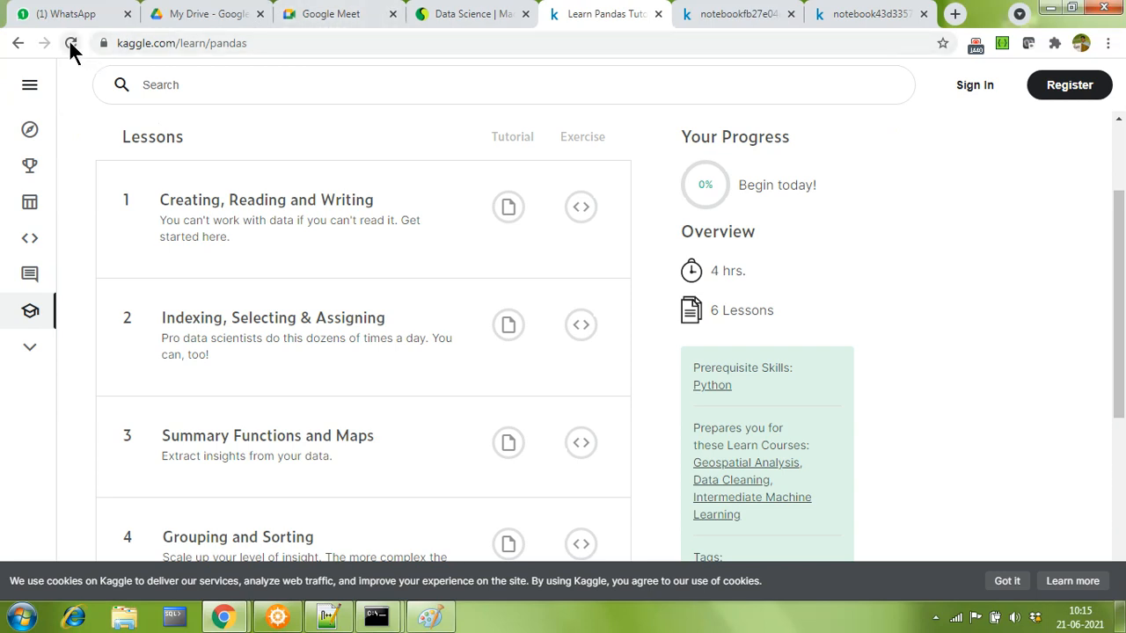
mouse_move(72, 42)
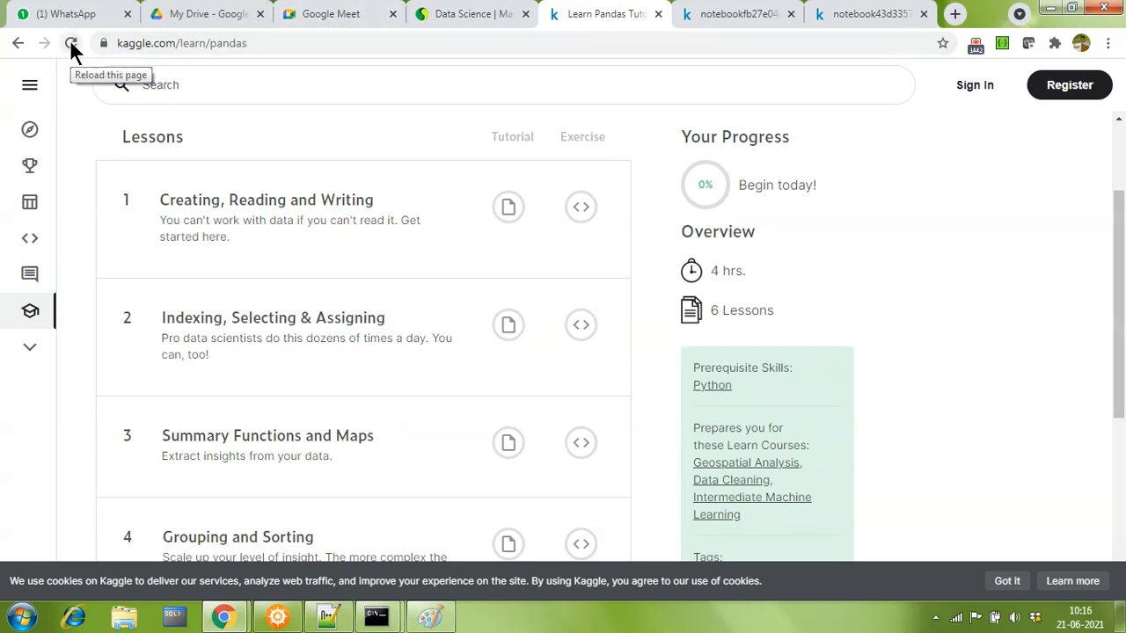
left_click(71, 42)
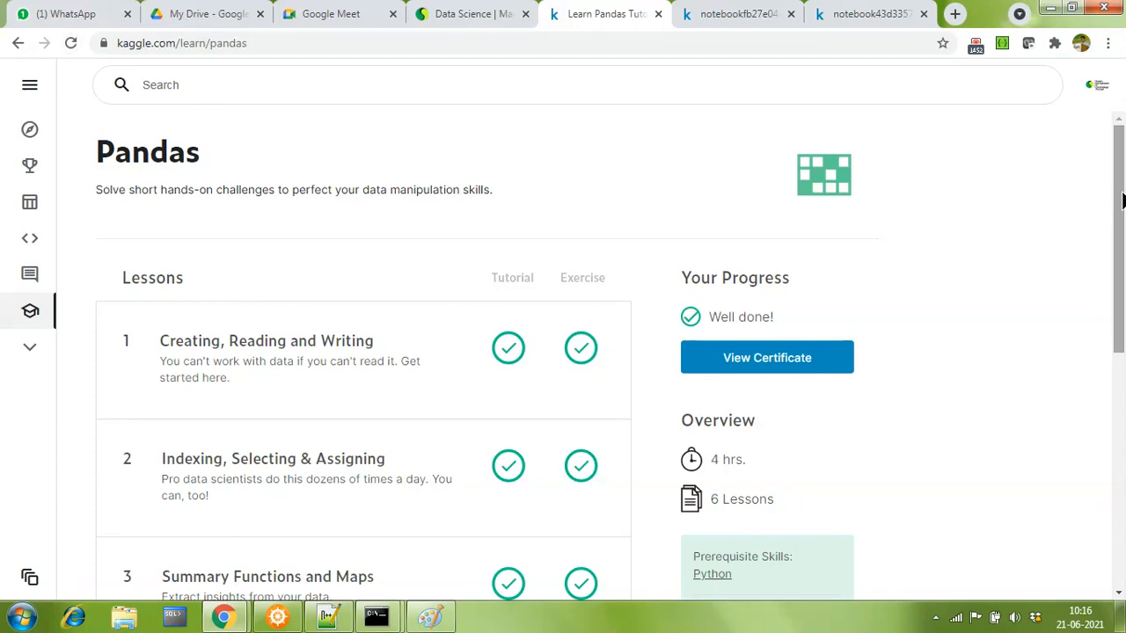
mouse_move(1105, 123)
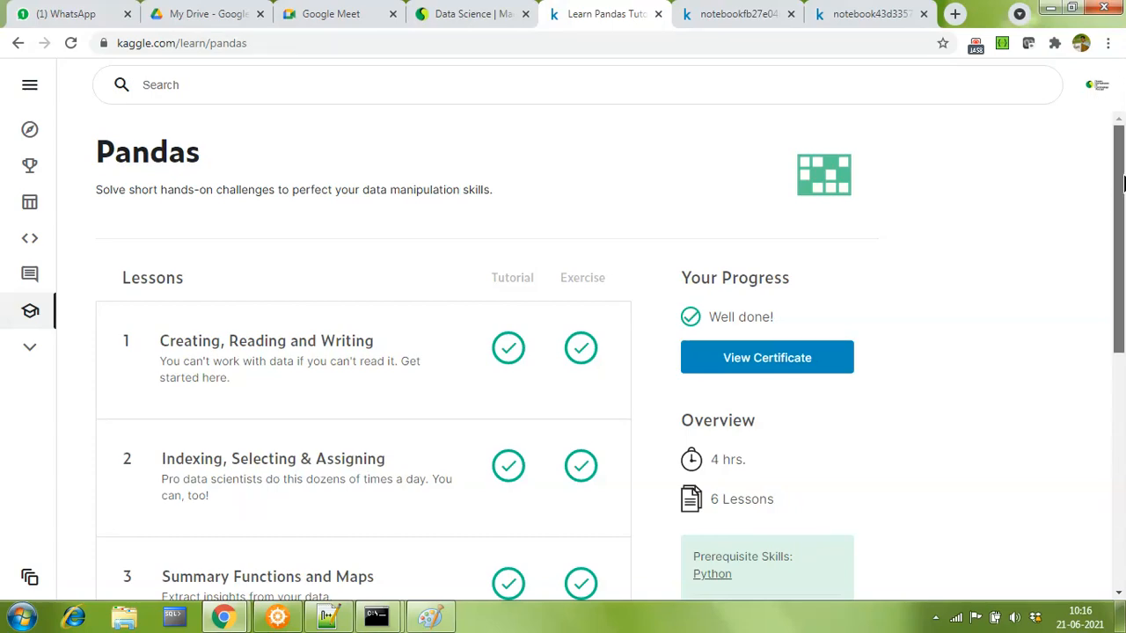
scroll("down", 3)
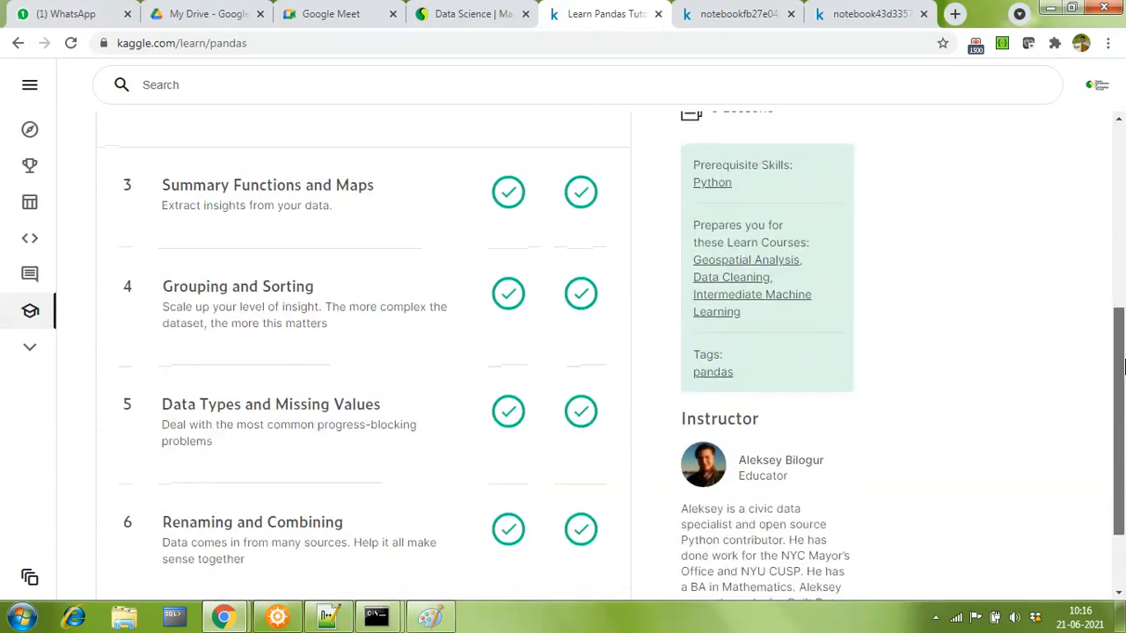
scroll("down", 3)
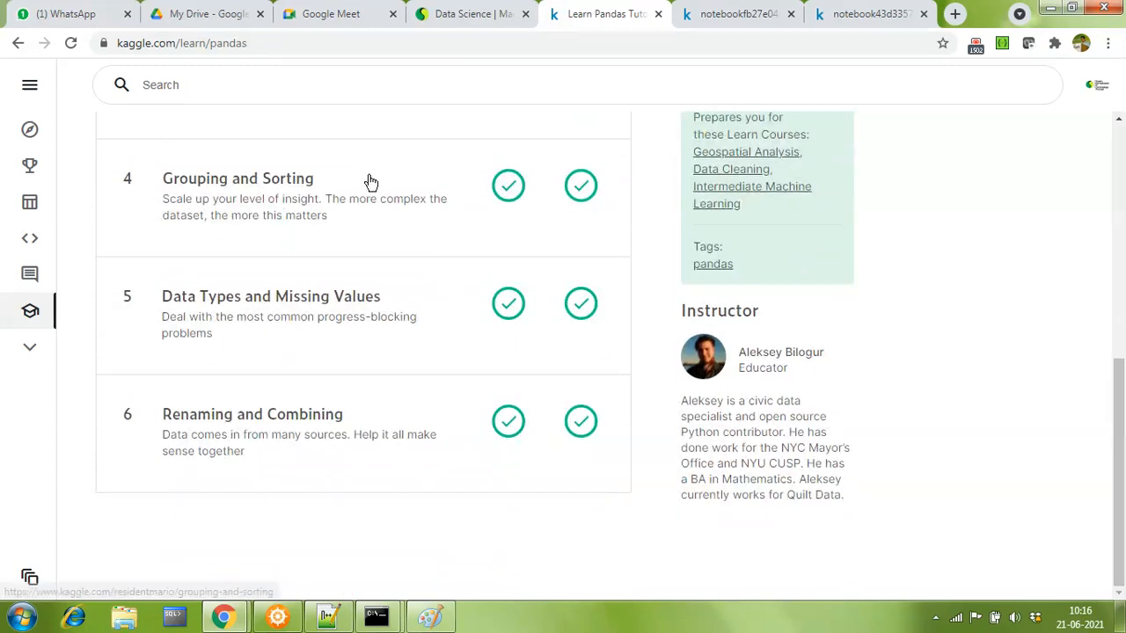
mouse_move(924, 398)
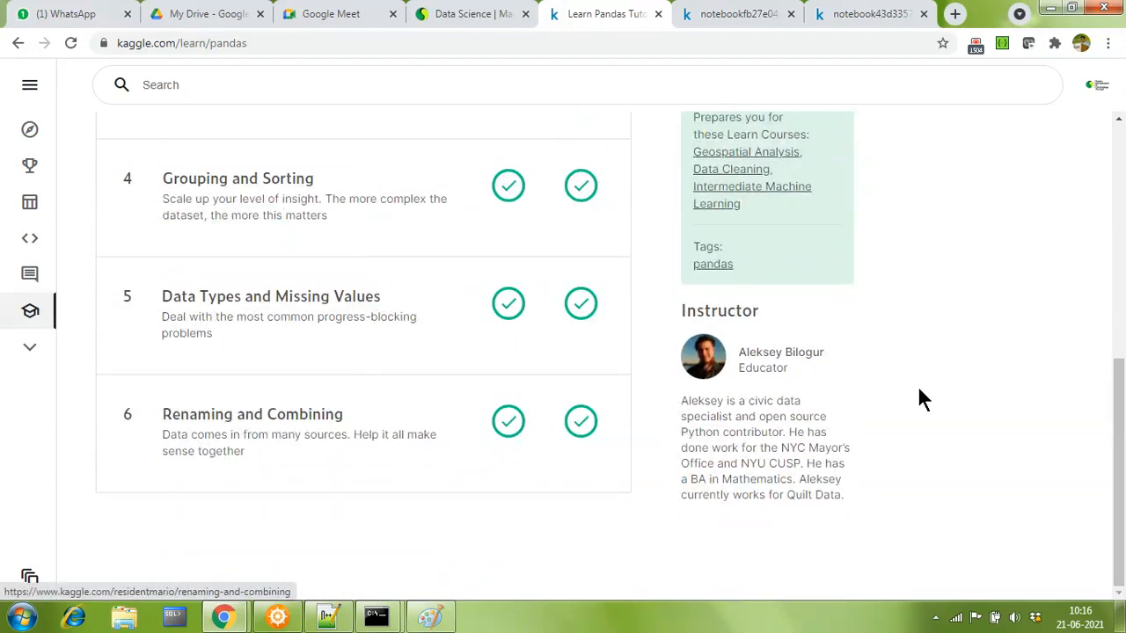
scroll("up", 3)
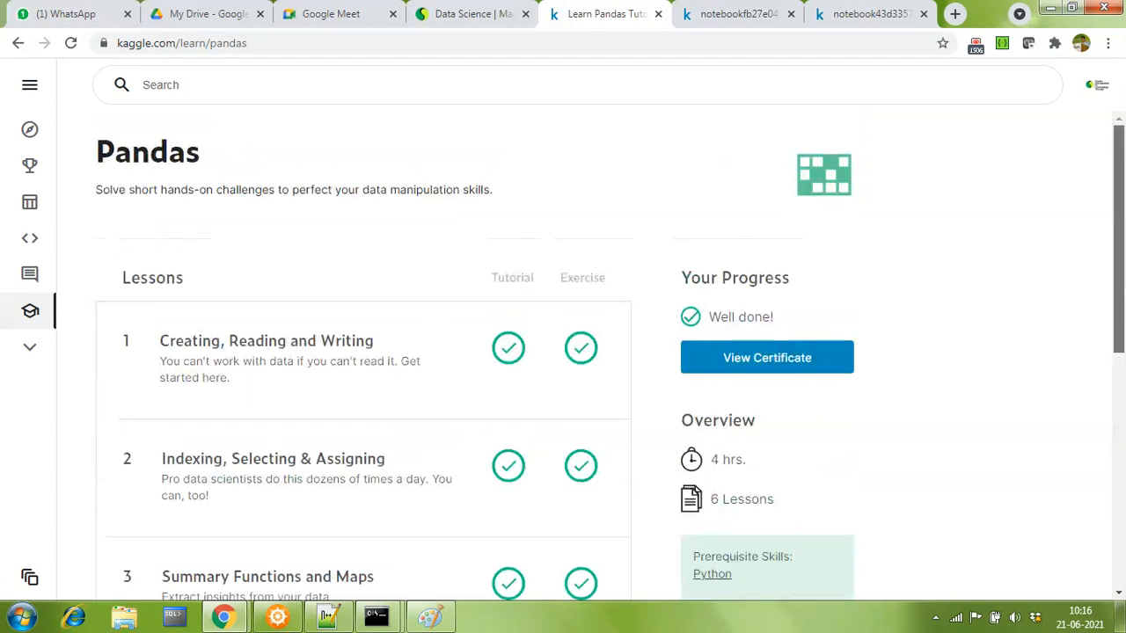
- Go to the Courses overview and find Pandas marked completed under Your Recent Work
left_click(30, 85)
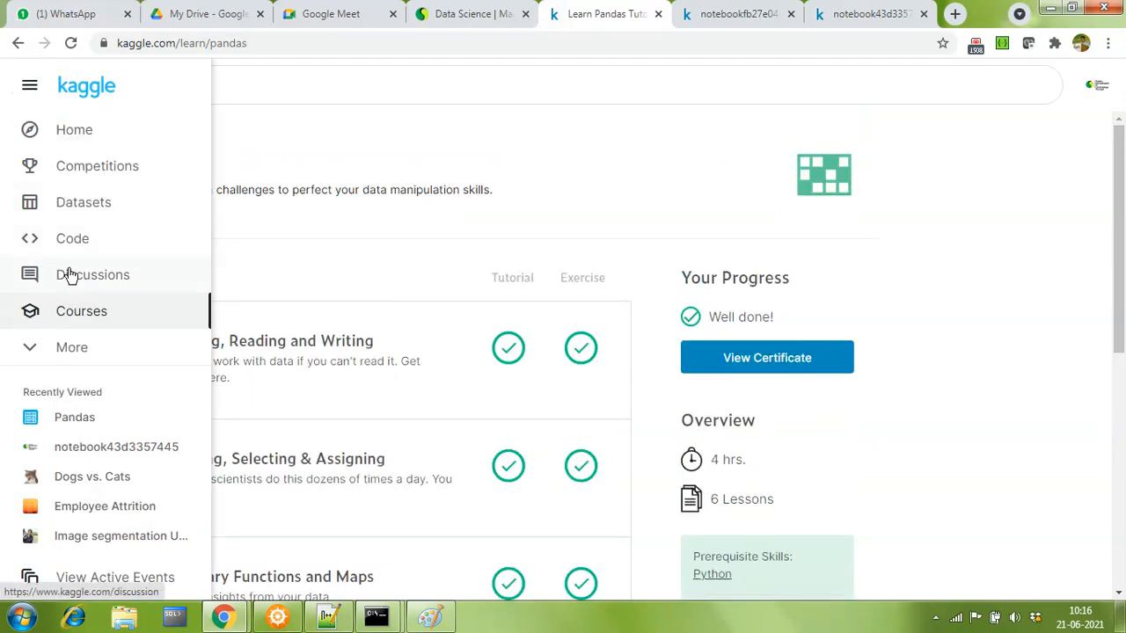
left_click(81, 309)
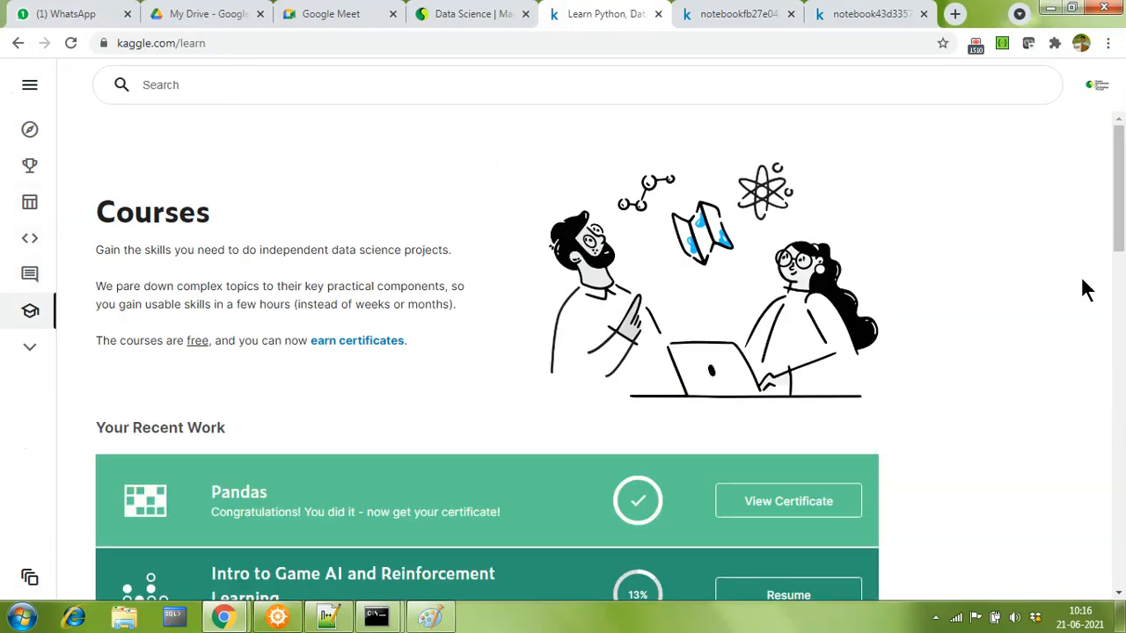
scroll("down", 3)
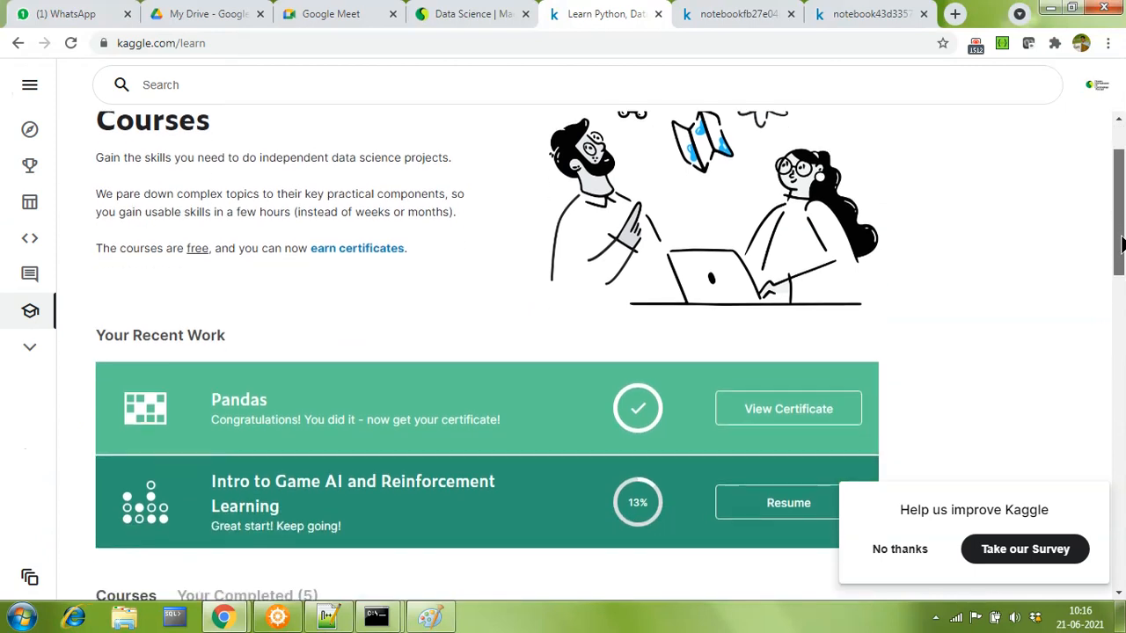
mouse_move(542, 413)
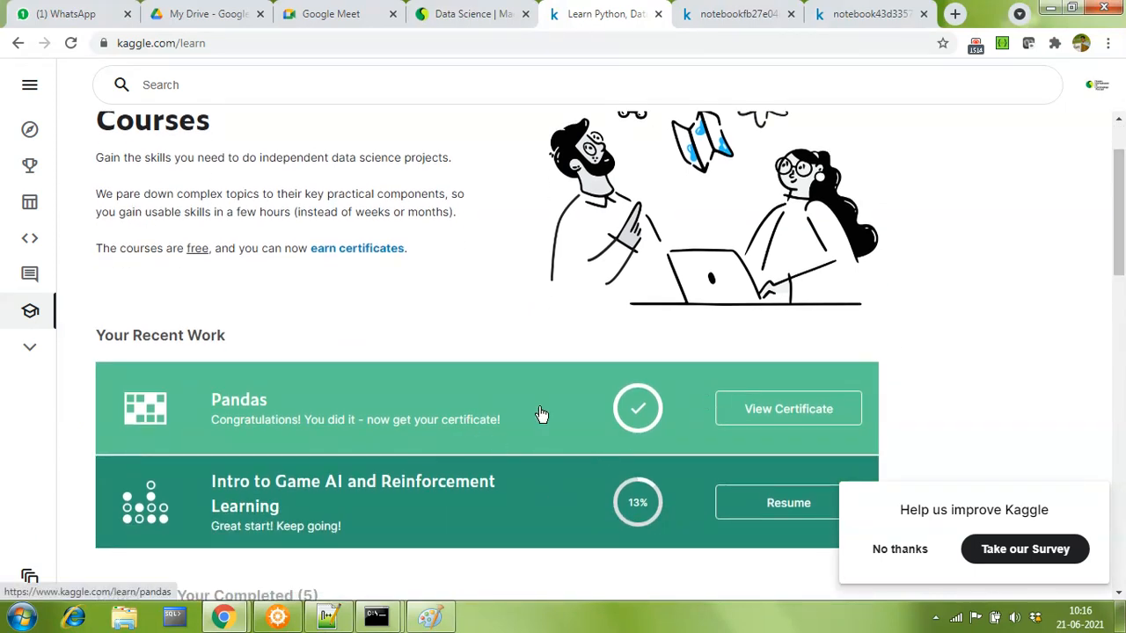
mouse_move(351, 417)
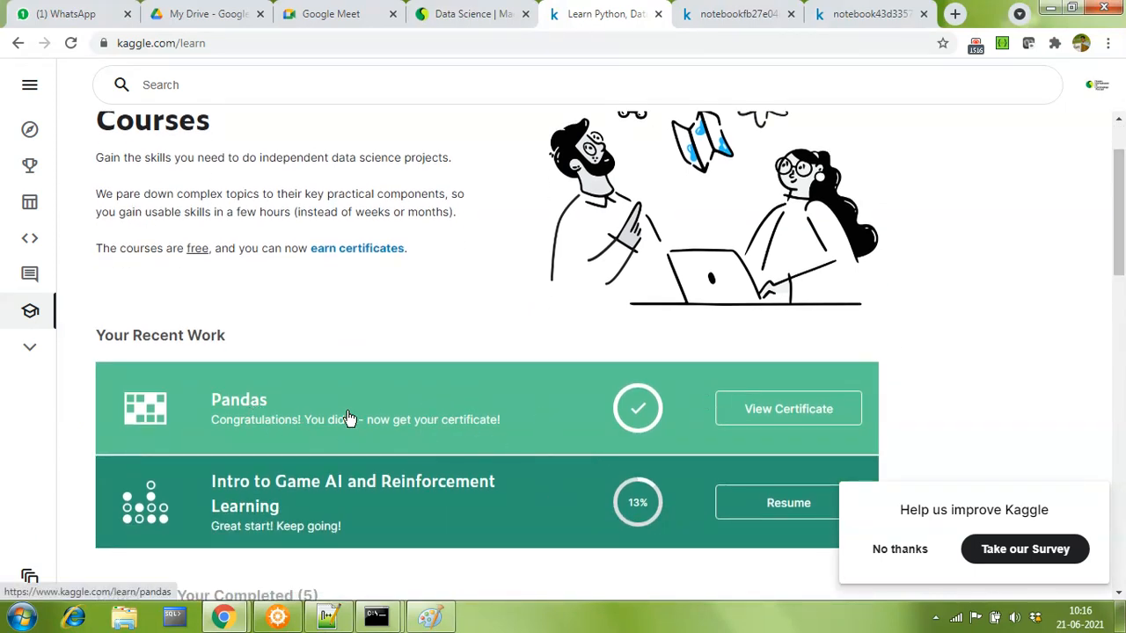
mouse_move(334, 431)
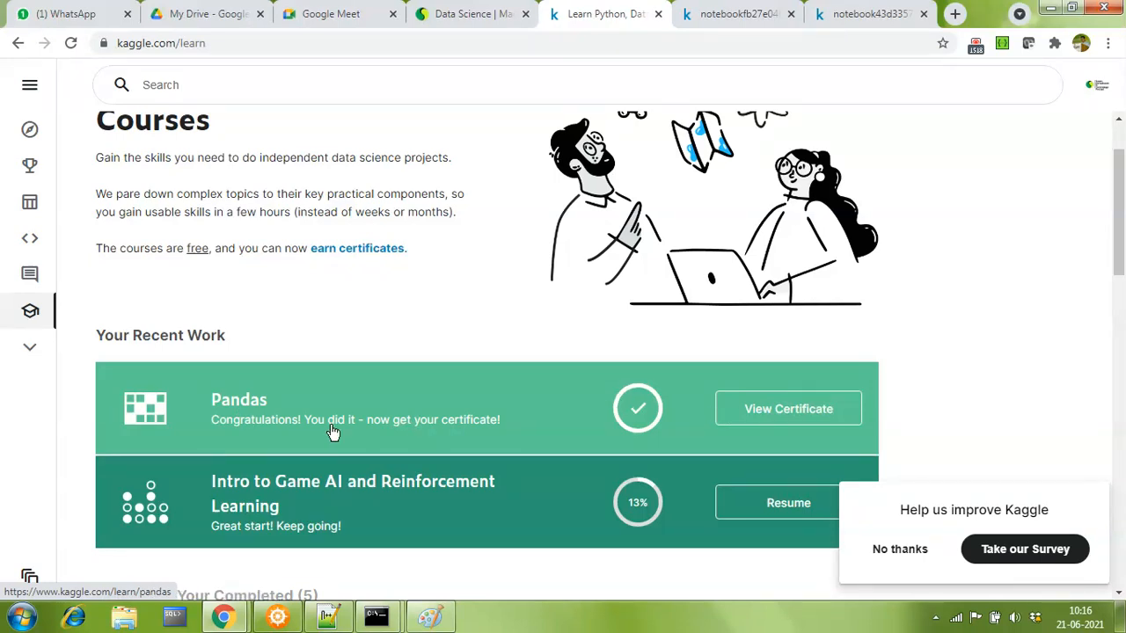
mouse_move(320, 433)
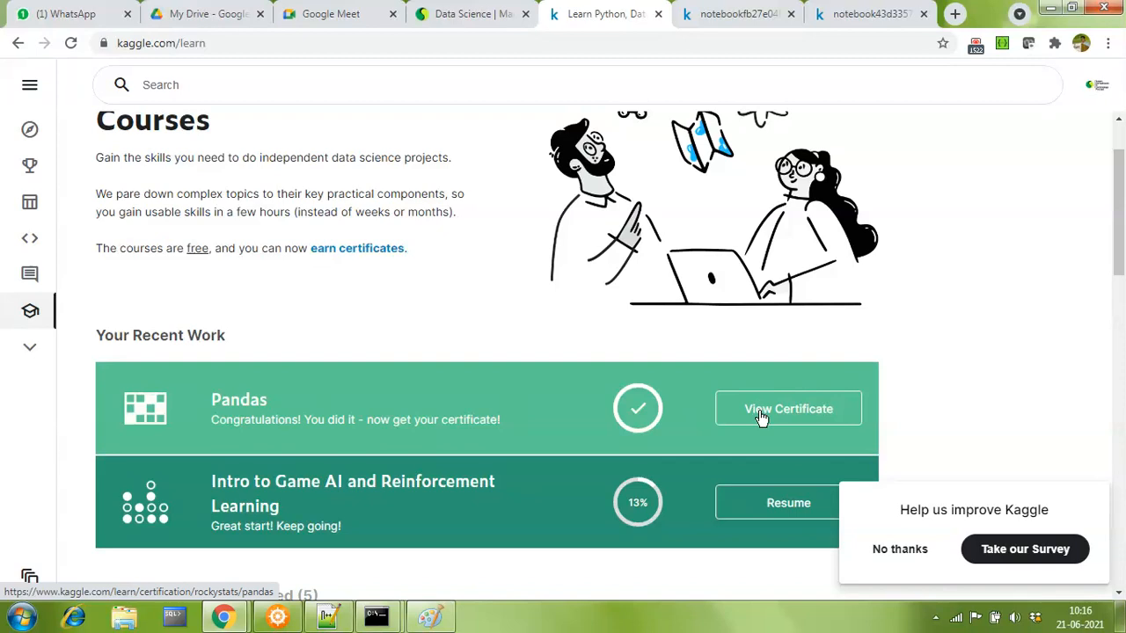
- View the Pandas certificate of completion from its course card
left_click(788, 408)
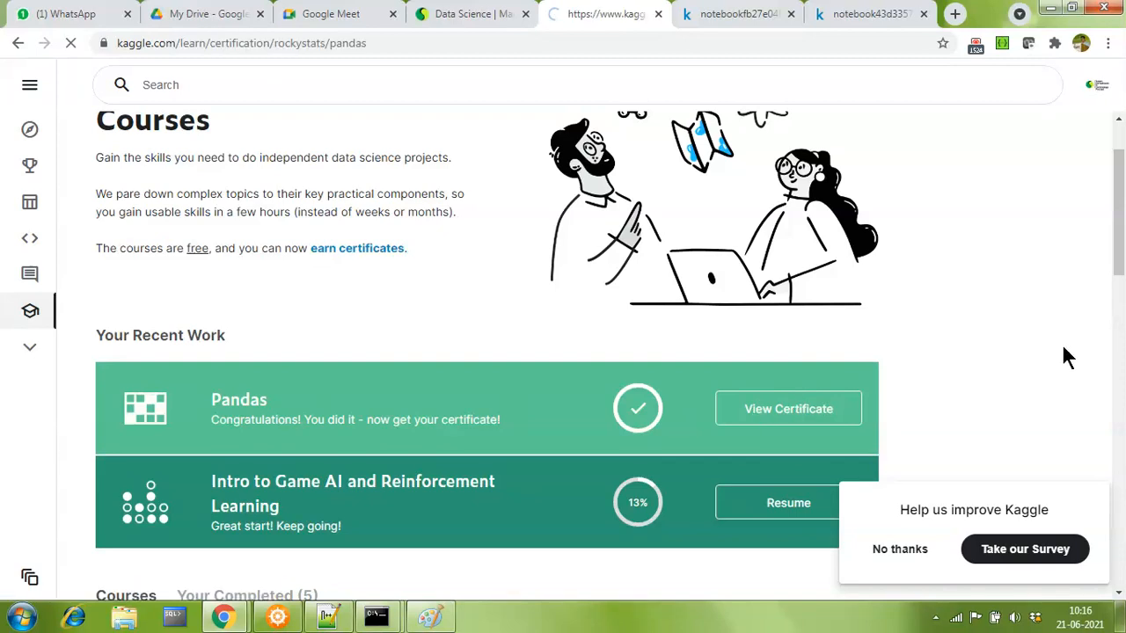
left_click(788, 408)
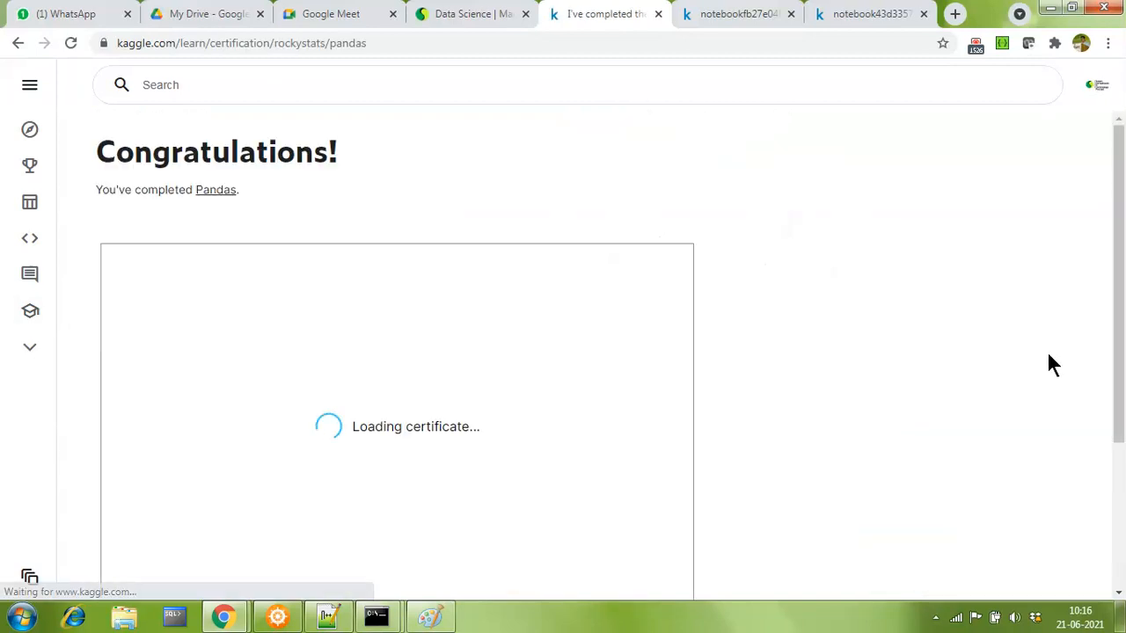
scroll("down", 3)
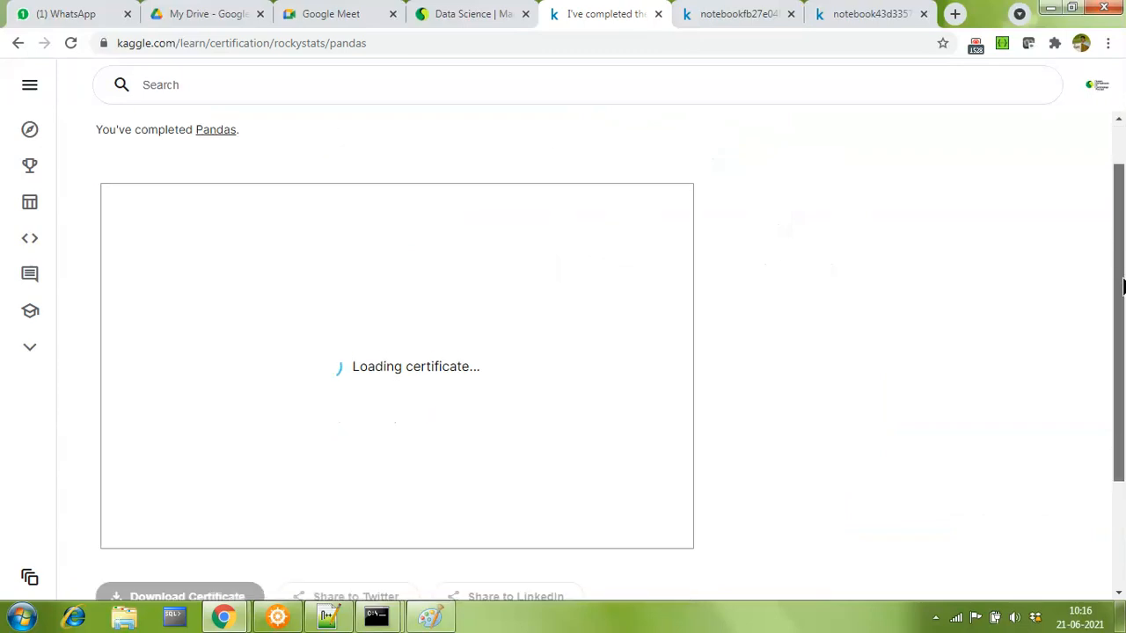
scroll("down", 3)
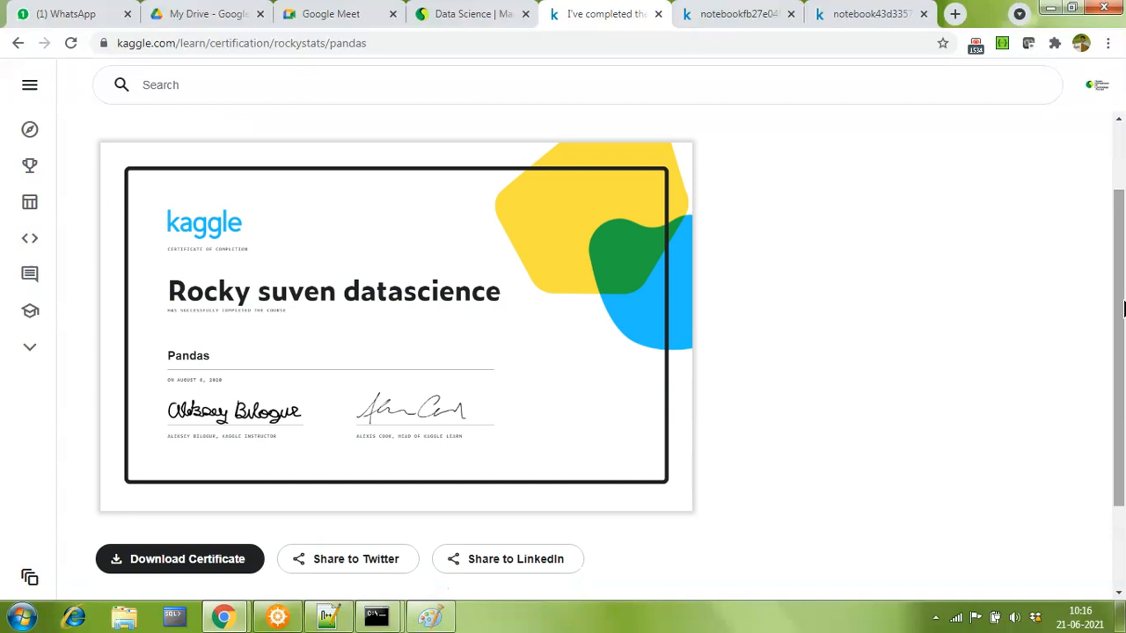
mouse_move(408, 332)
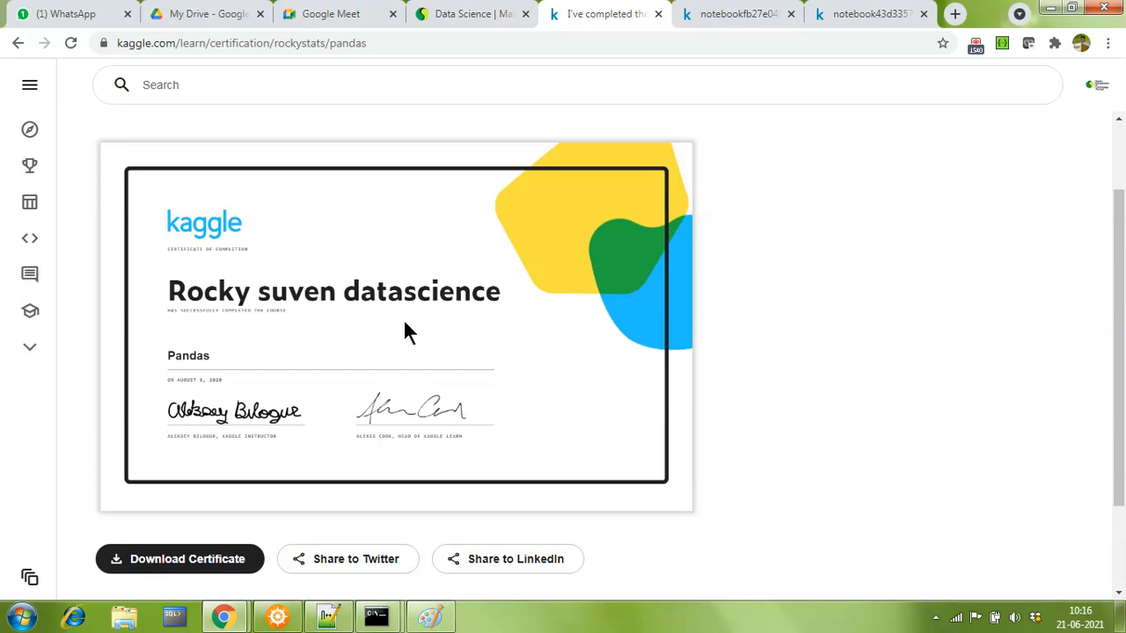
mouse_move(259, 324)
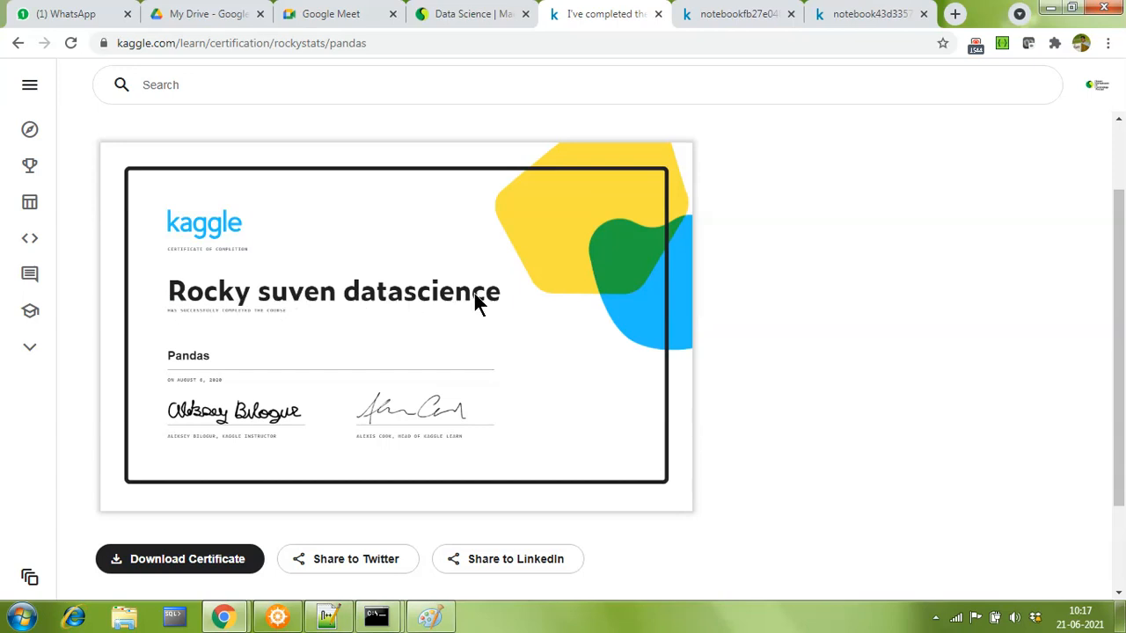
mouse_move(459, 306)
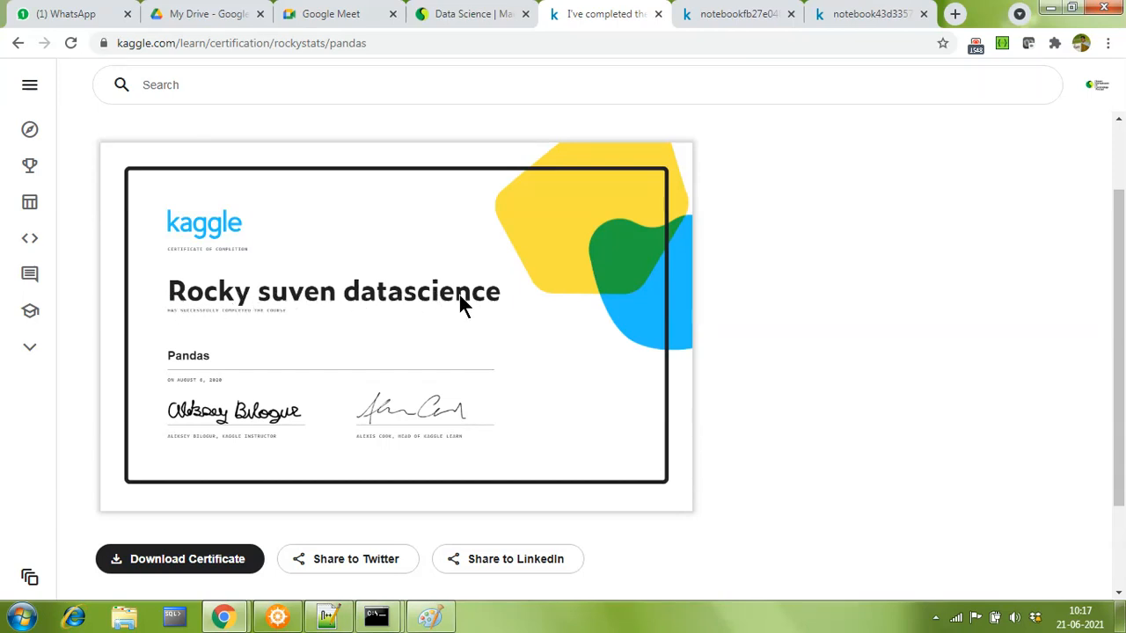
mouse_move(225, 321)
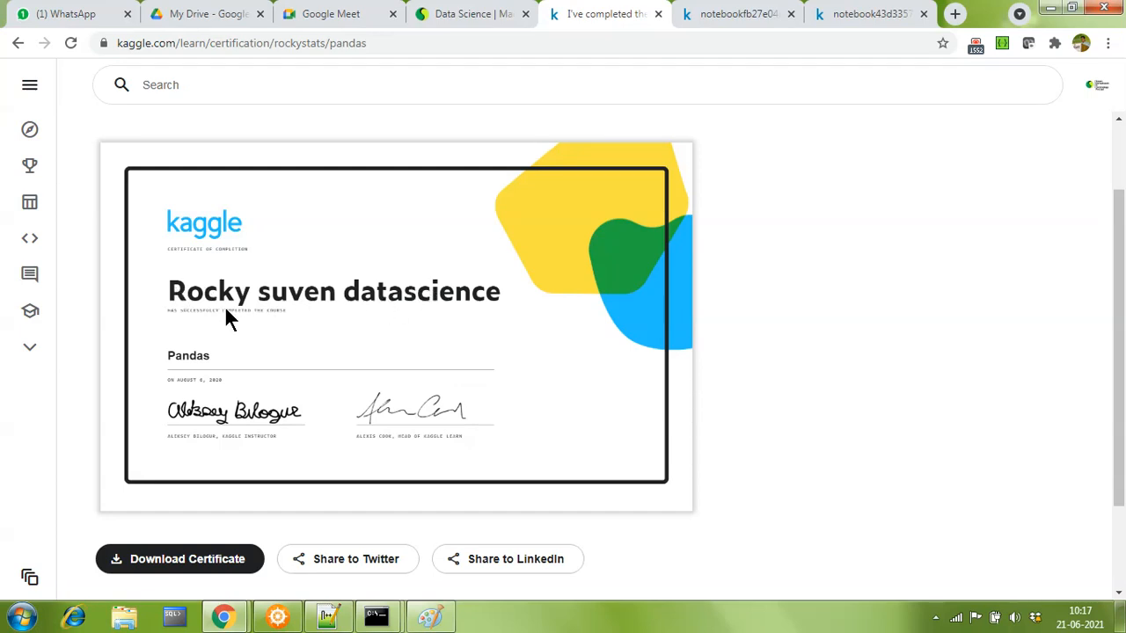
mouse_move(426, 302)
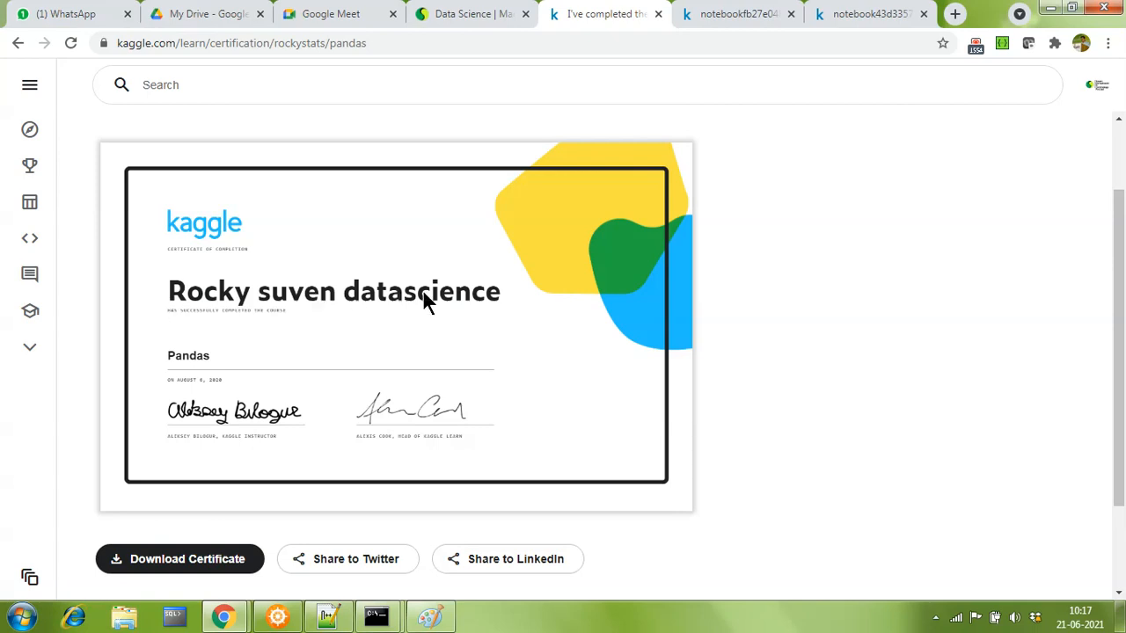
mouse_move(450, 313)
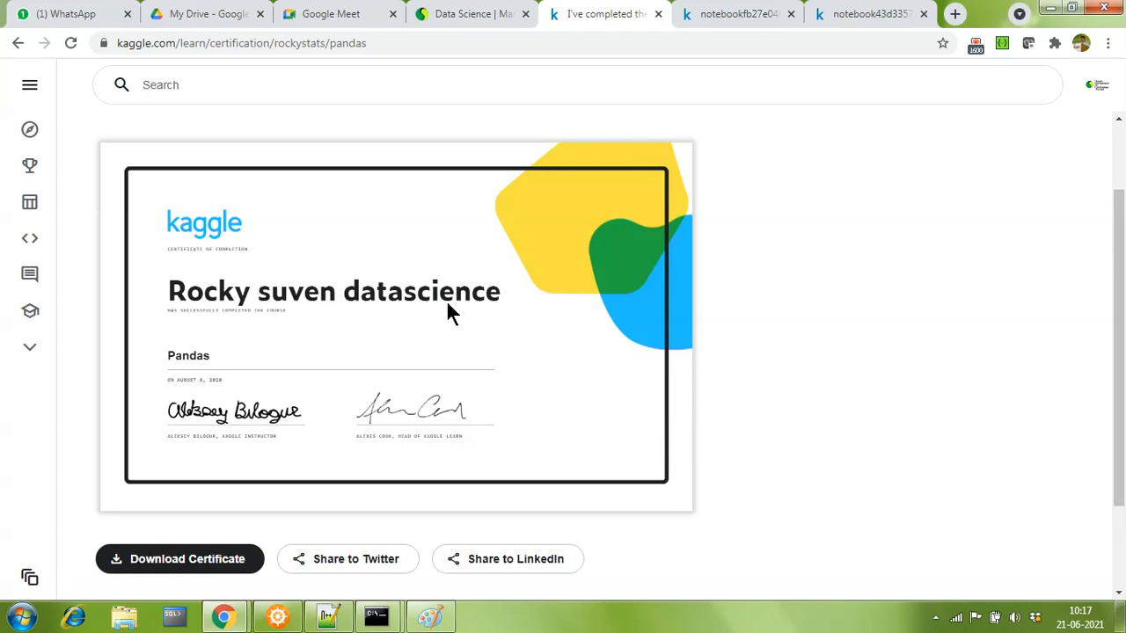
mouse_move(1024, 245)
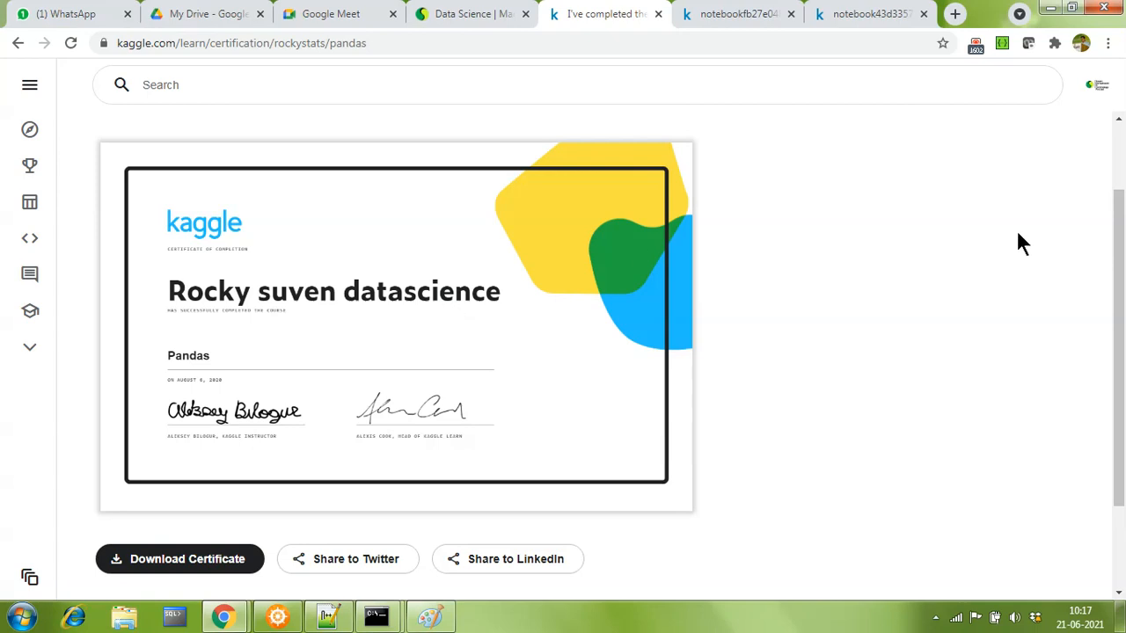
mouse_move(887, 253)
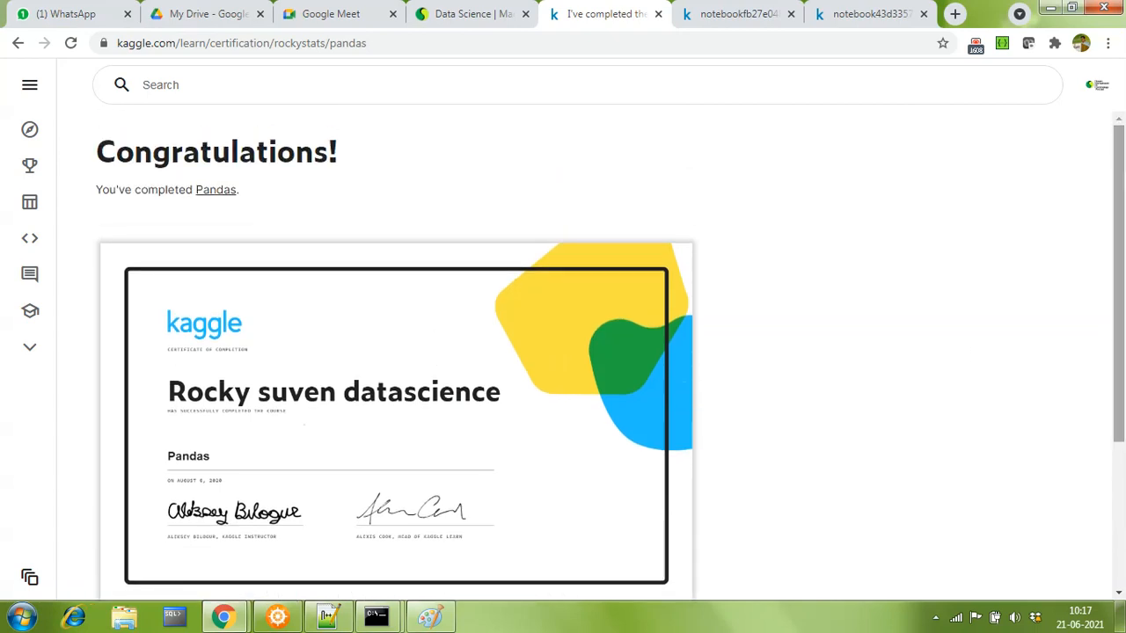
mouse_move(783, 195)
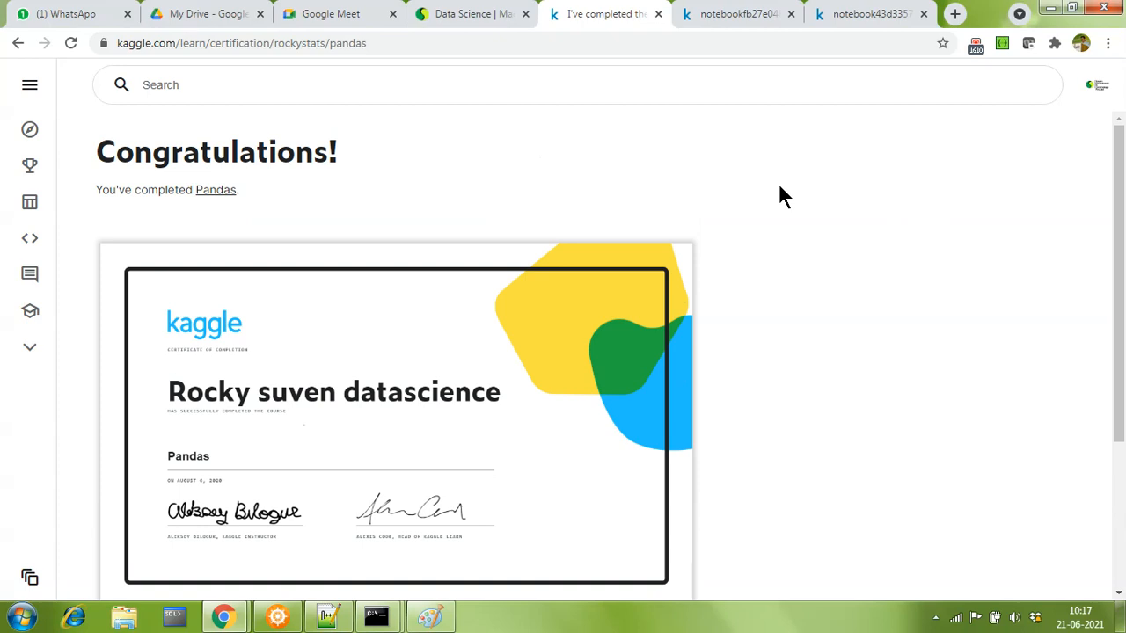
mouse_move(468, 14)
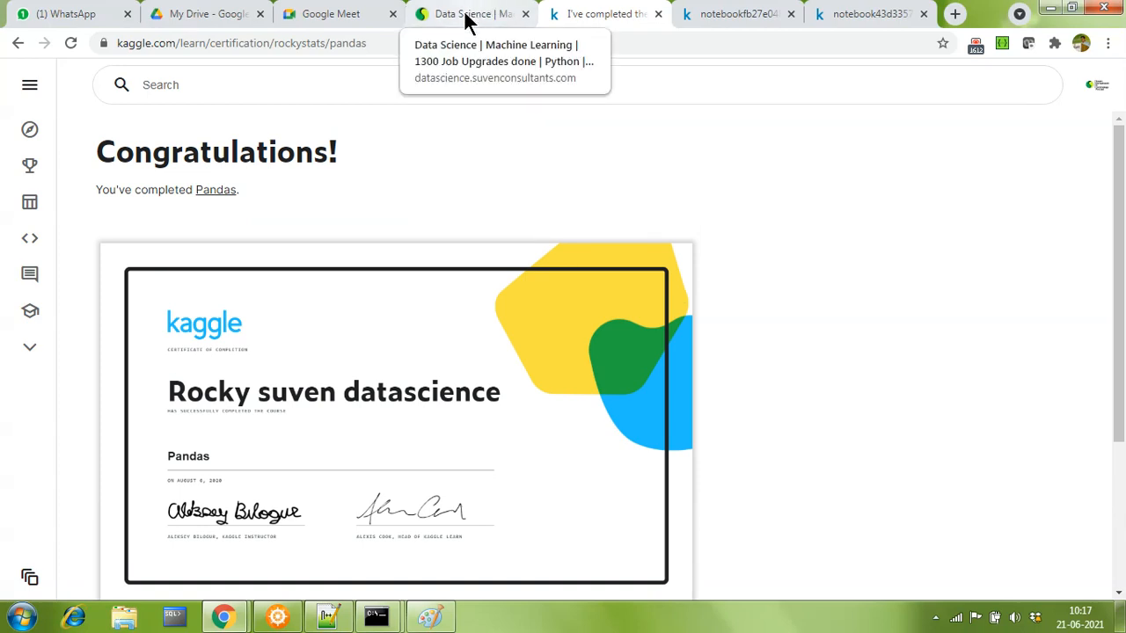
- From the Suven data science page, follow 'Register here' to the batch-updates Google Form
left_click(472, 14)
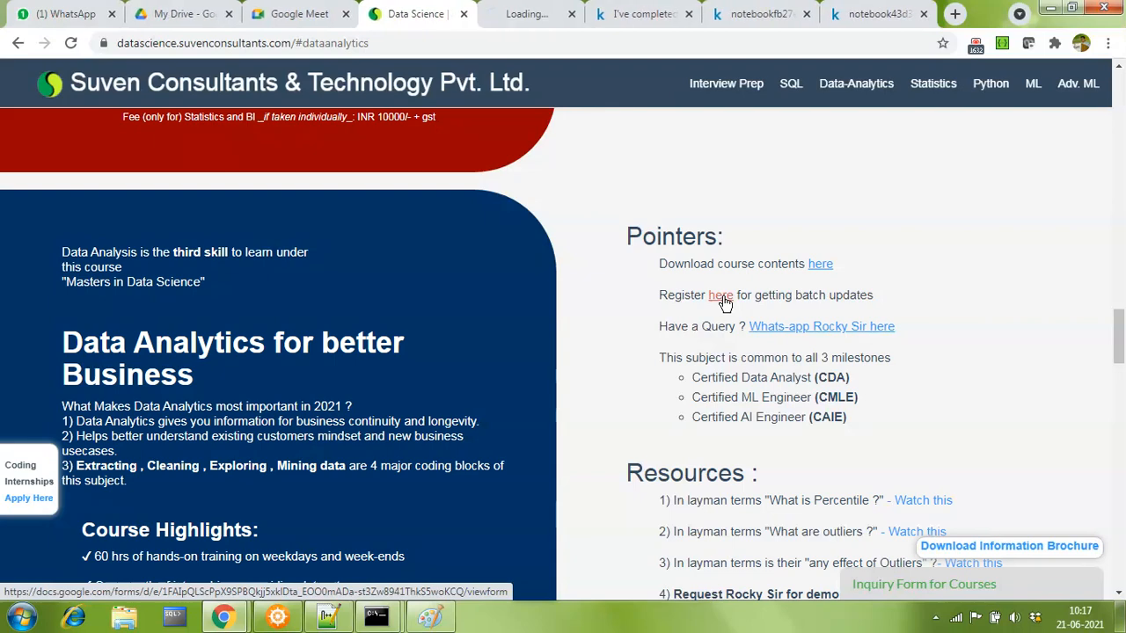
left_click(721, 295)
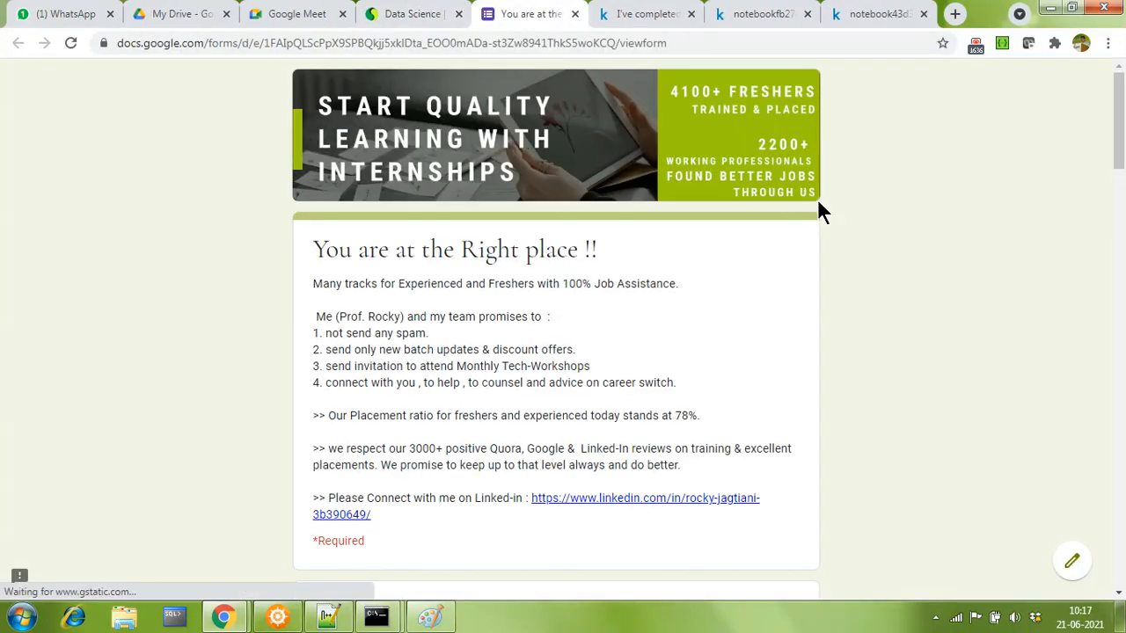